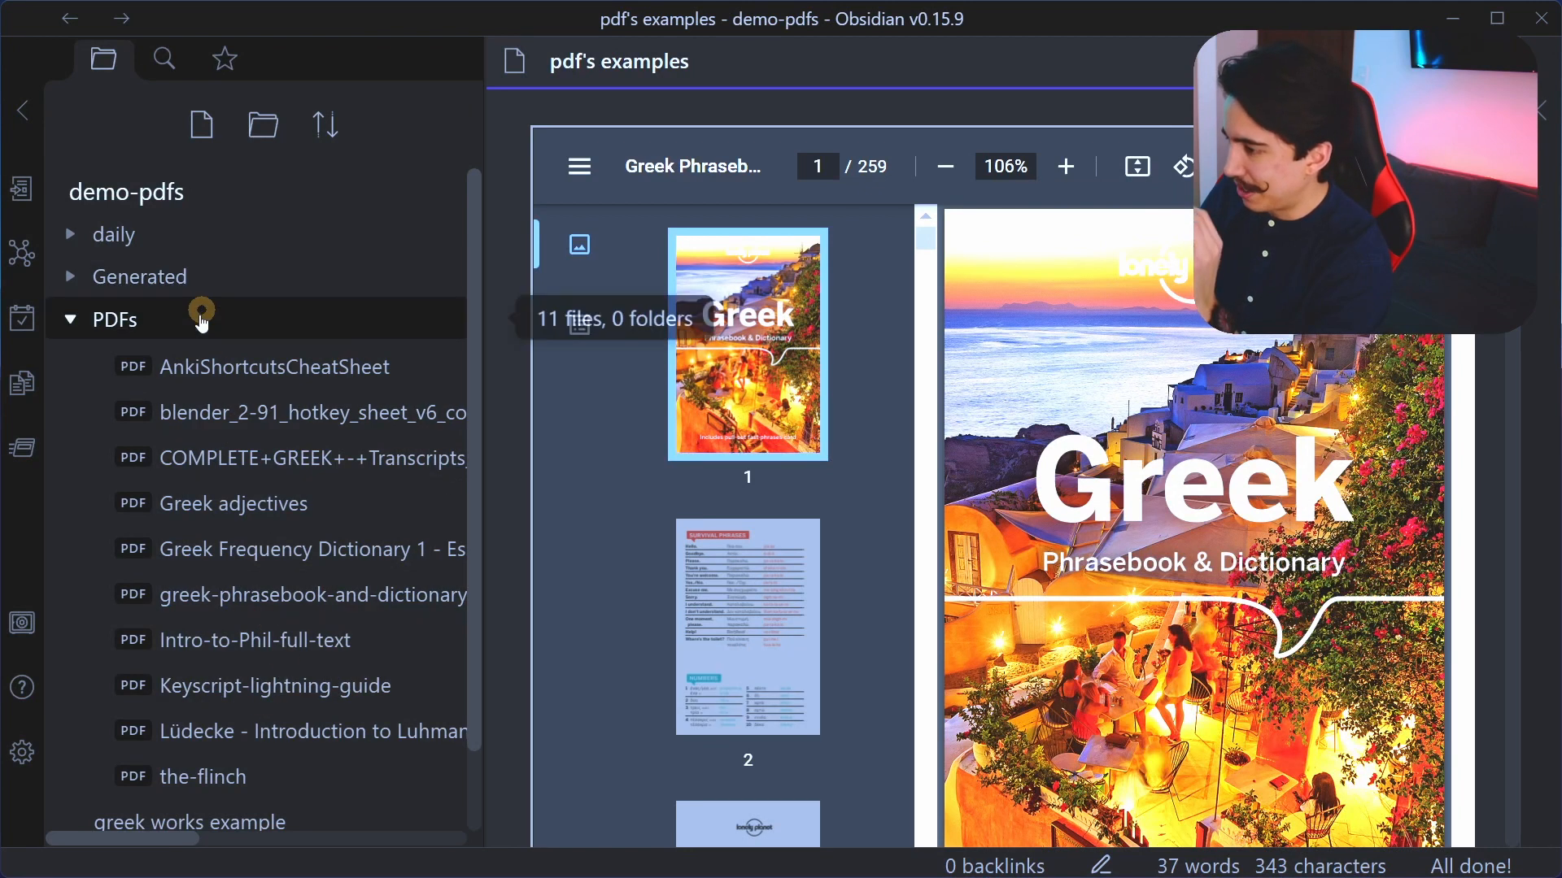
Step: Browse the vault's file list and converted notes before searching
scroll(down, 3)
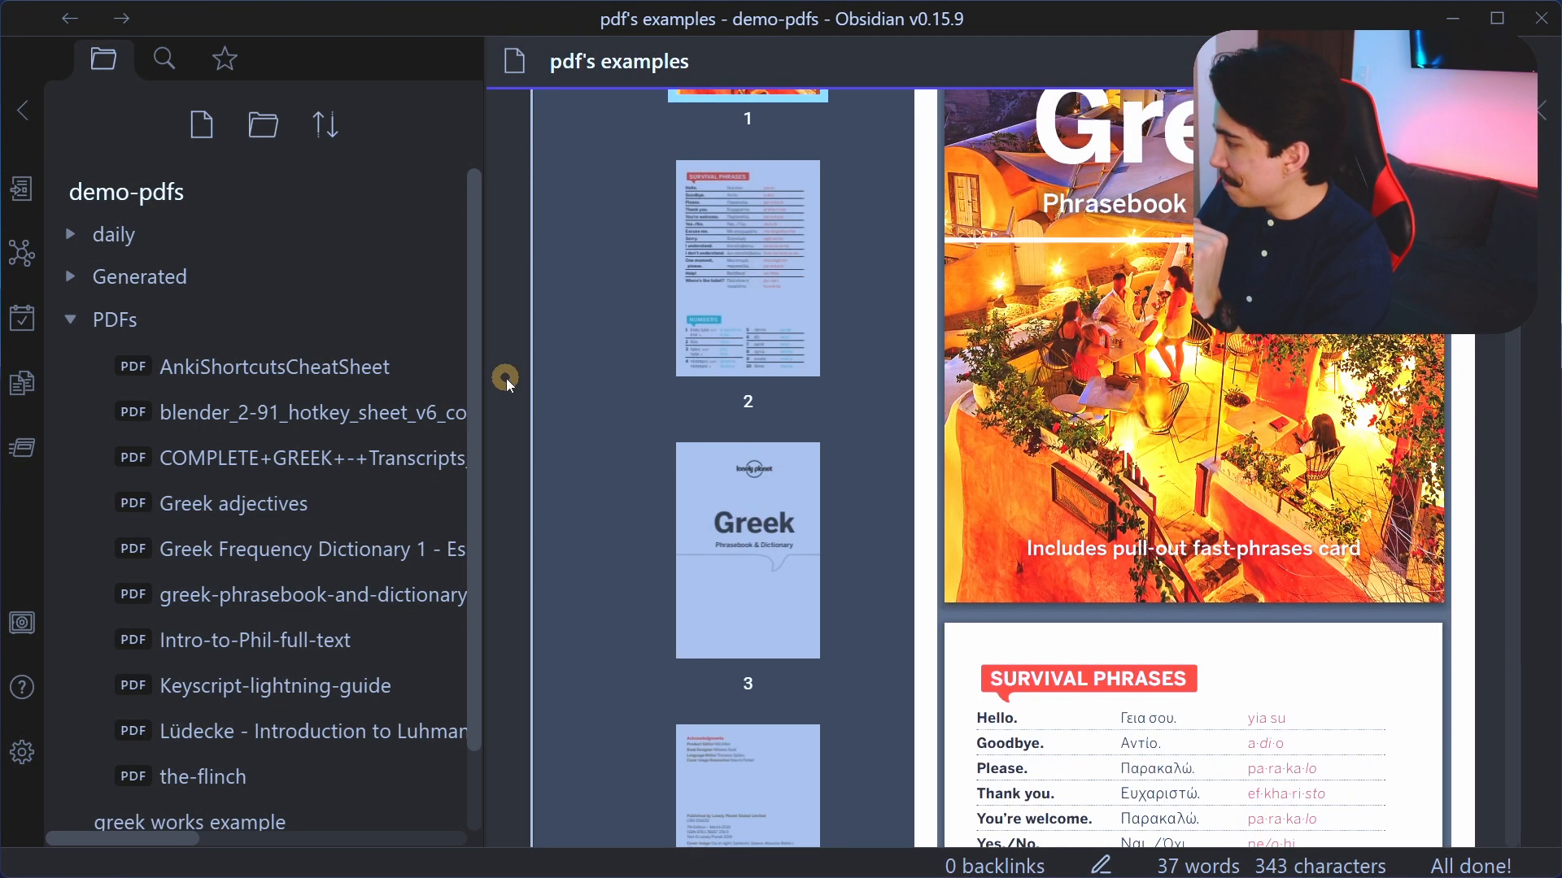
click(312, 549)
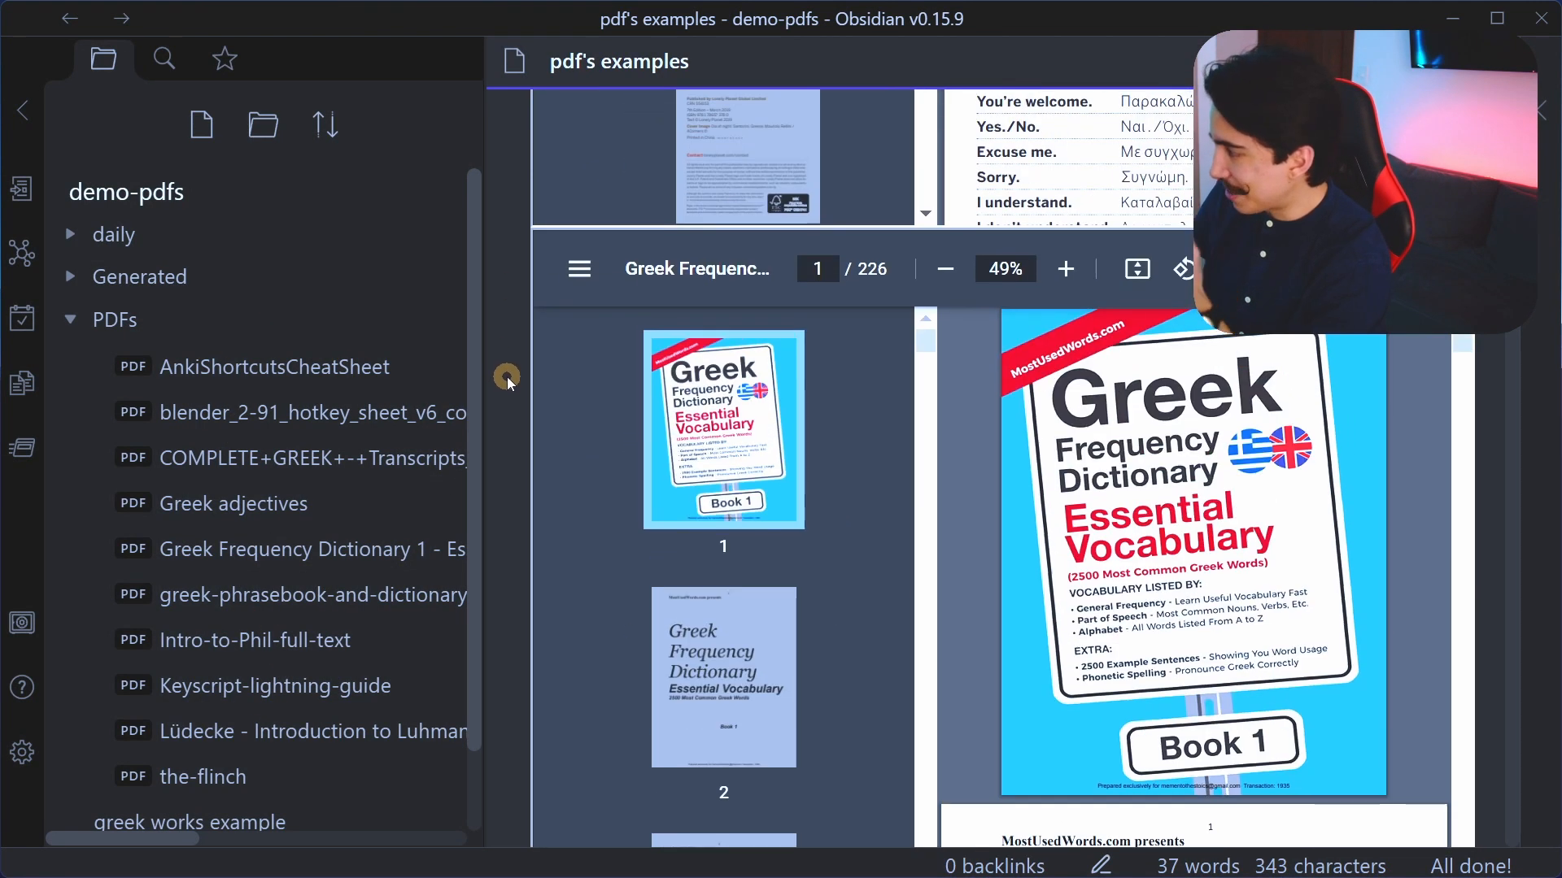
mouse_move(504, 387)
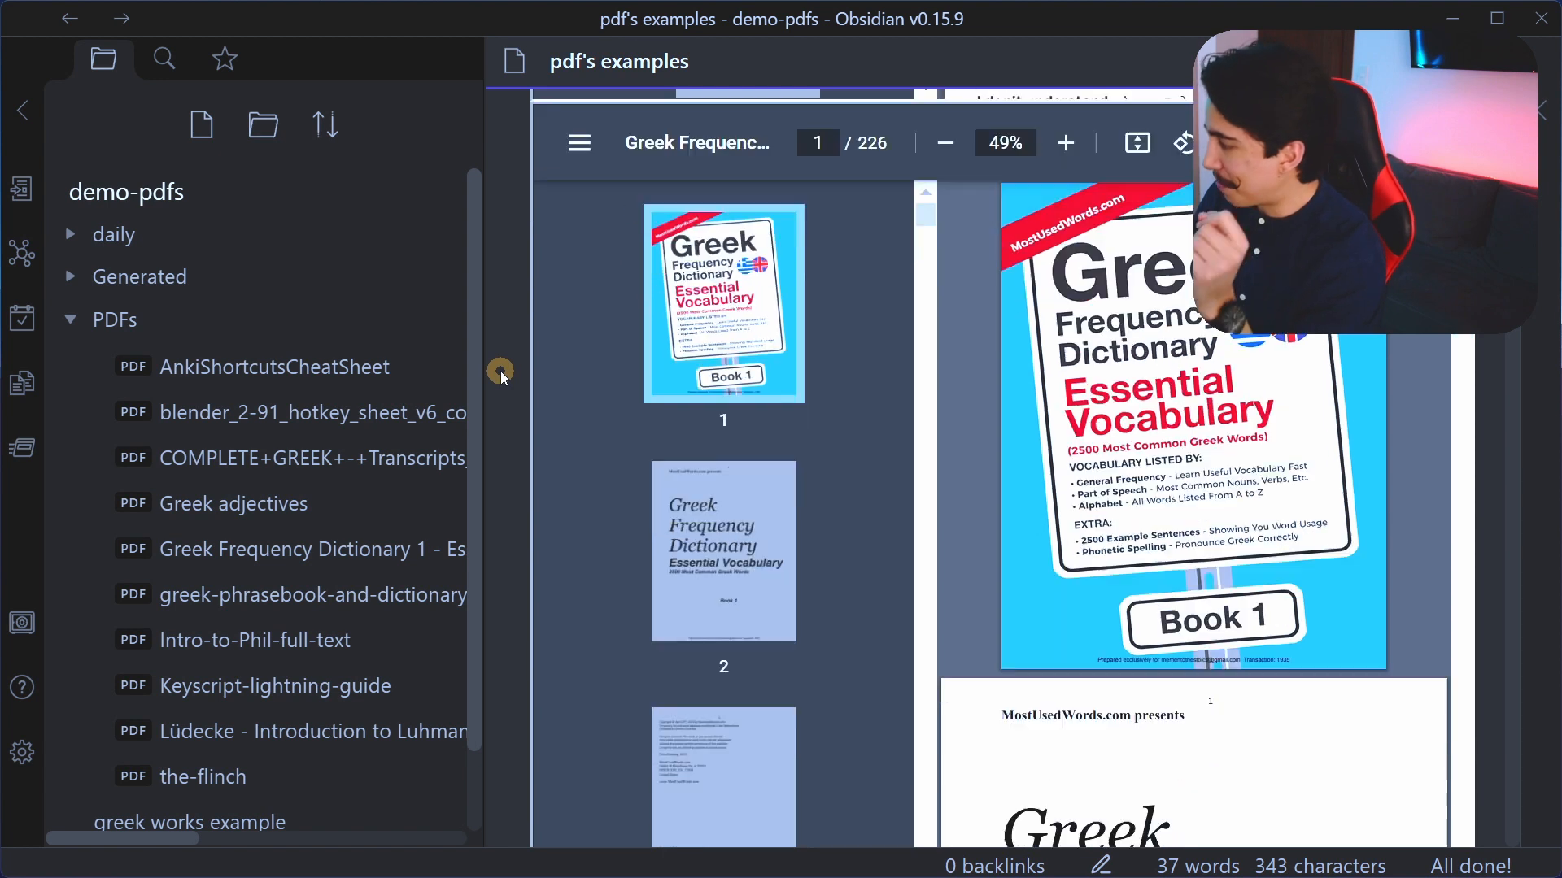
scroll(down, 3)
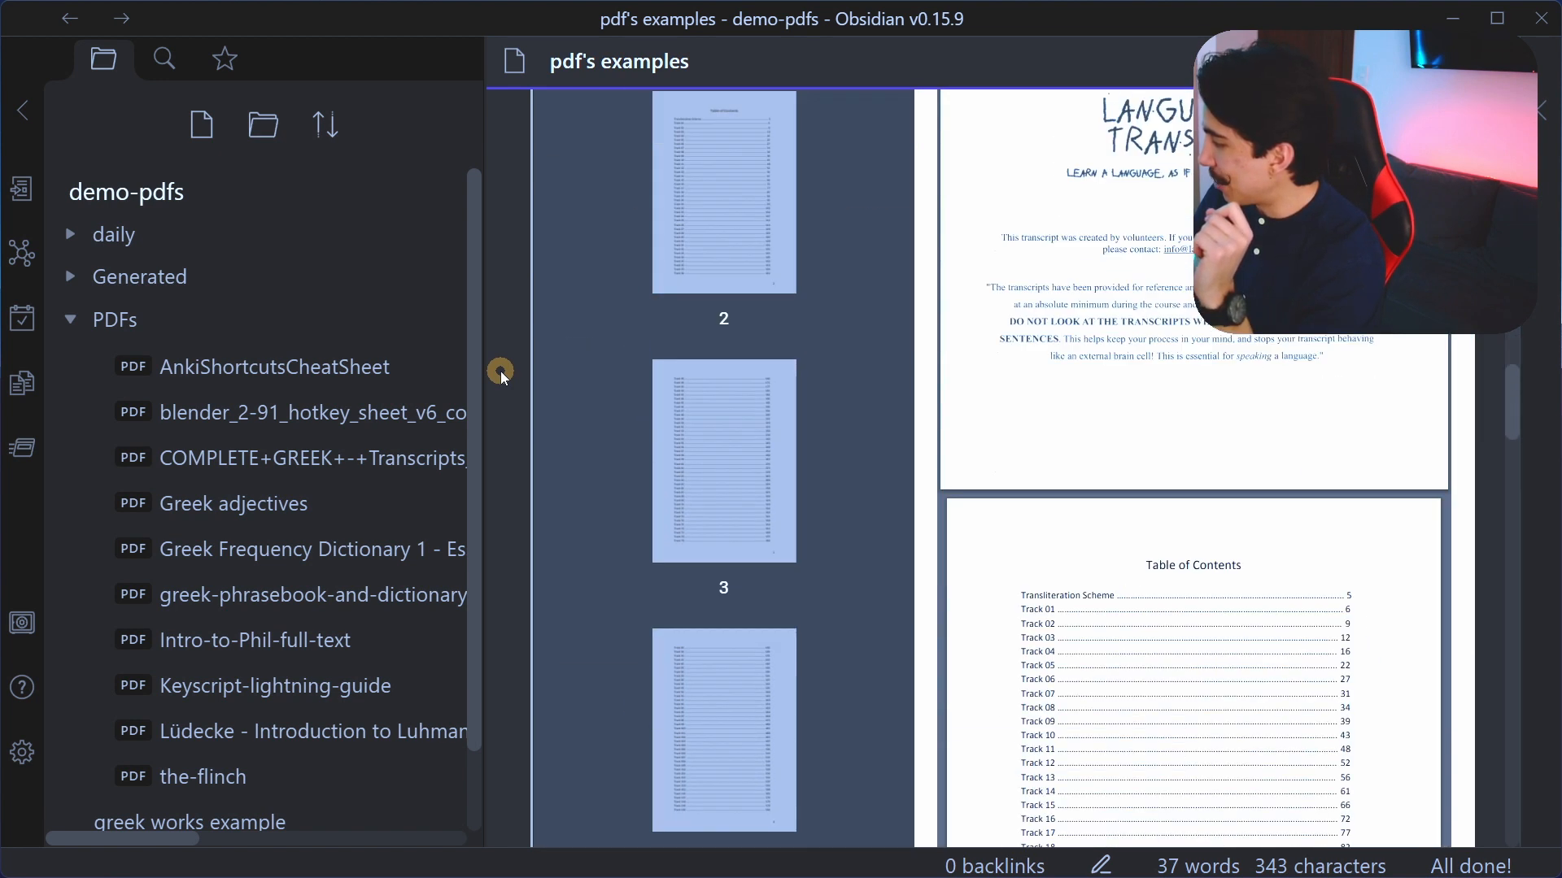
click(314, 732)
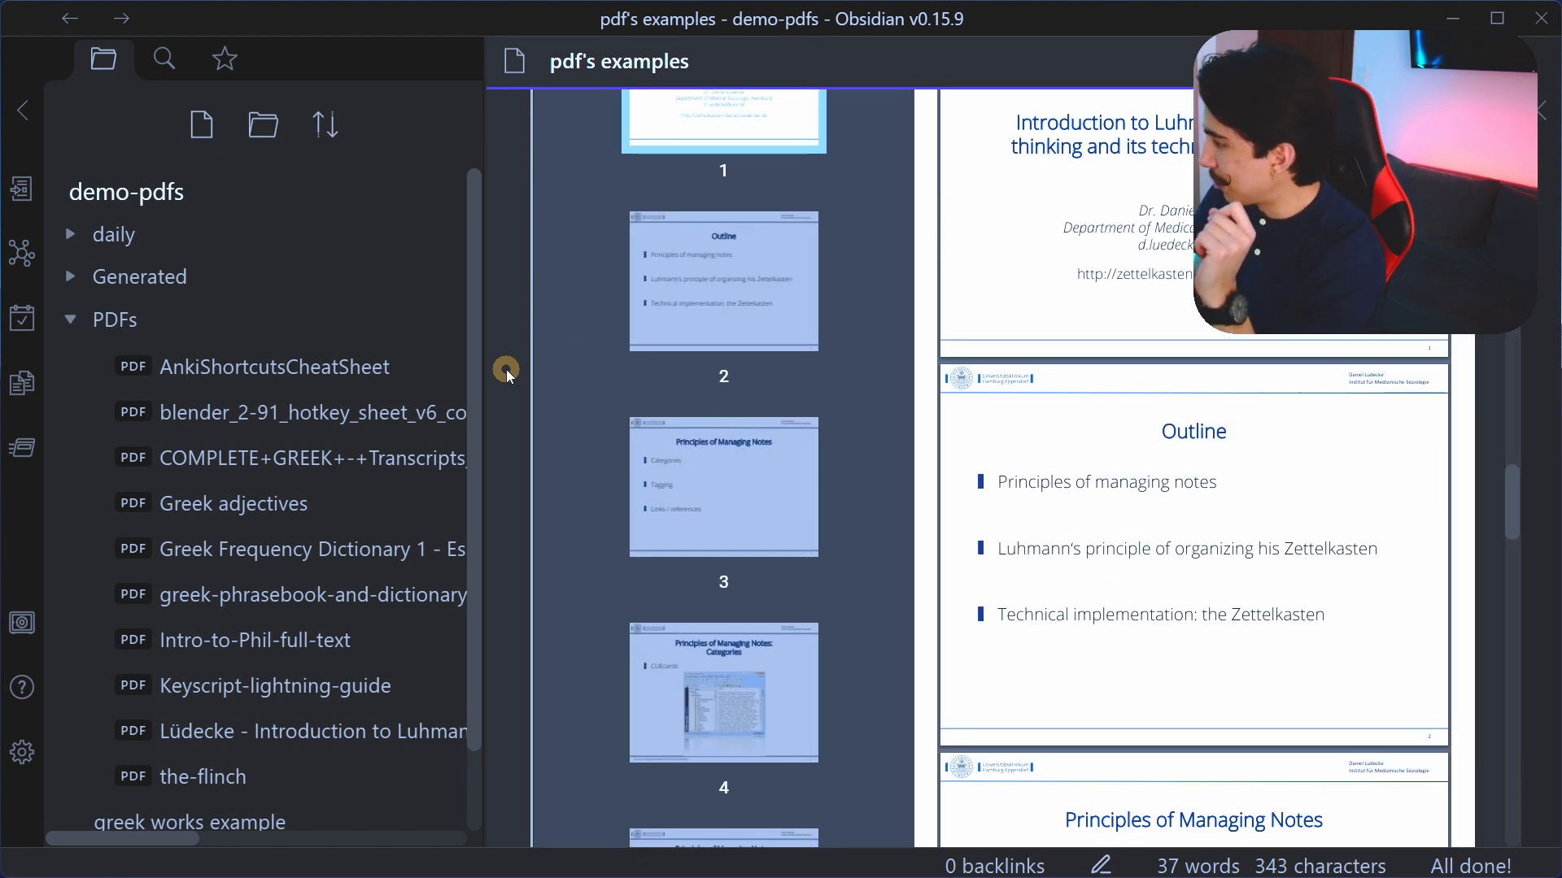
click(202, 776)
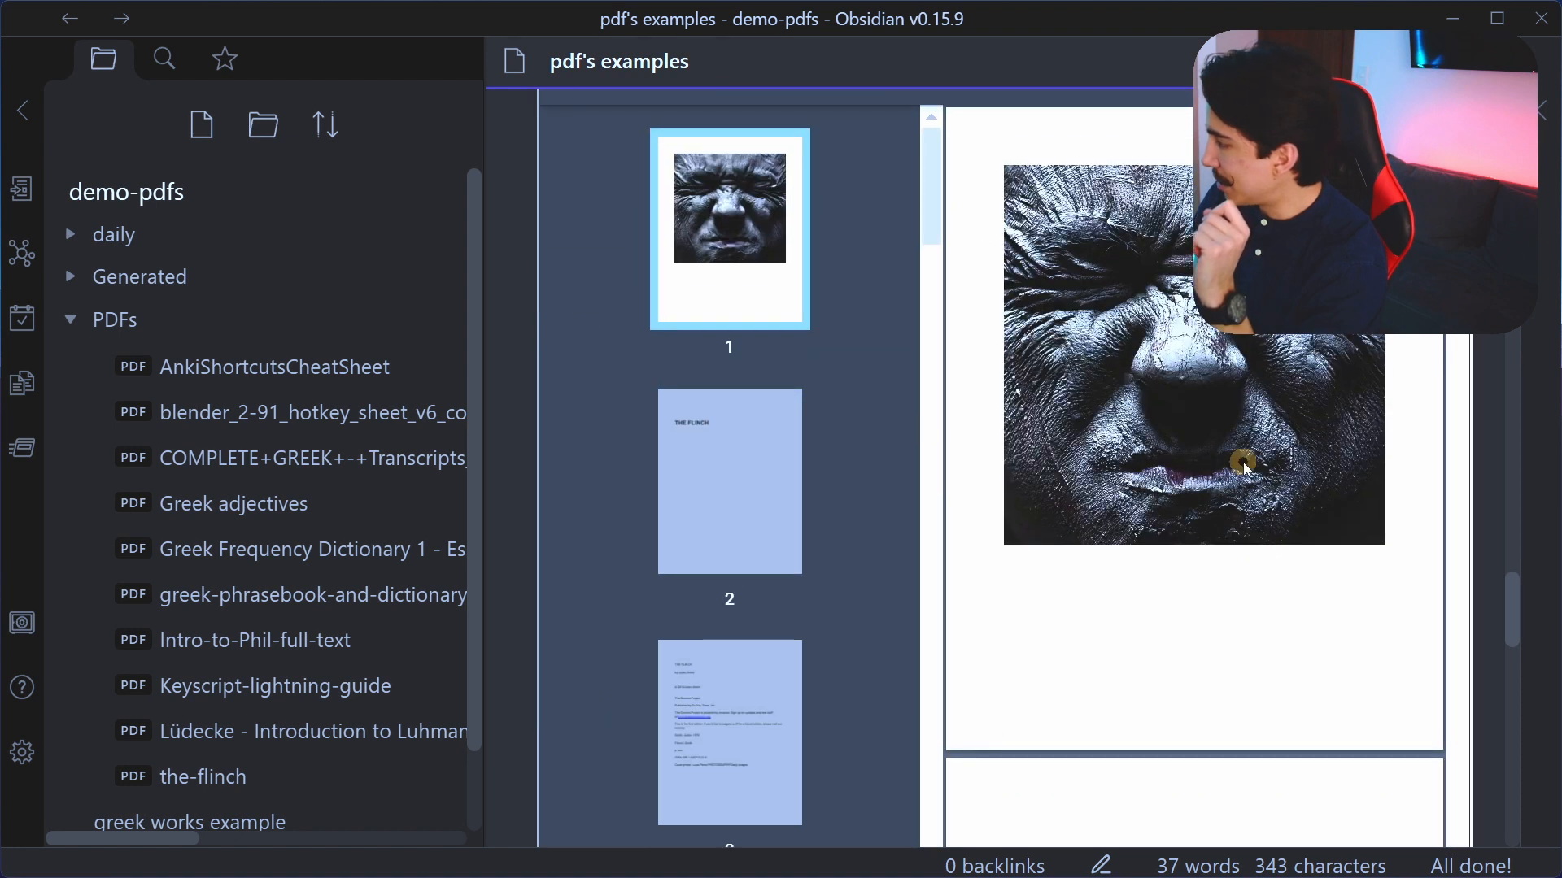
scroll(down, 3)
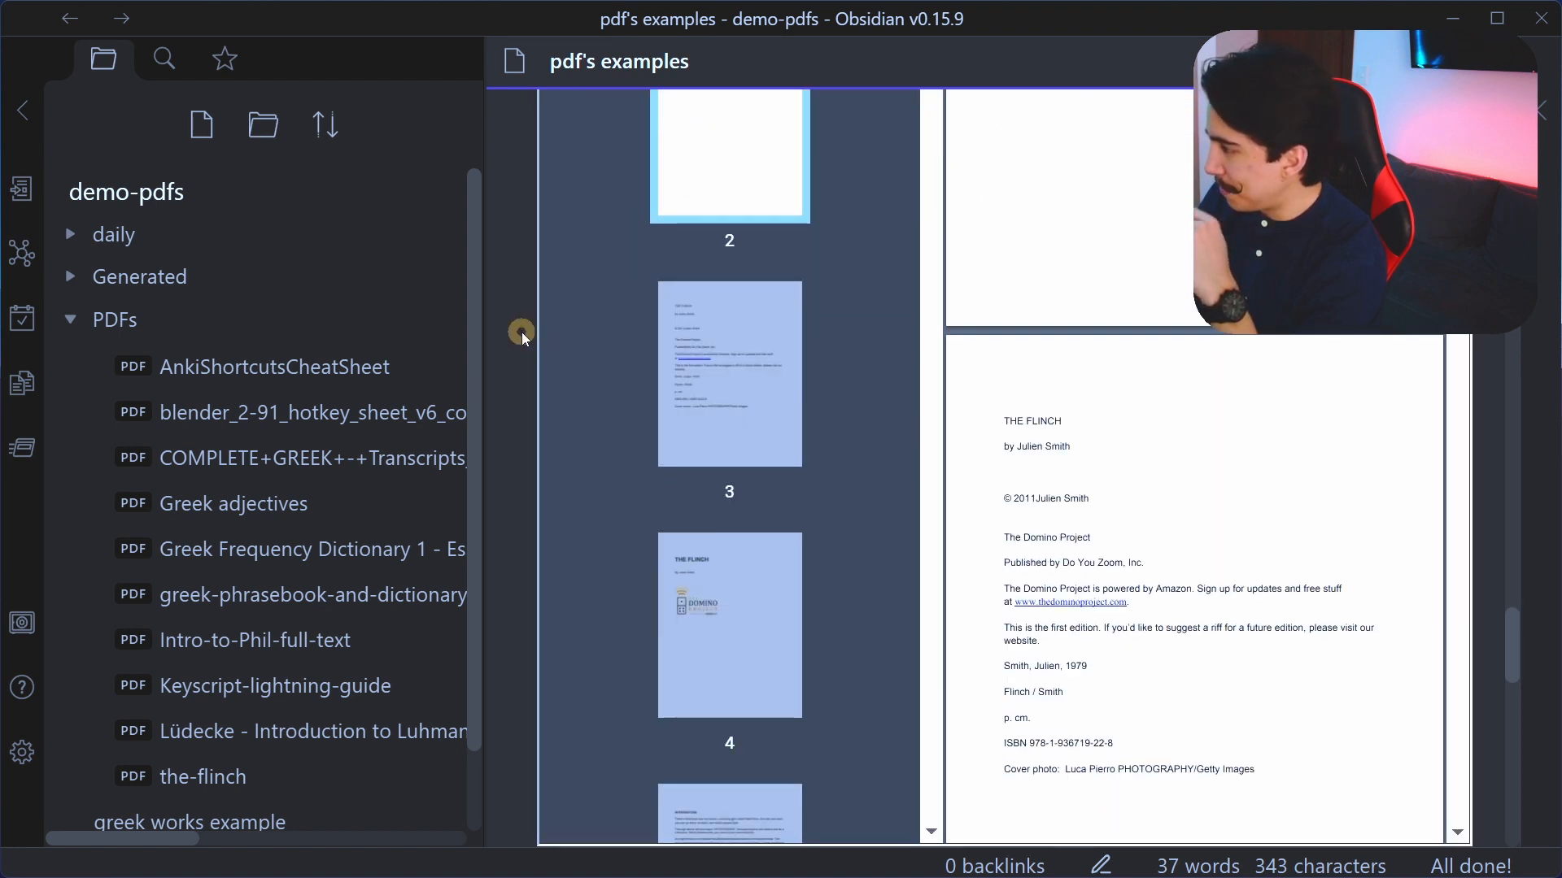
scroll(up, 3)
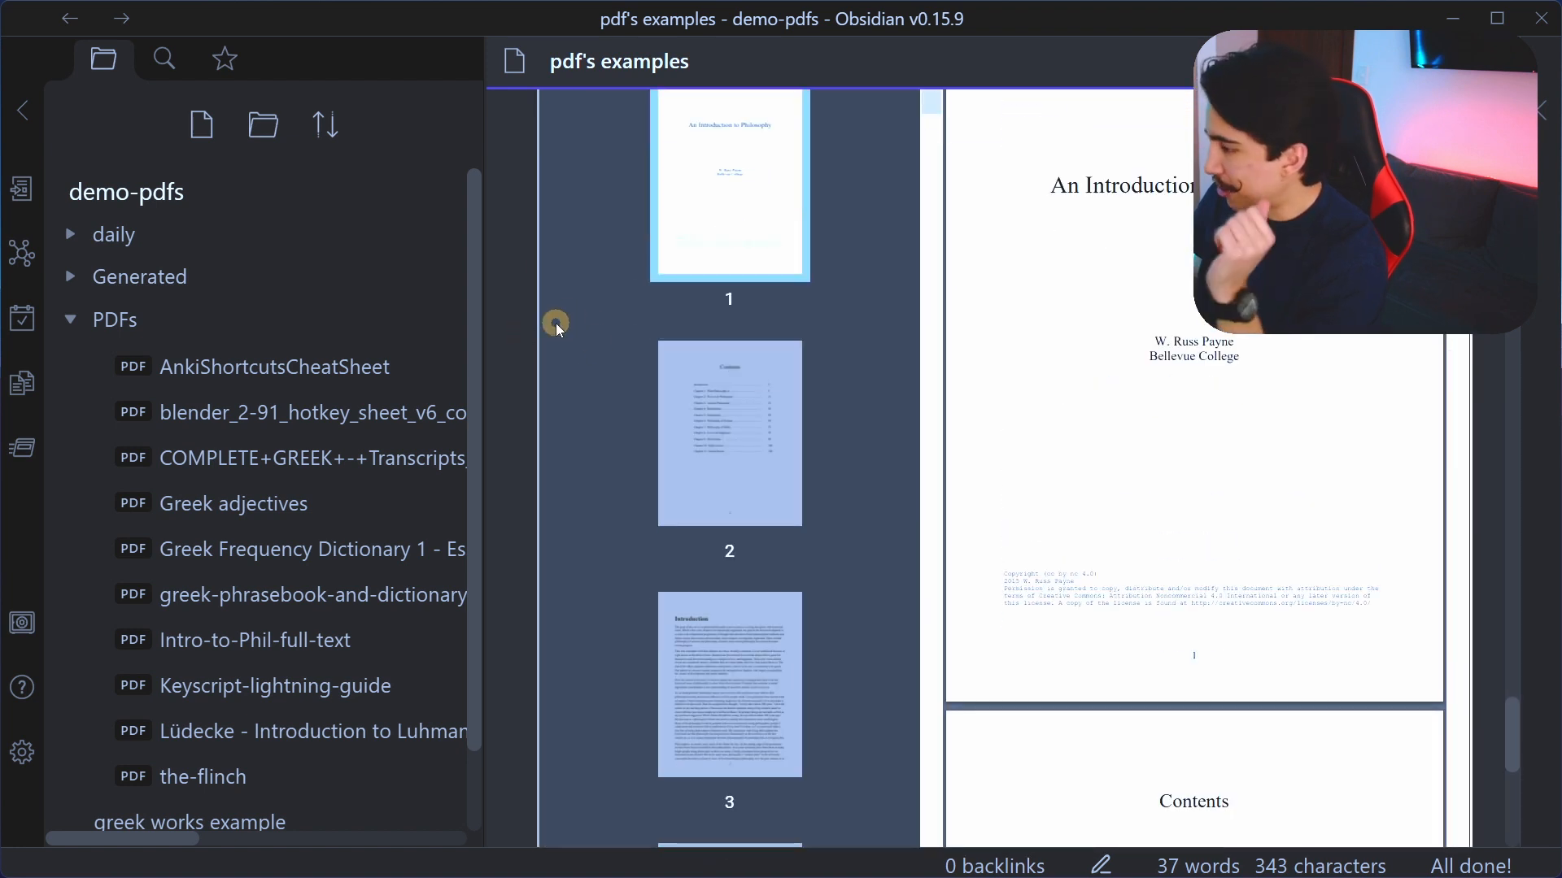
Step: Search the vault for 'philosophy' and view the Intro-to-Phil note at its match
click(162, 58)
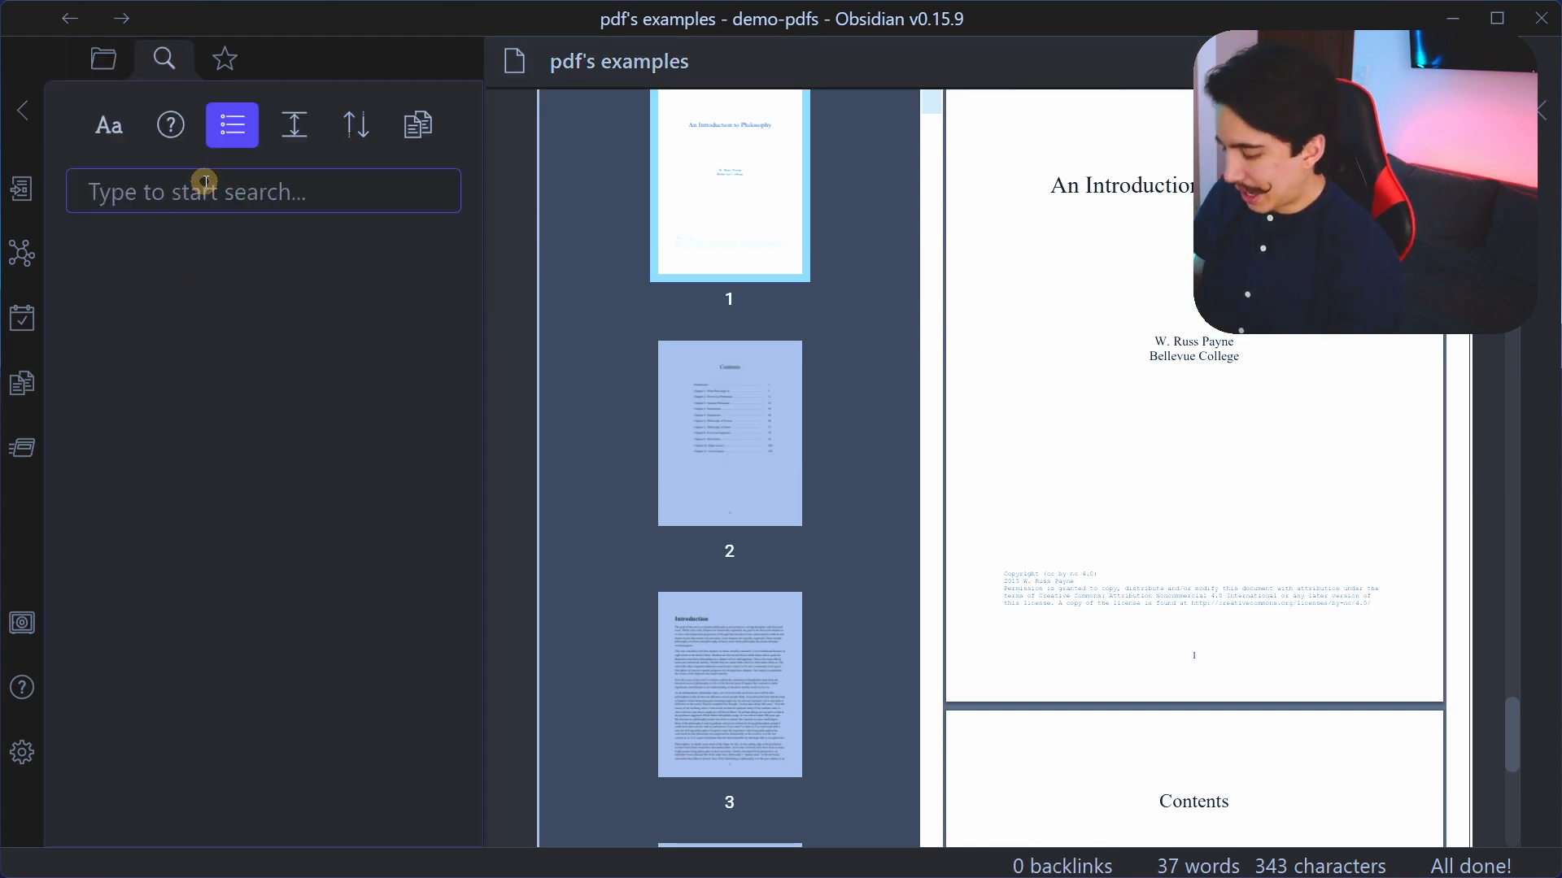
text(philos)
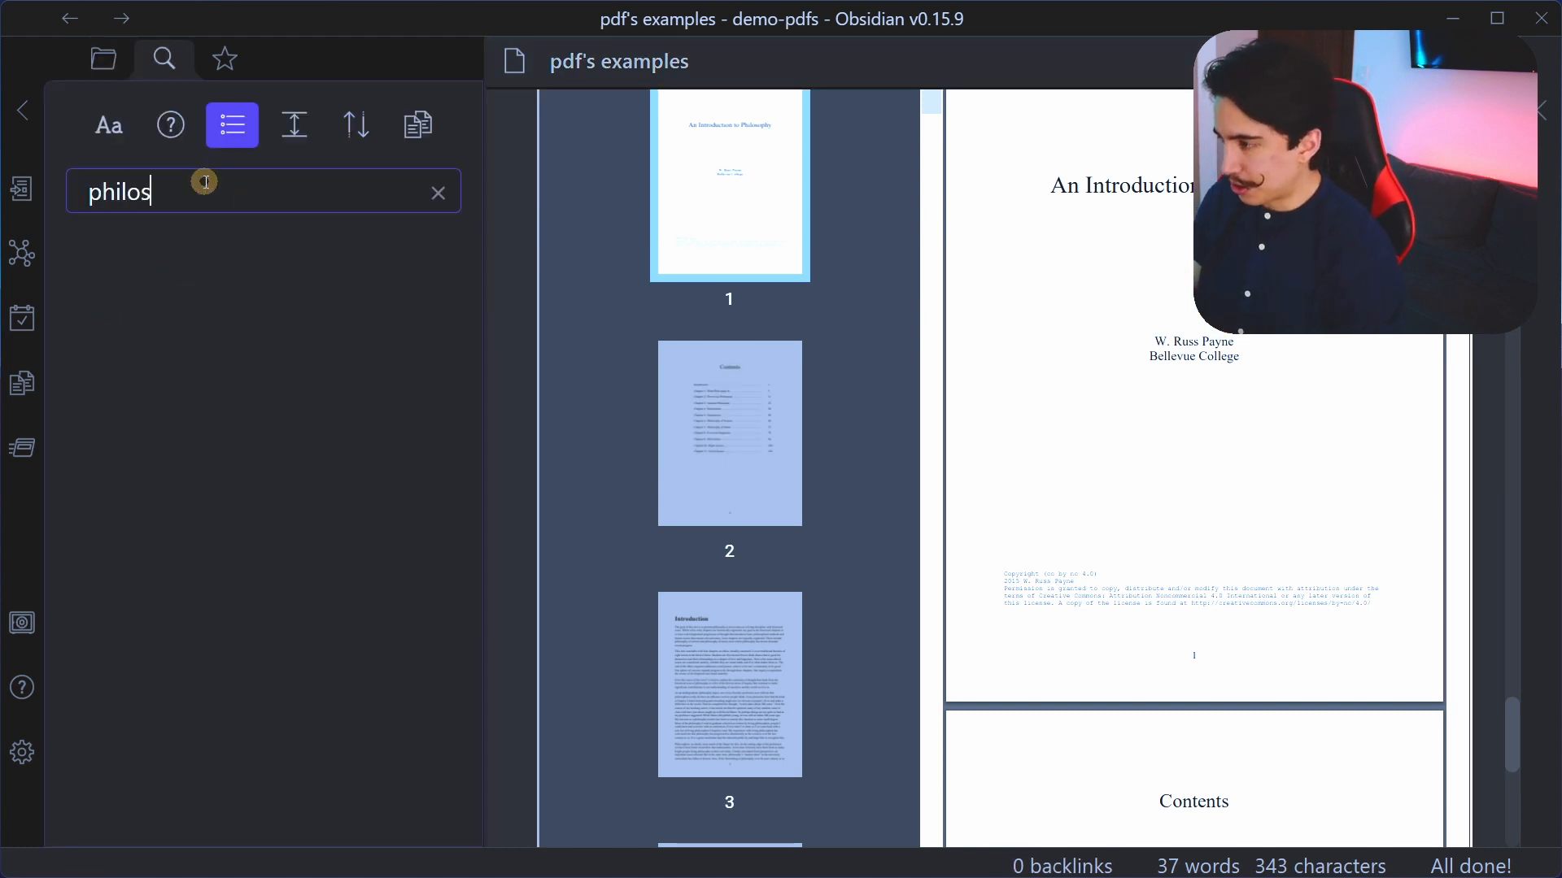
text(ophy)
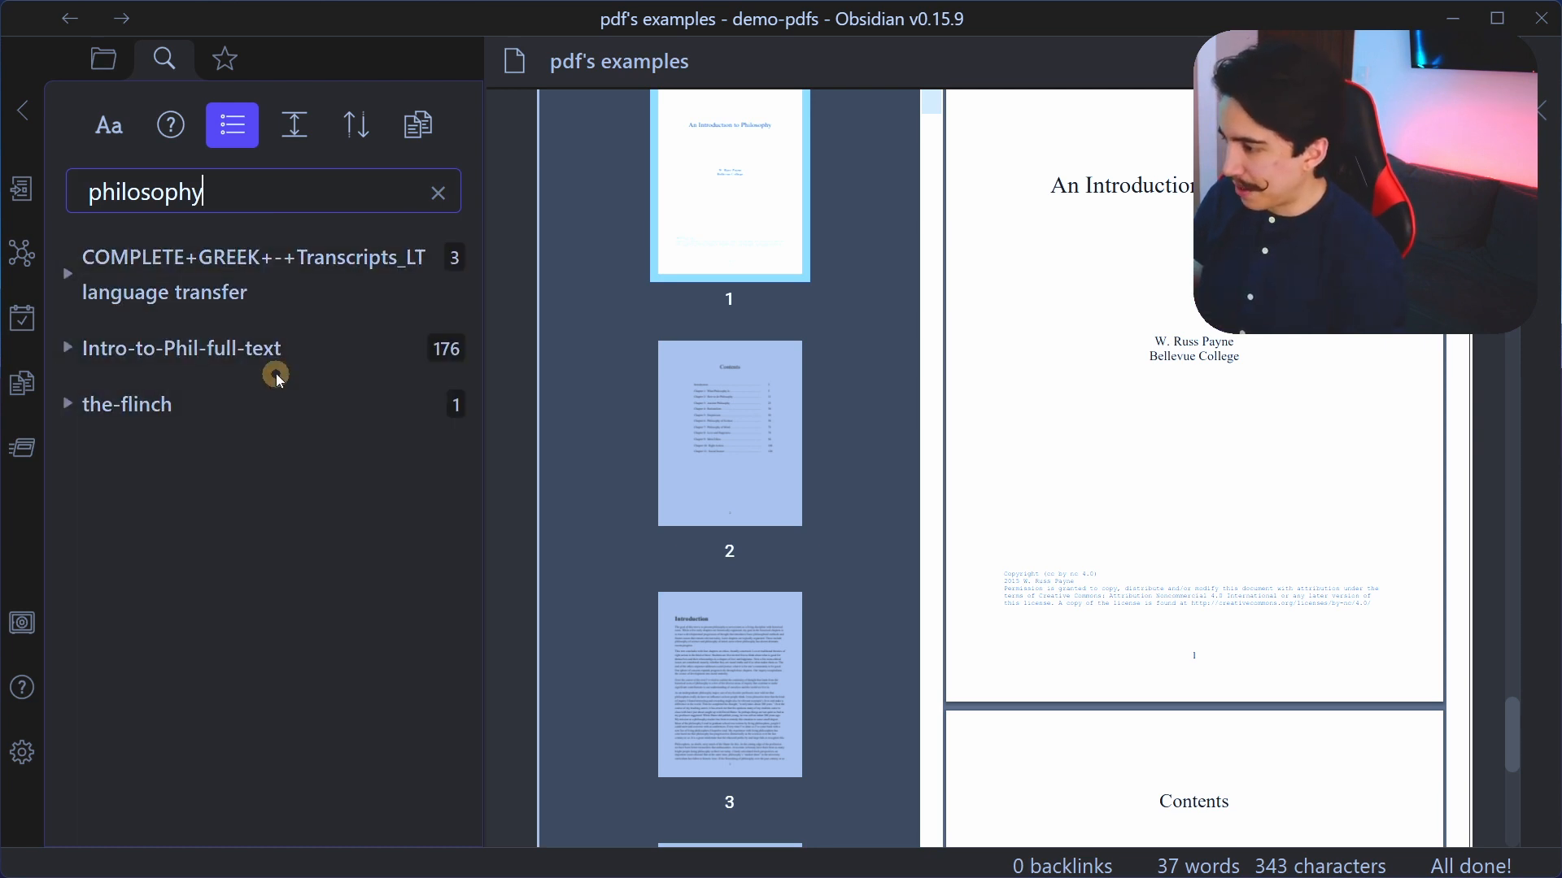
click(182, 348)
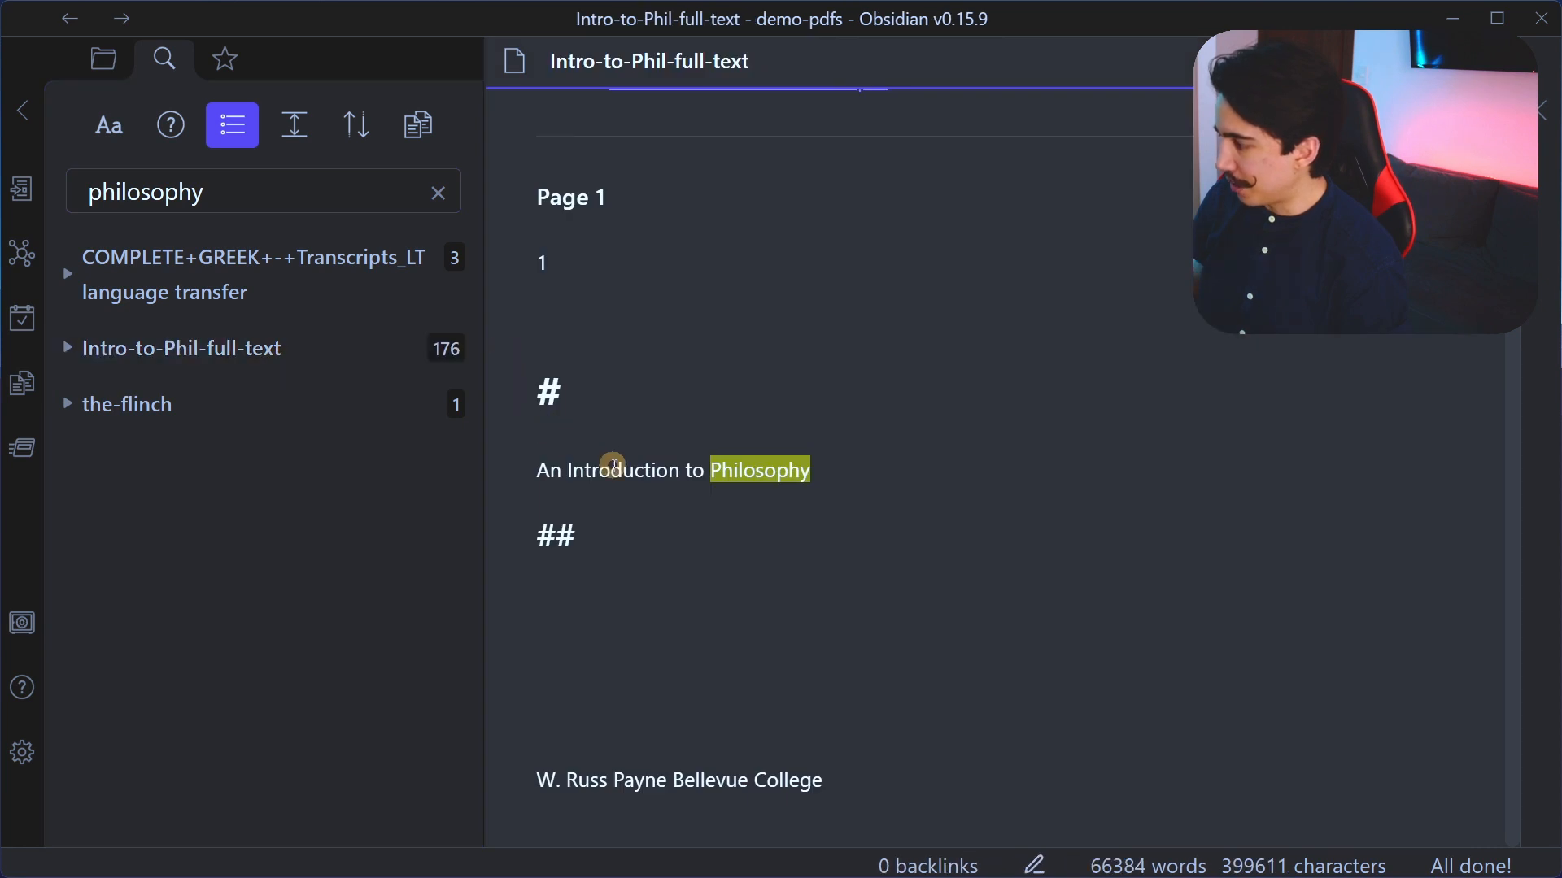
key(ctrl+f)
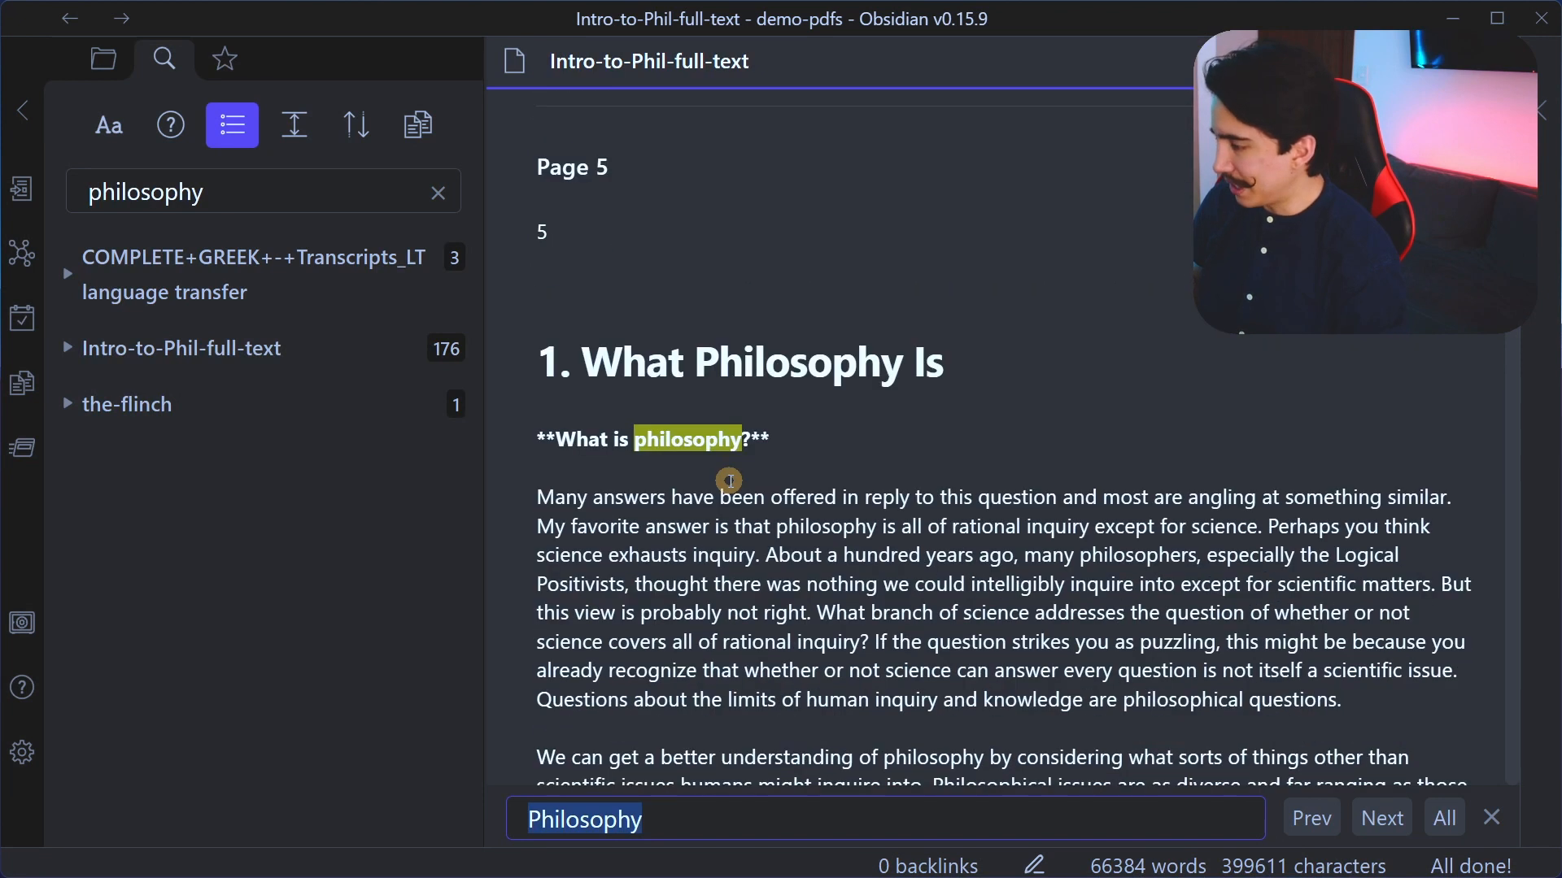
Step: View the-flinch and Greek transcripts matches, selecting the word friend in the transcript
click(127, 404)
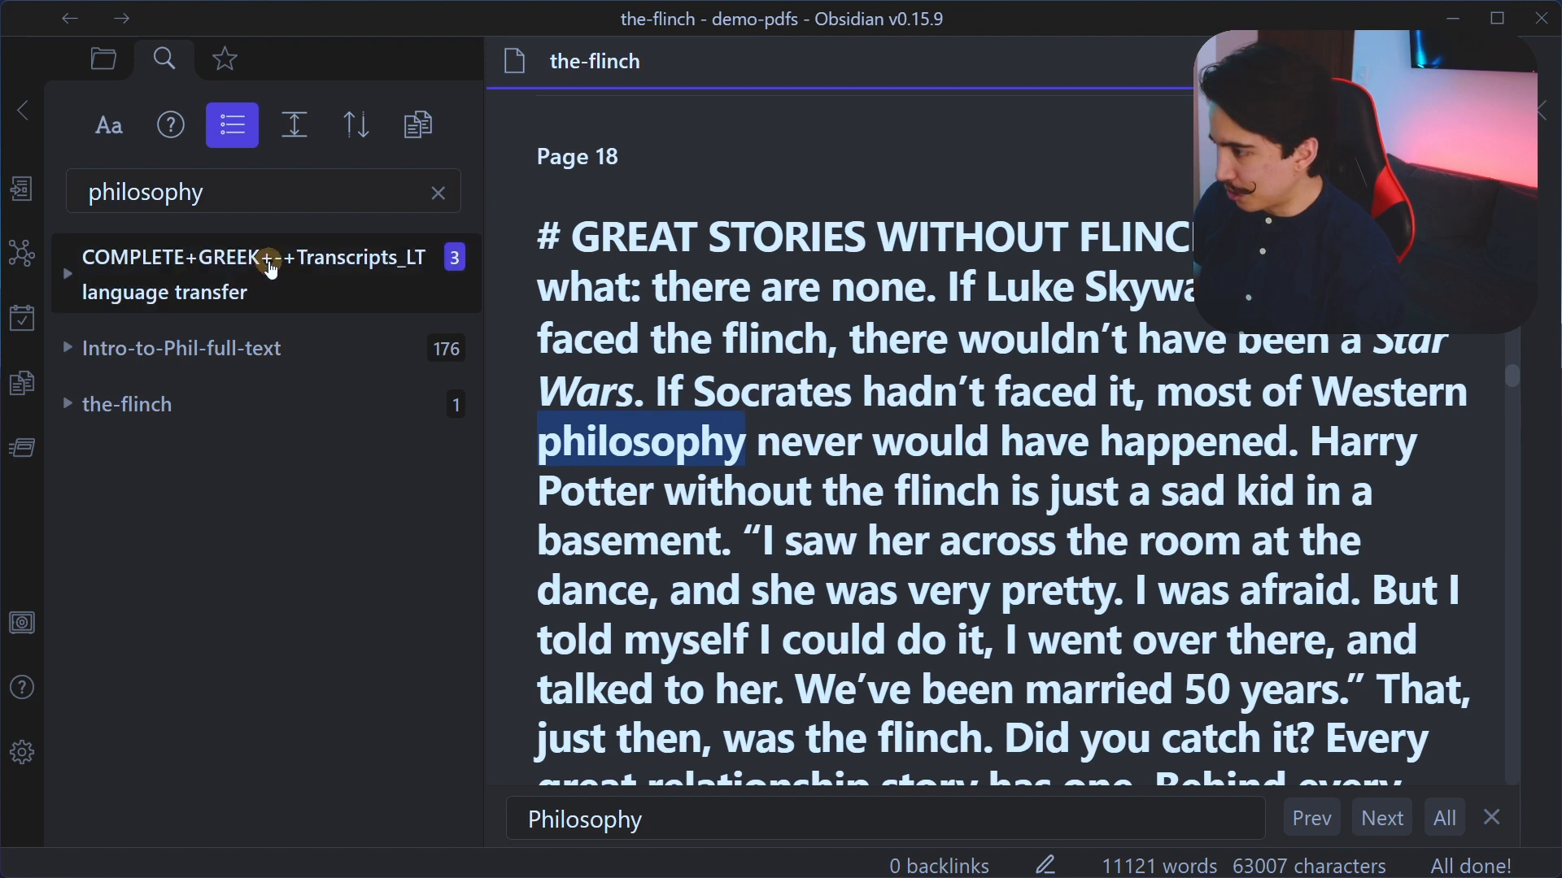
click(249, 273)
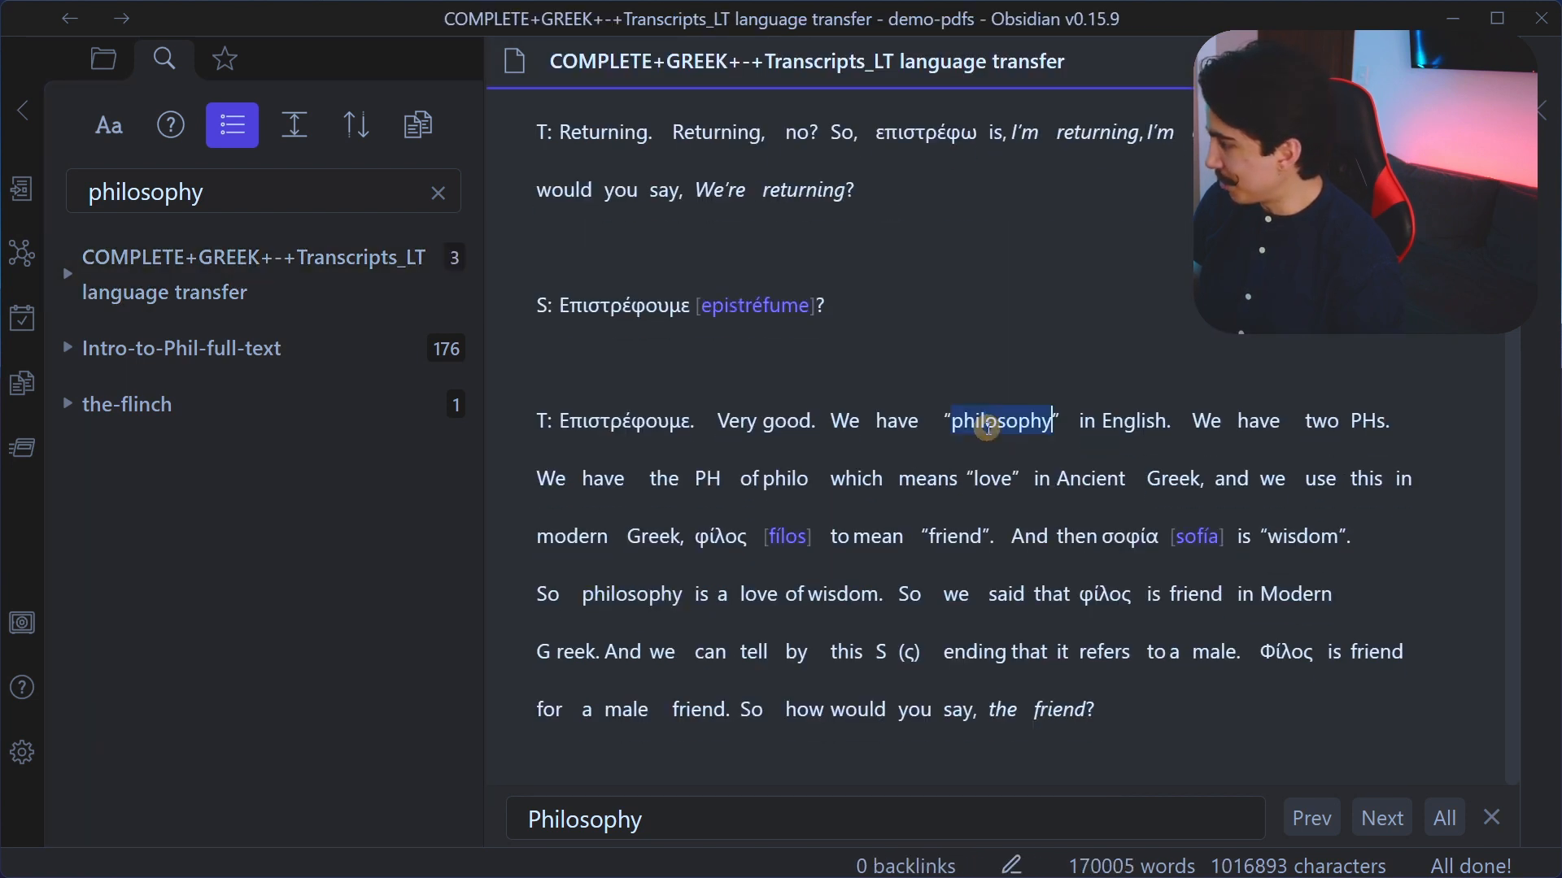
mouse_move(884, 461)
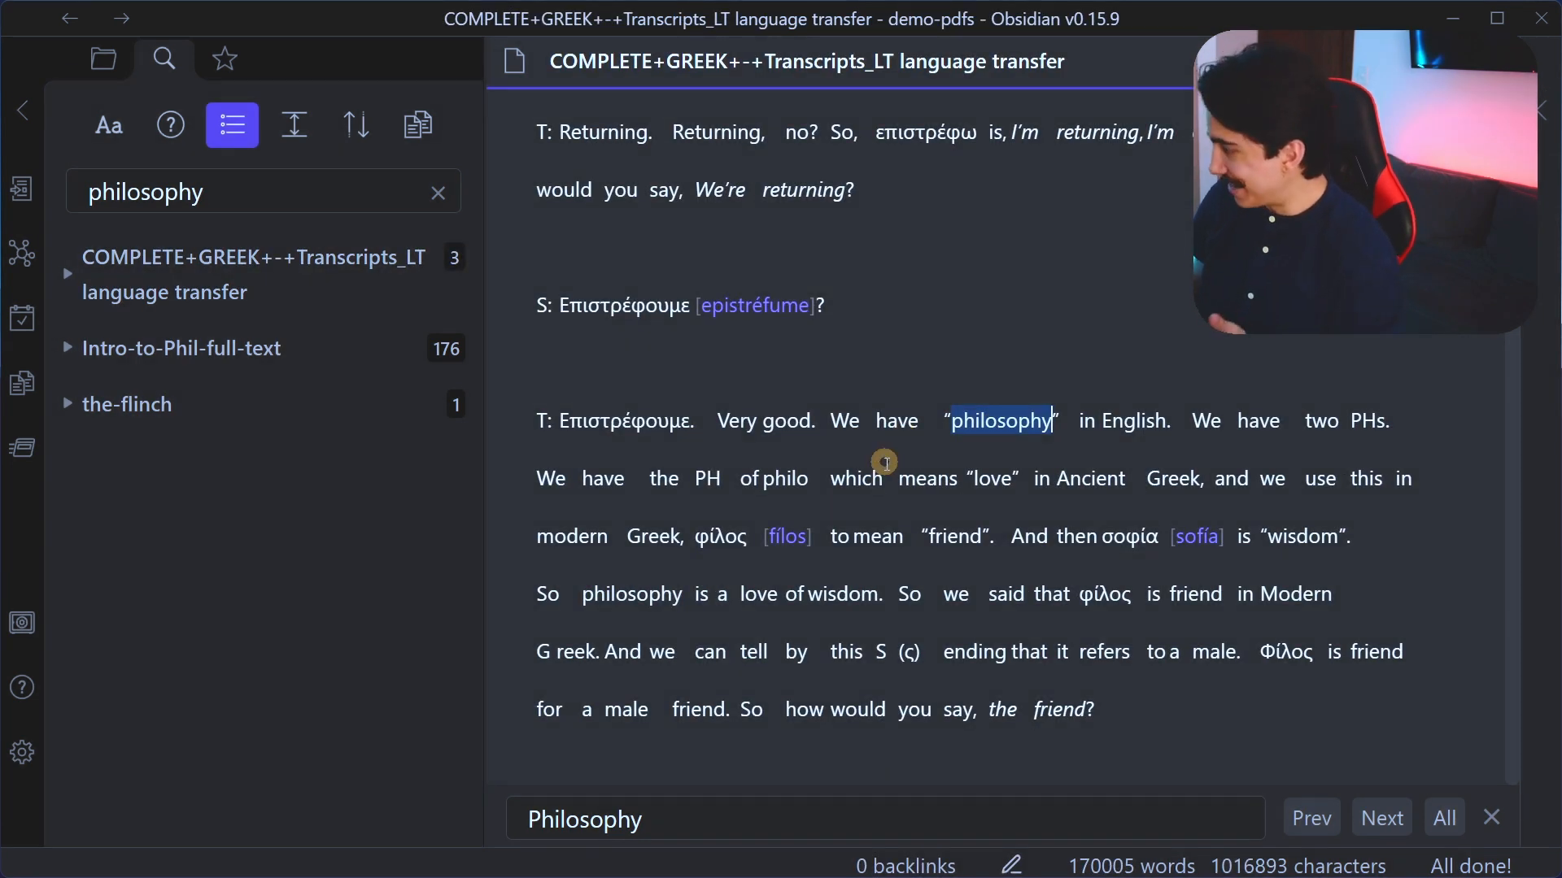
double_click(773, 478)
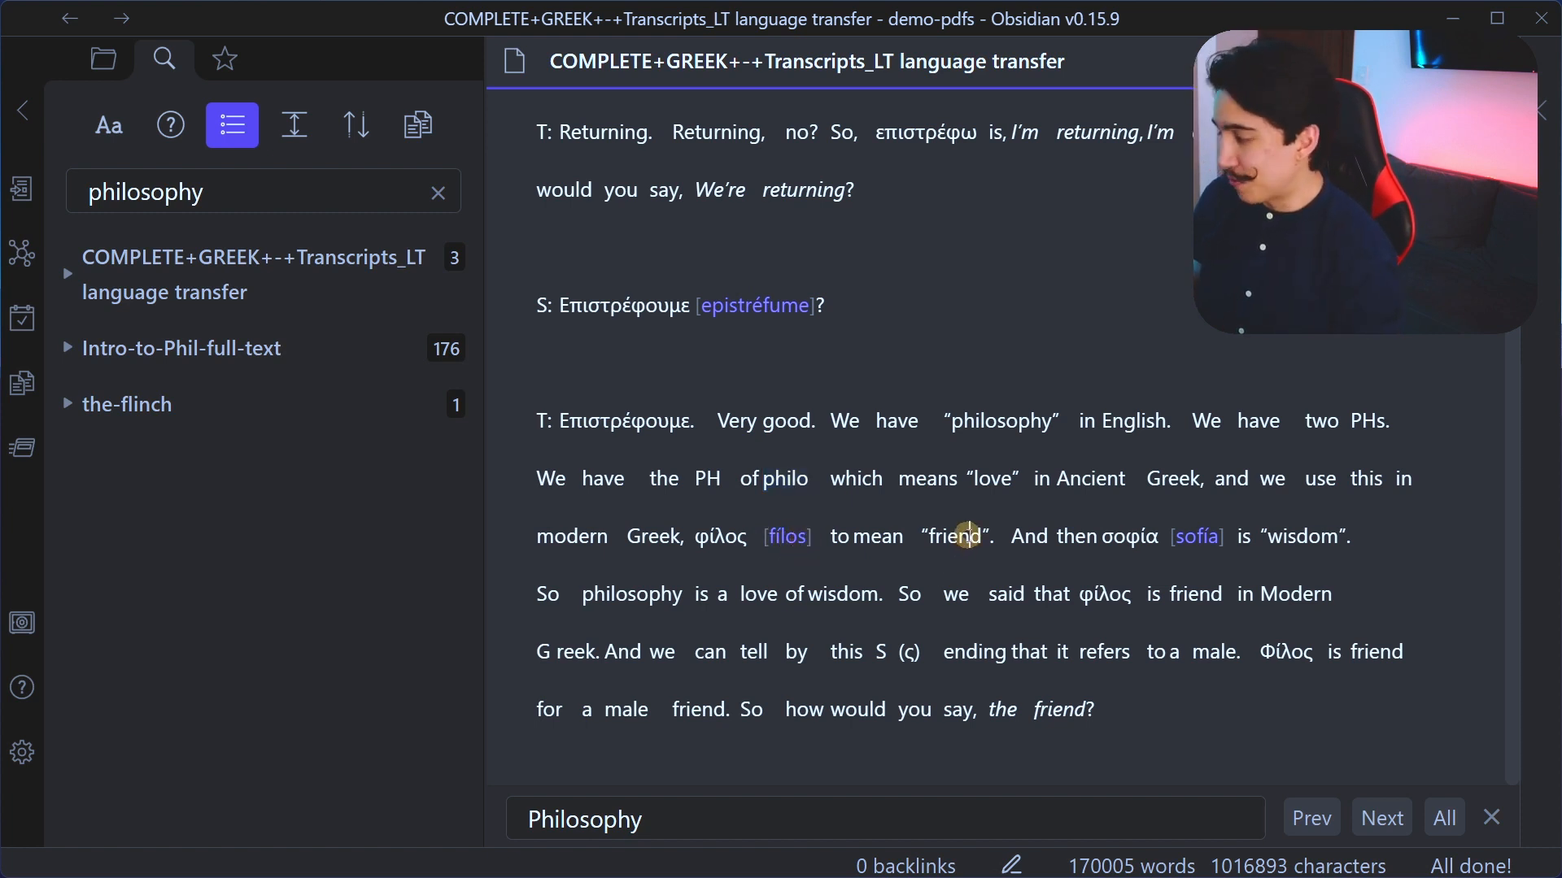
double_click(955, 535)
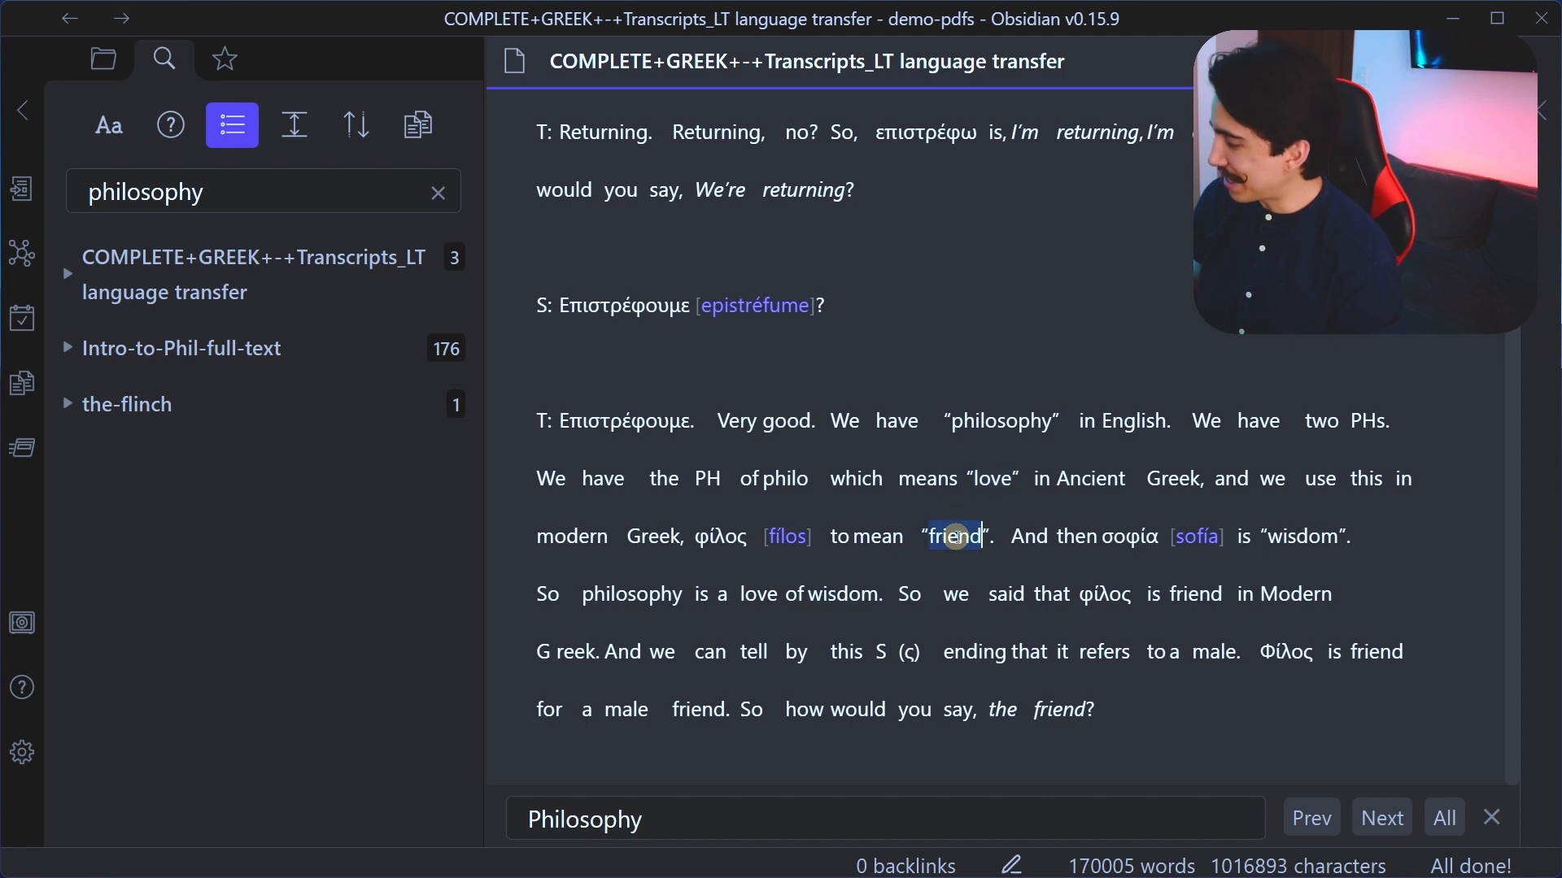
mouse_move(104, 59)
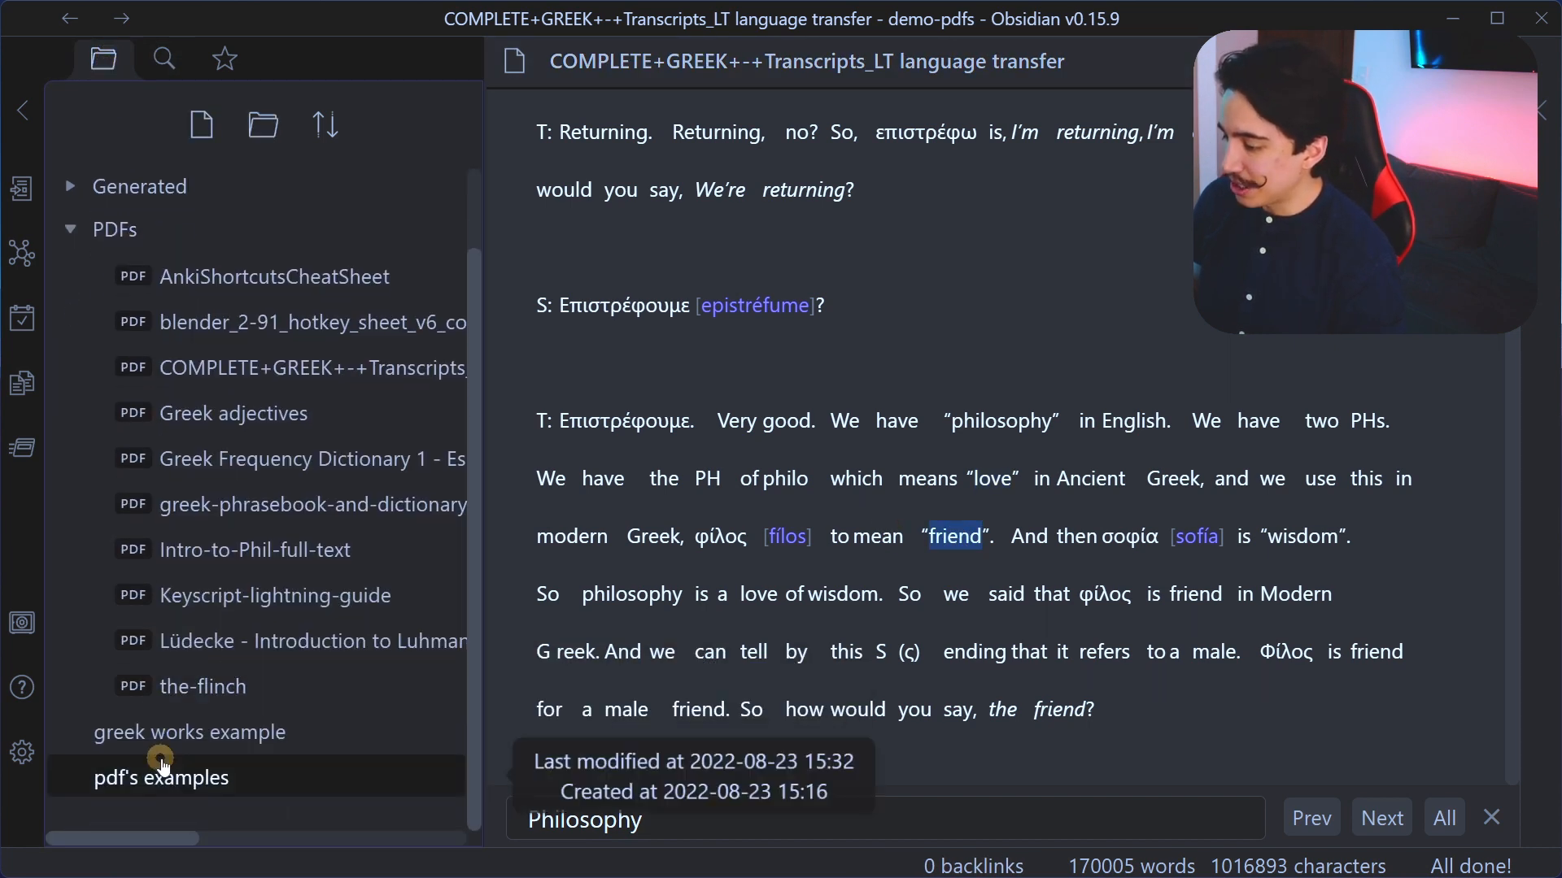
Step: Search the whole vault for πάντα from the greek works example note, previewing matching lines
click(188, 732)
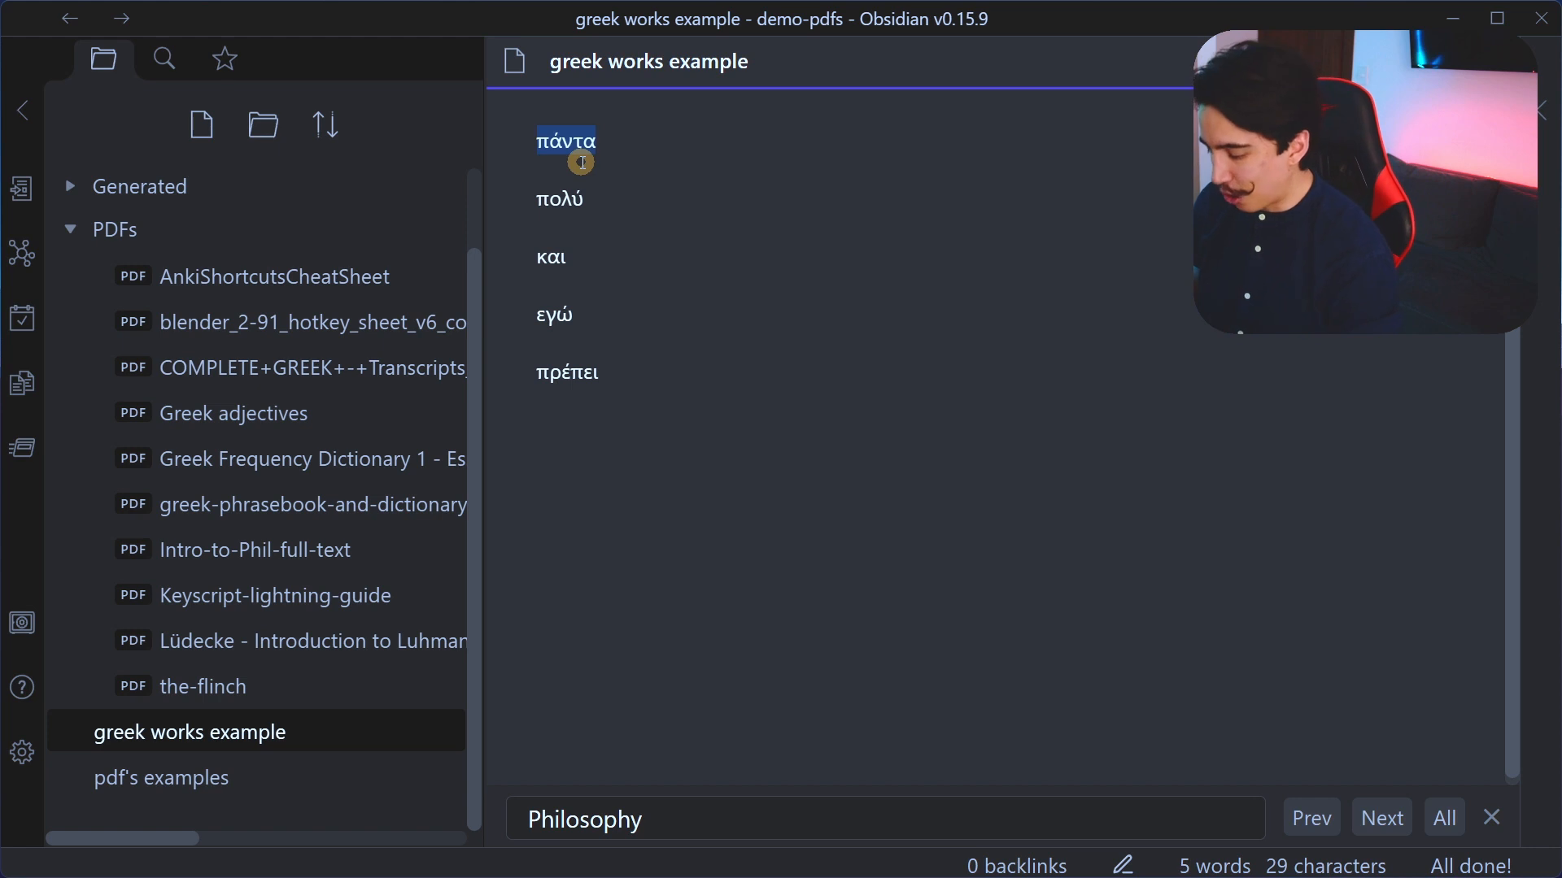
key(ctrl+shift+f)
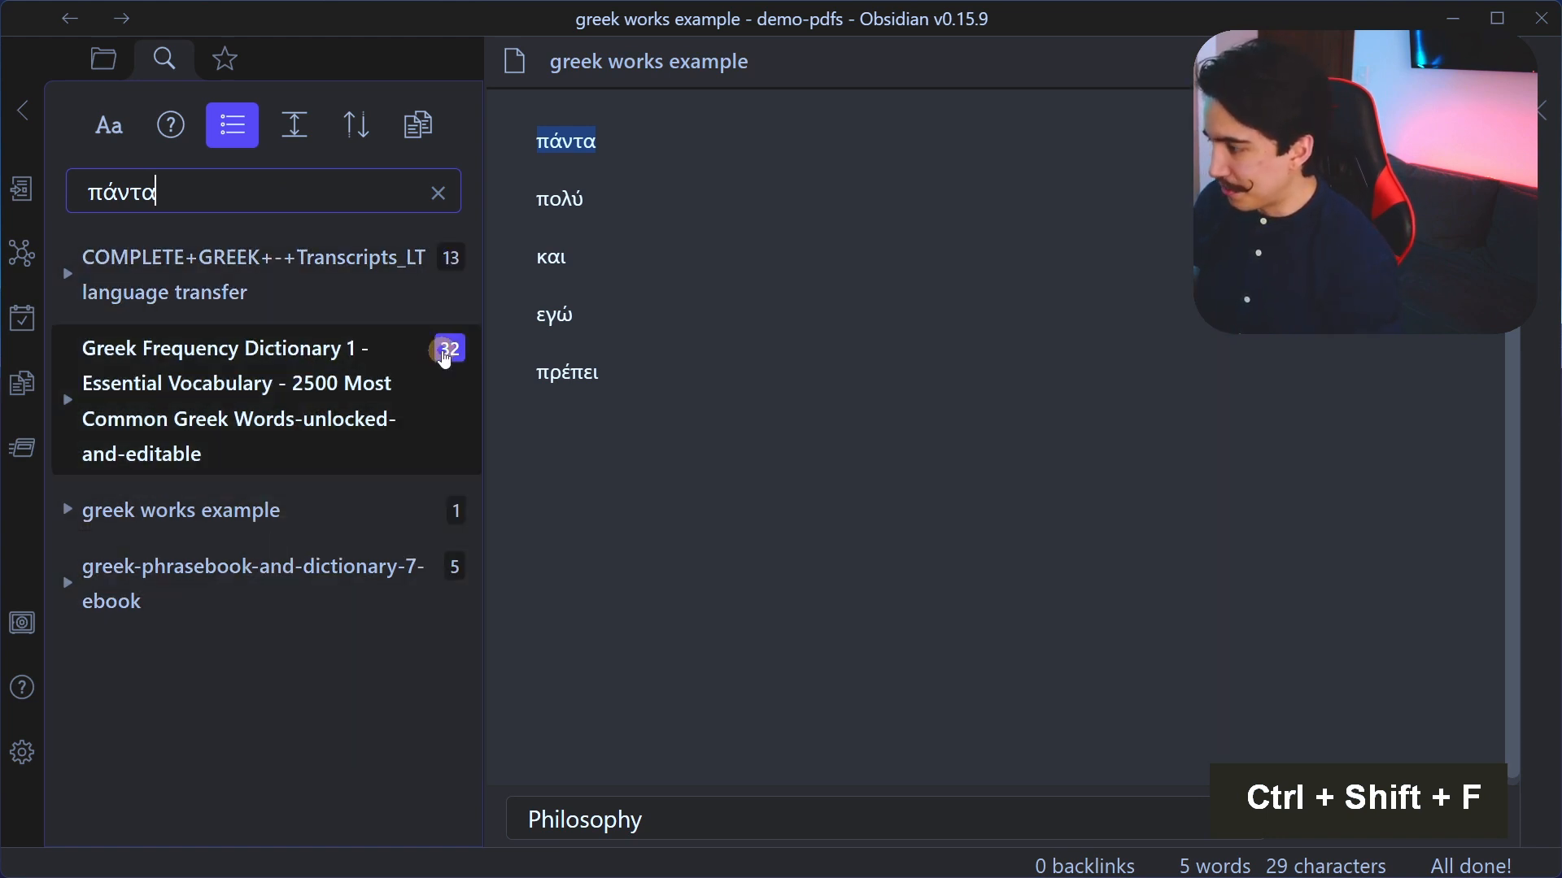
click(231, 126)
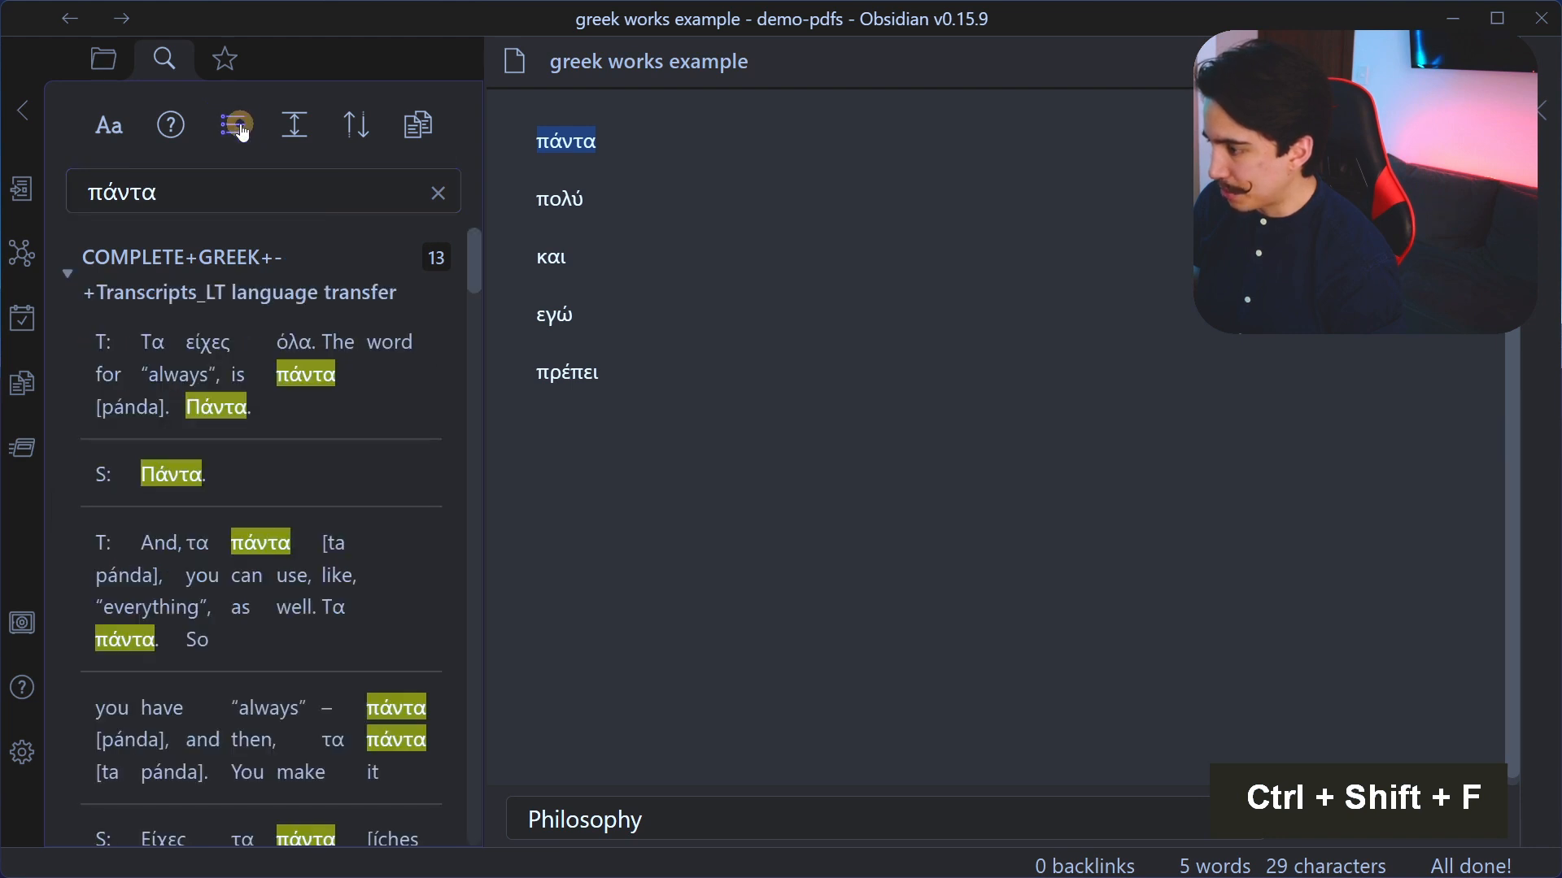
mouse_move(233, 126)
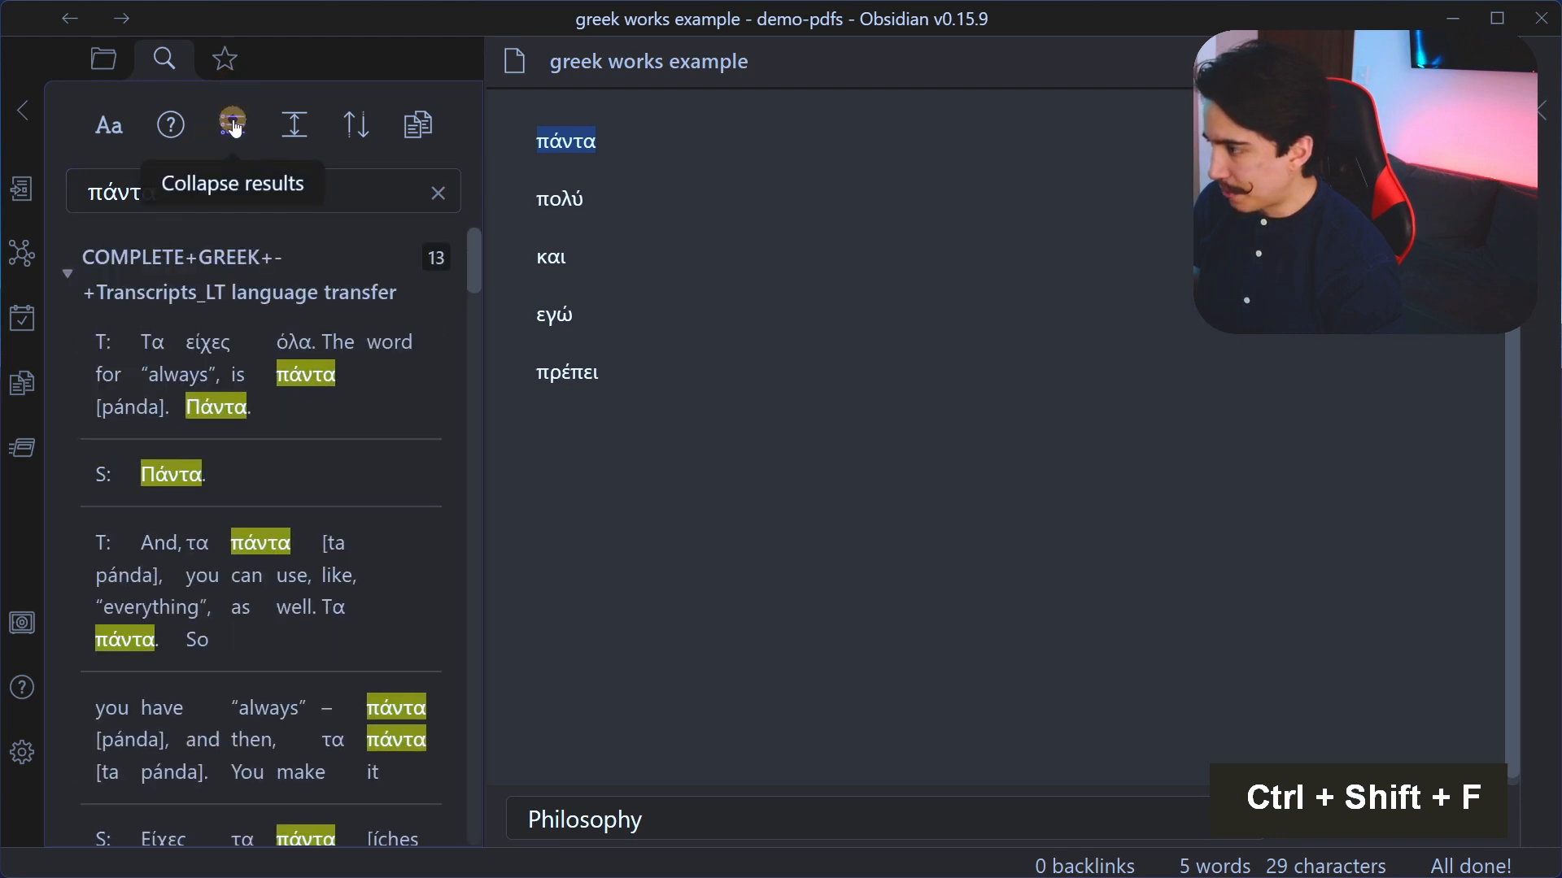
click(232, 125)
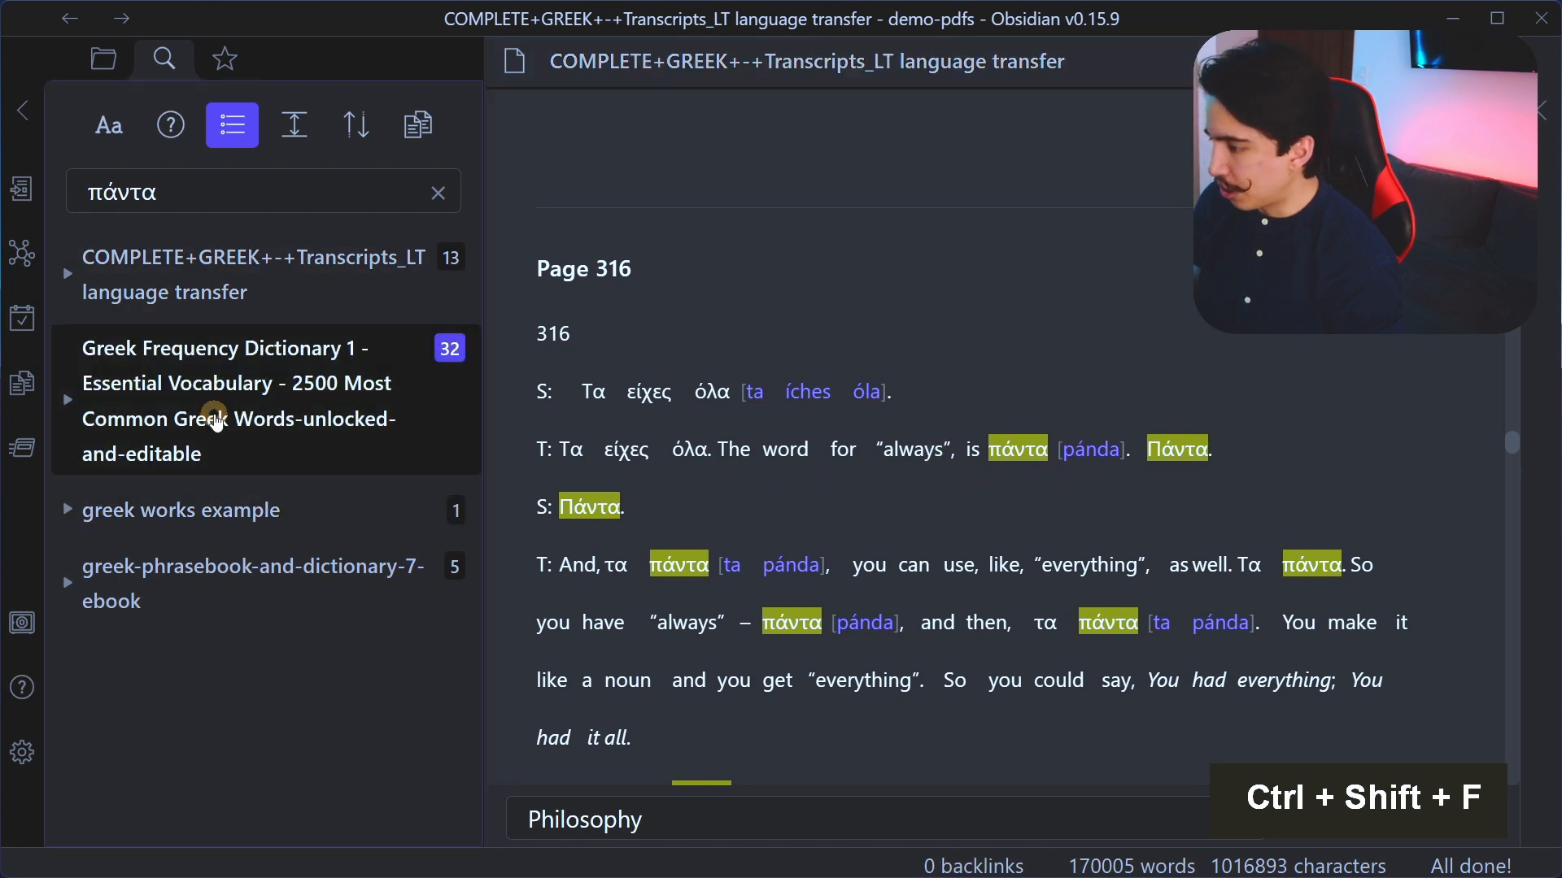
Step: Find πάντα within the Greek Frequency Dictionary note, then show the file list again
click(238, 402)
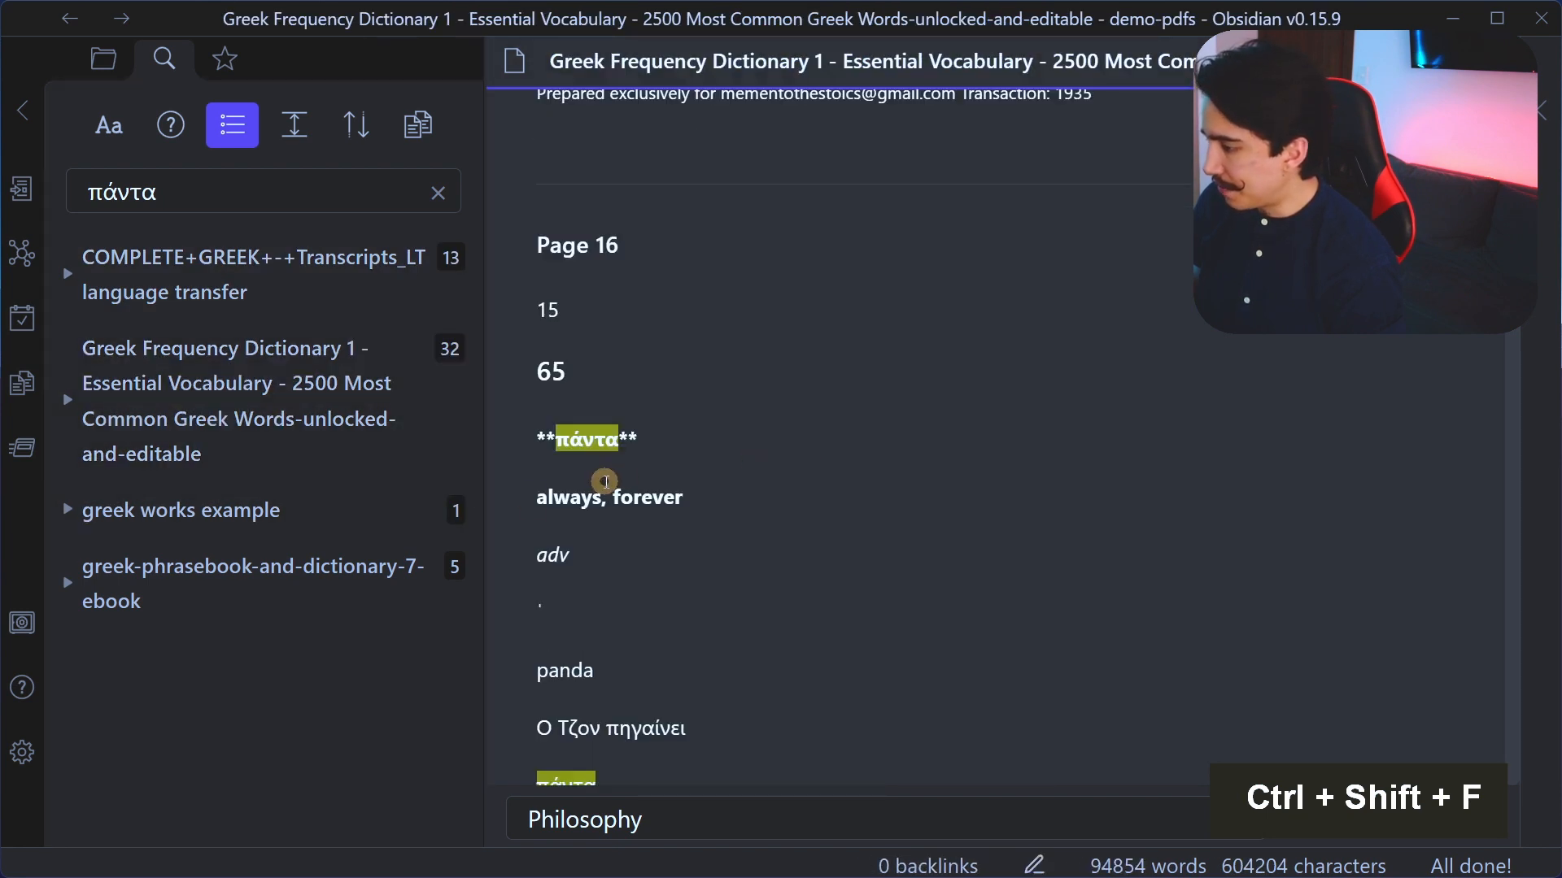
key(ctrl+v)
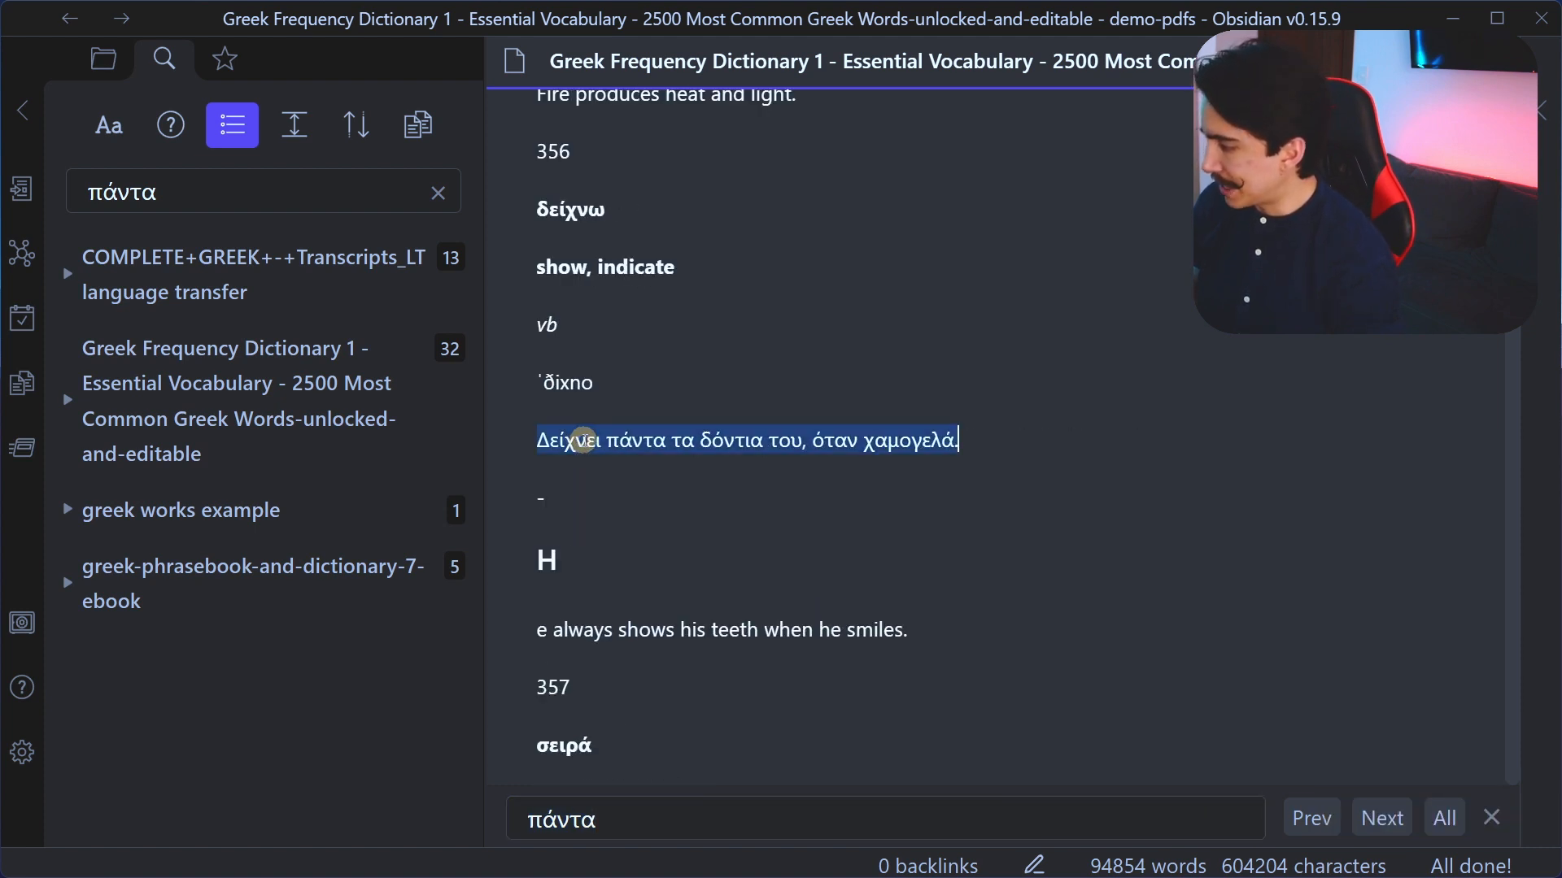
click(609, 440)
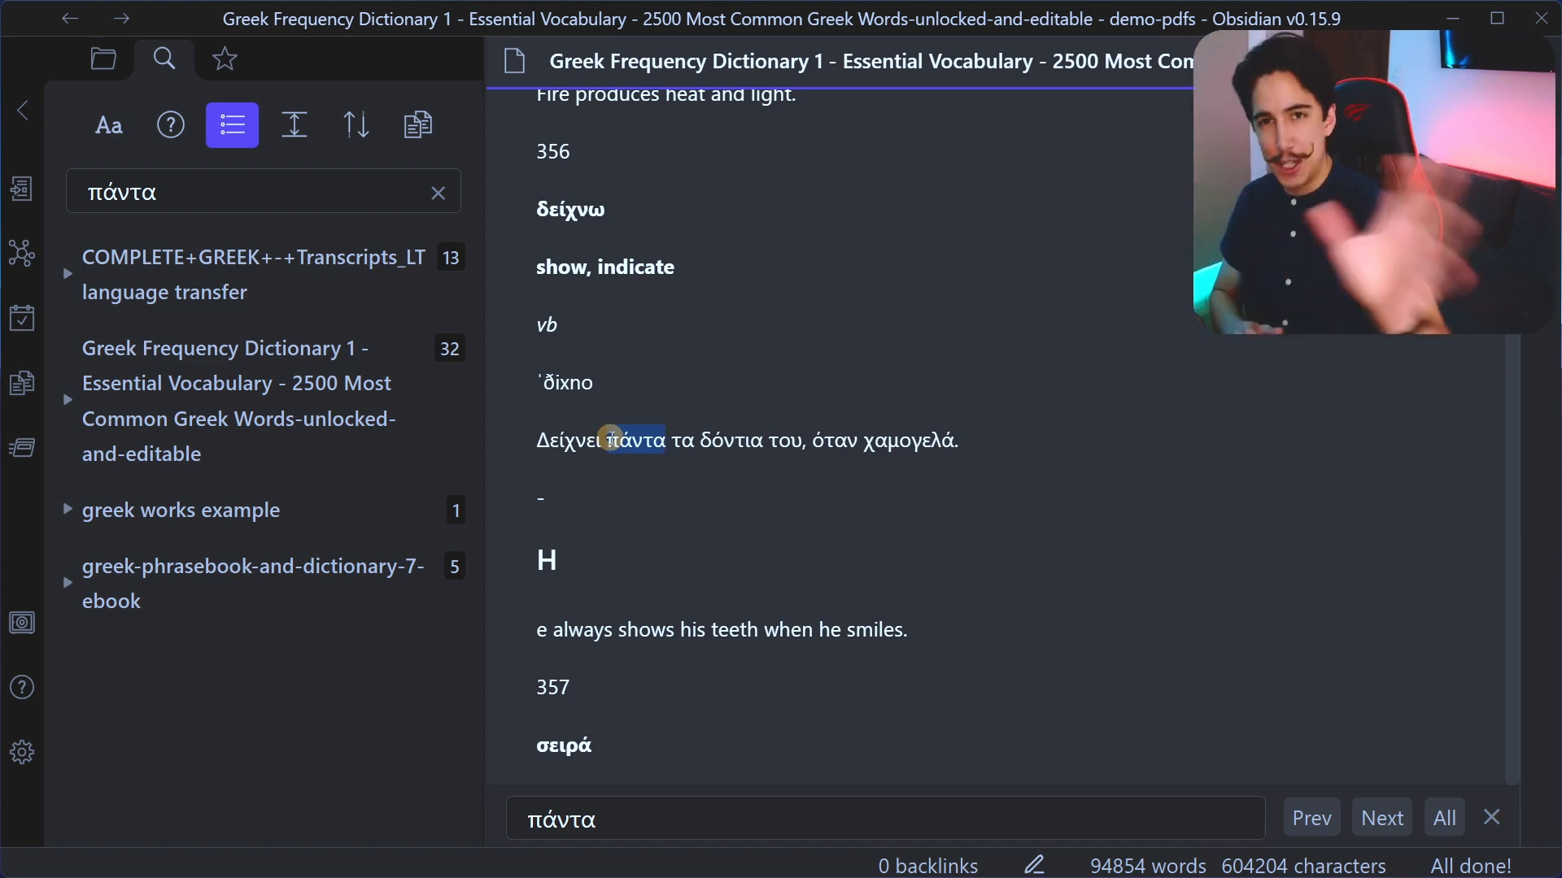
click(101, 58)
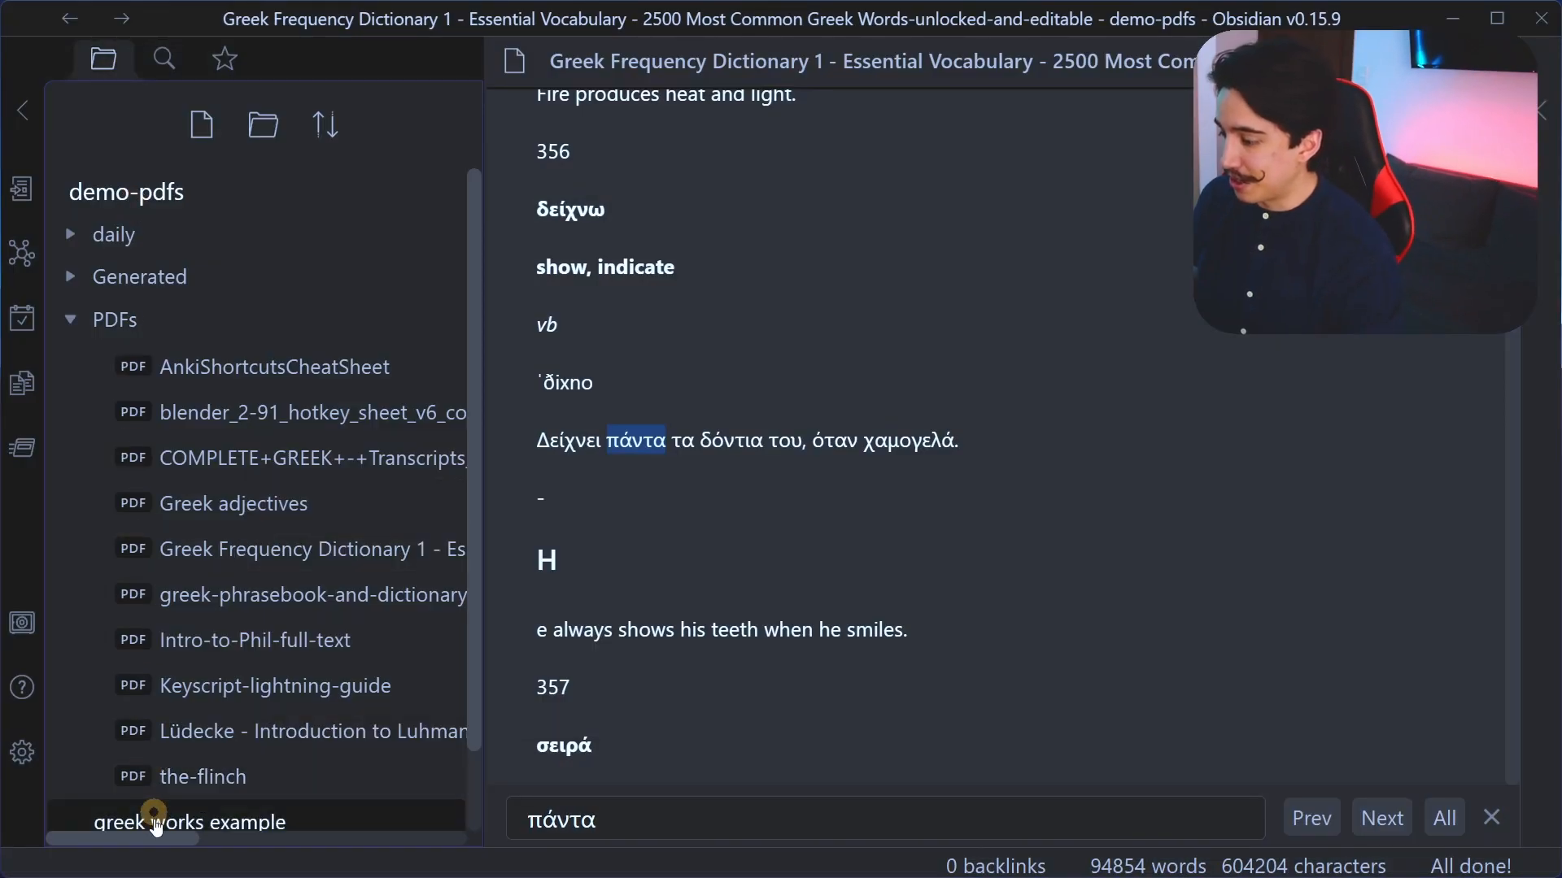
Step: Search the vault for εγώ and show its entry in the Greek Frequency Dictionary
click(163, 58)
text(εγώ)
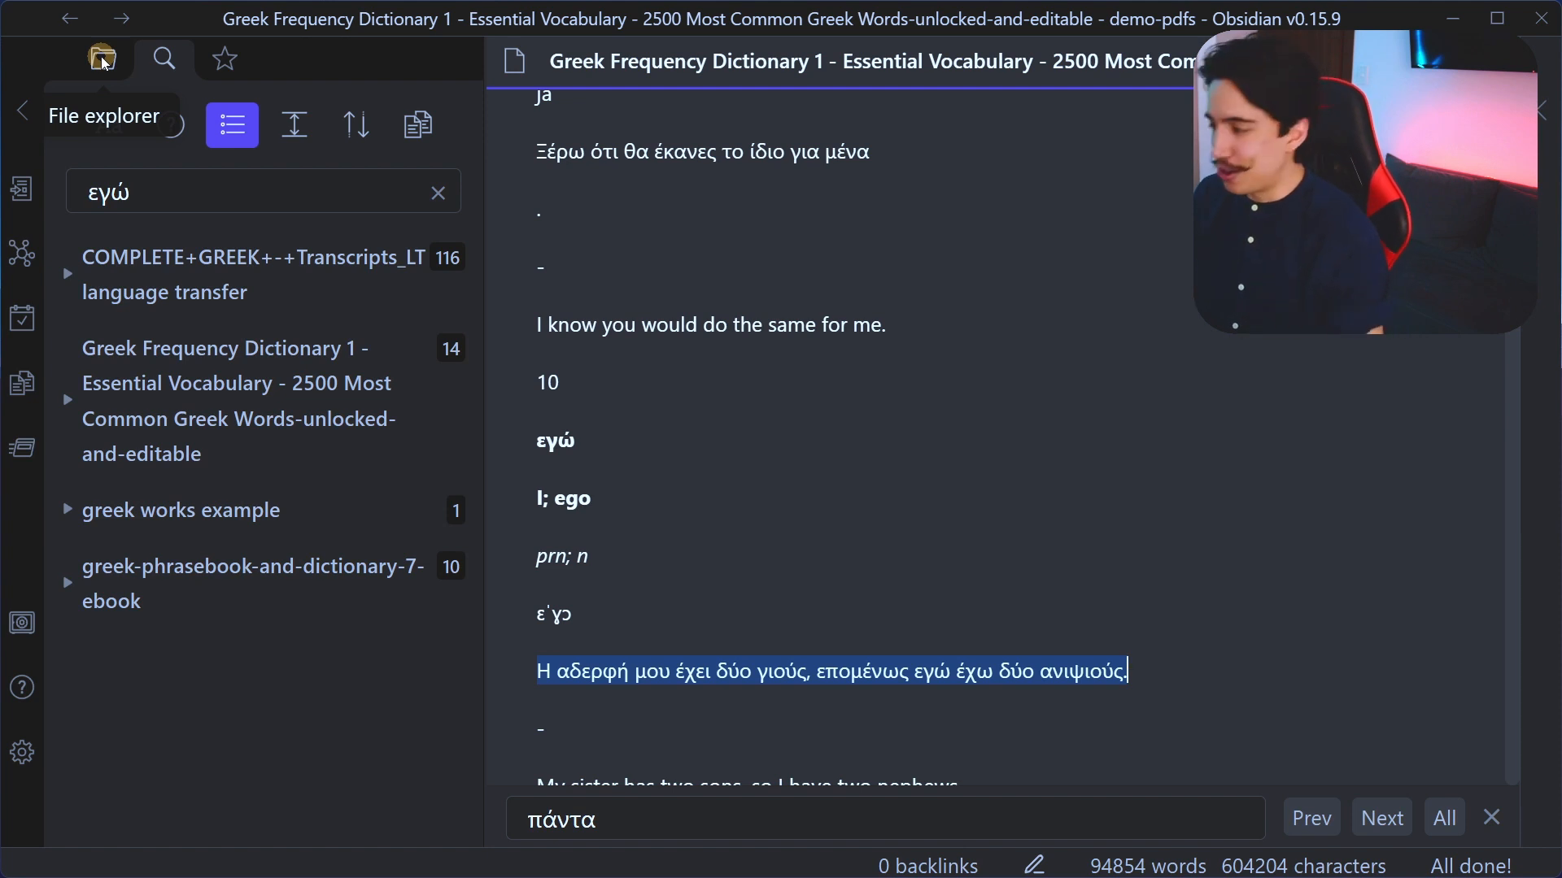
Step: Return to the vault's file list with the PDFs folder expanded
click(101, 59)
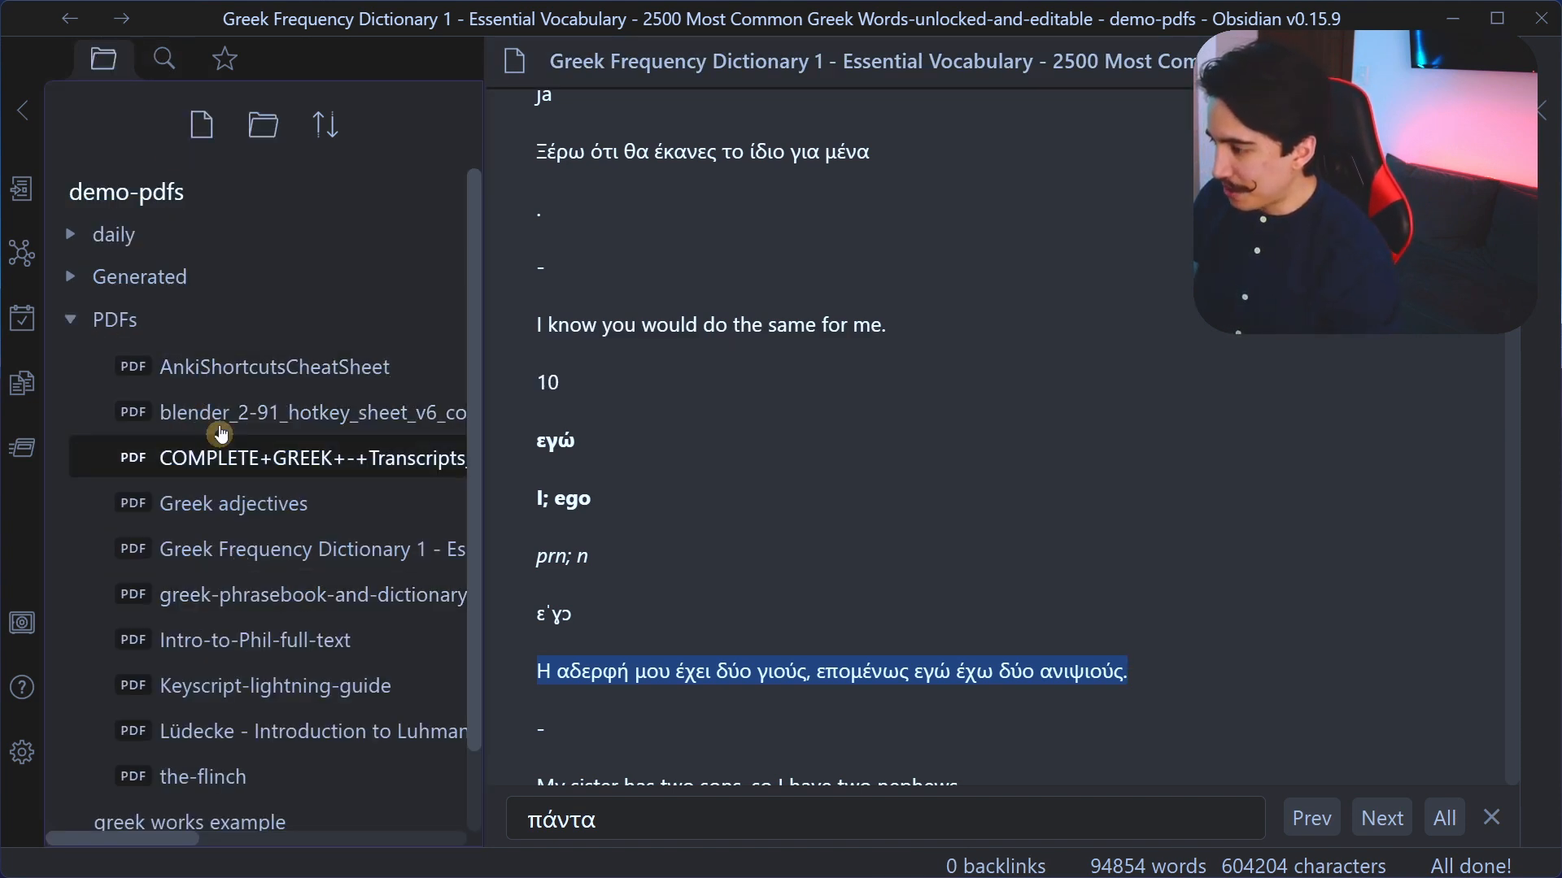
scroll(down, 3)
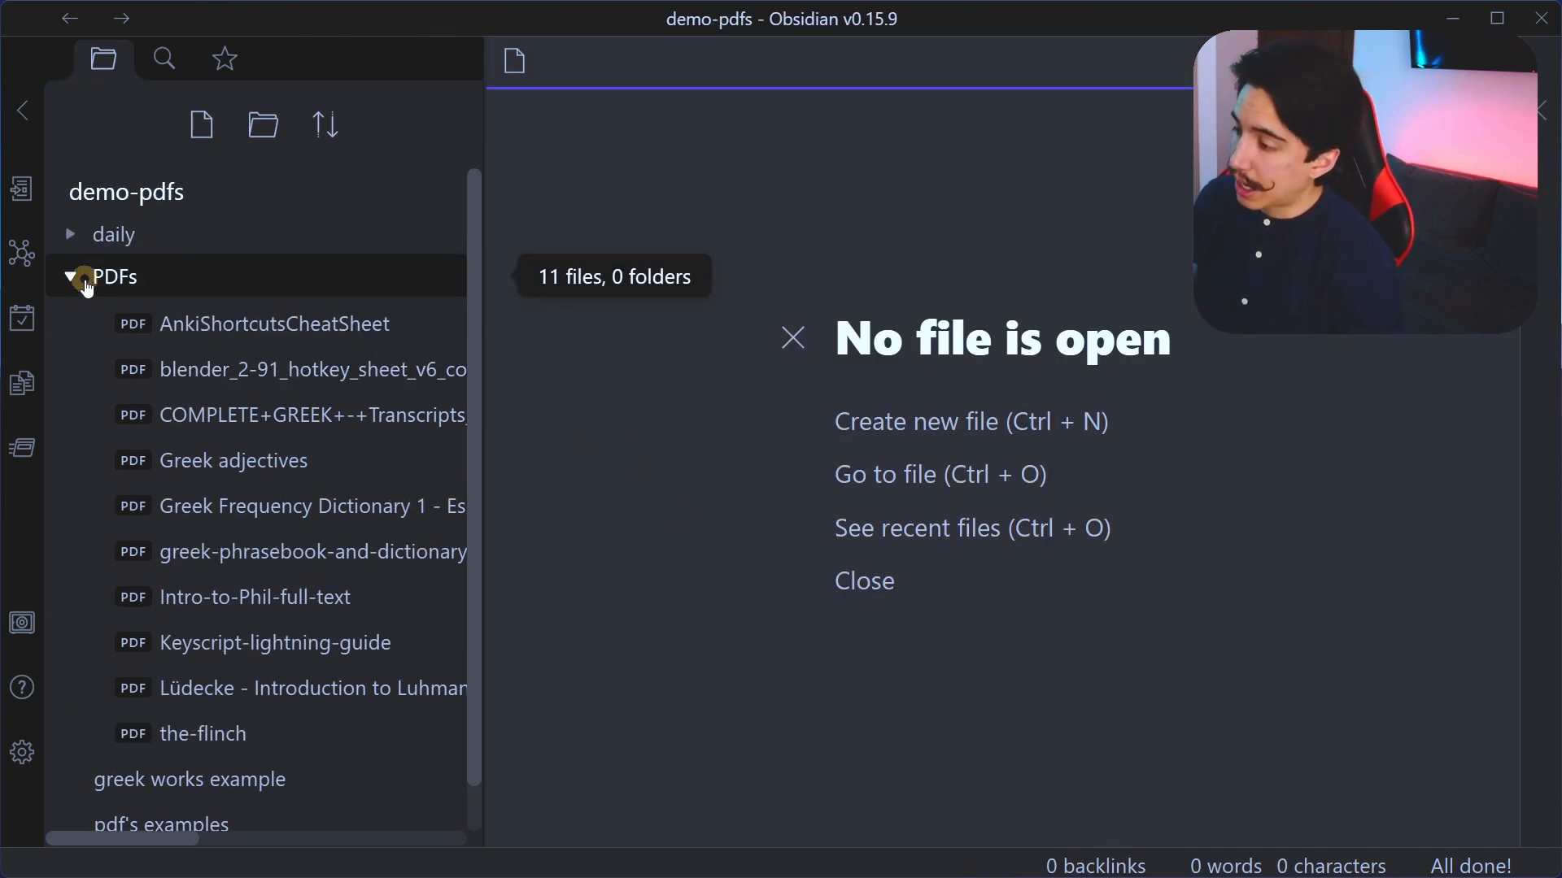
mouse_move(148, 283)
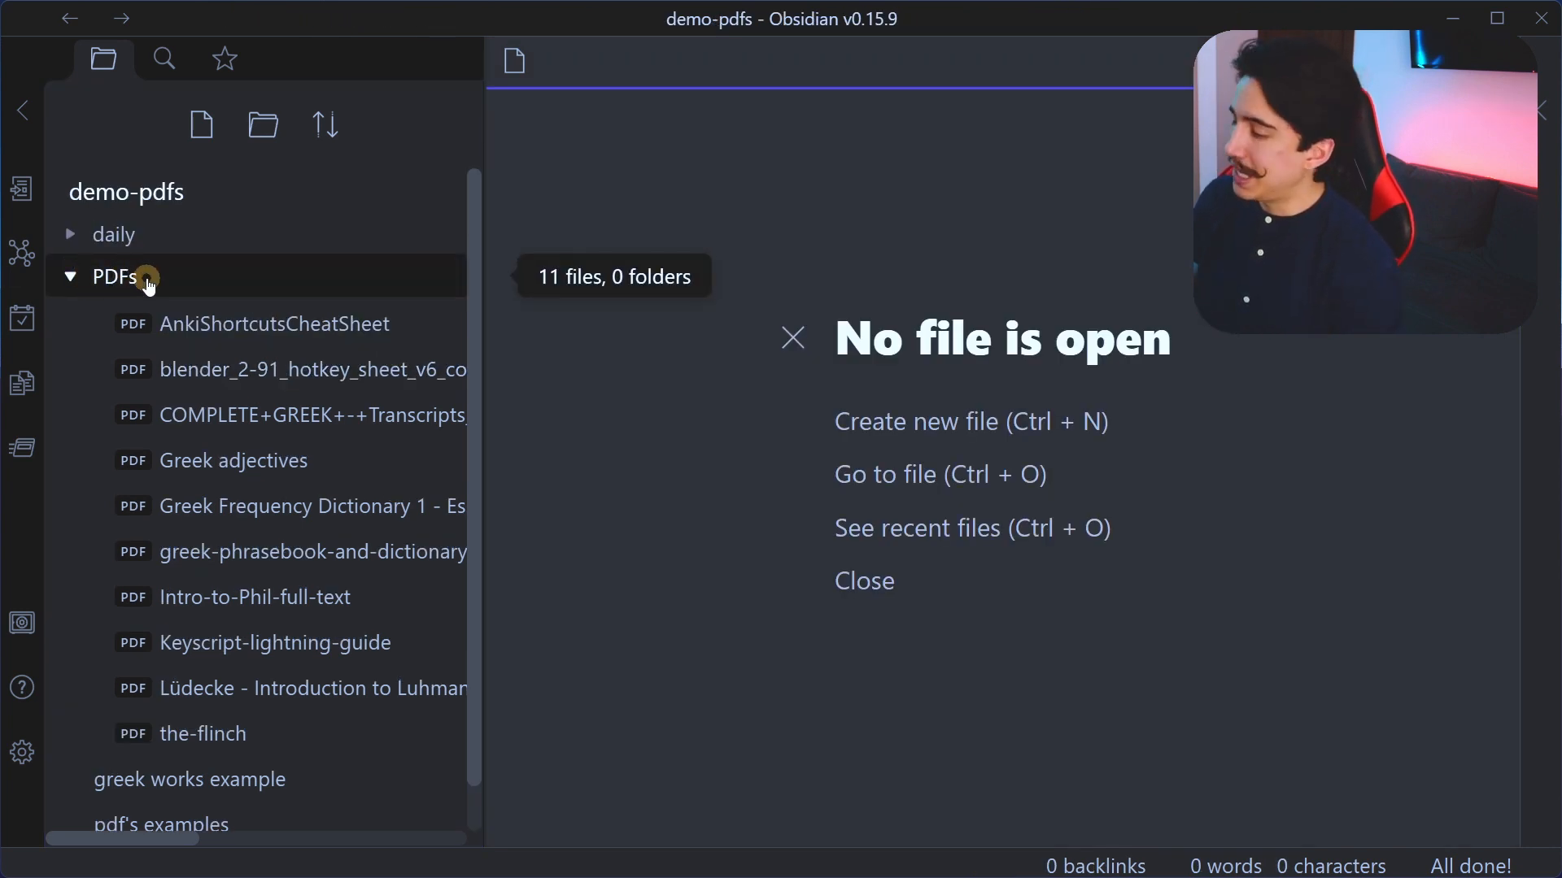
mouse_move(198, 688)
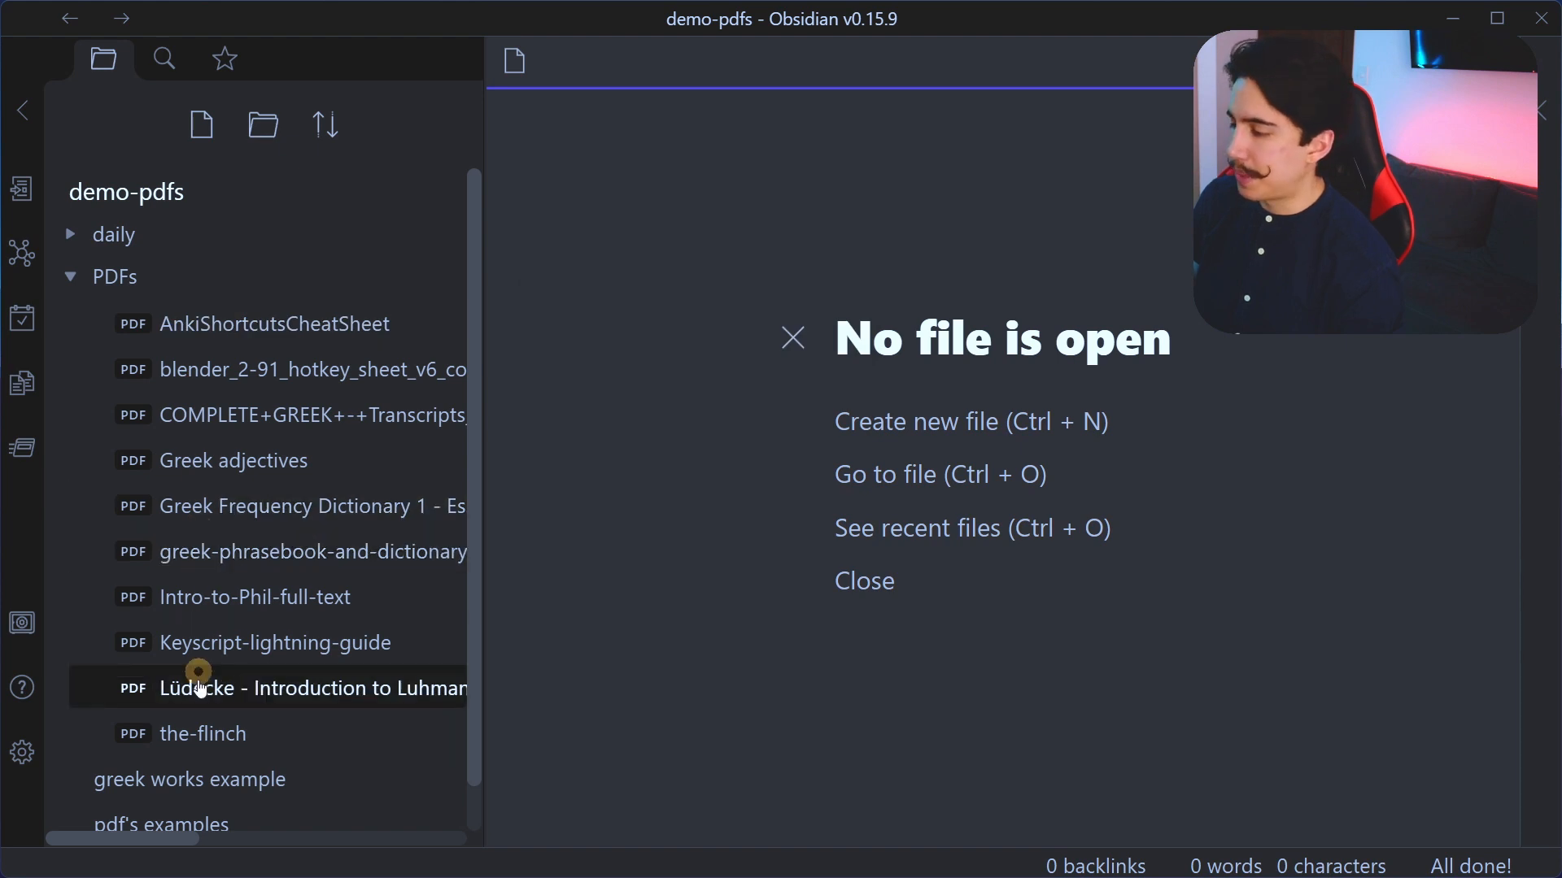
mouse_move(63, 675)
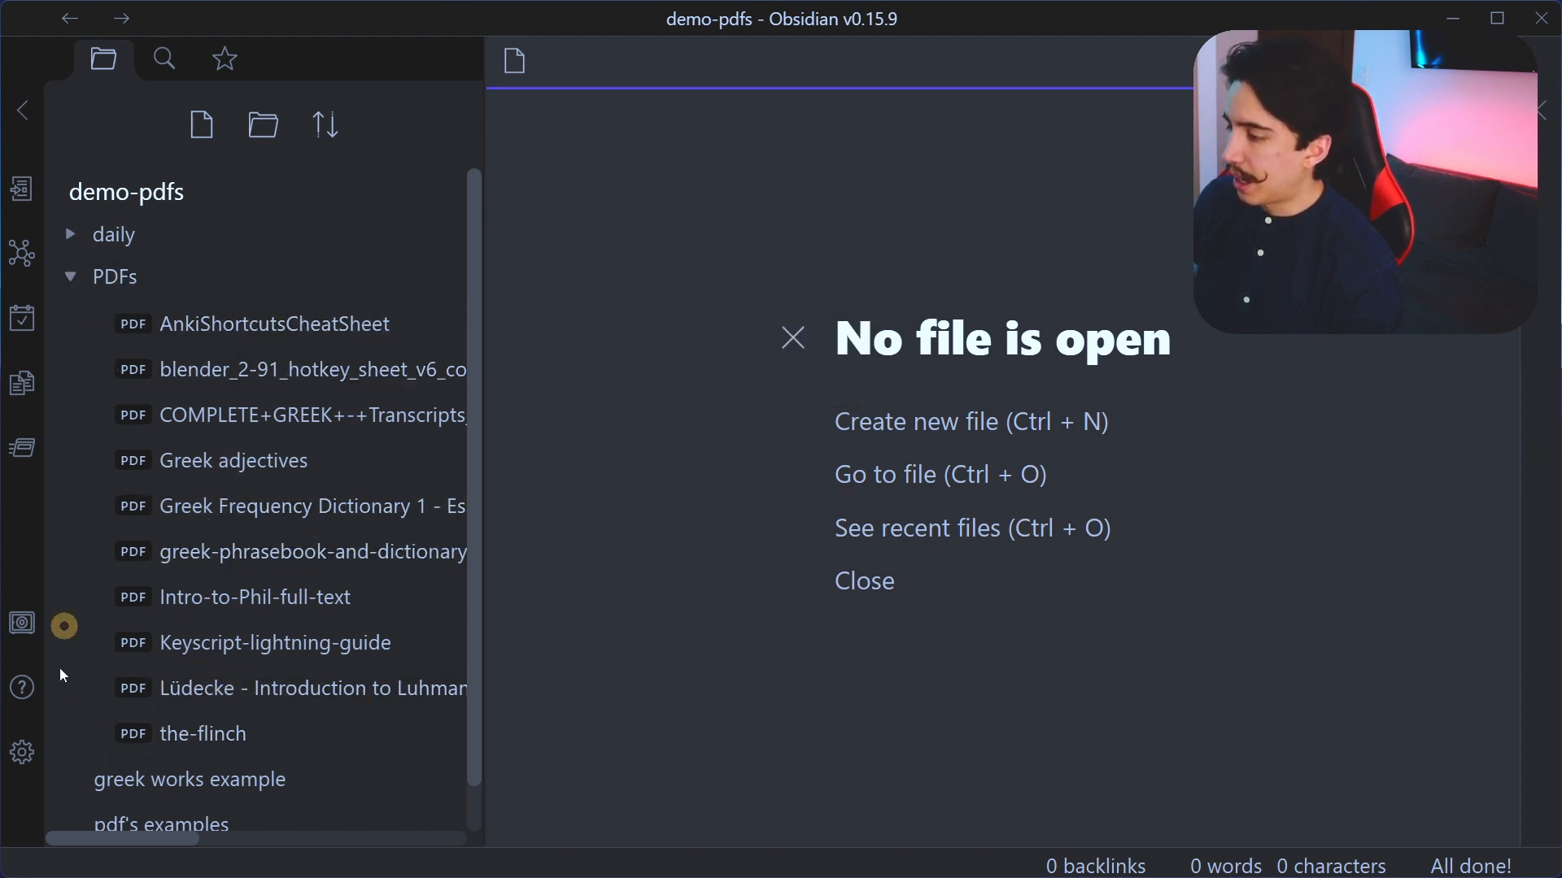
mouse_move(23, 752)
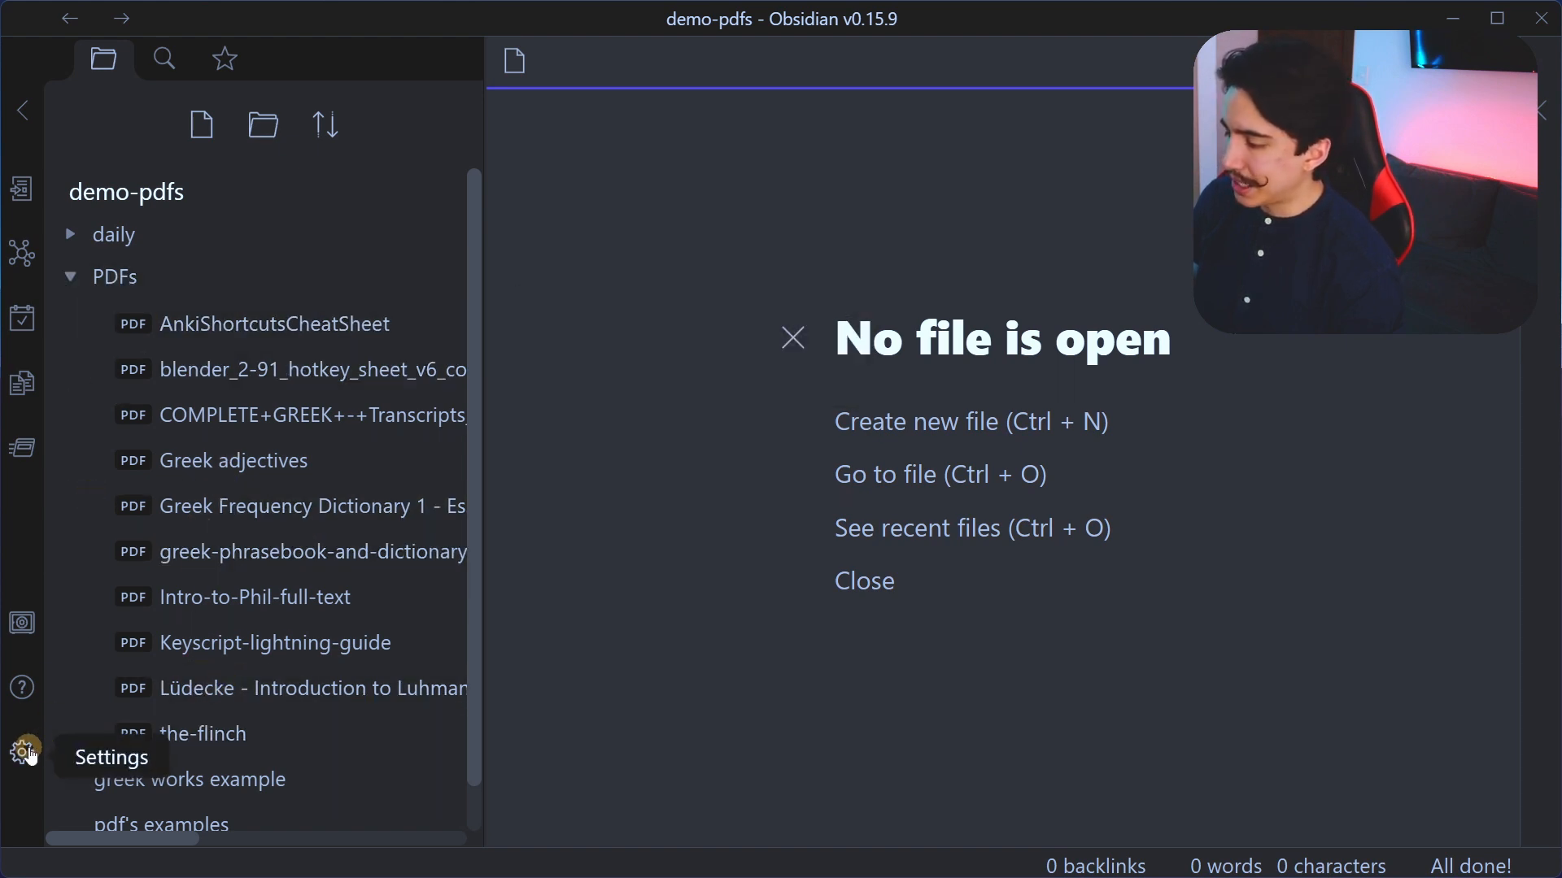
Step: Install the Topic Linking plugin found by searching the community catalogue for 'topic'
click(21, 751)
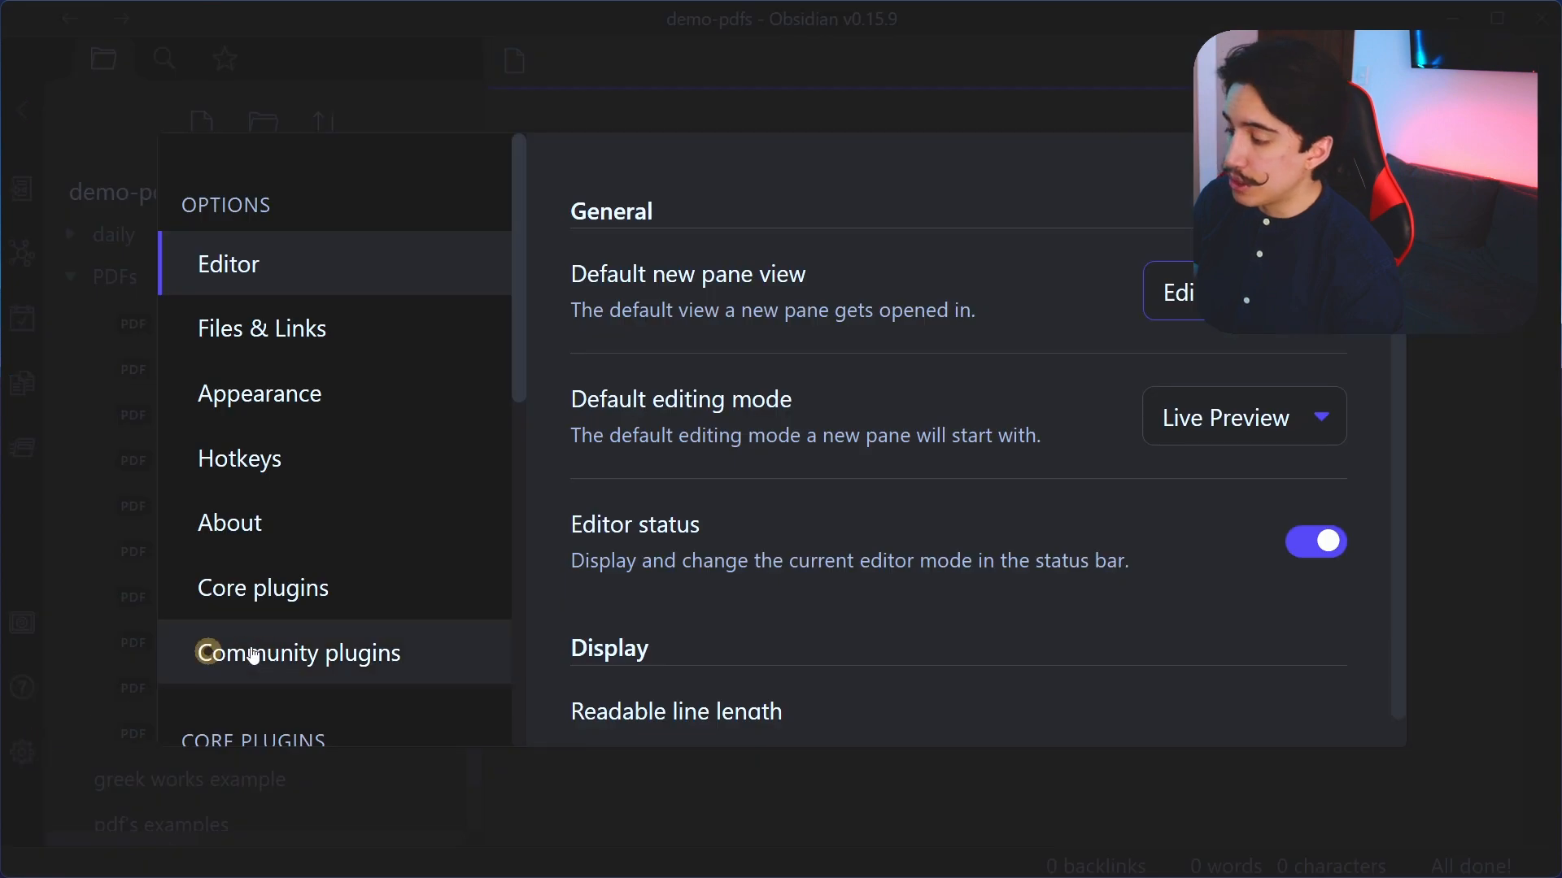
click(298, 653)
text(t)
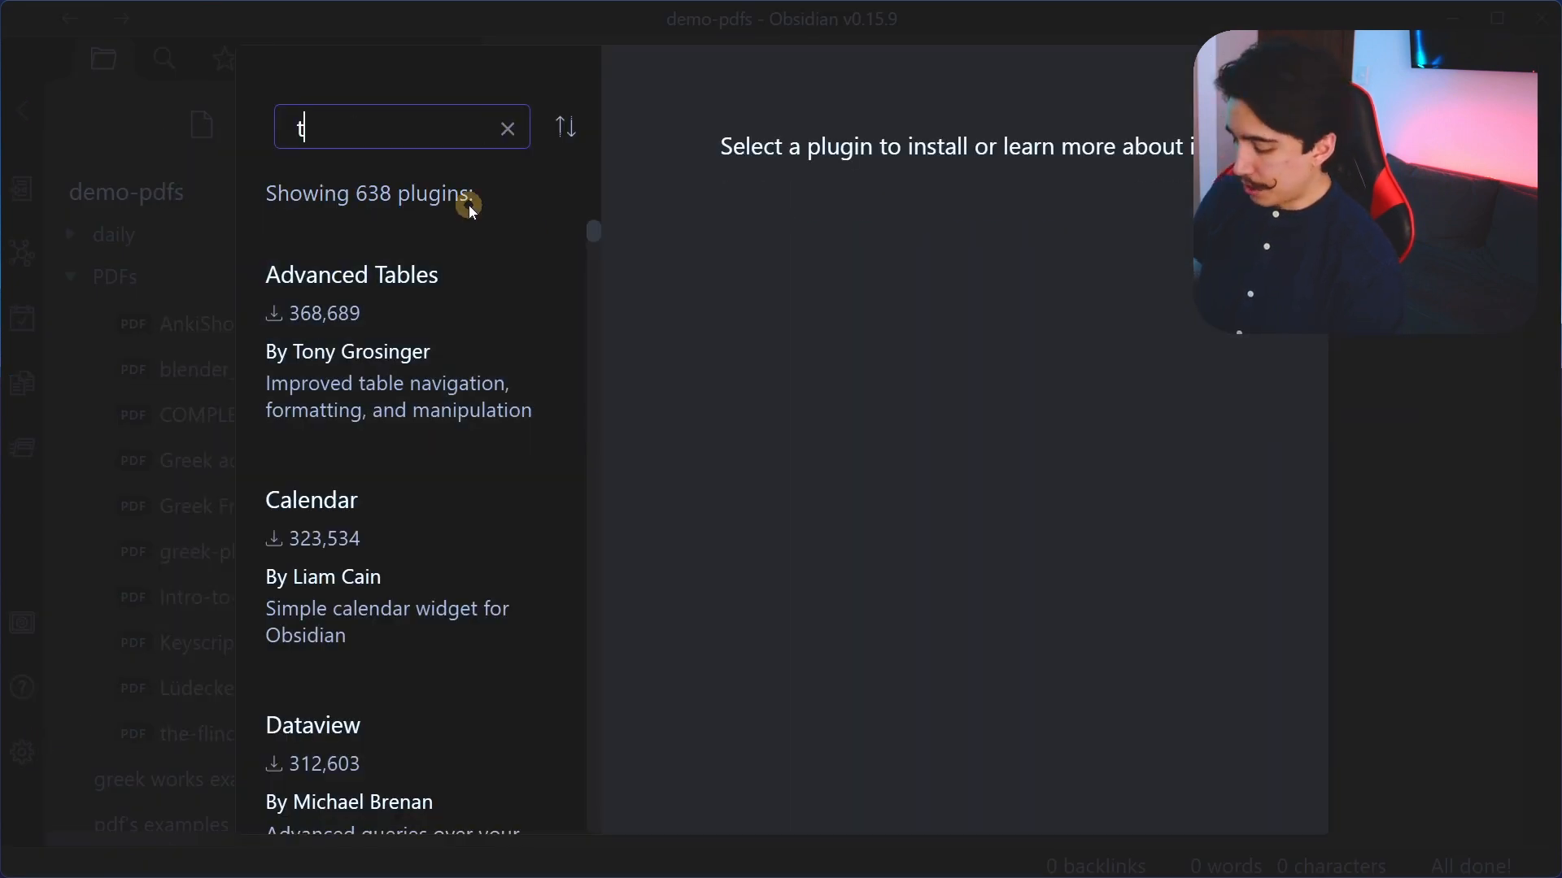
text(opic)
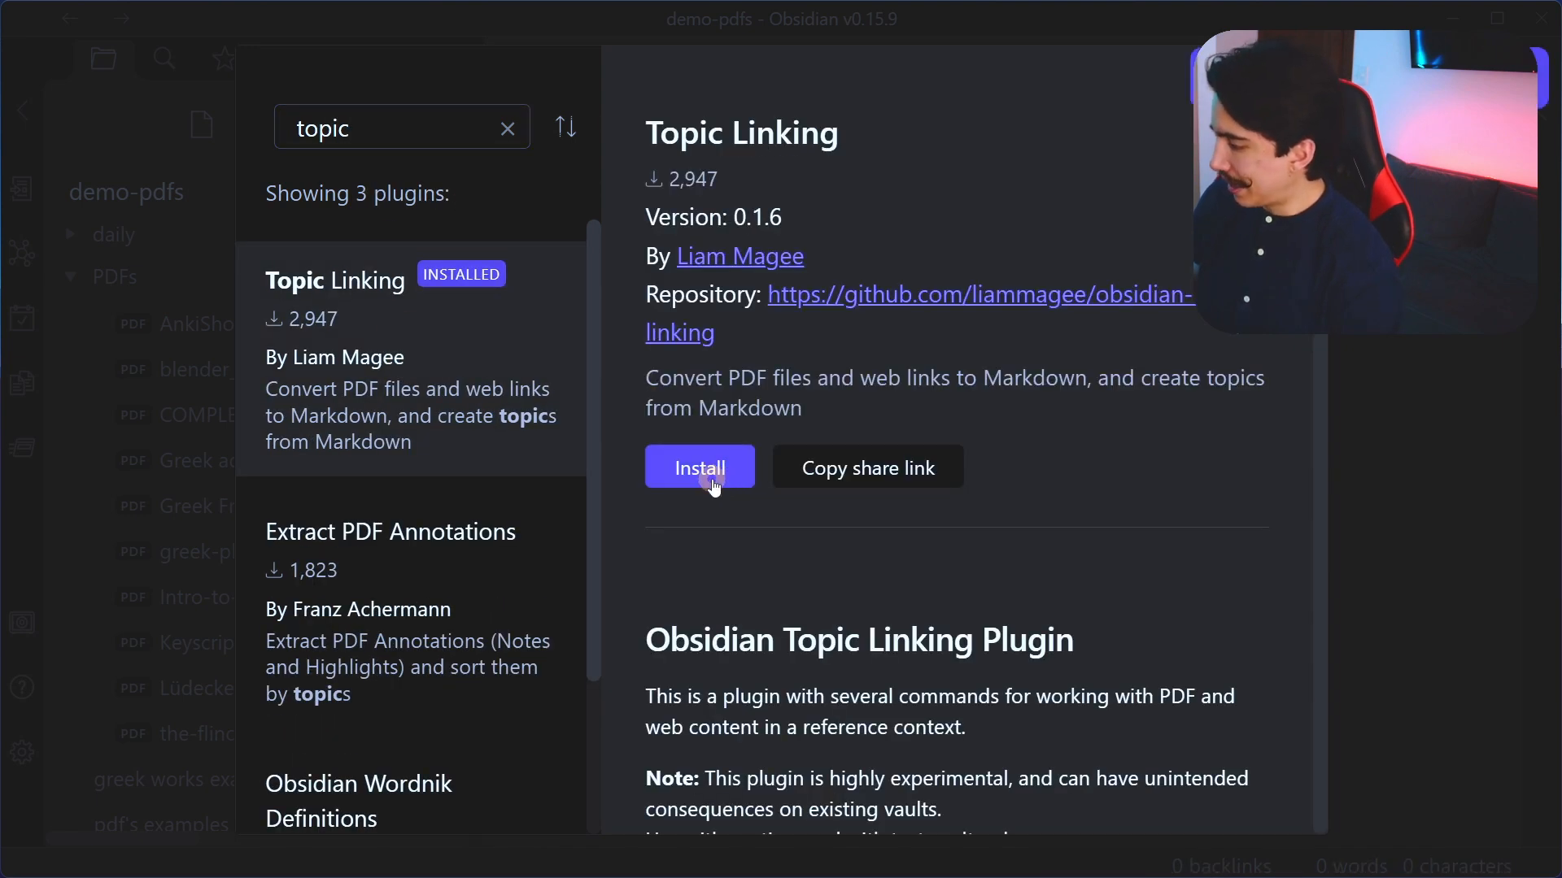
click(698, 467)
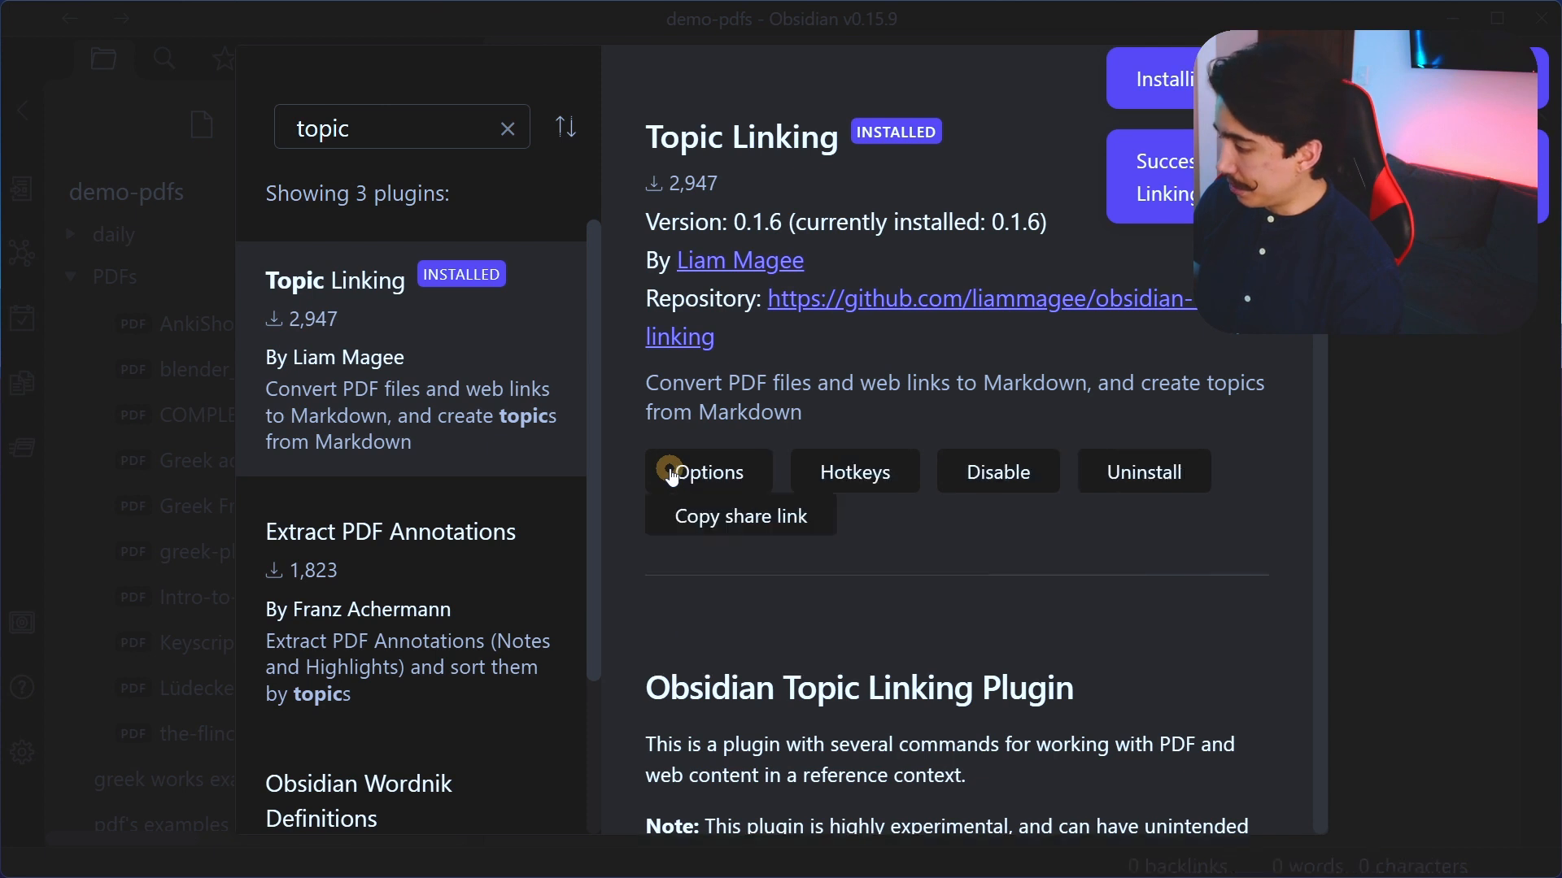
mouse_move(874, 446)
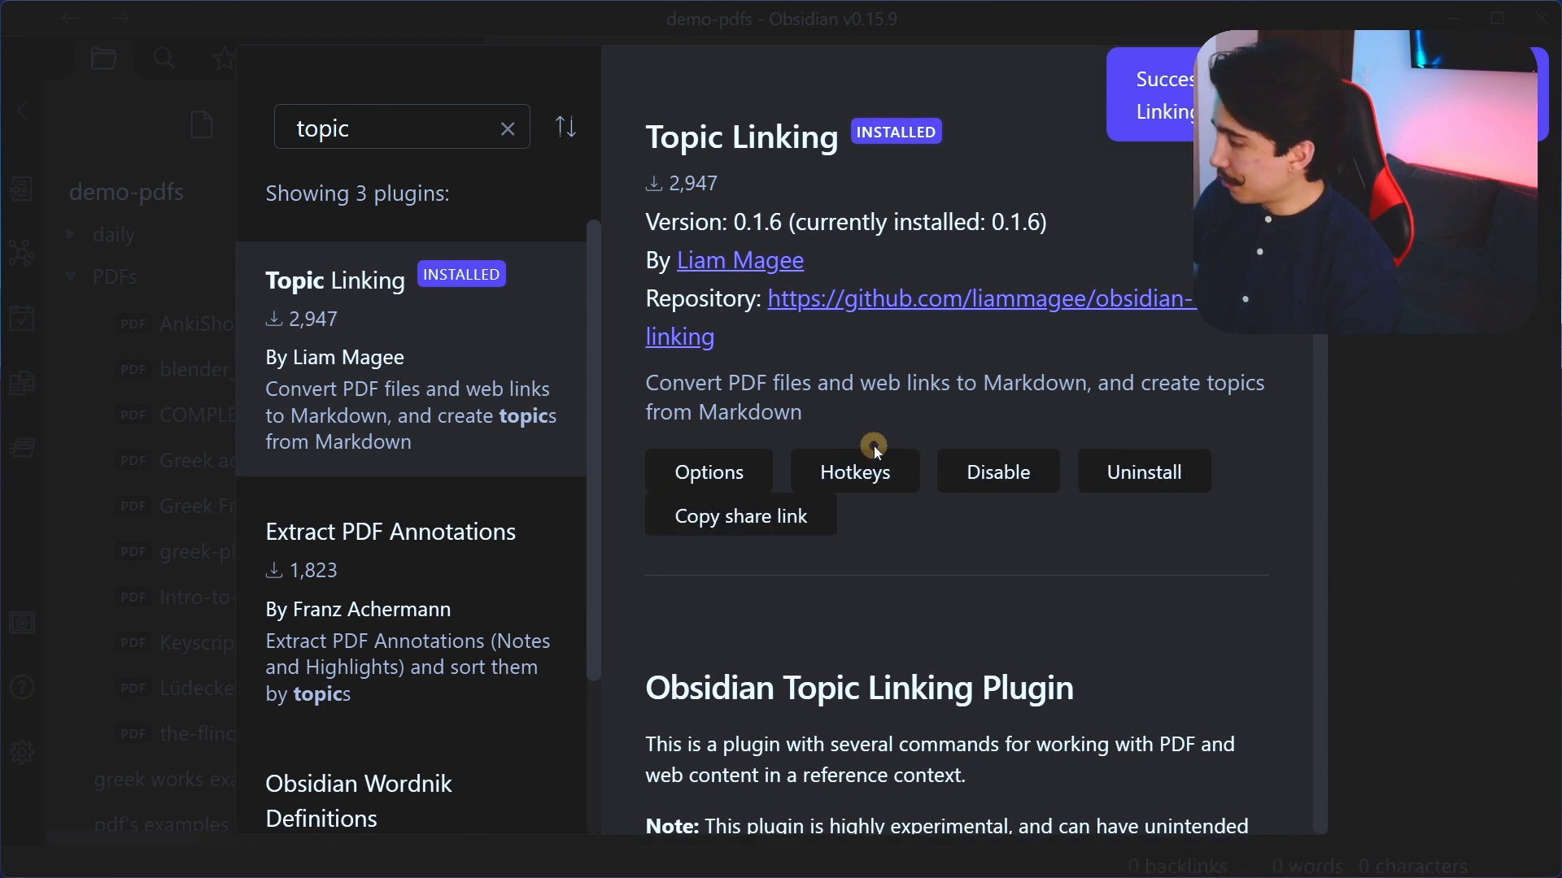
mouse_move(1478, 418)
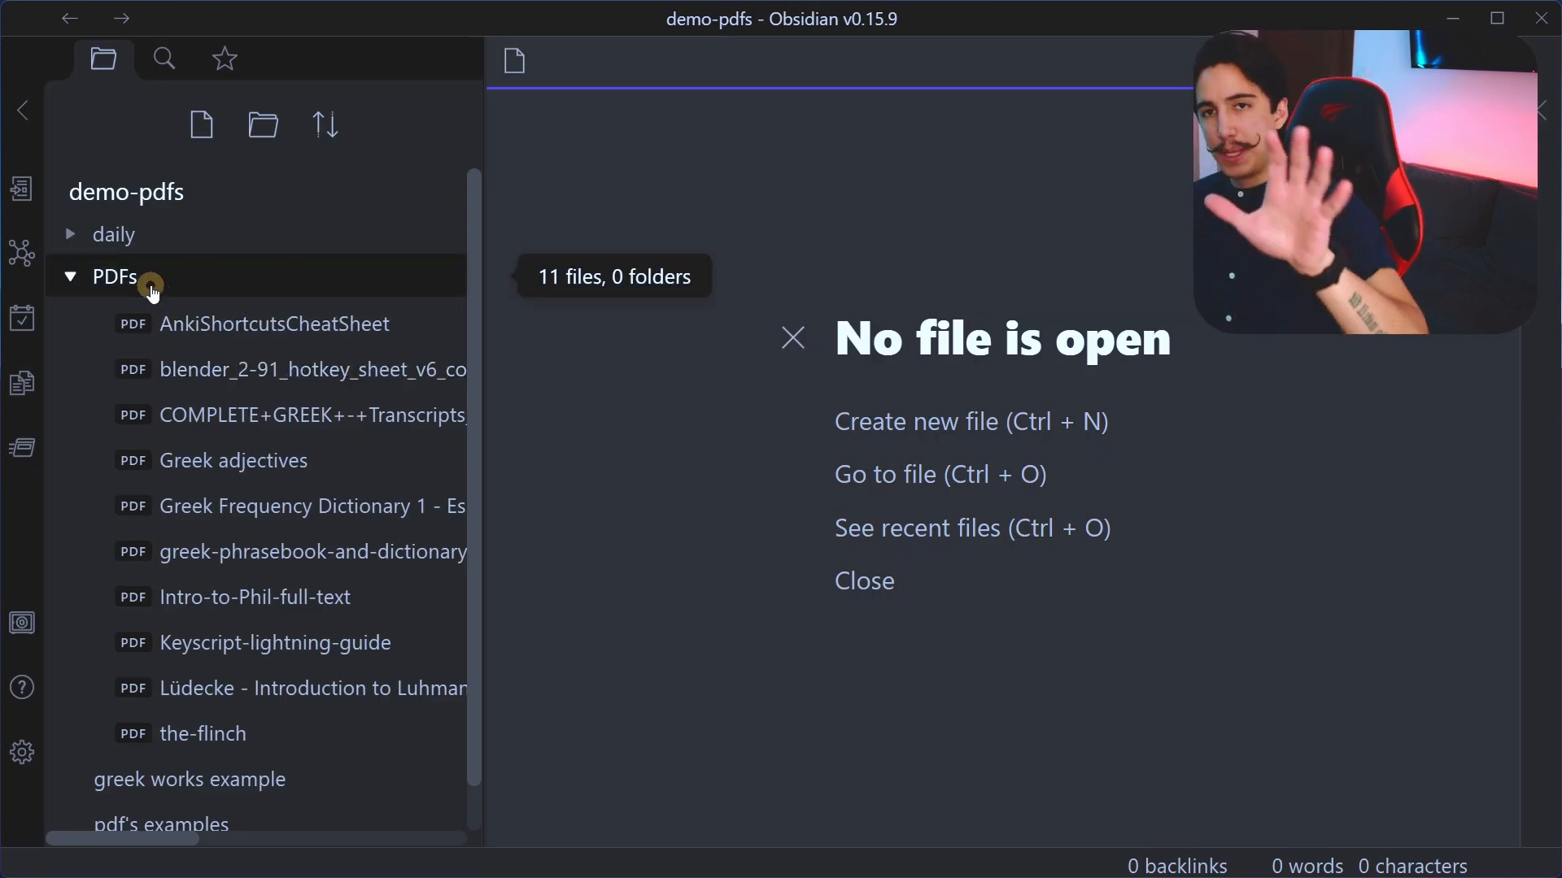
mouse_move(207, 347)
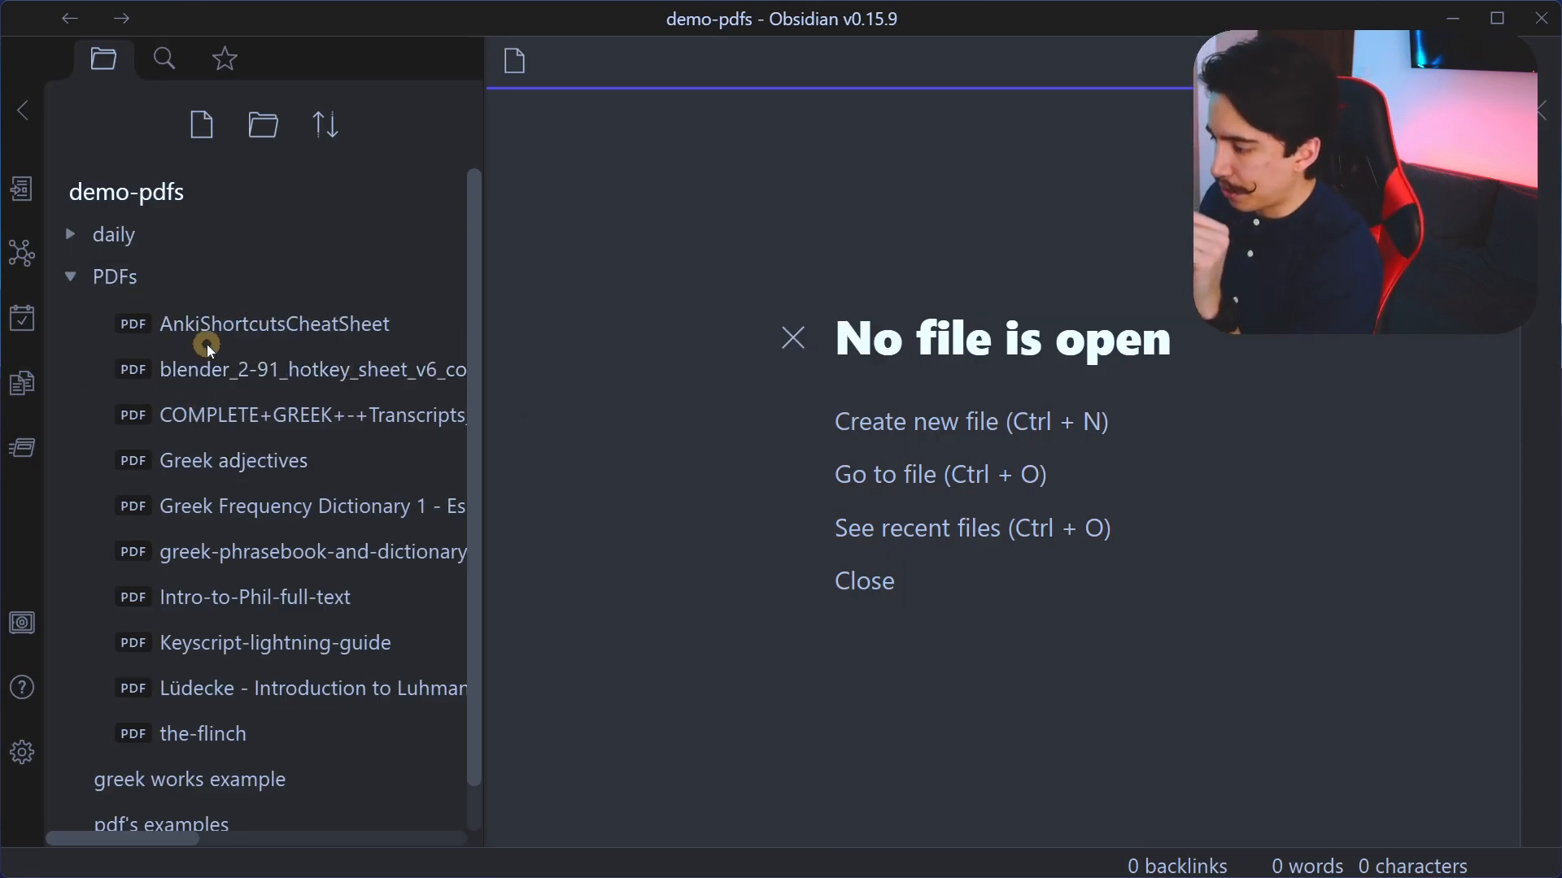
mouse_move(626, 357)
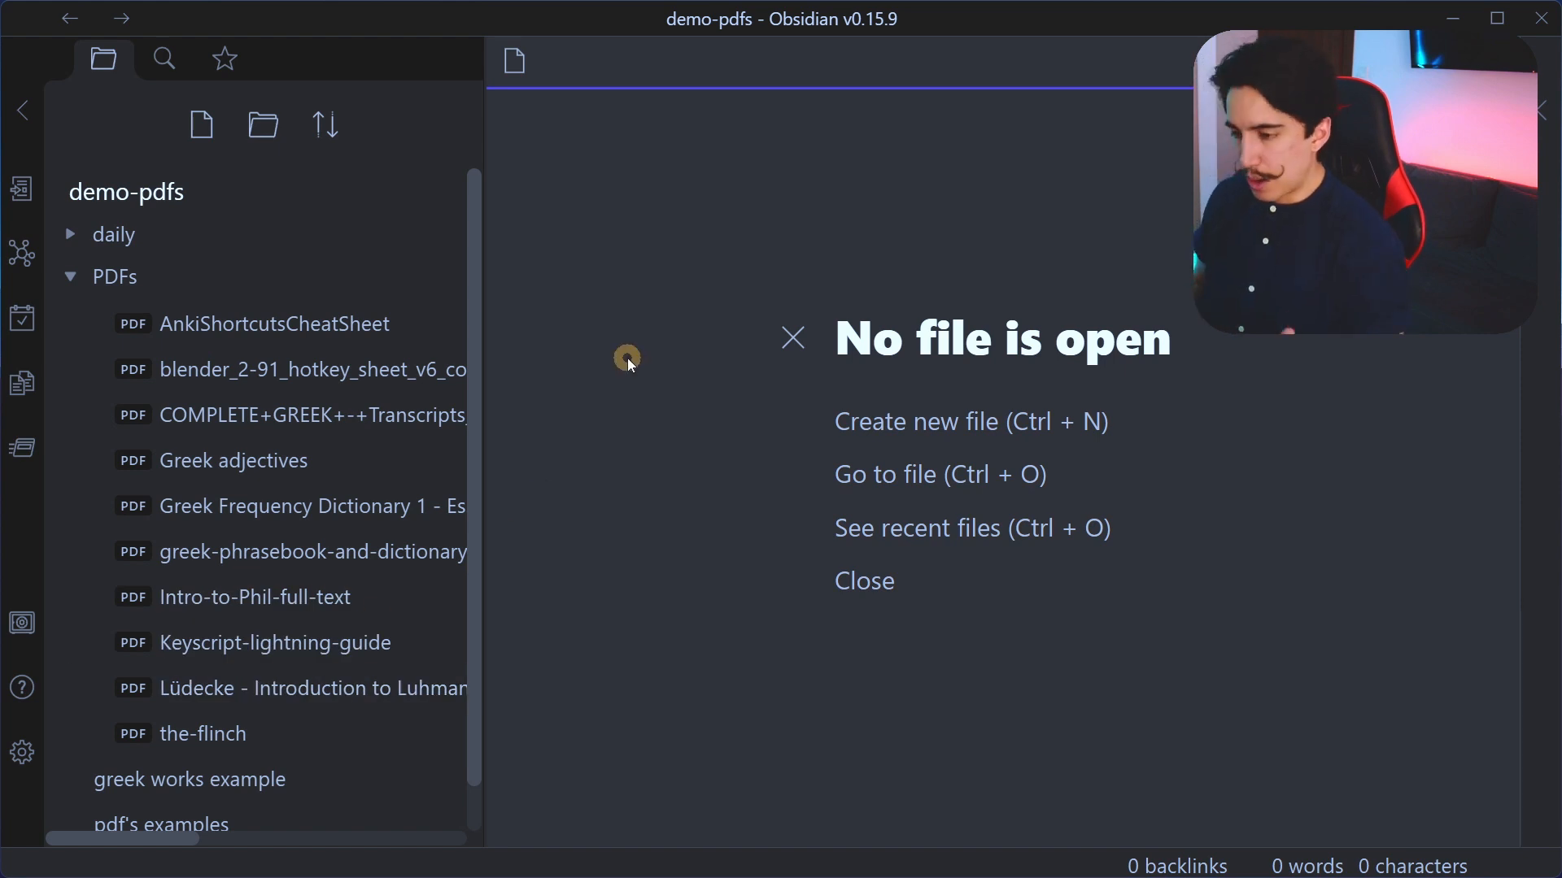
Step: Run the Topic Linking 'Extract Markdown from PDFs' command via the command palette
key(ctrl+p)
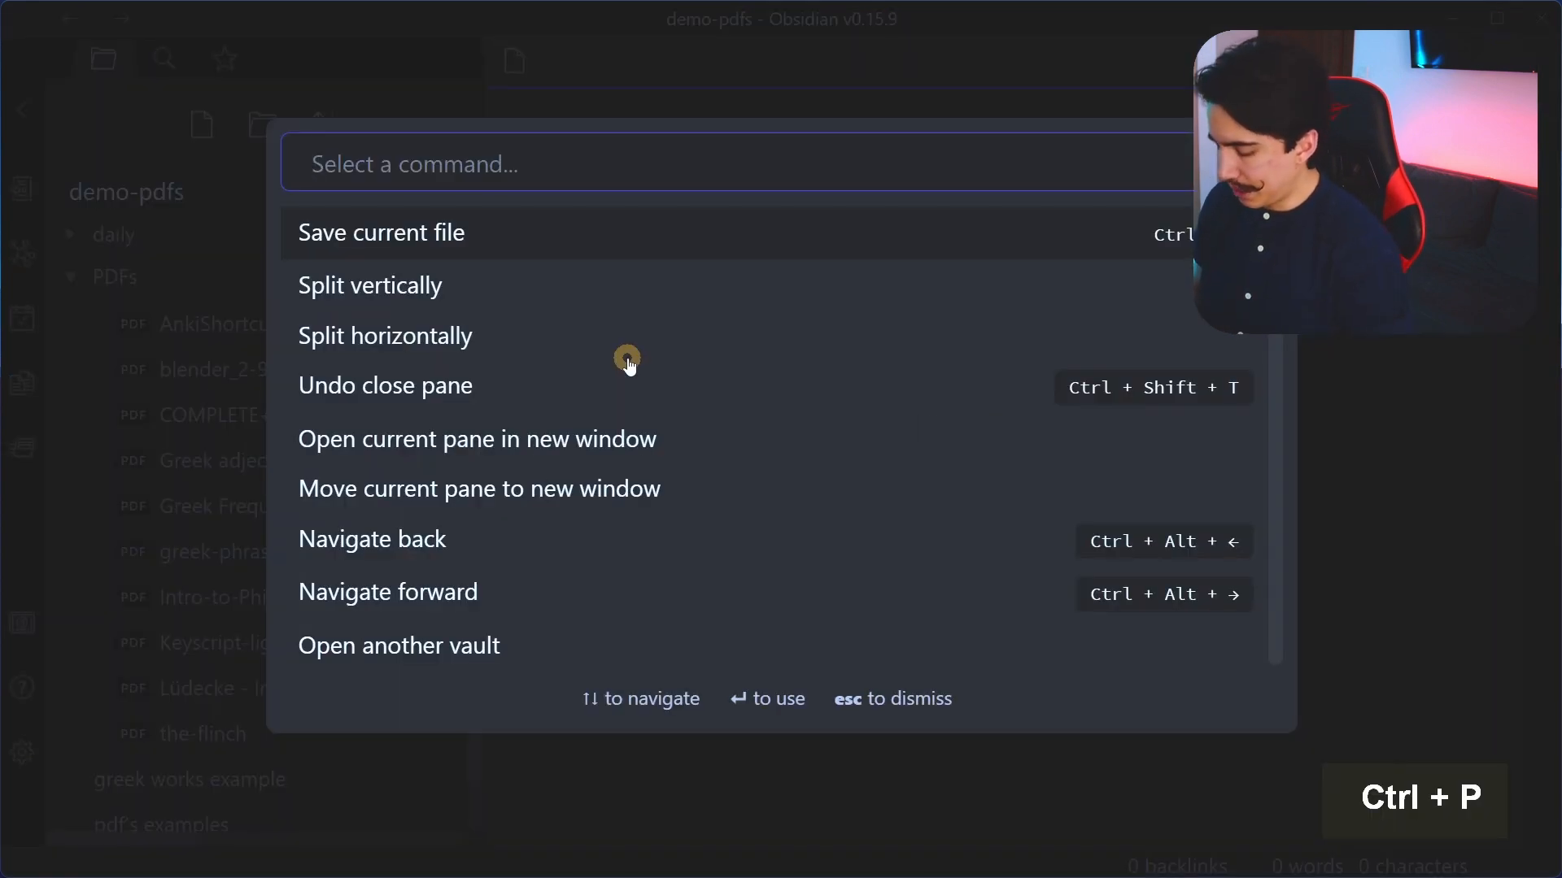
text(pdf)
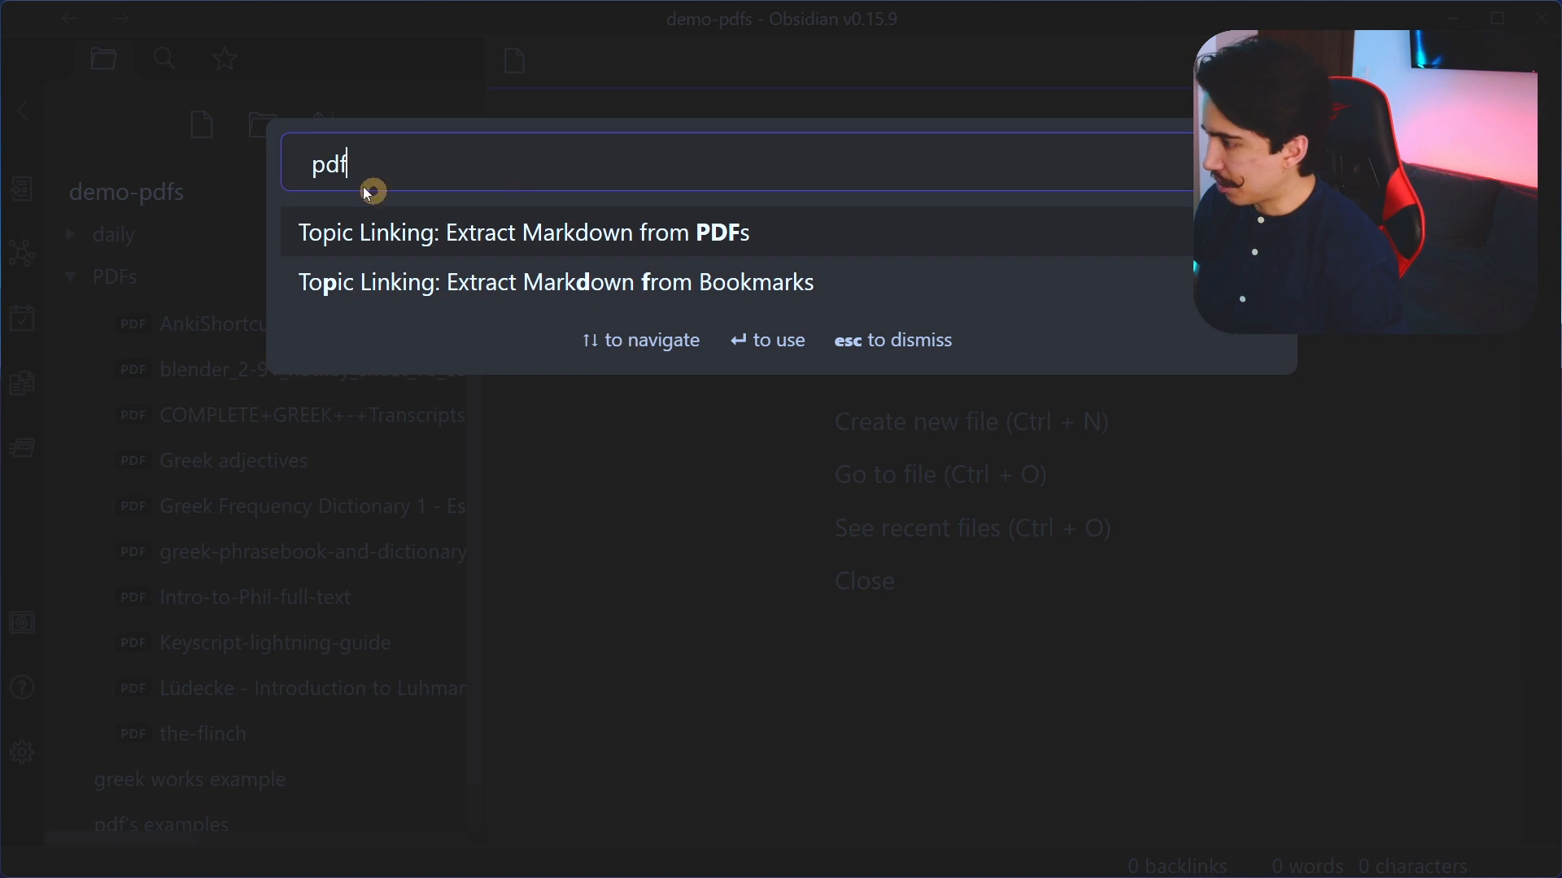
mouse_move(587, 247)
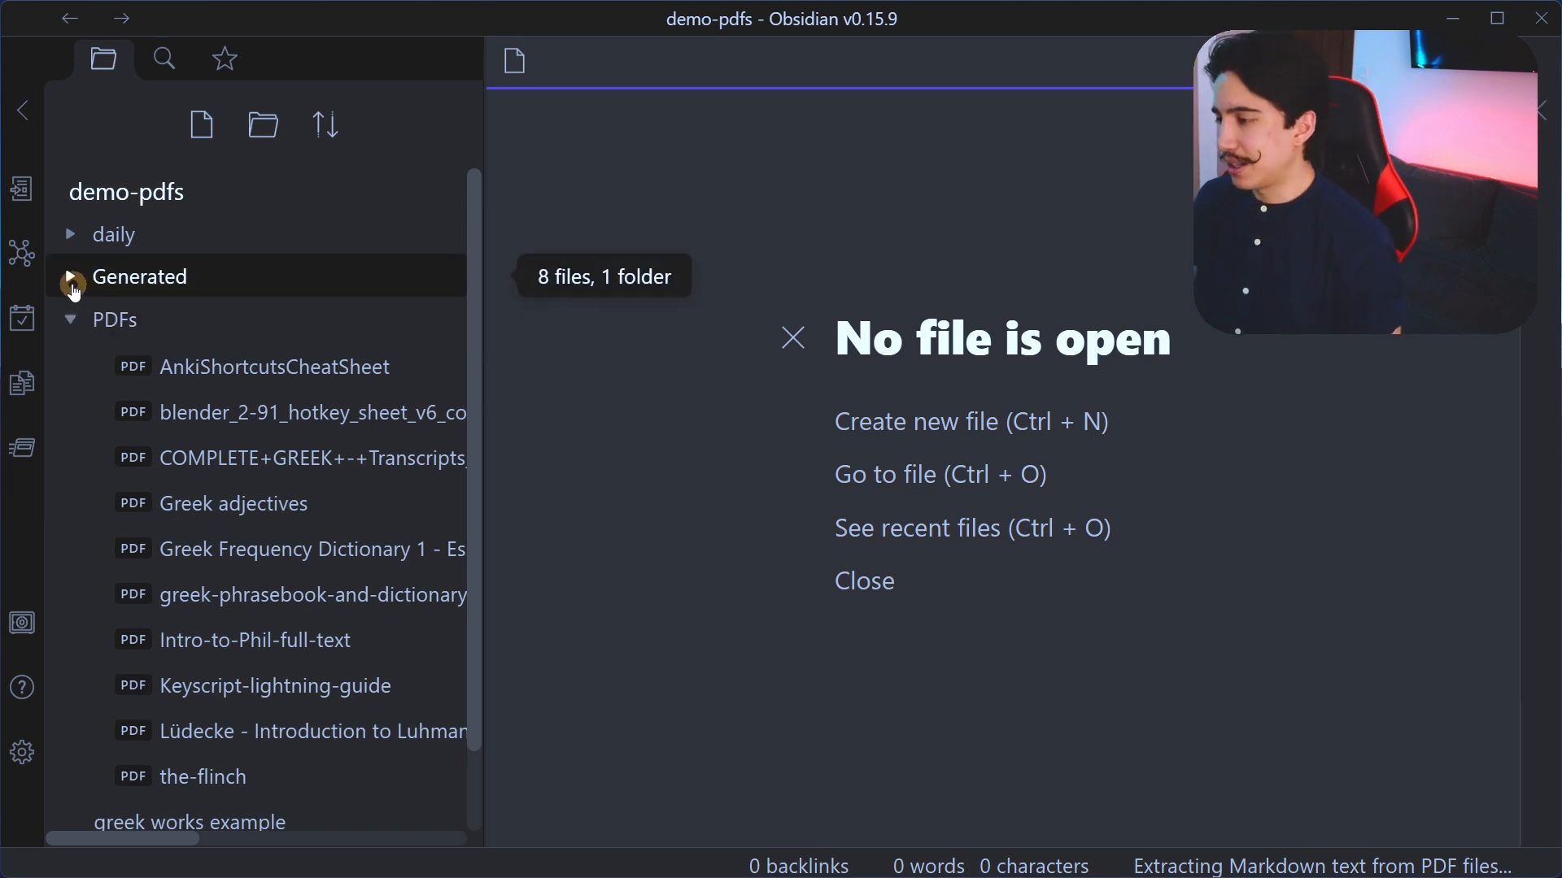
Step: Expand the Generated folder and preview one extracted blender hotkey image
click(70, 276)
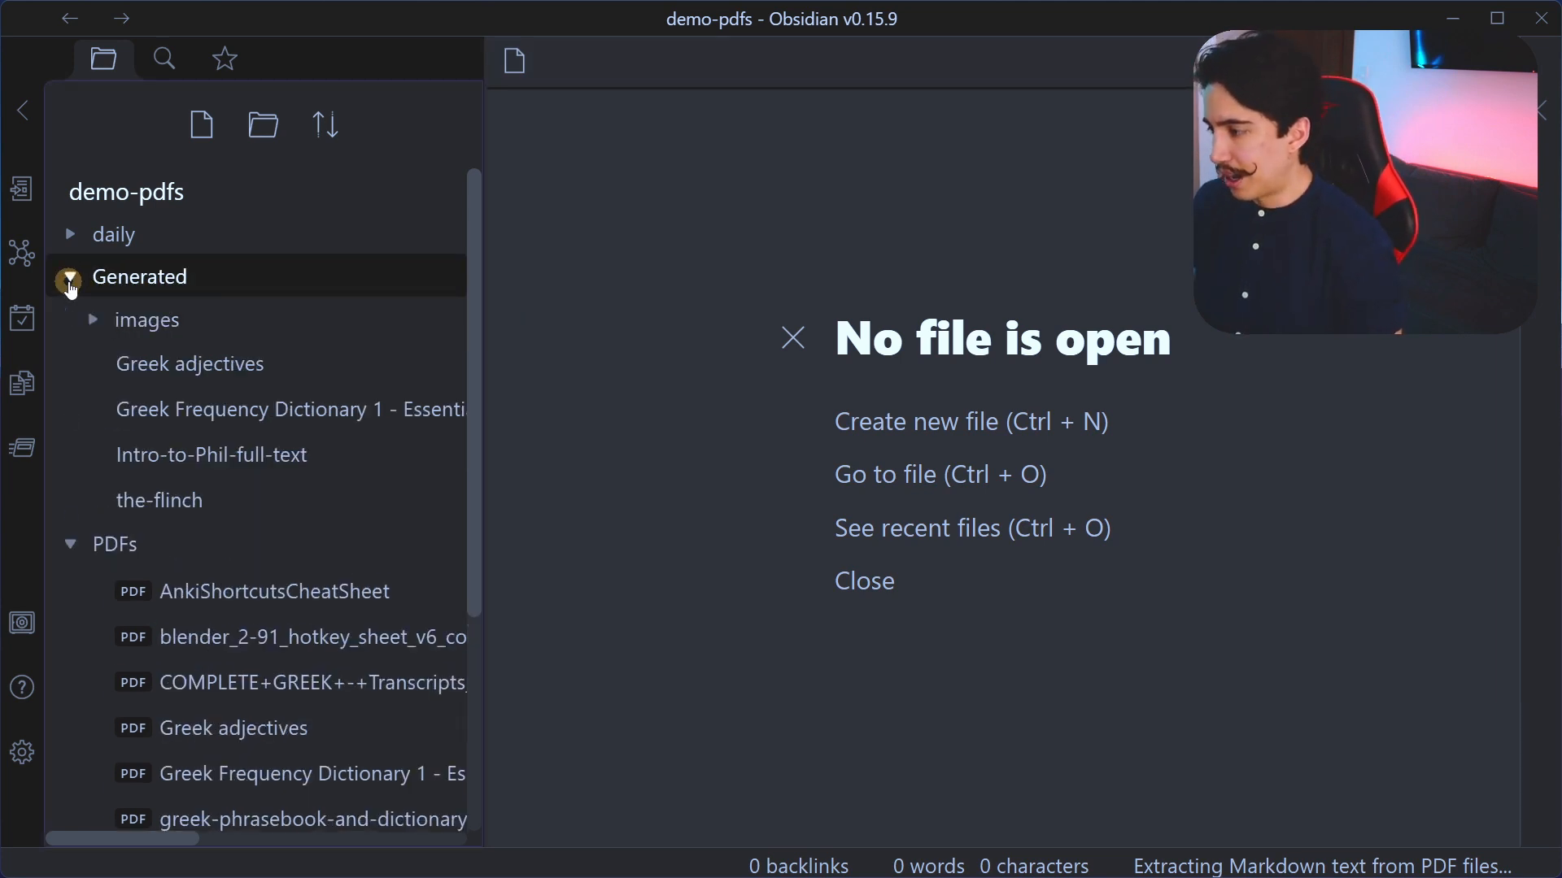
click(70, 277)
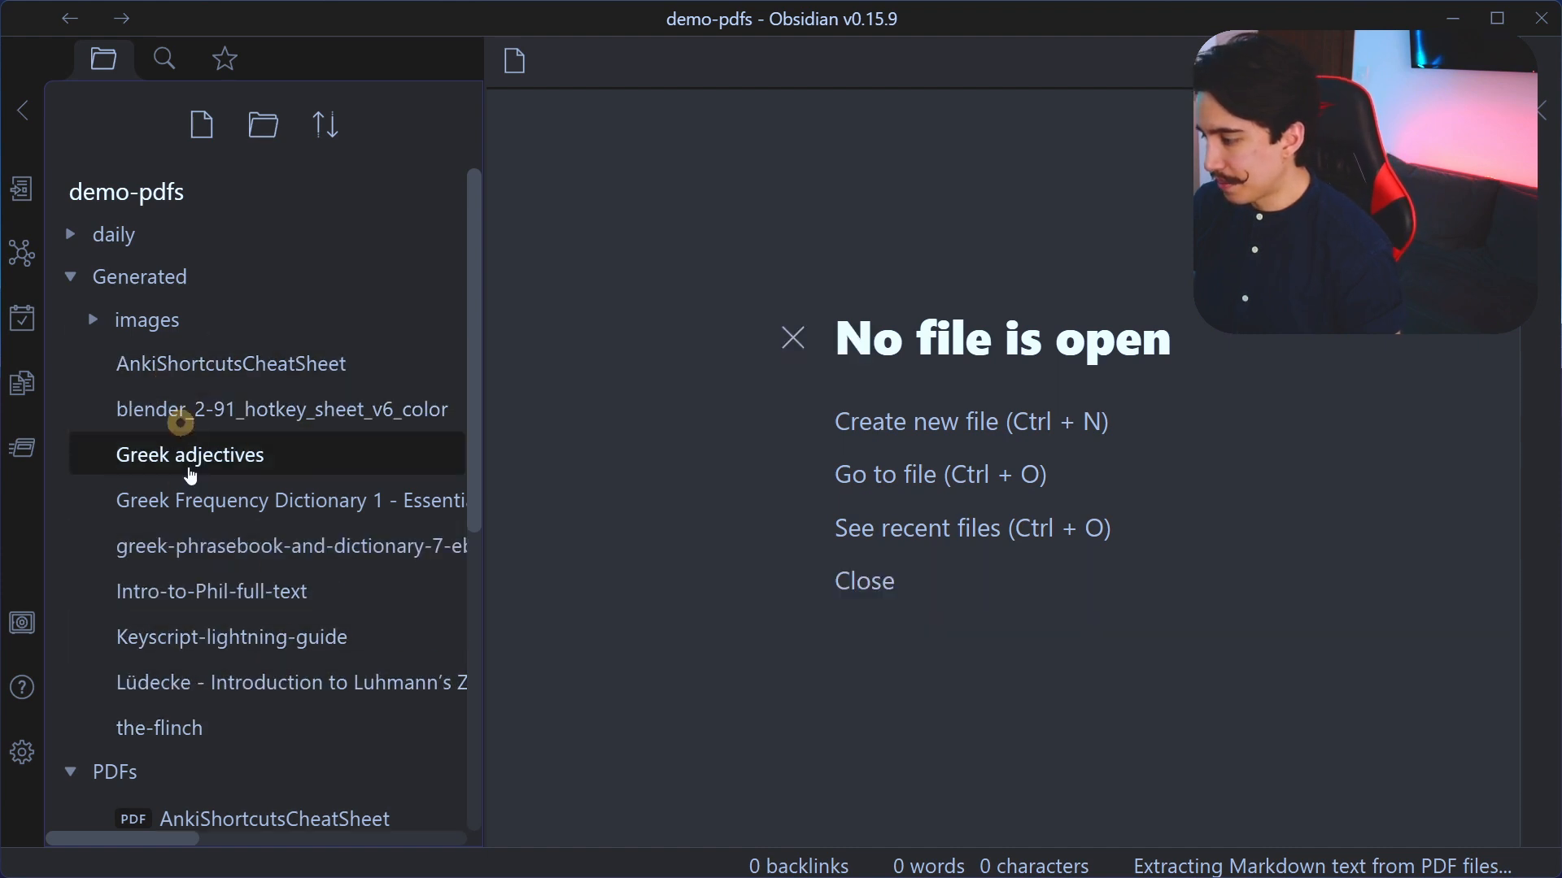
mouse_move(144, 320)
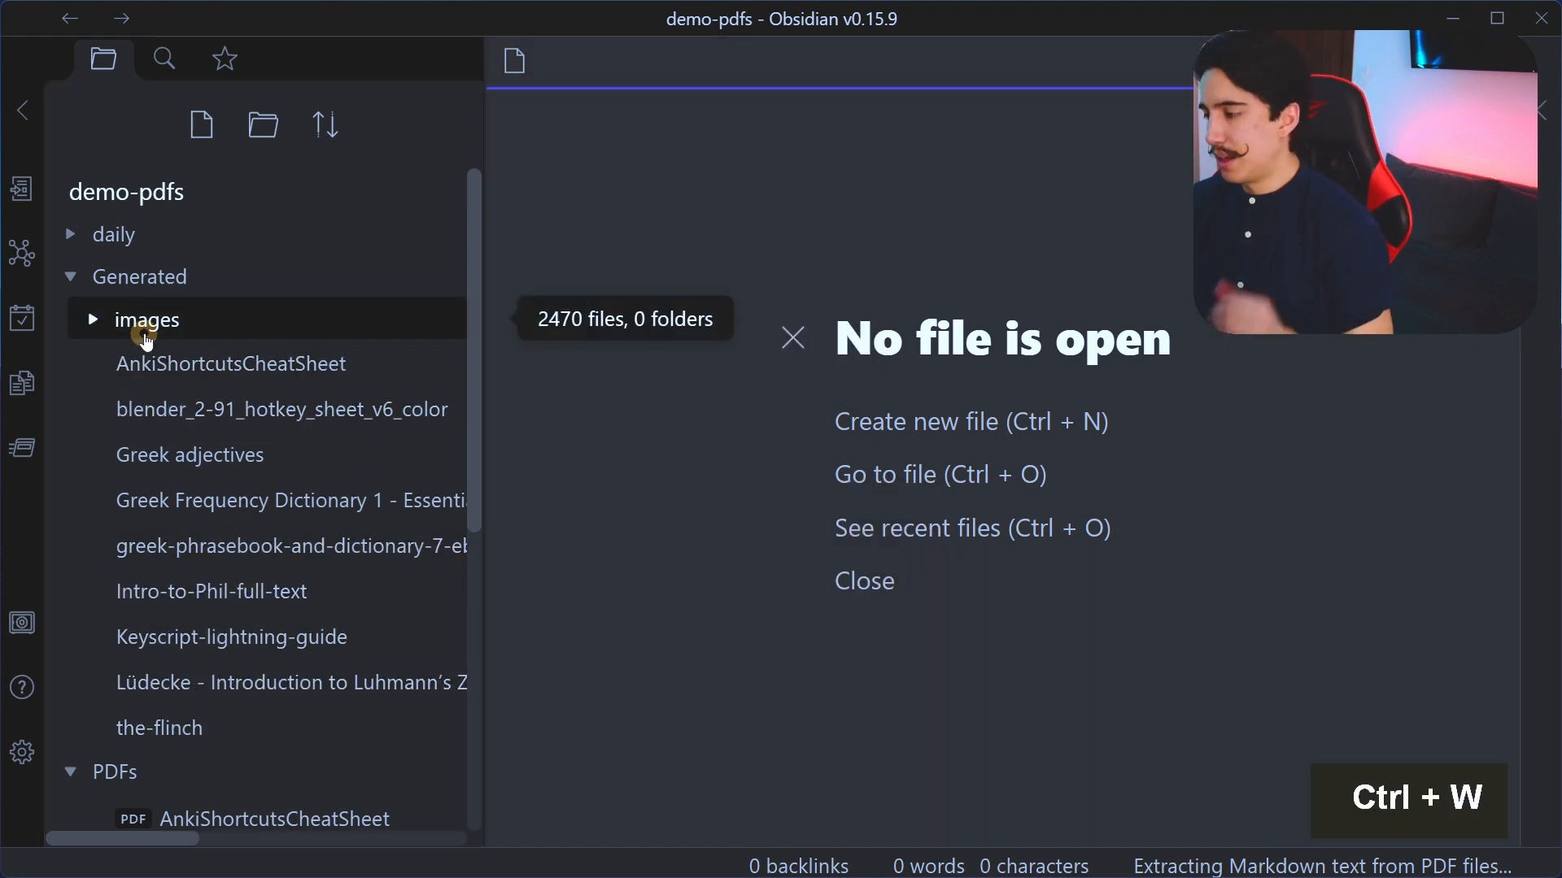
click(92, 320)
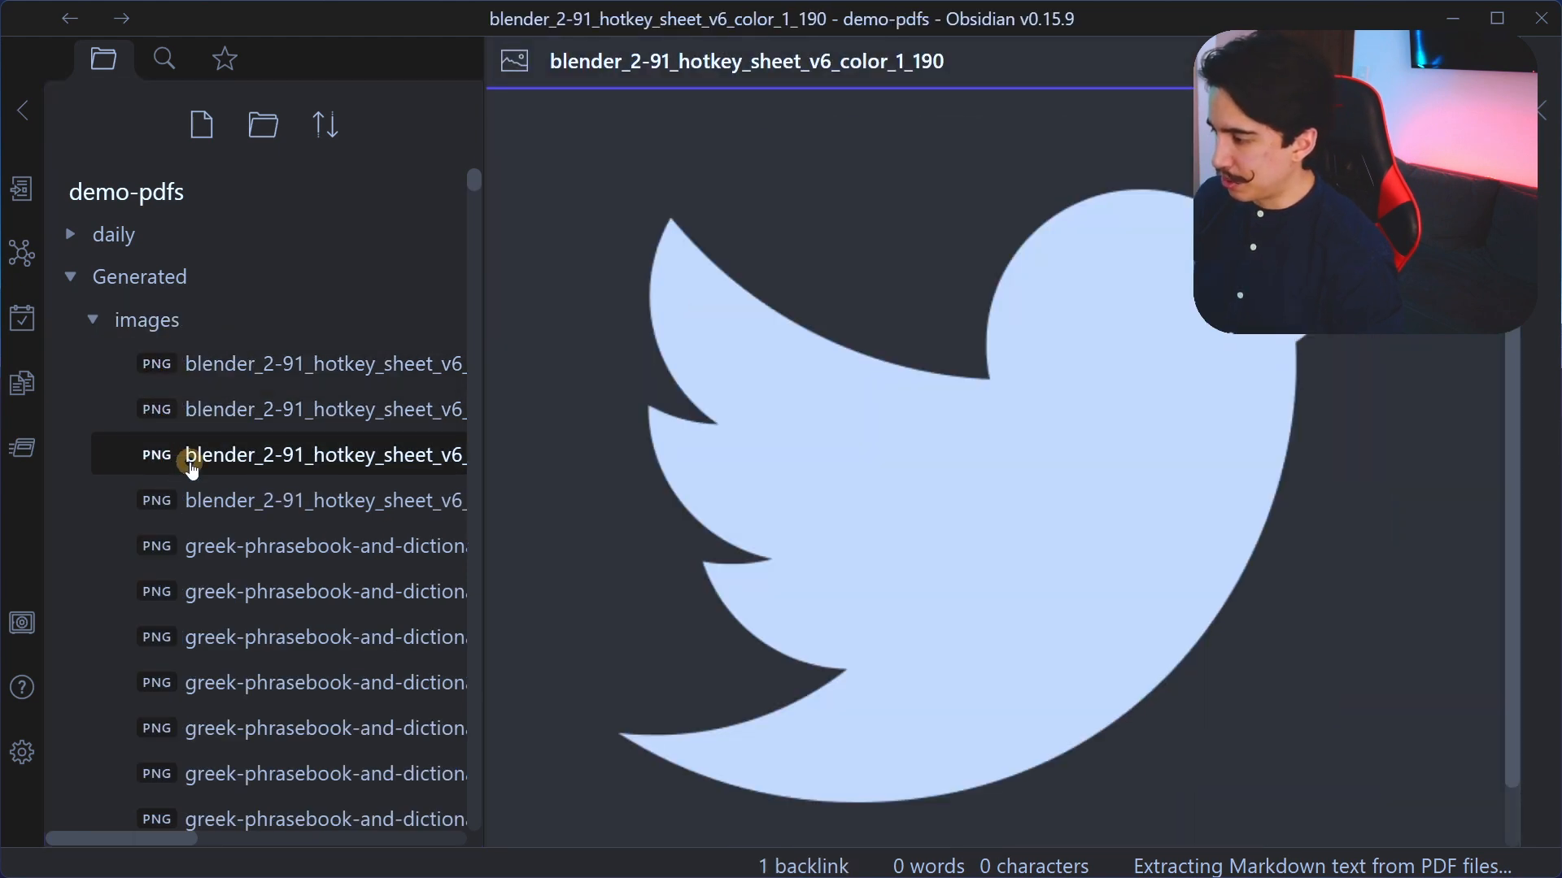
click(326, 499)
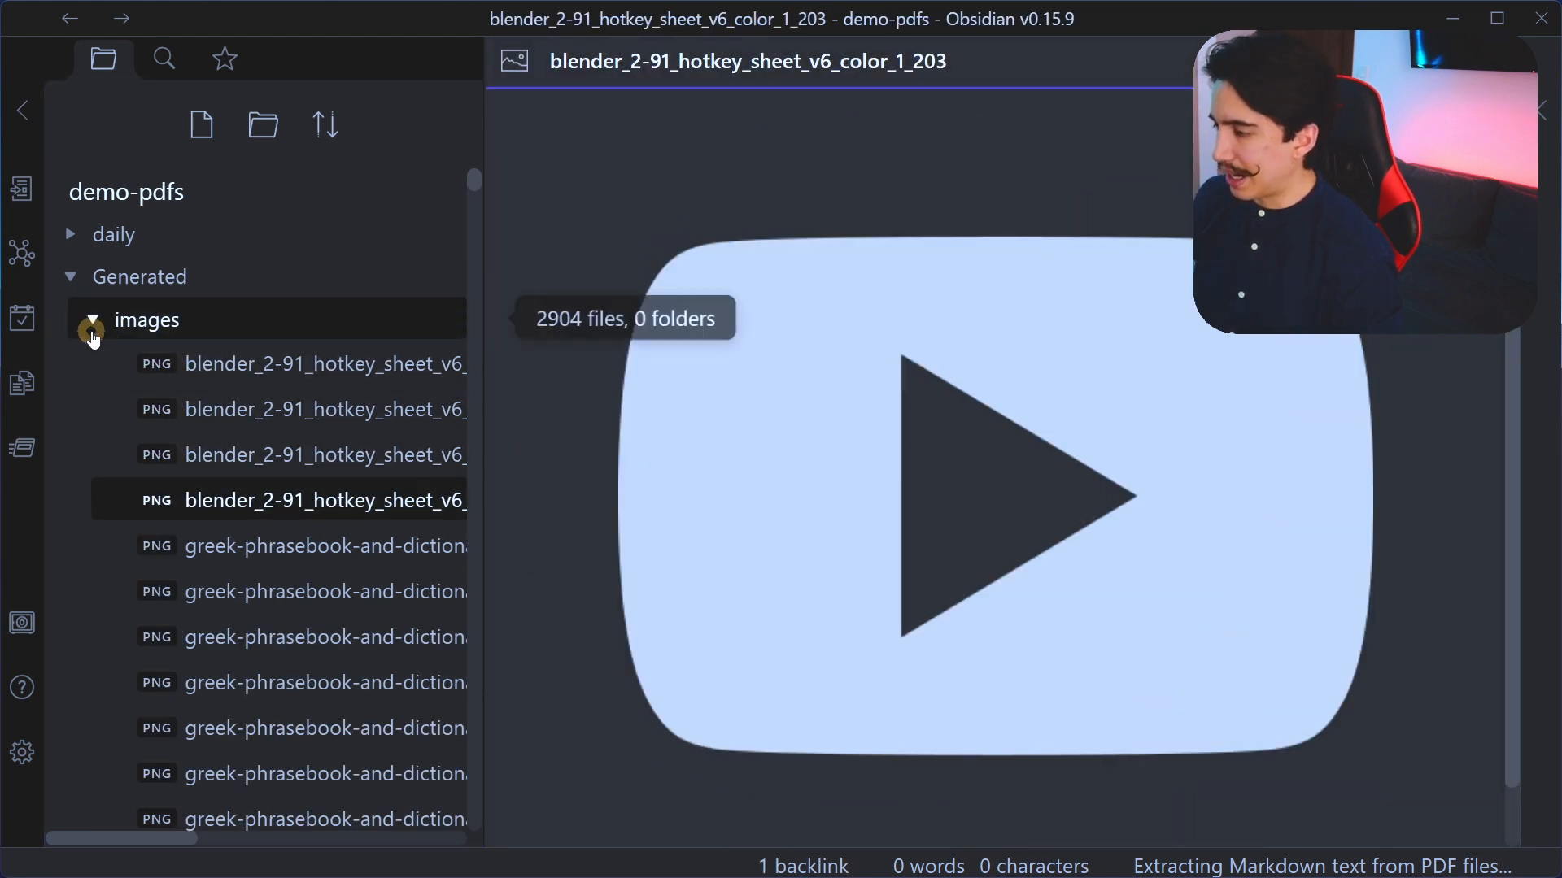
key(ctrl+w)
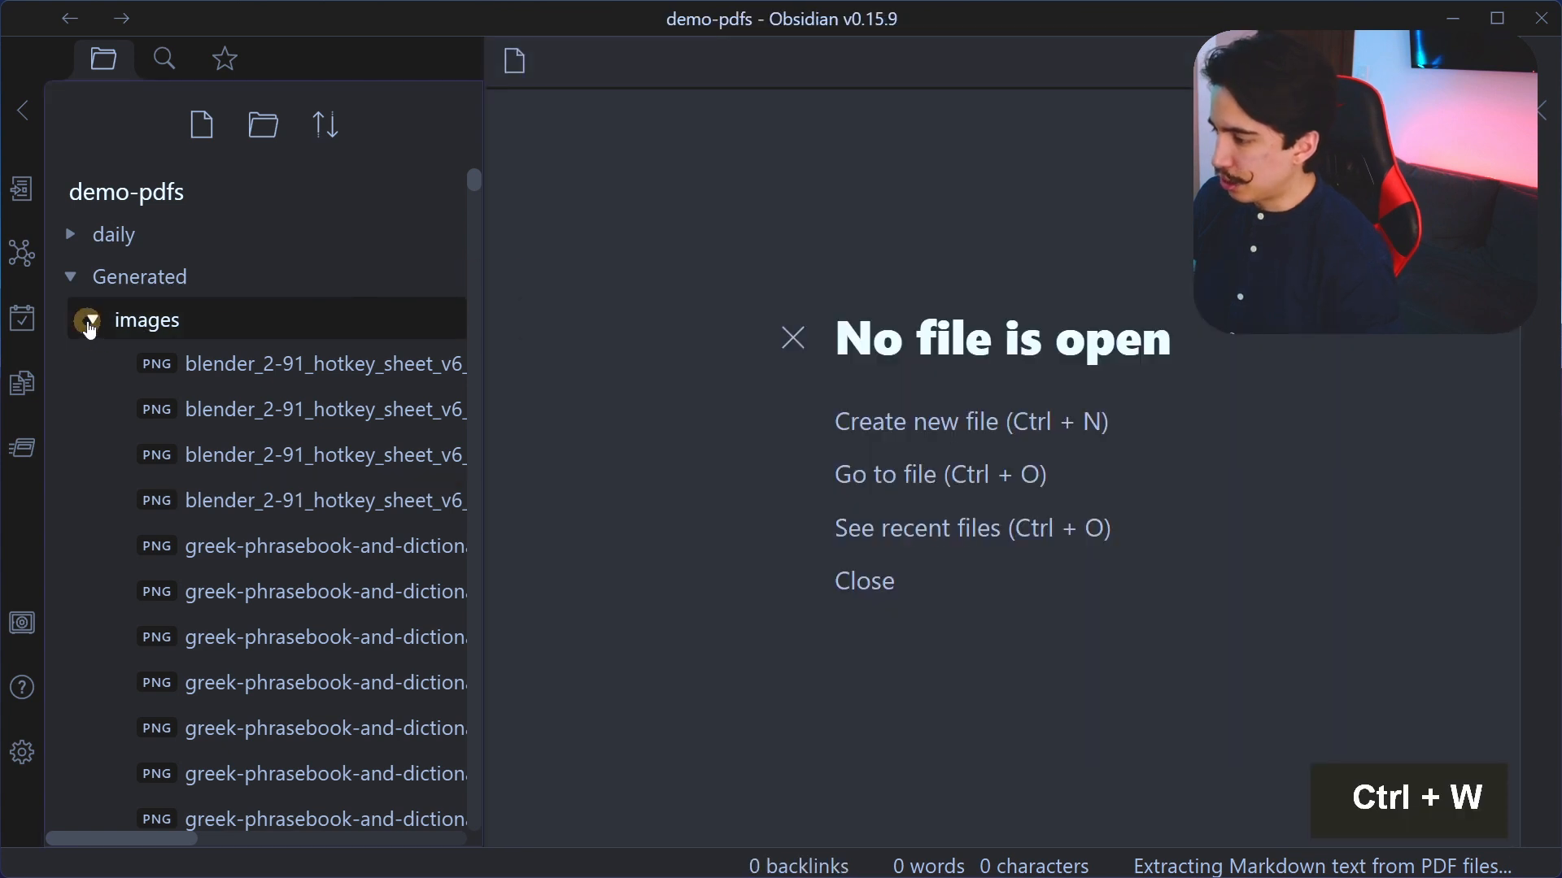
click(88, 320)
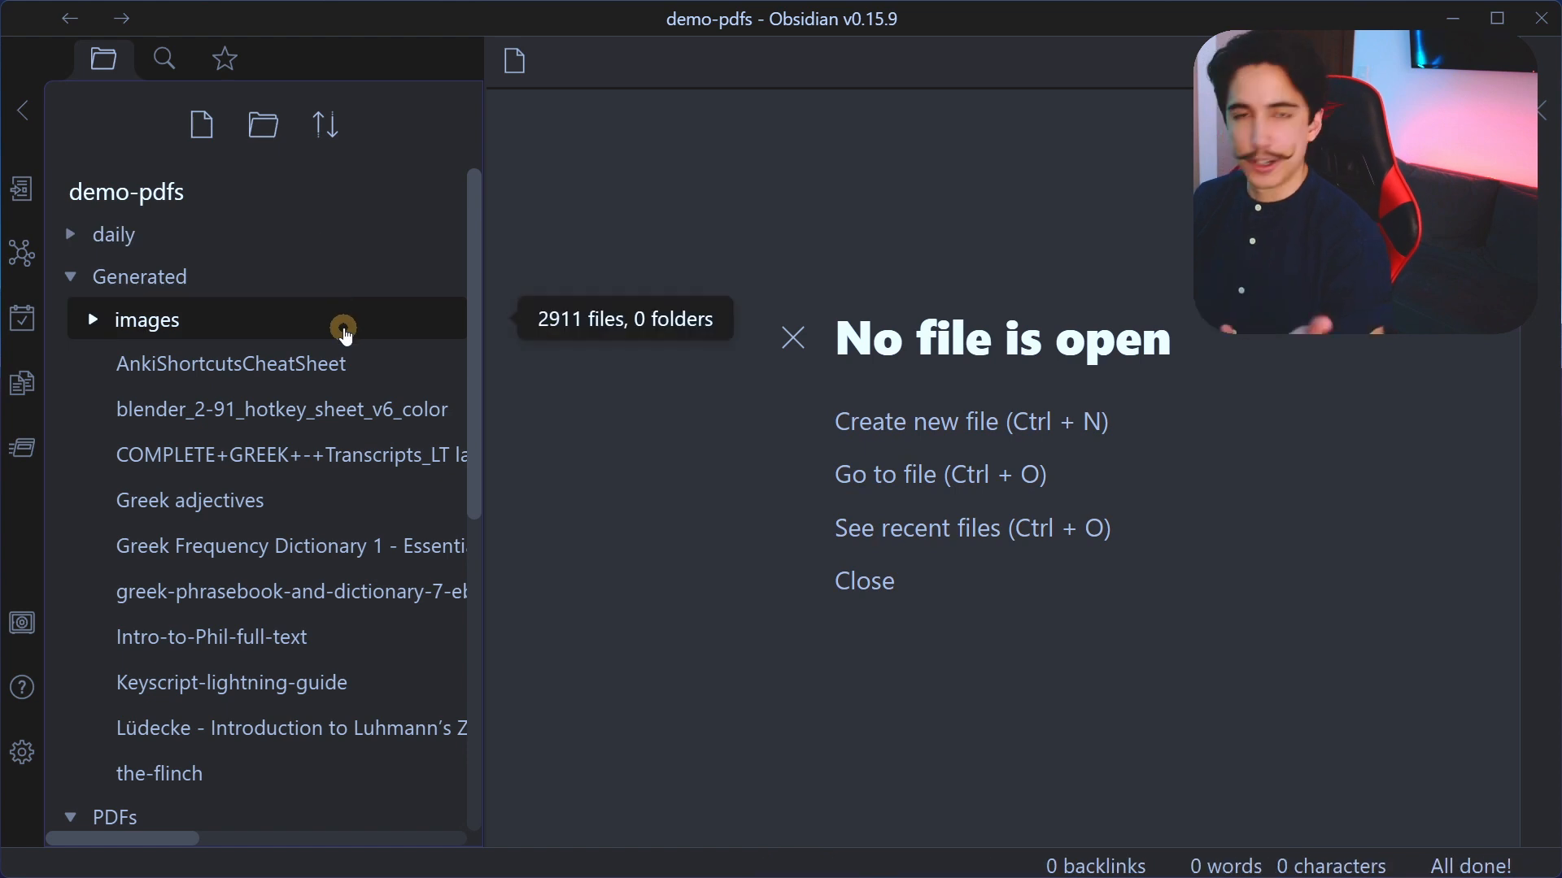
mouse_move(577, 361)
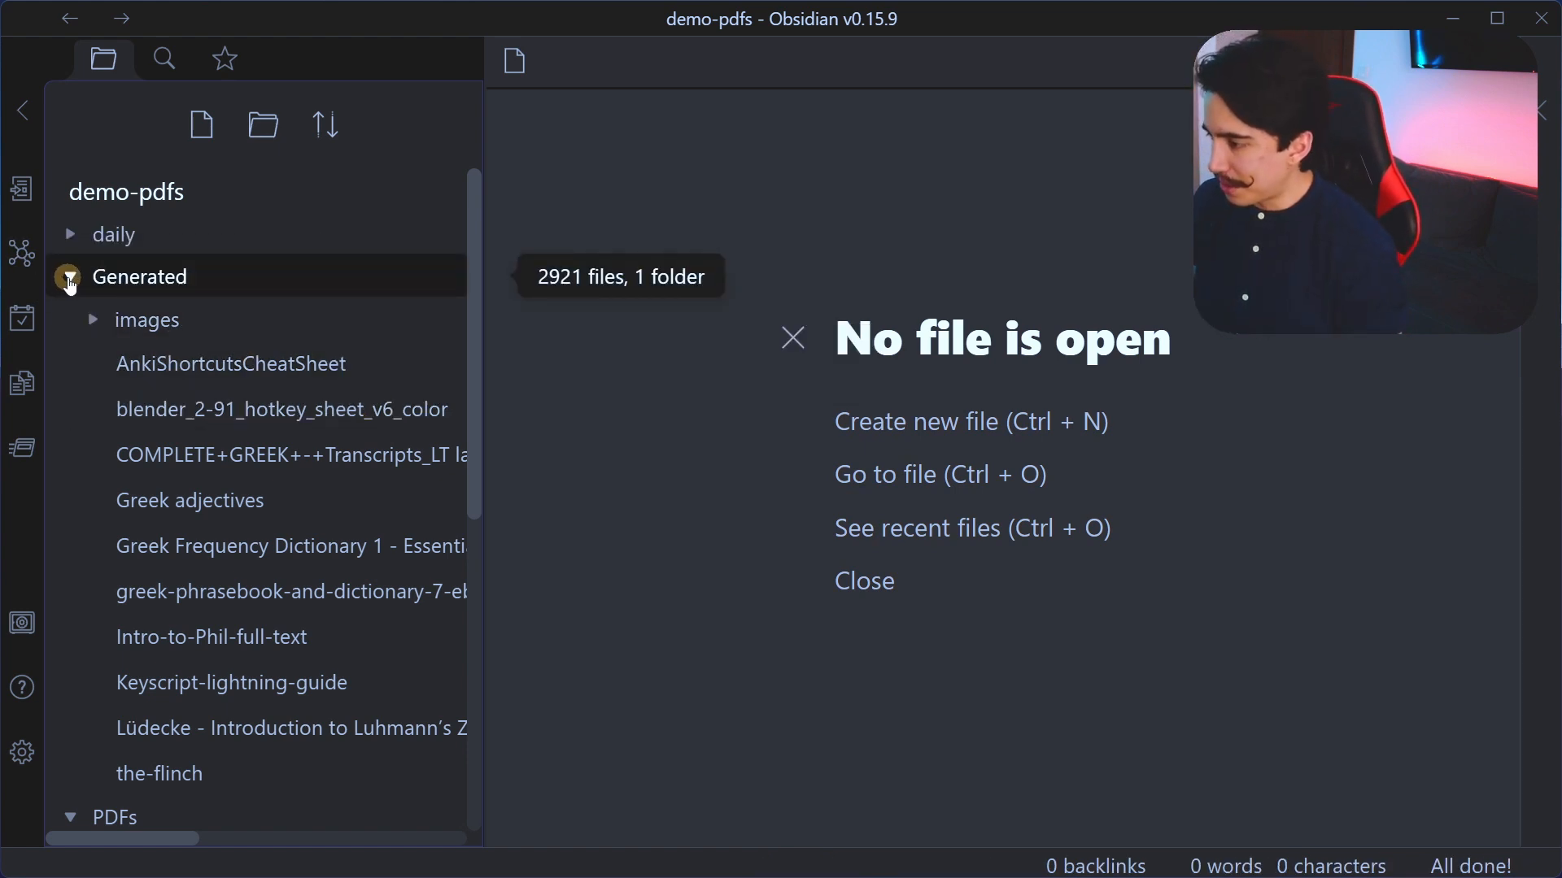
mouse_move(231, 682)
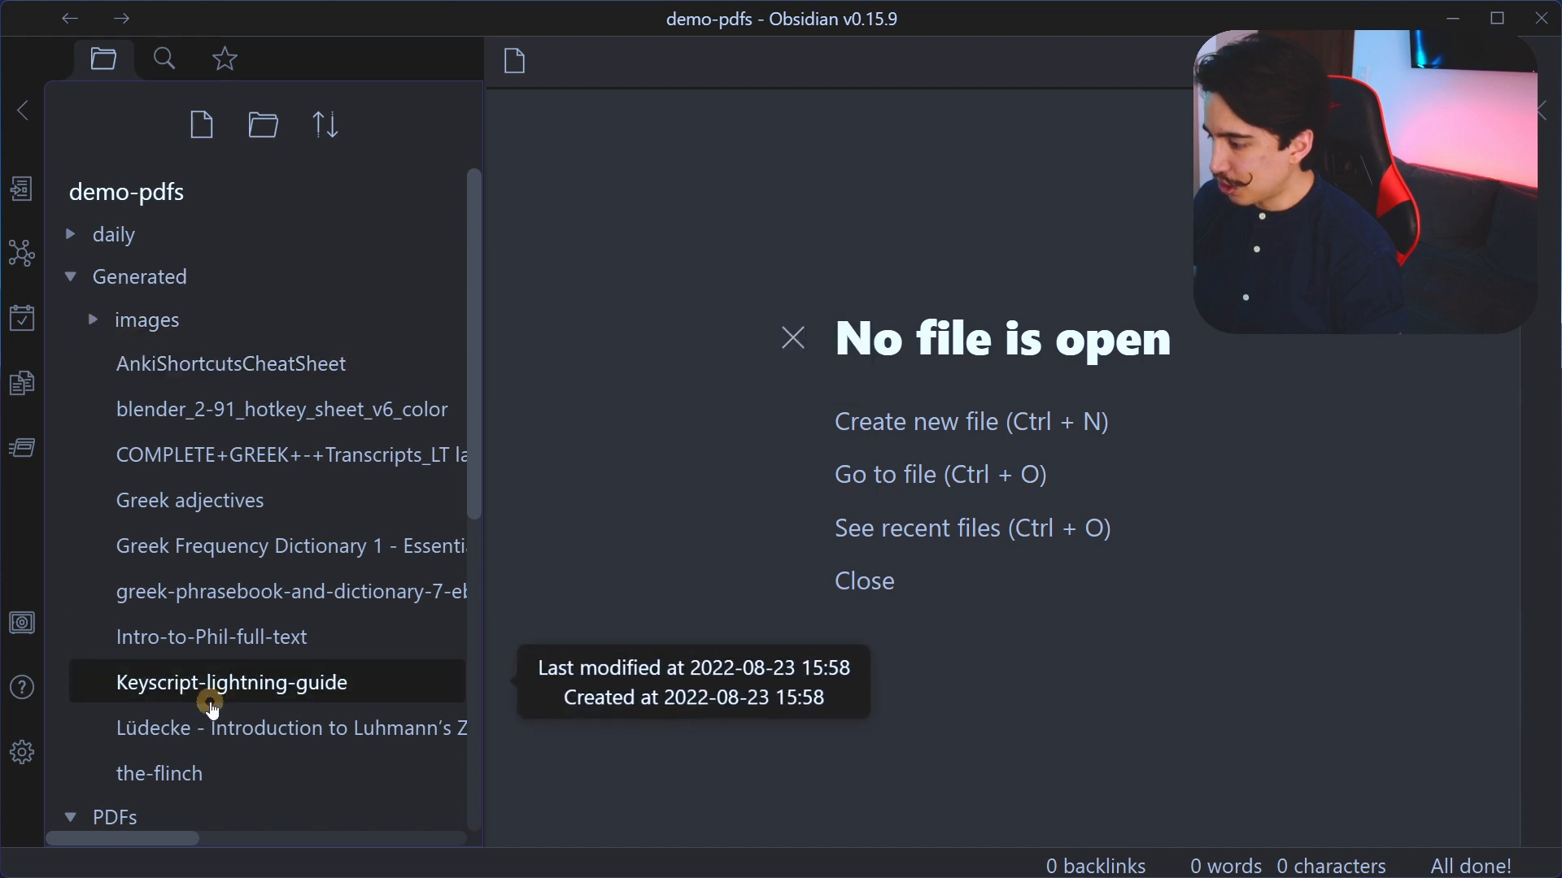
Step: View the converted Greek Frequency Dictionary and Complete Greek transcripts notes, then greek works example
click(290, 547)
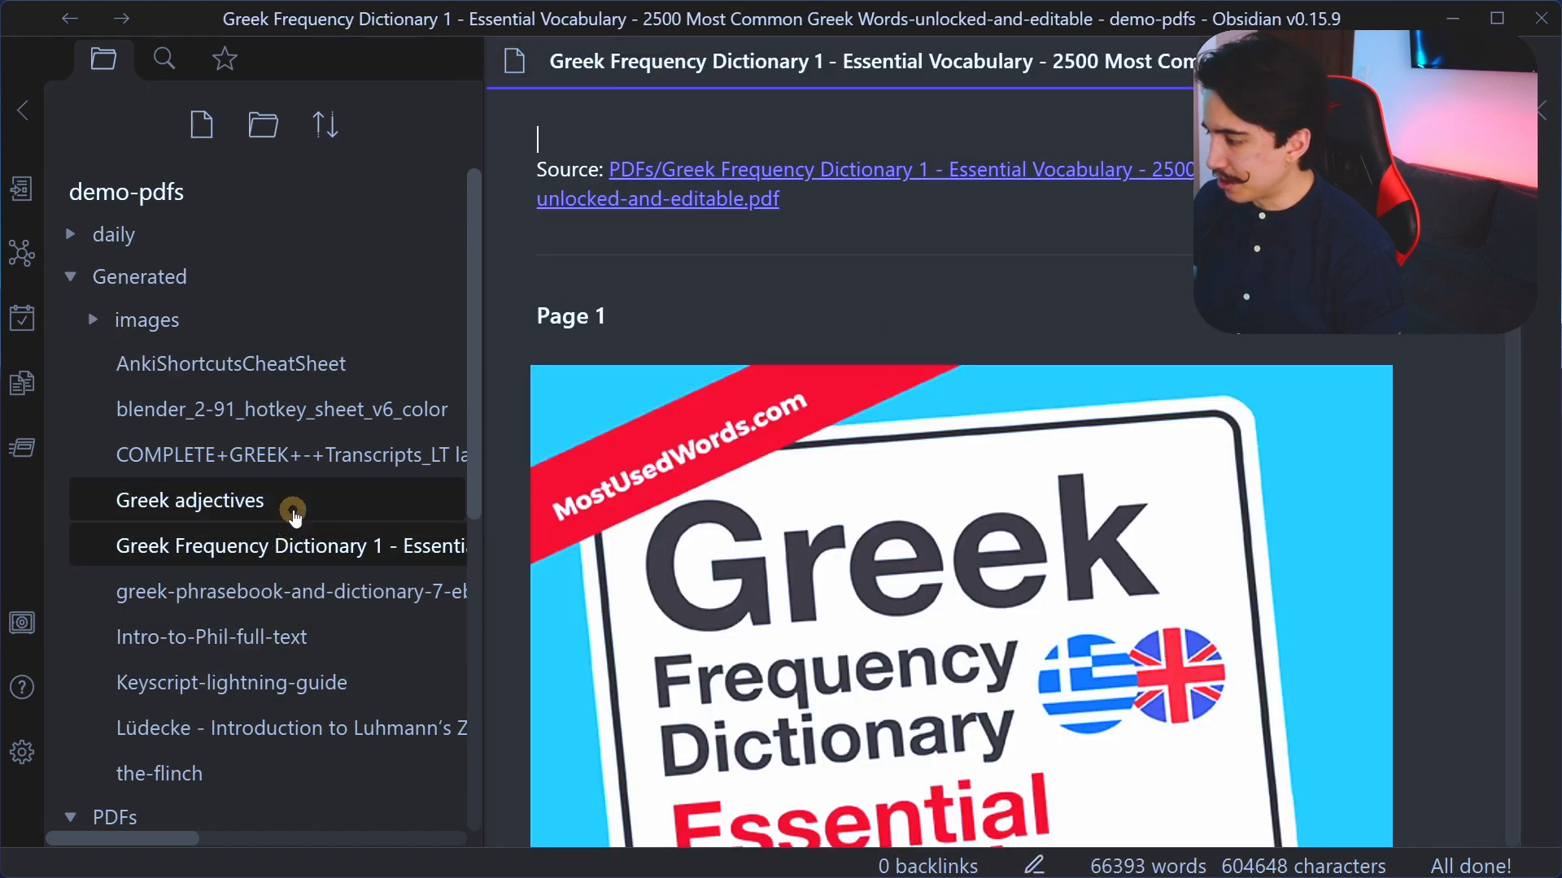
click(290, 456)
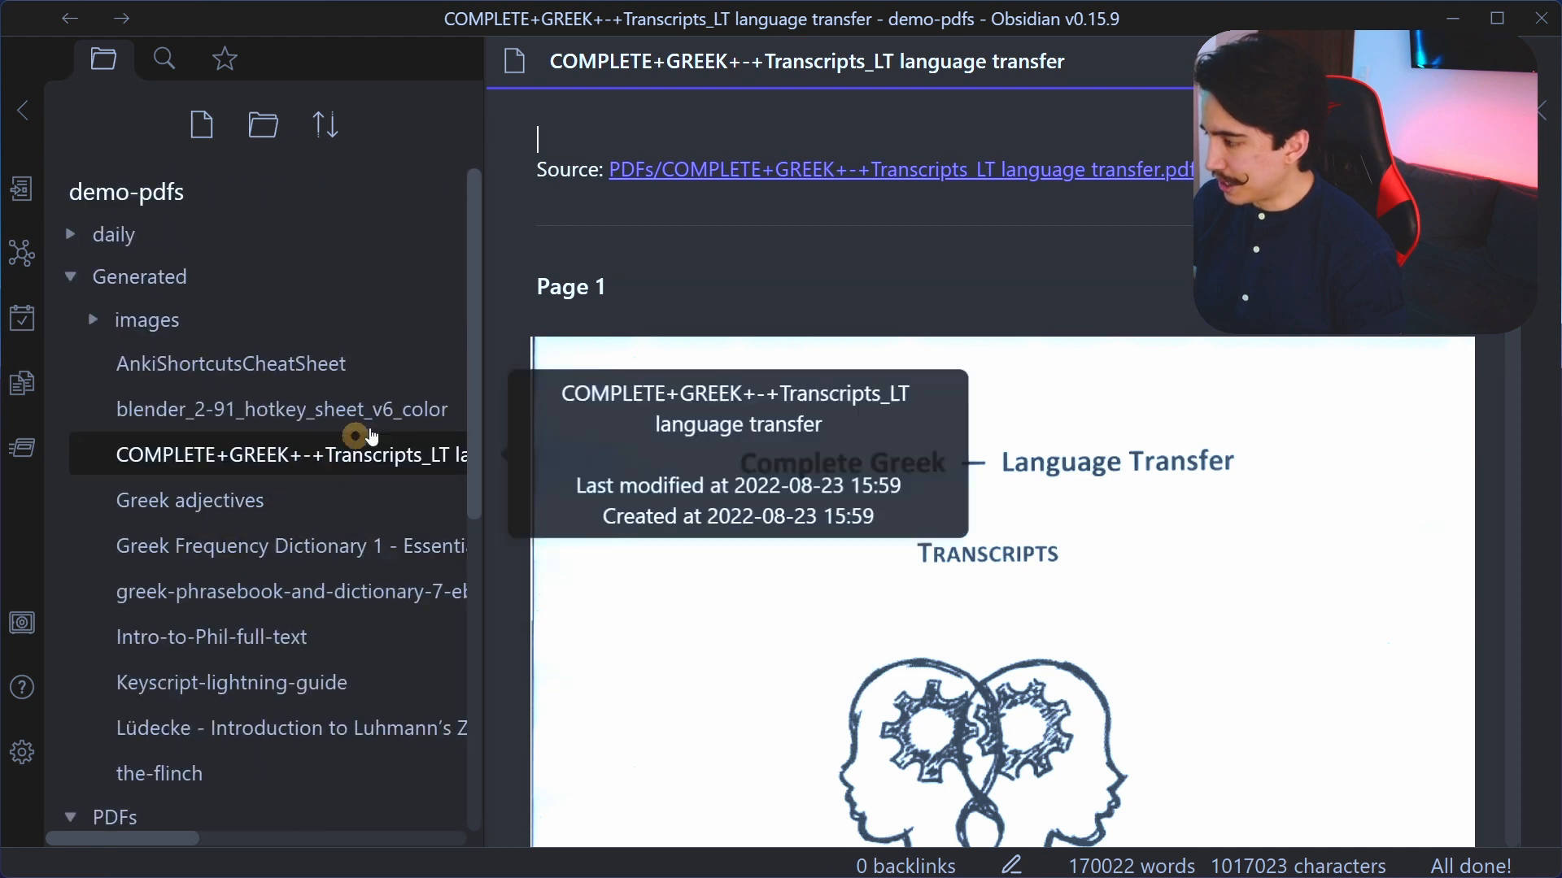
scroll(down, 3)
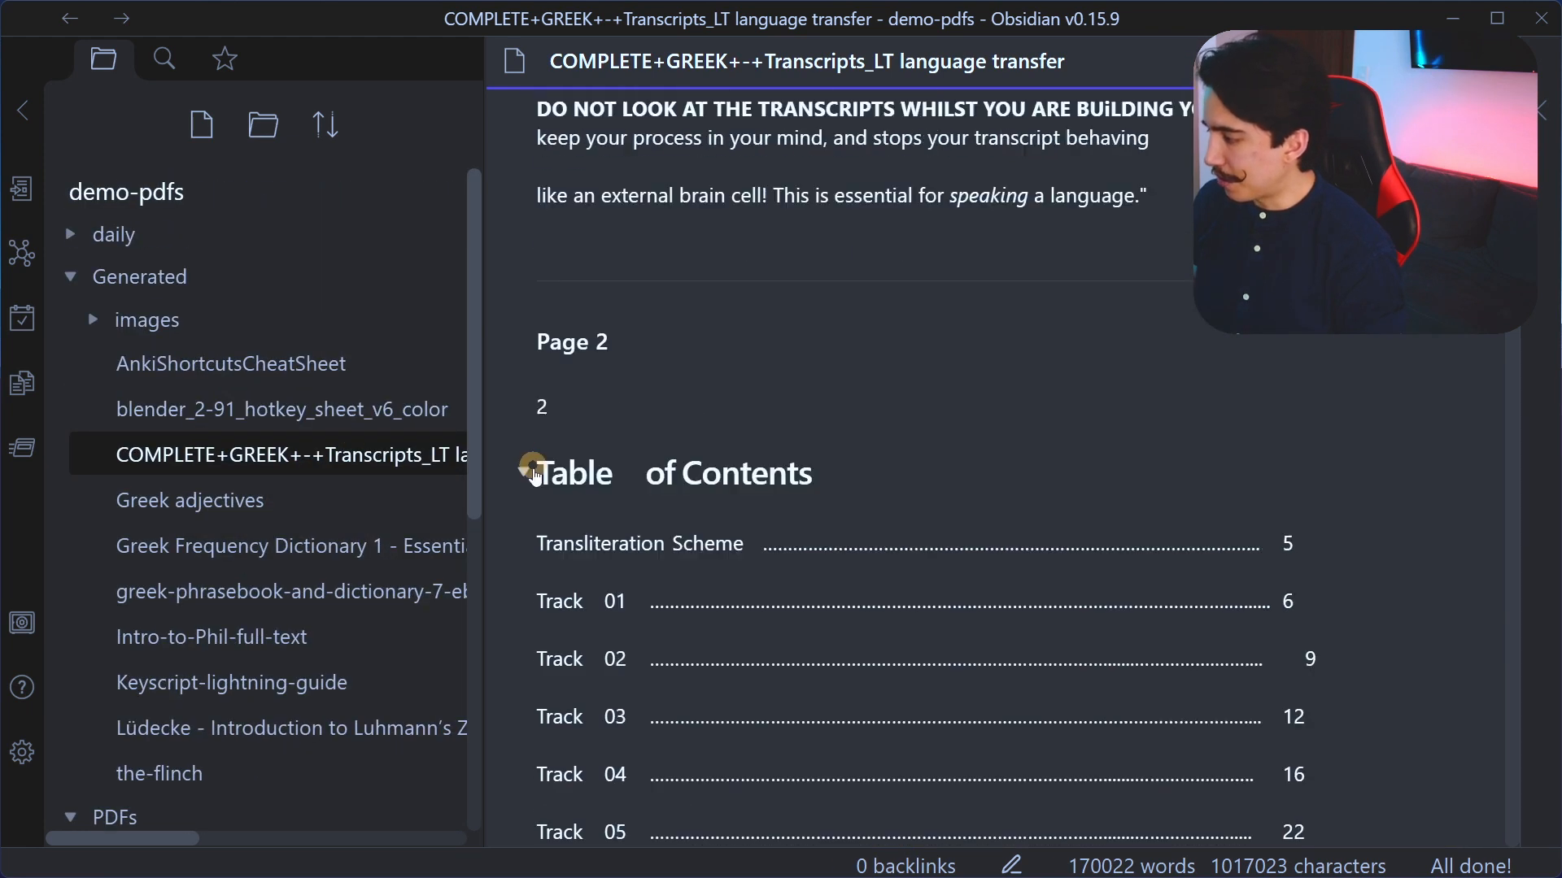
click(187, 732)
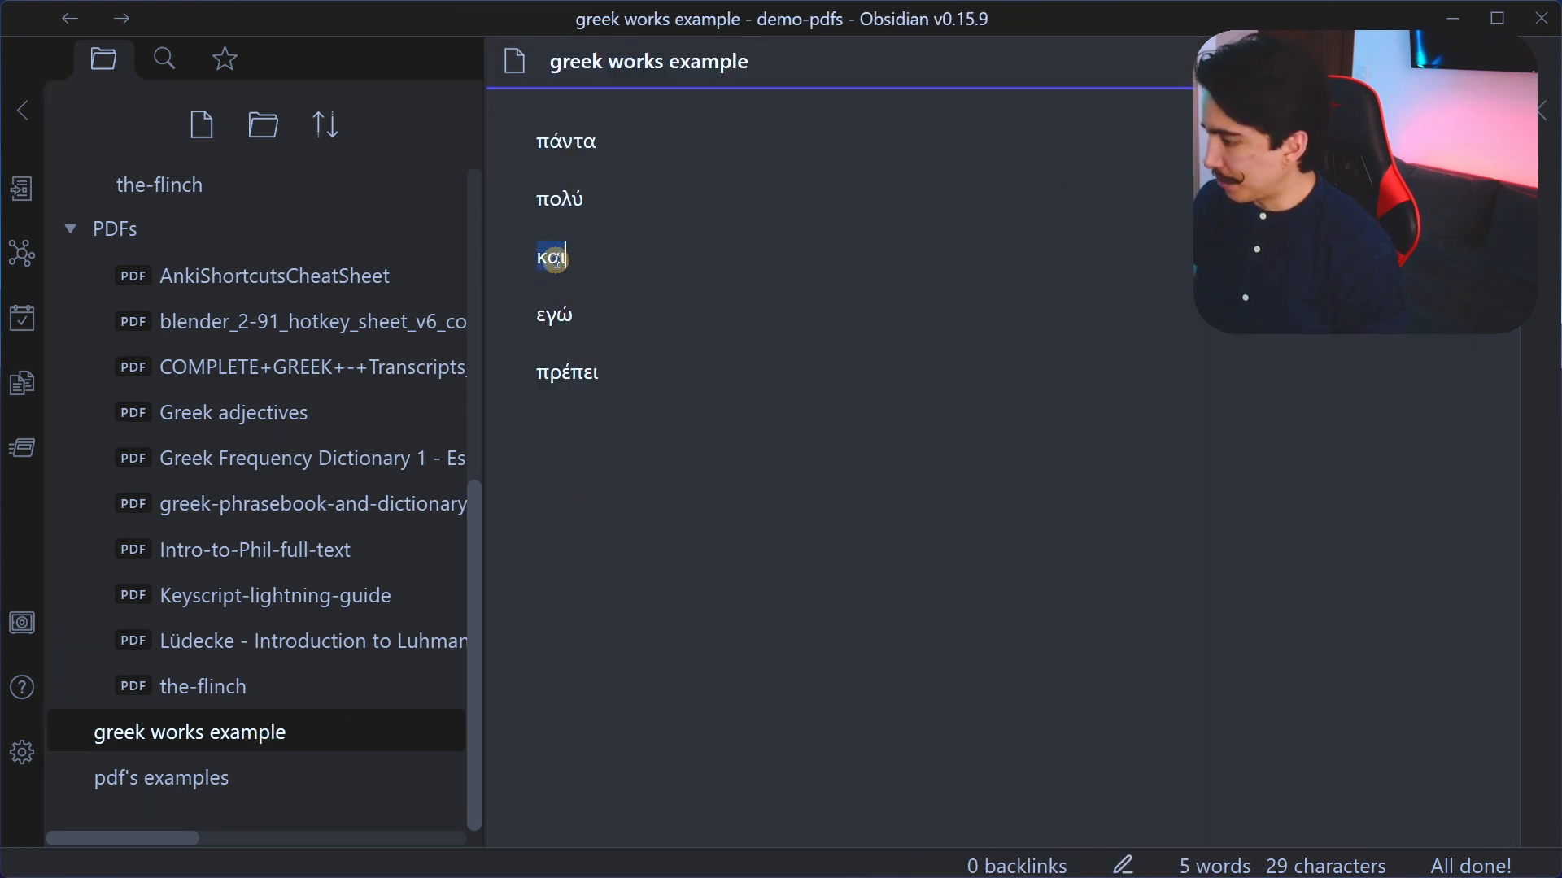
Step: Search the vault for και and step through its matches in the Greek Frequency Dictionary
key(ctrl+shift+f)
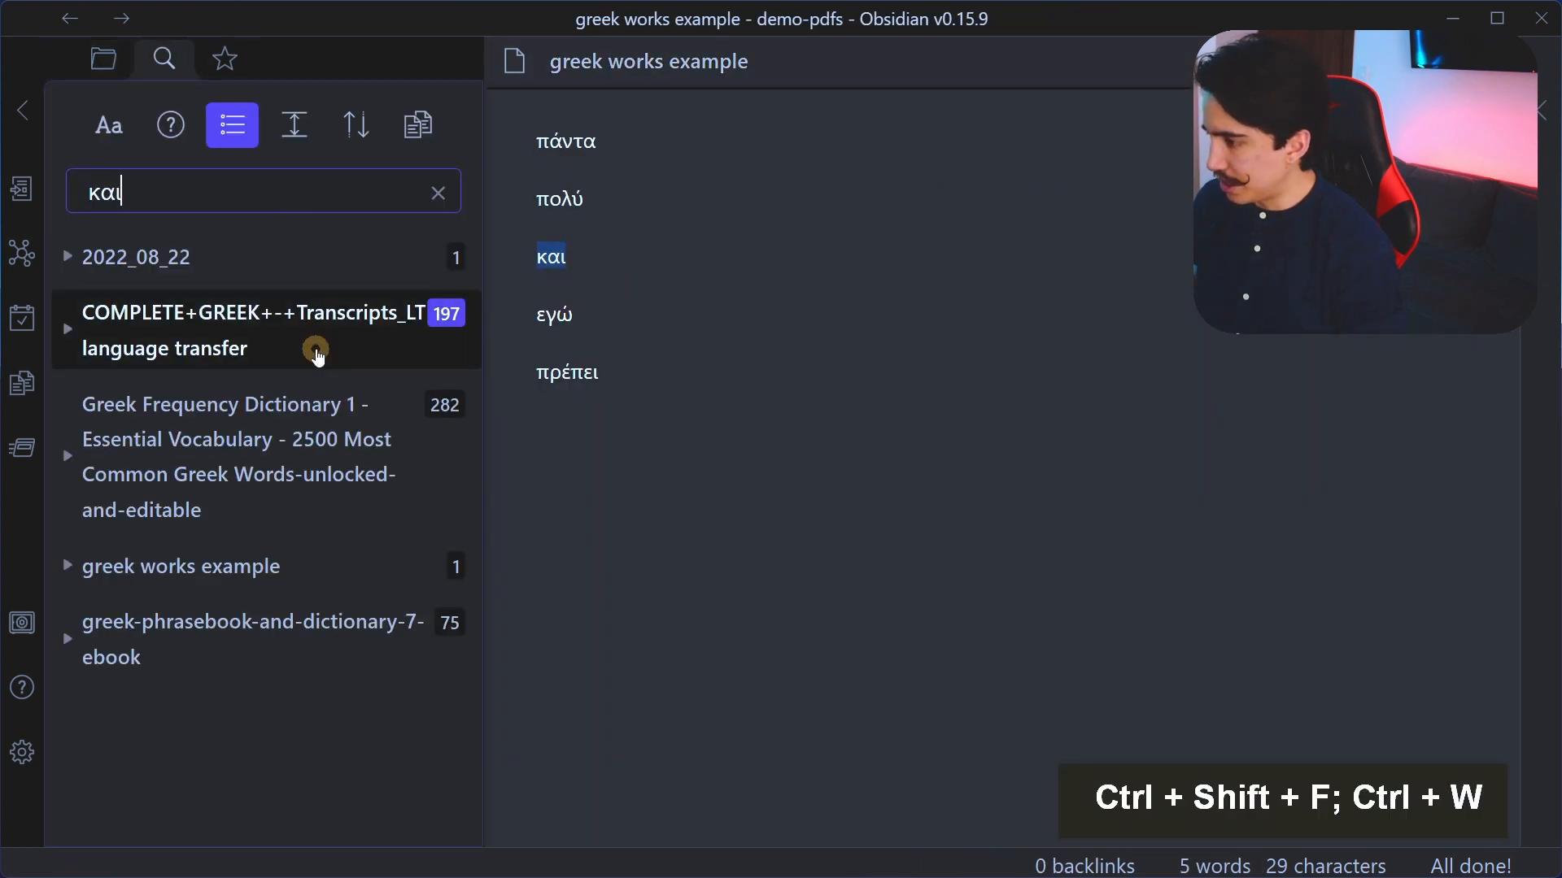
mouse_move(317, 464)
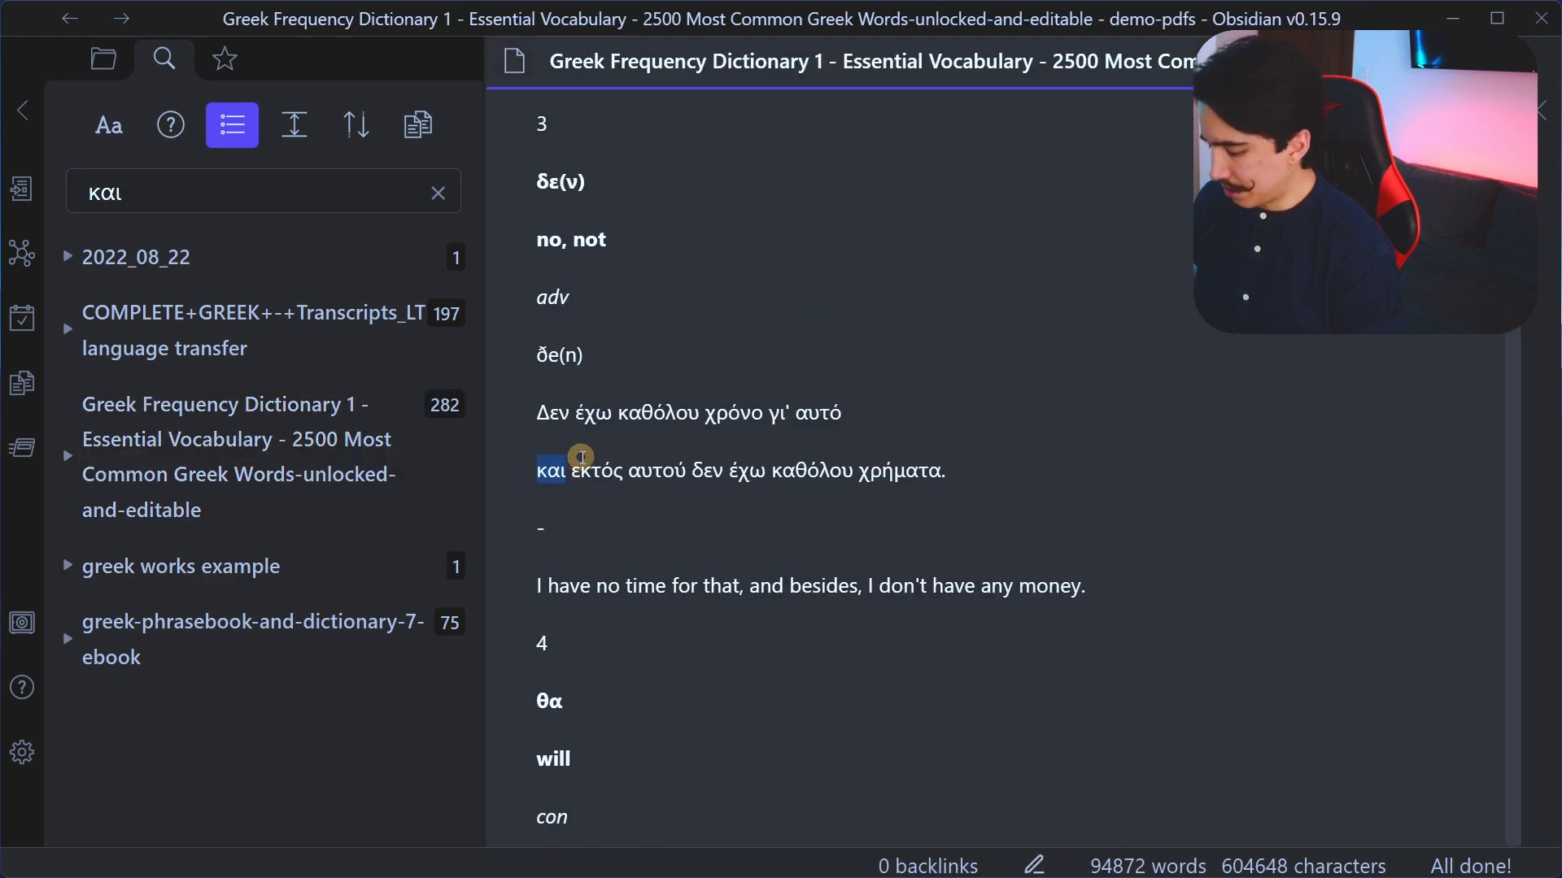
key(ctrl+f)
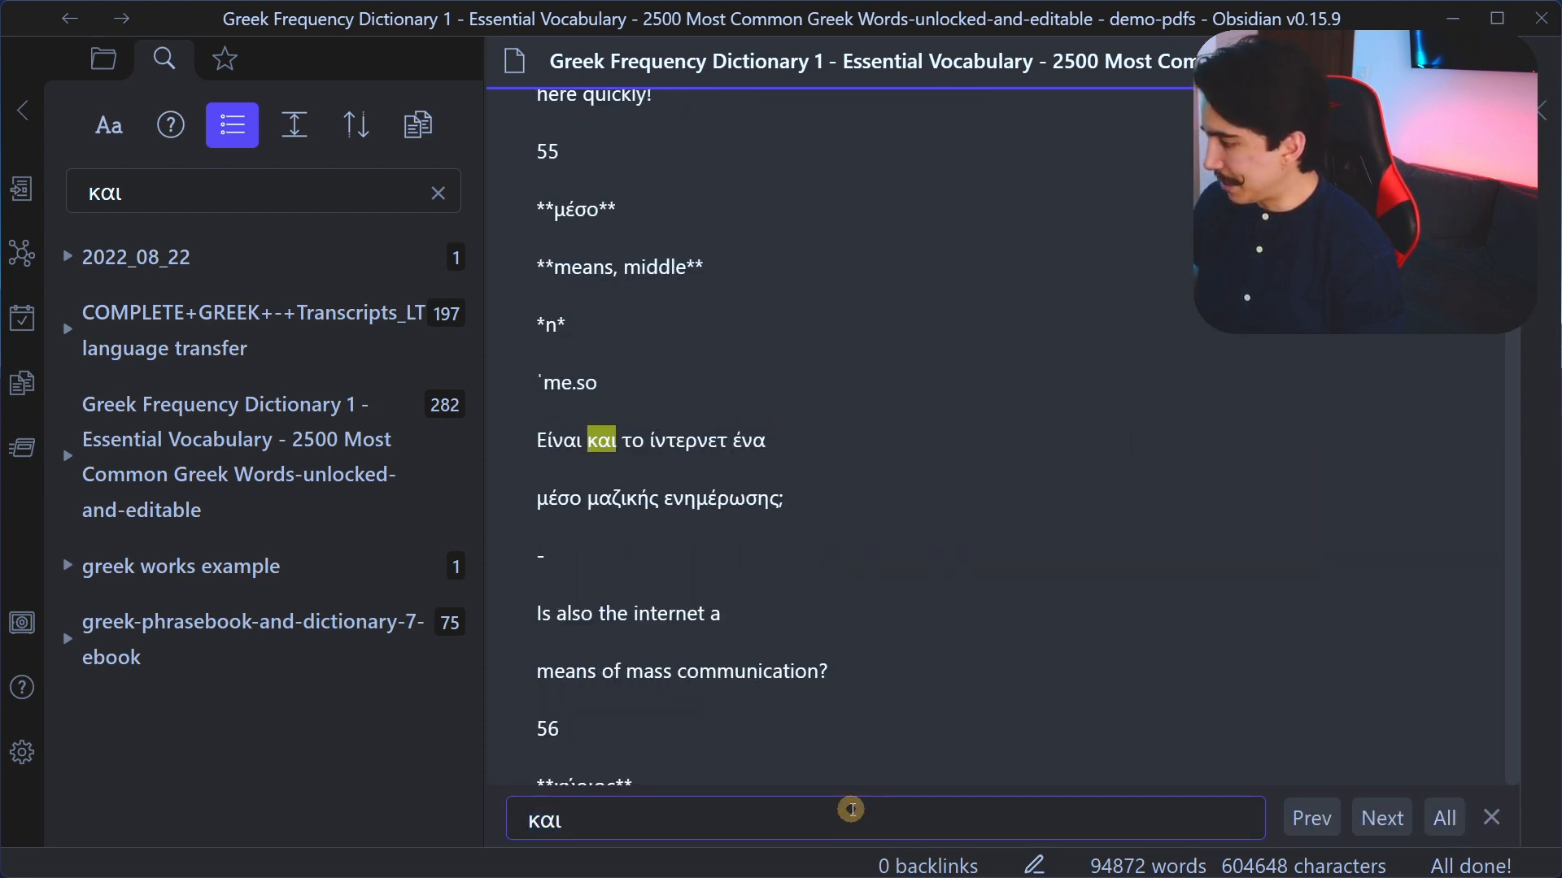
click(1381, 818)
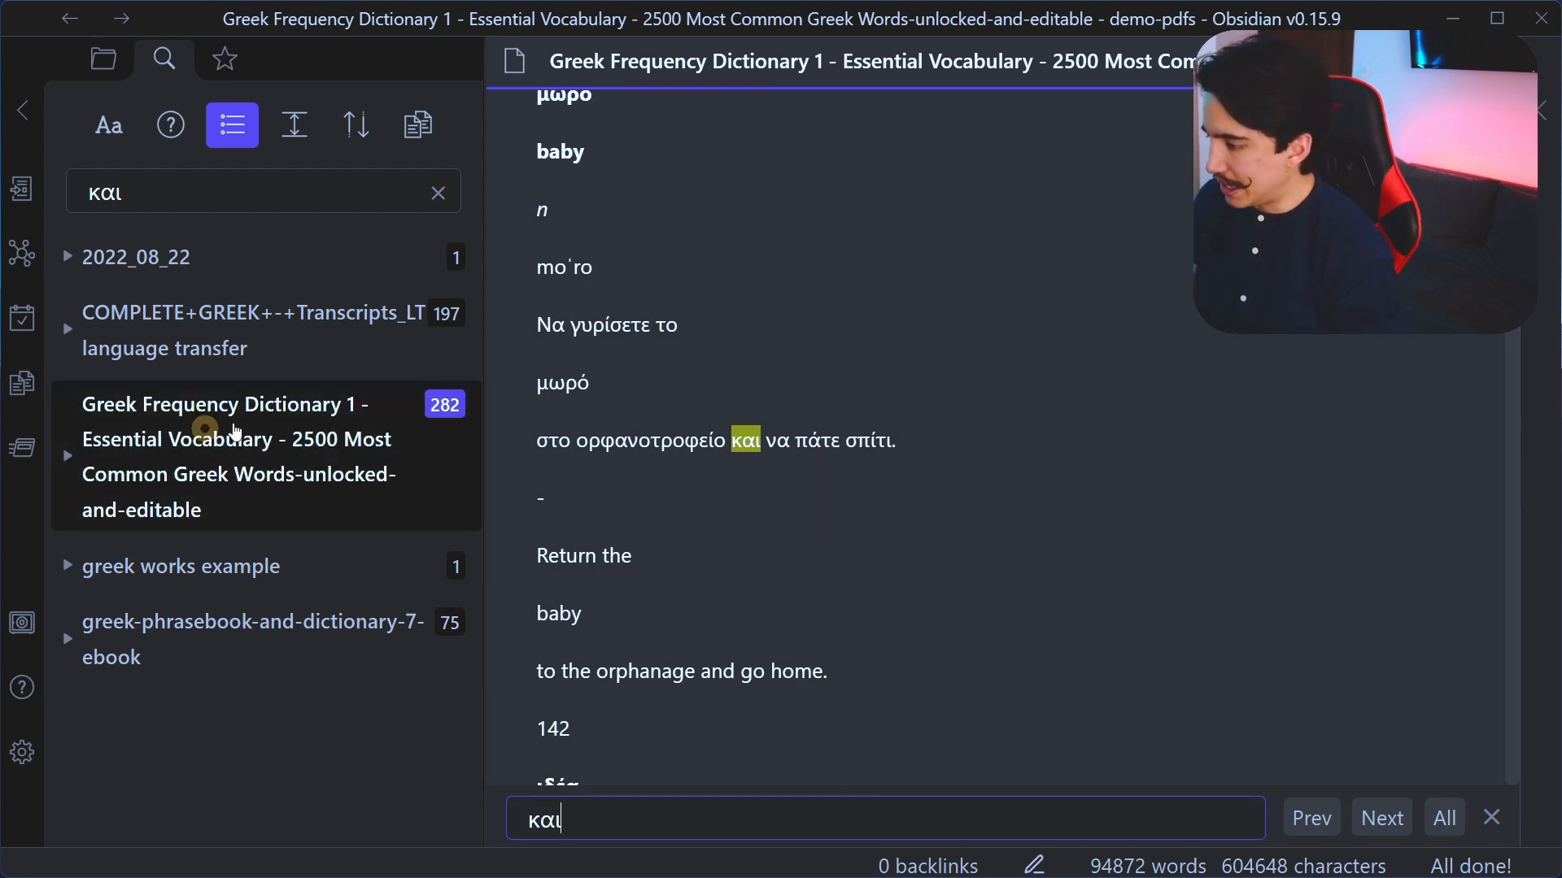
mouse_move(459, 392)
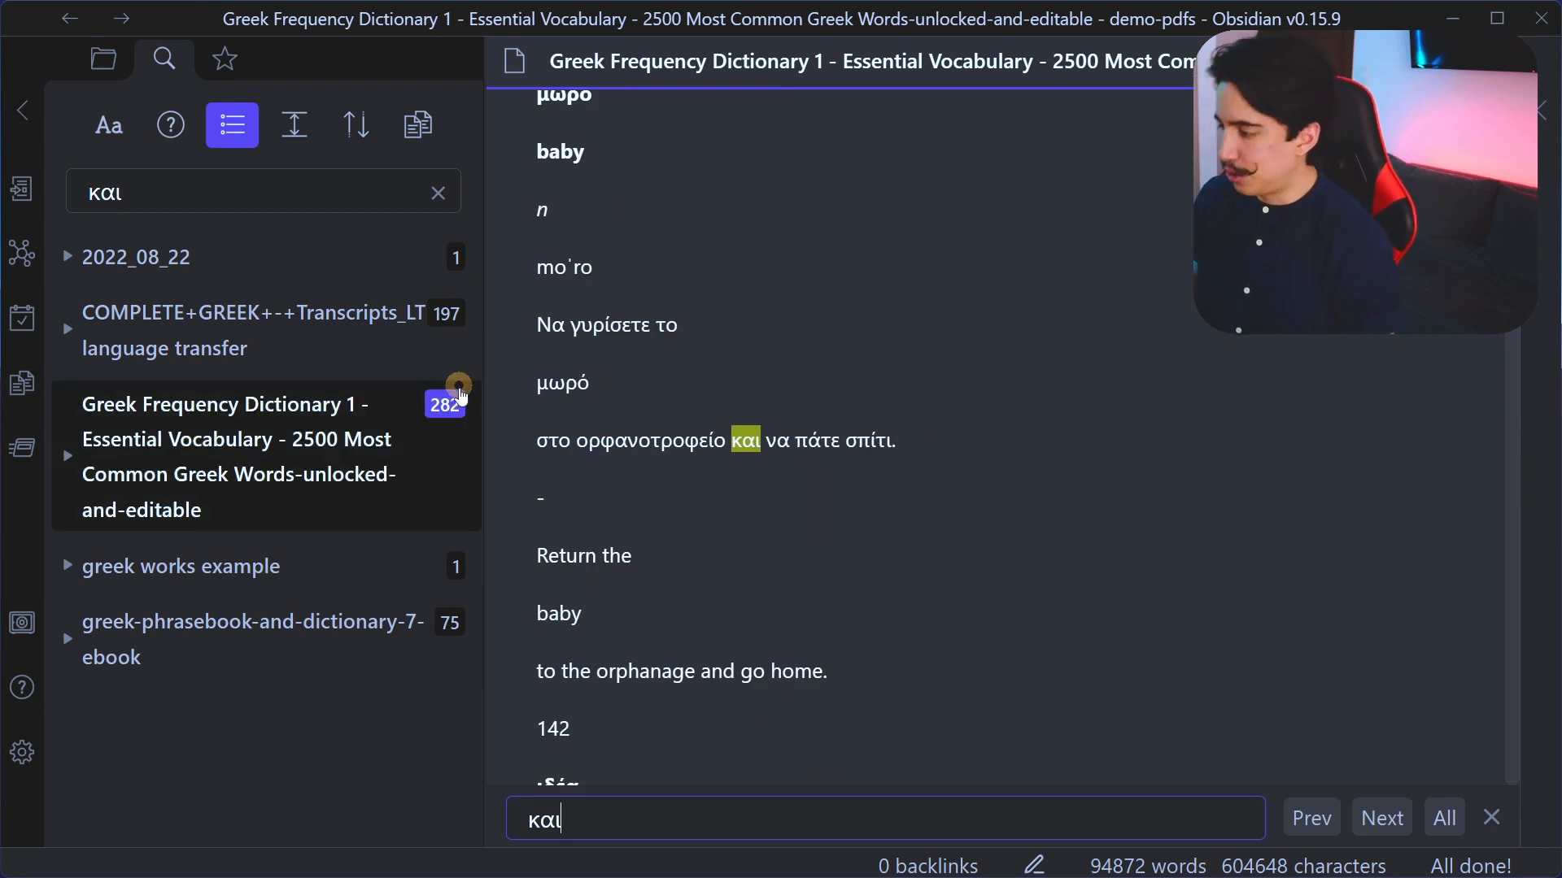
key(ctrl+a)
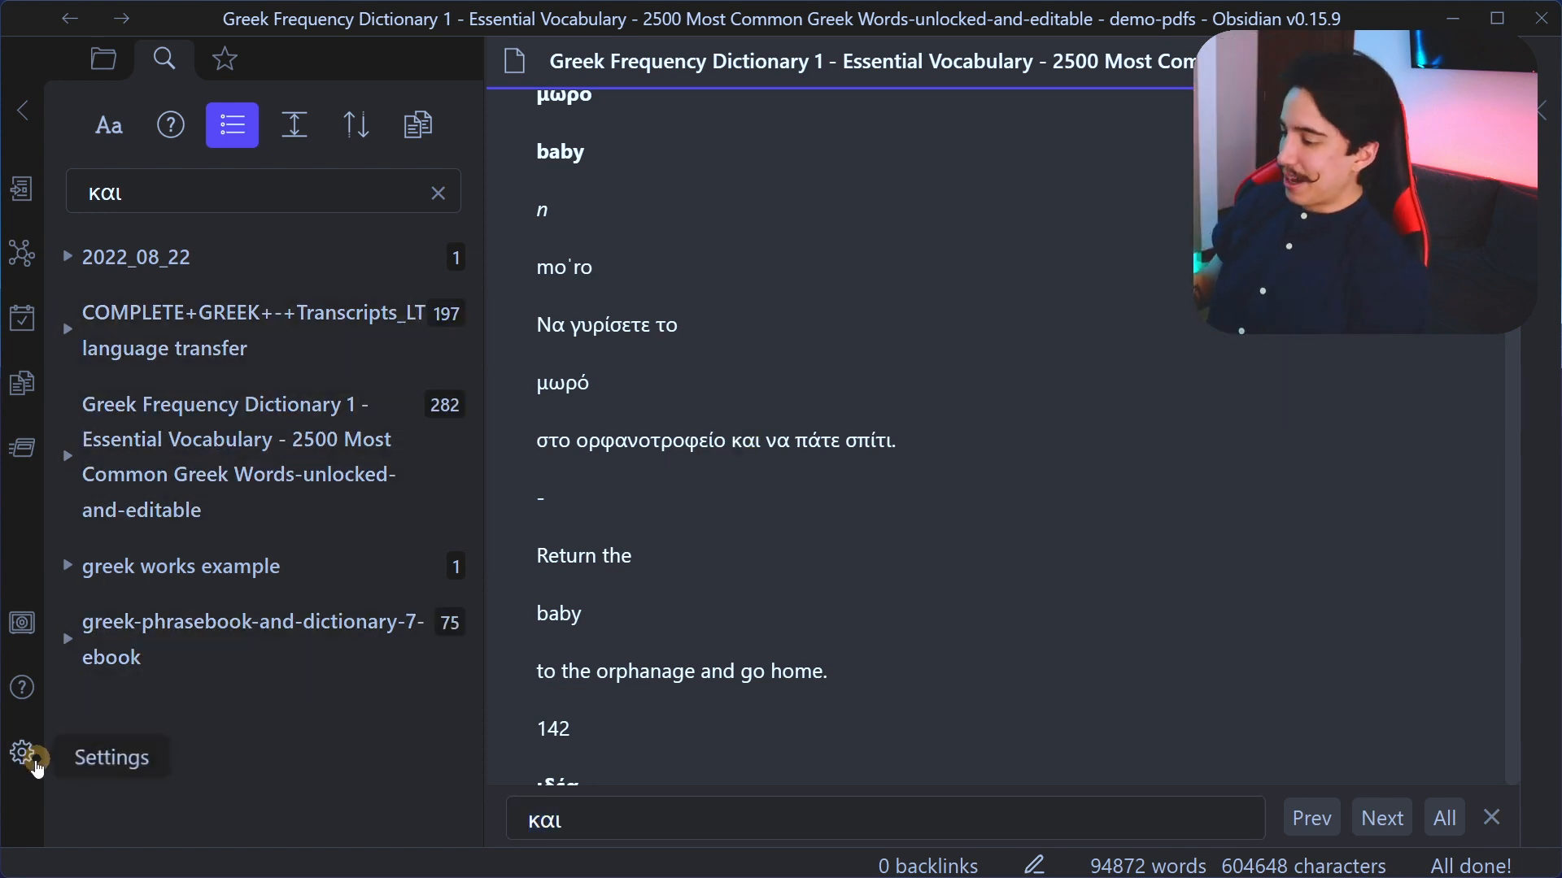
Step: Review Topic Linking settings: generated files in Generated/, PDFs from PDFs/, overwrite off
click(22, 753)
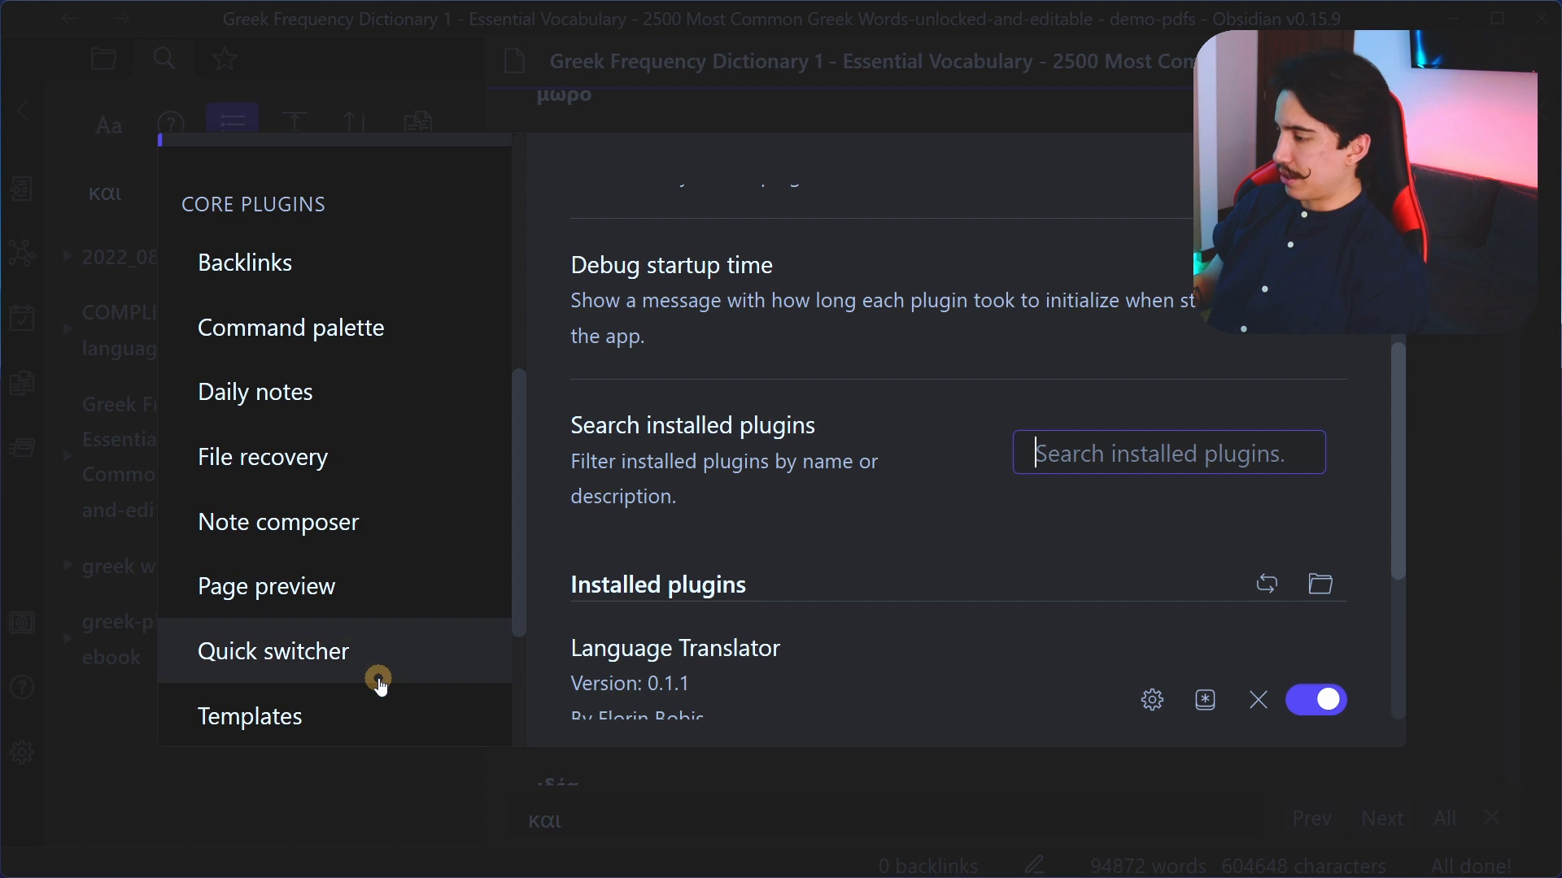
scroll(down, 3)
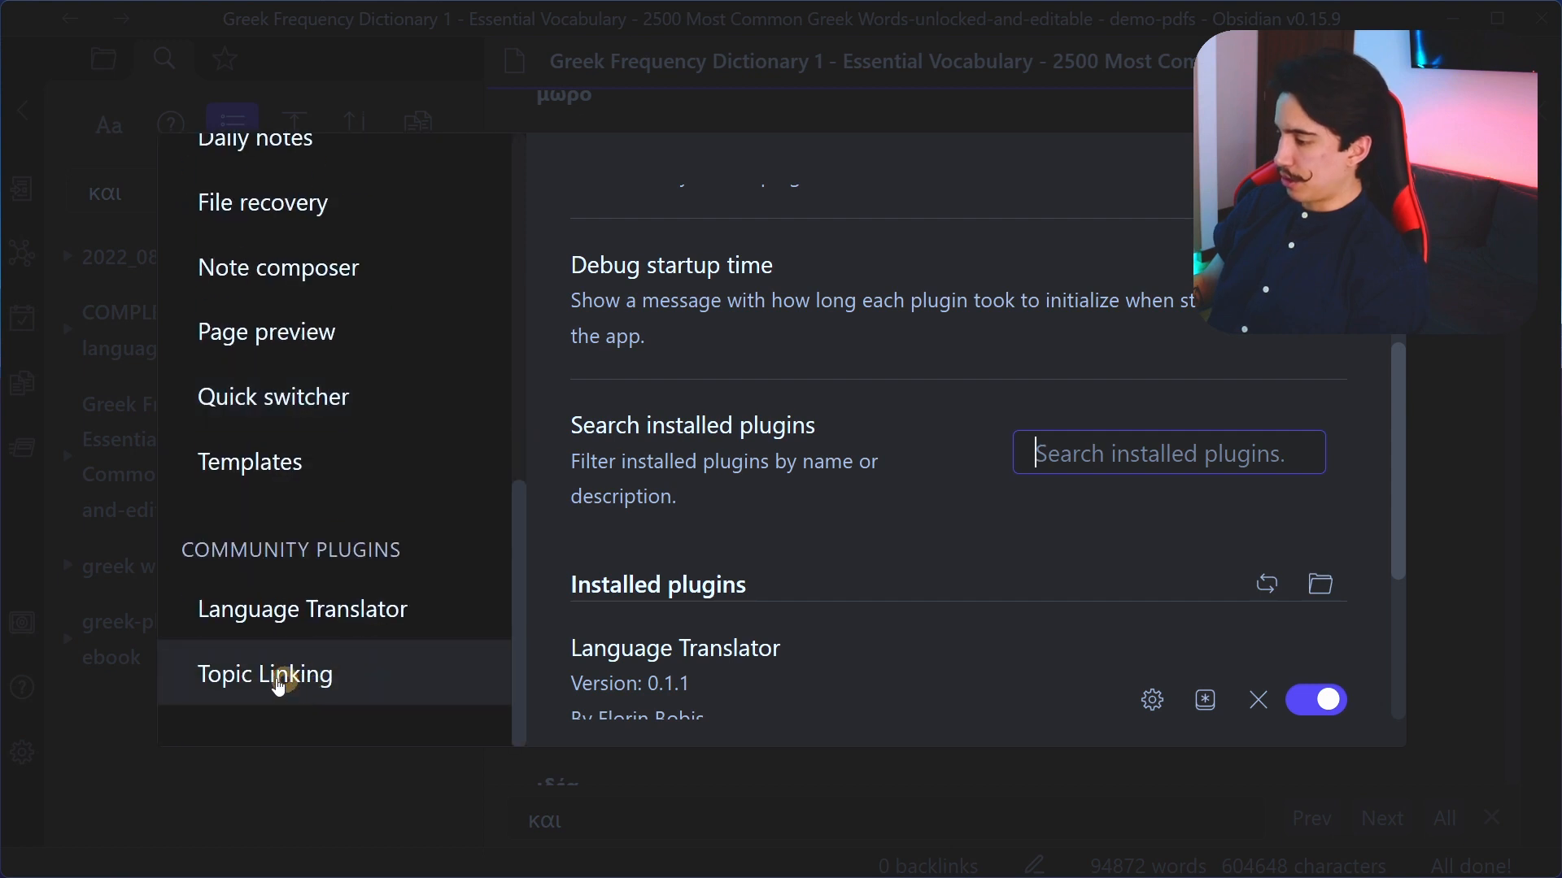
click(265, 673)
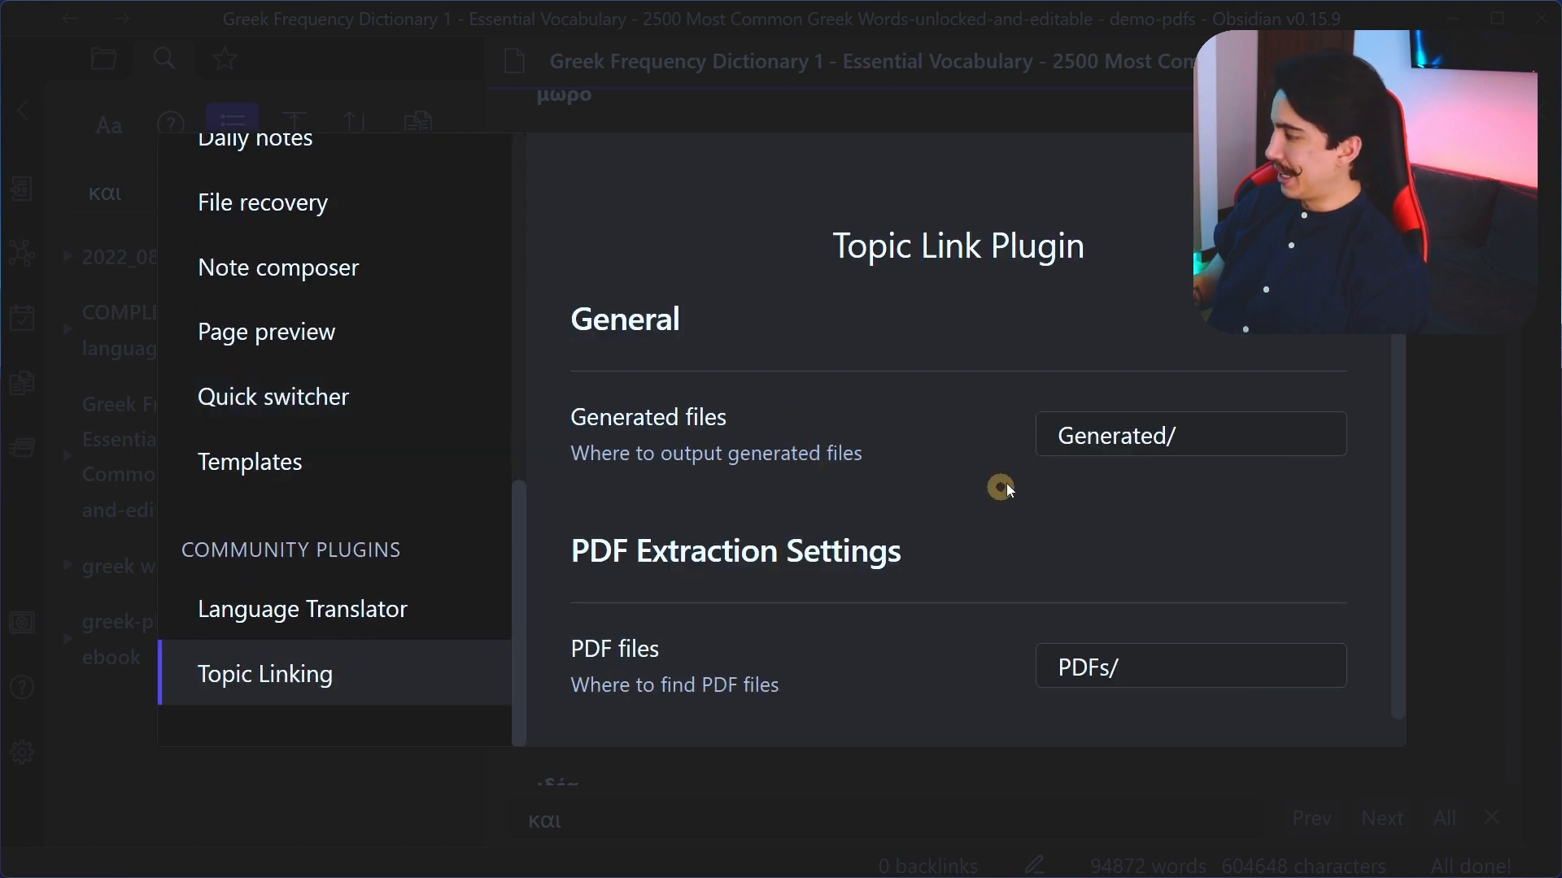
click(1189, 434)
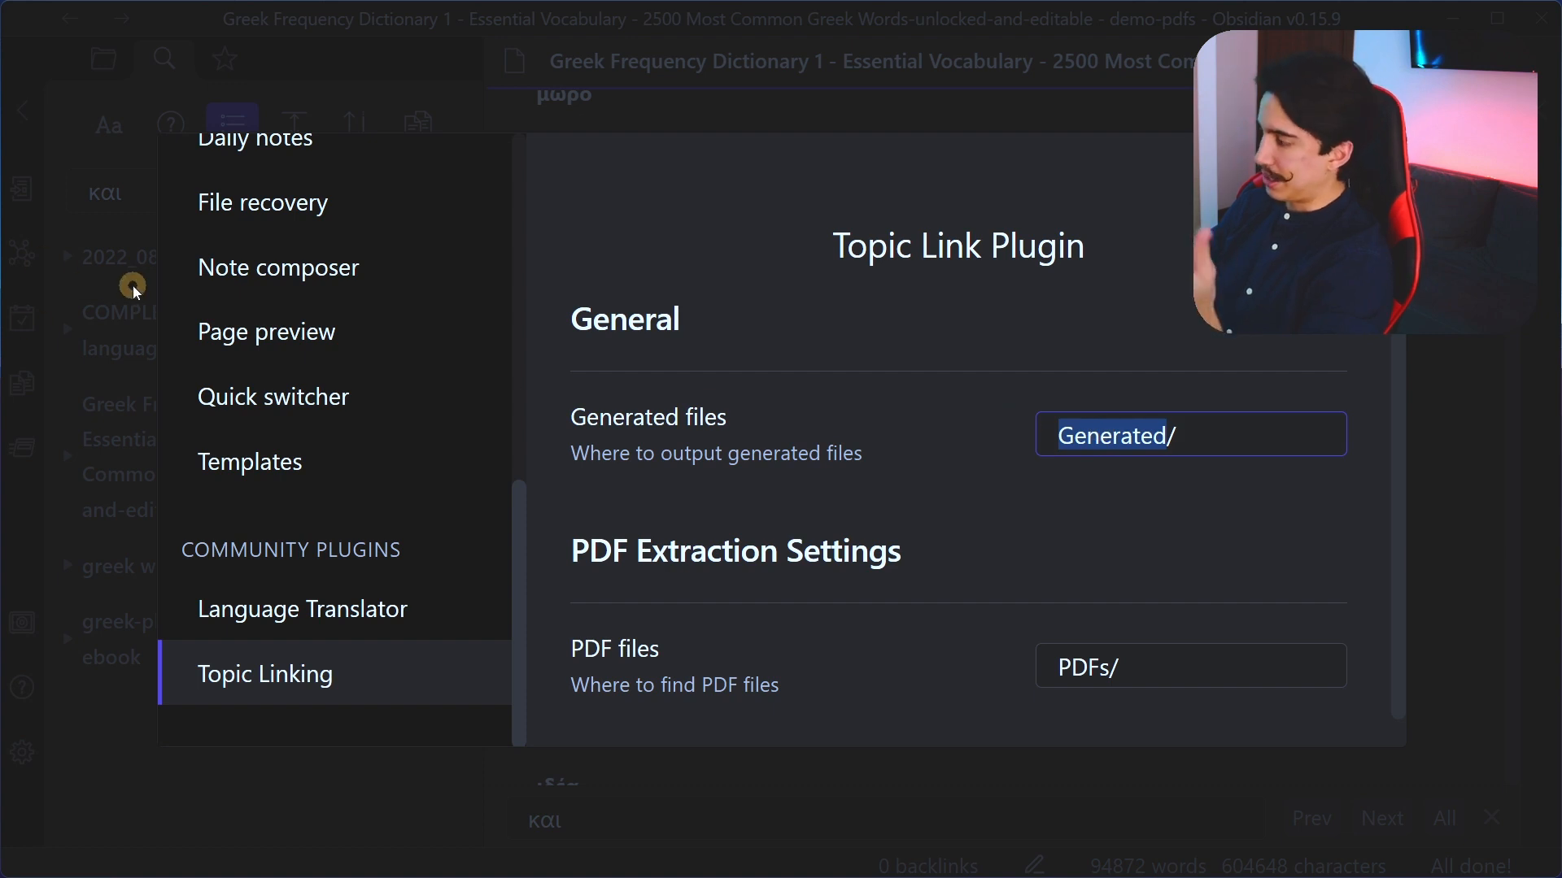
scroll(down, 3)
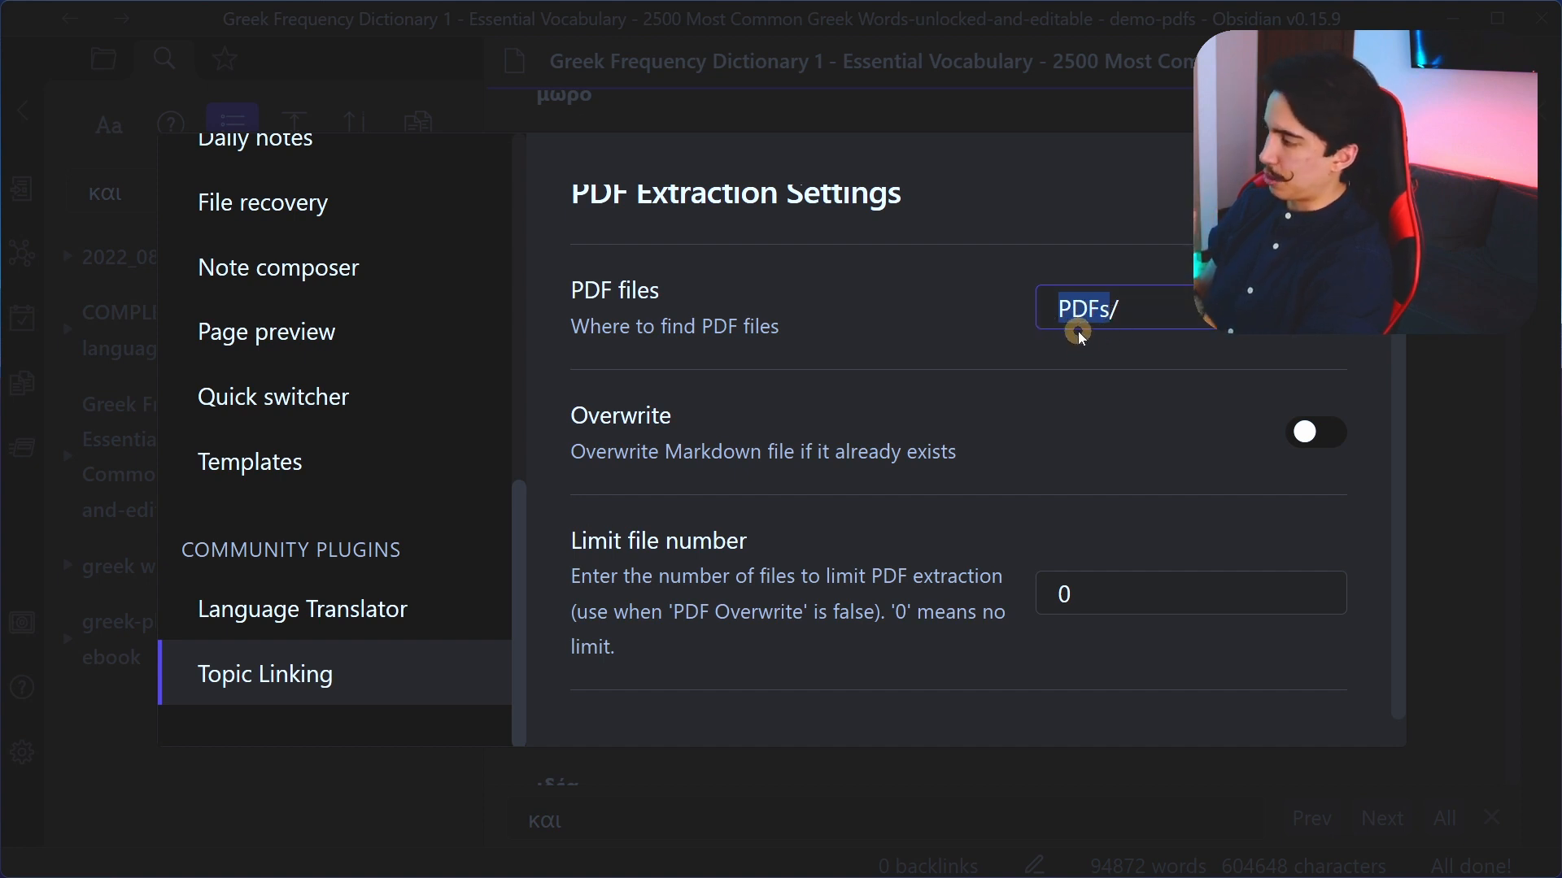
mouse_move(971, 225)
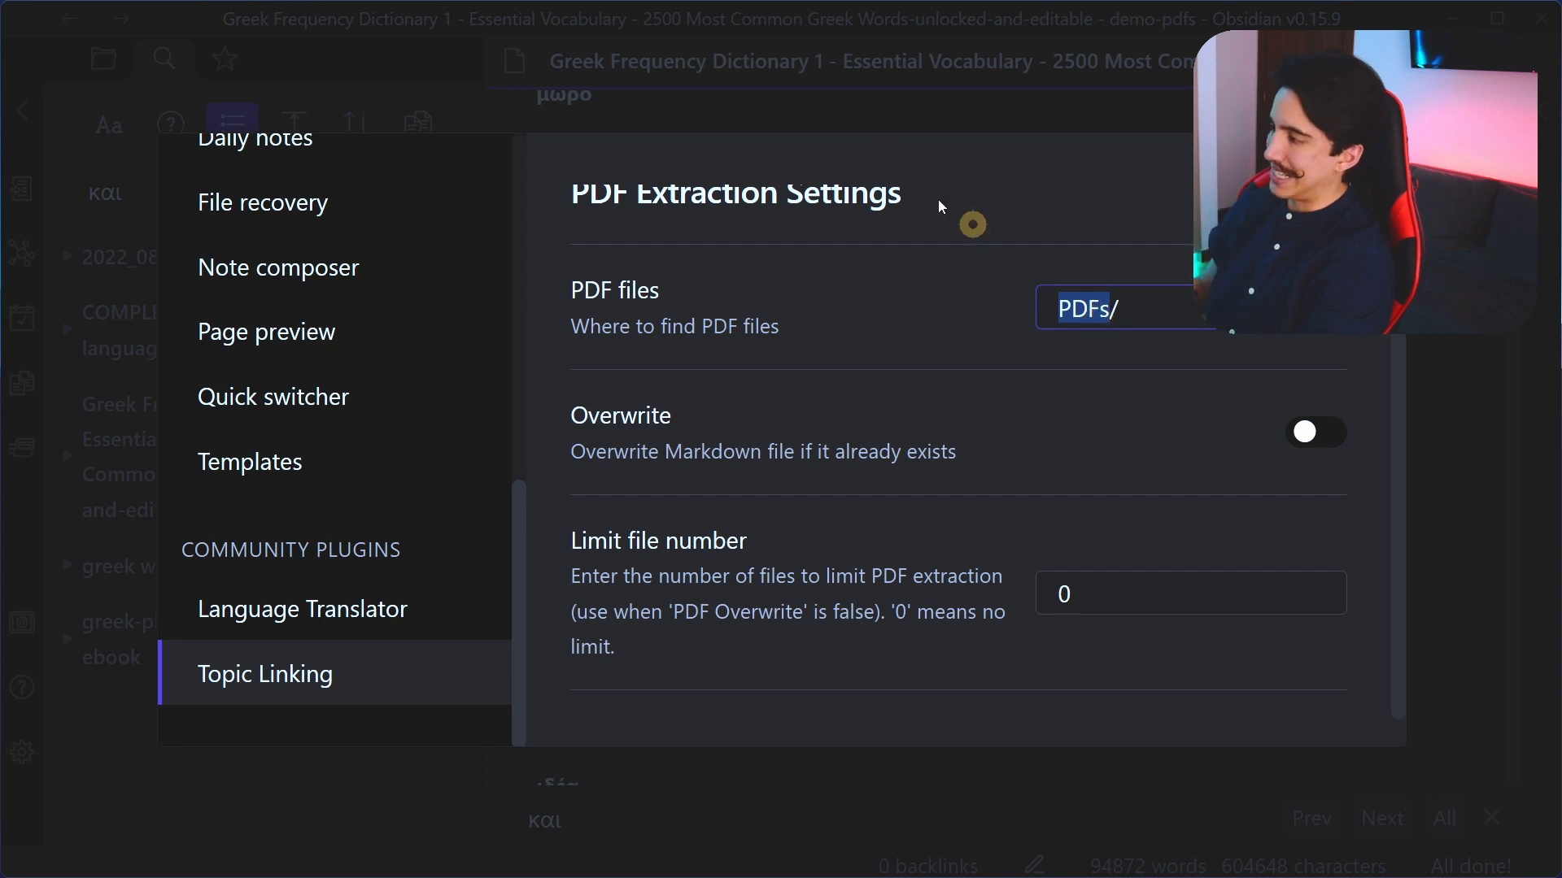
Step: Rename the PDFs folder to 'sources', then undo it back to 'PDFs'
right_click(119, 319)
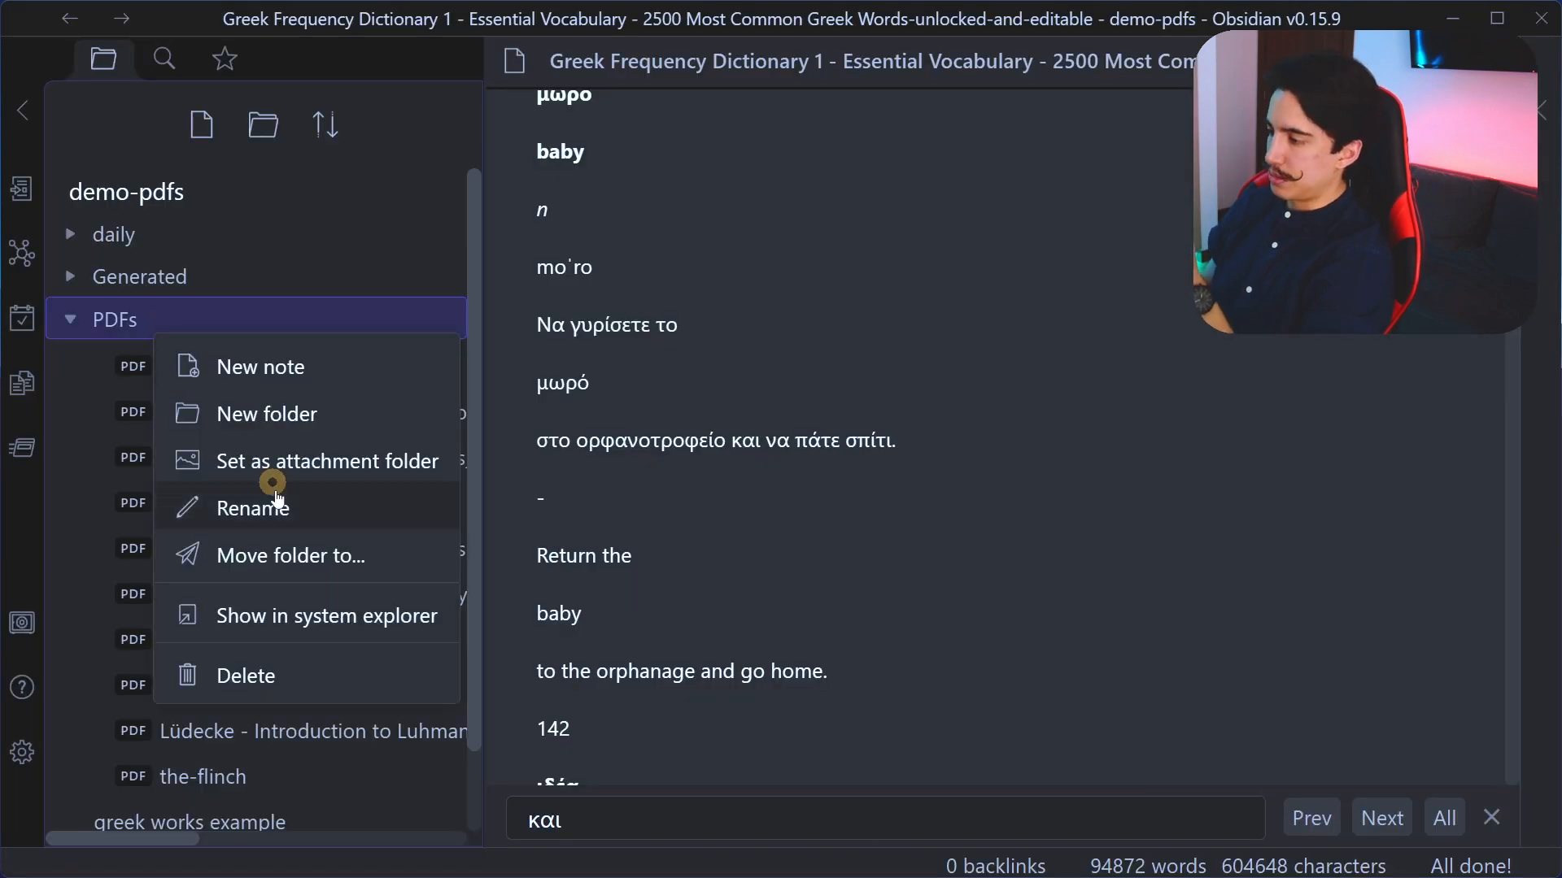
click(246, 507)
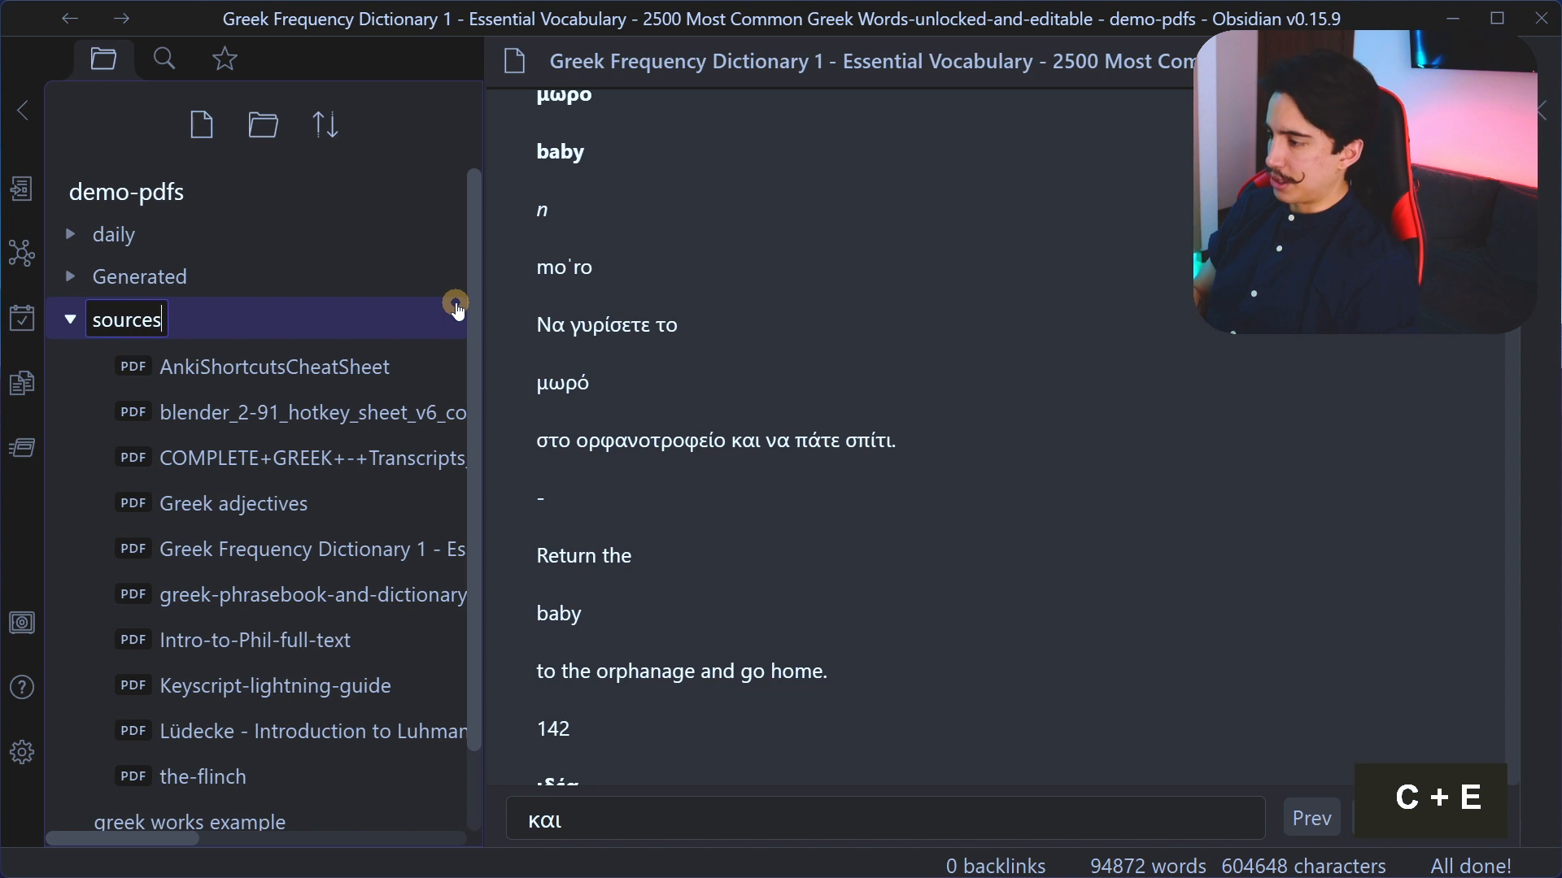
mouse_move(21, 752)
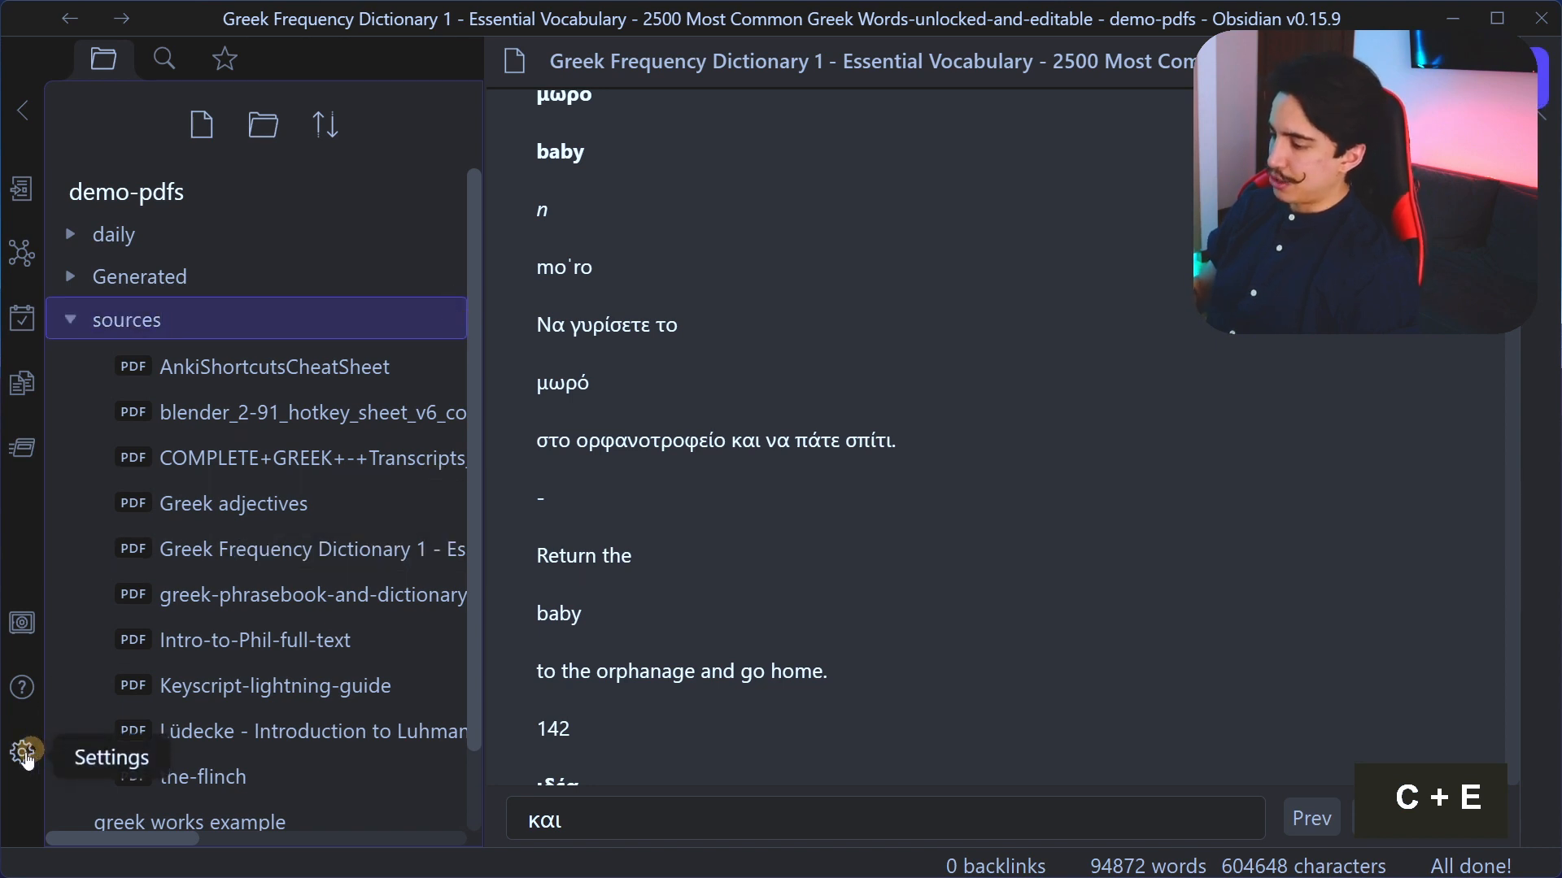
click(21, 752)
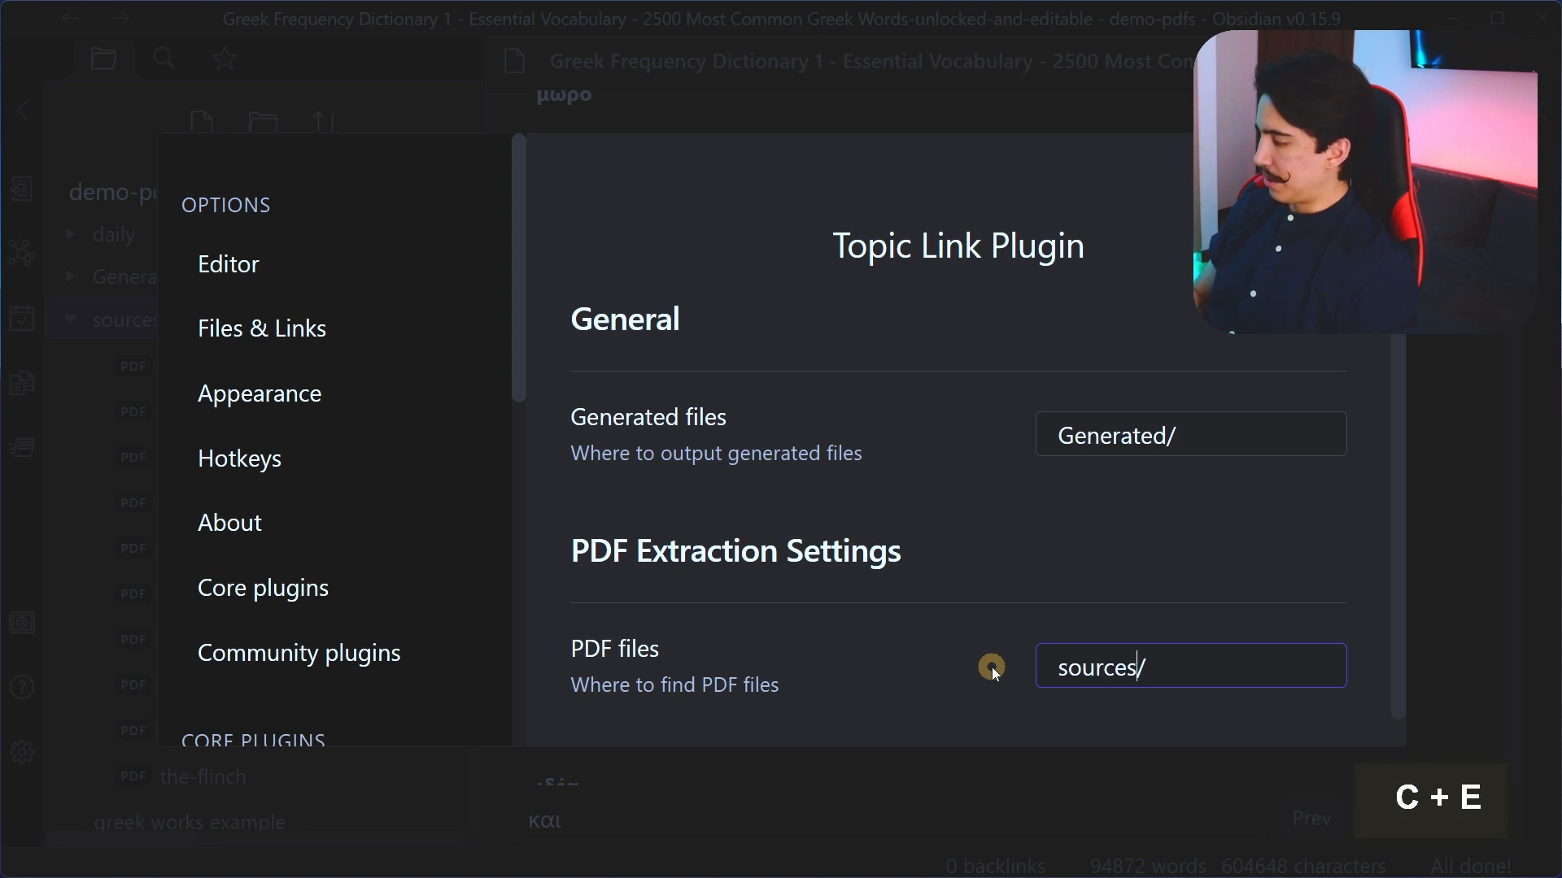
scroll(down, 3)
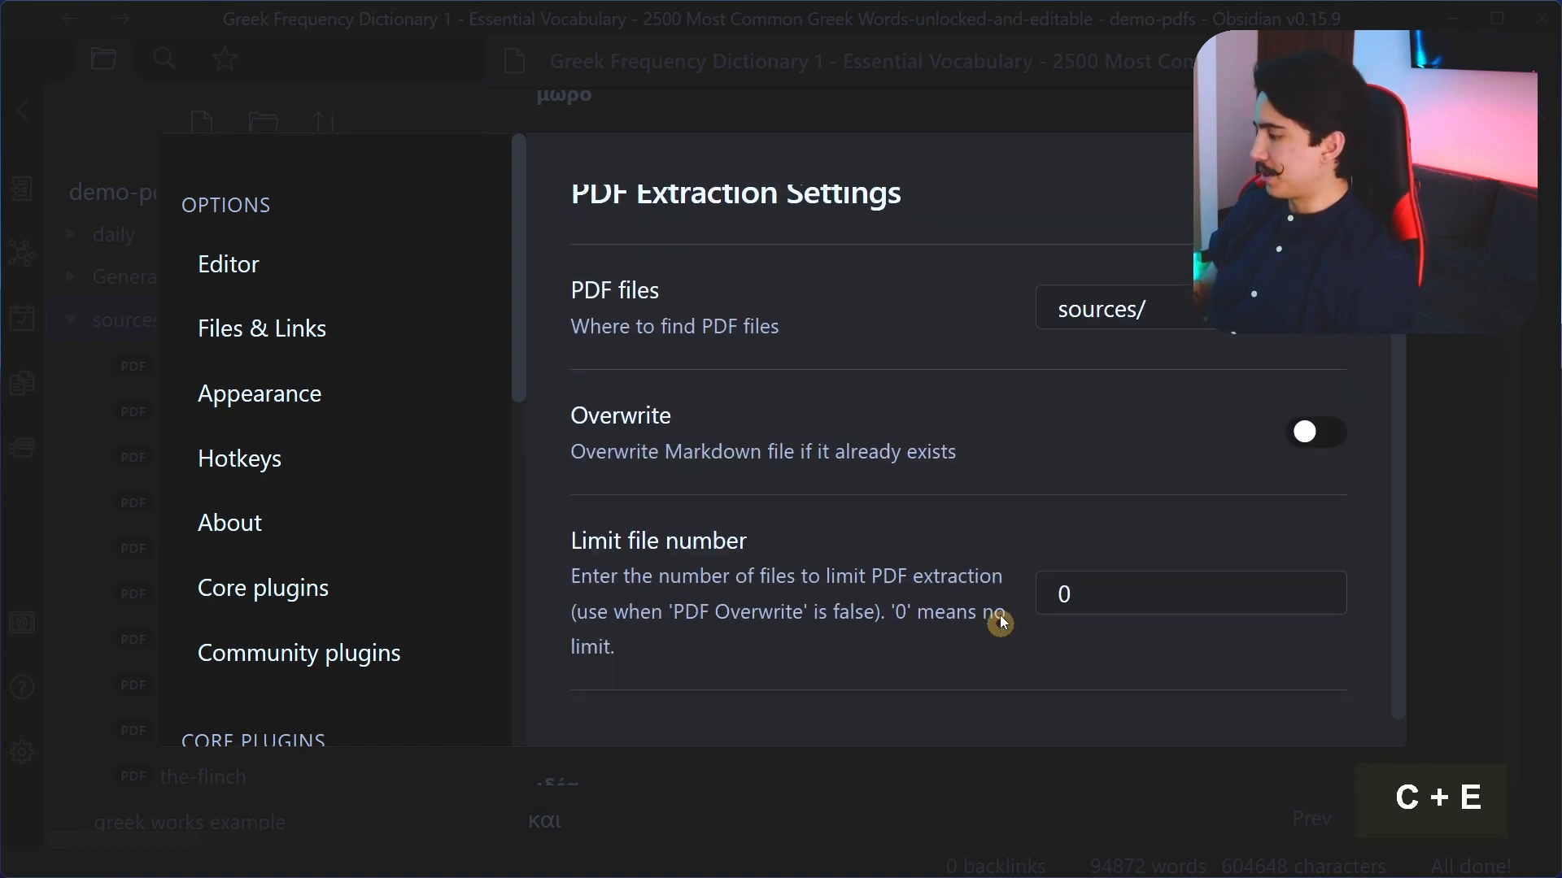
key(ctrl+z)
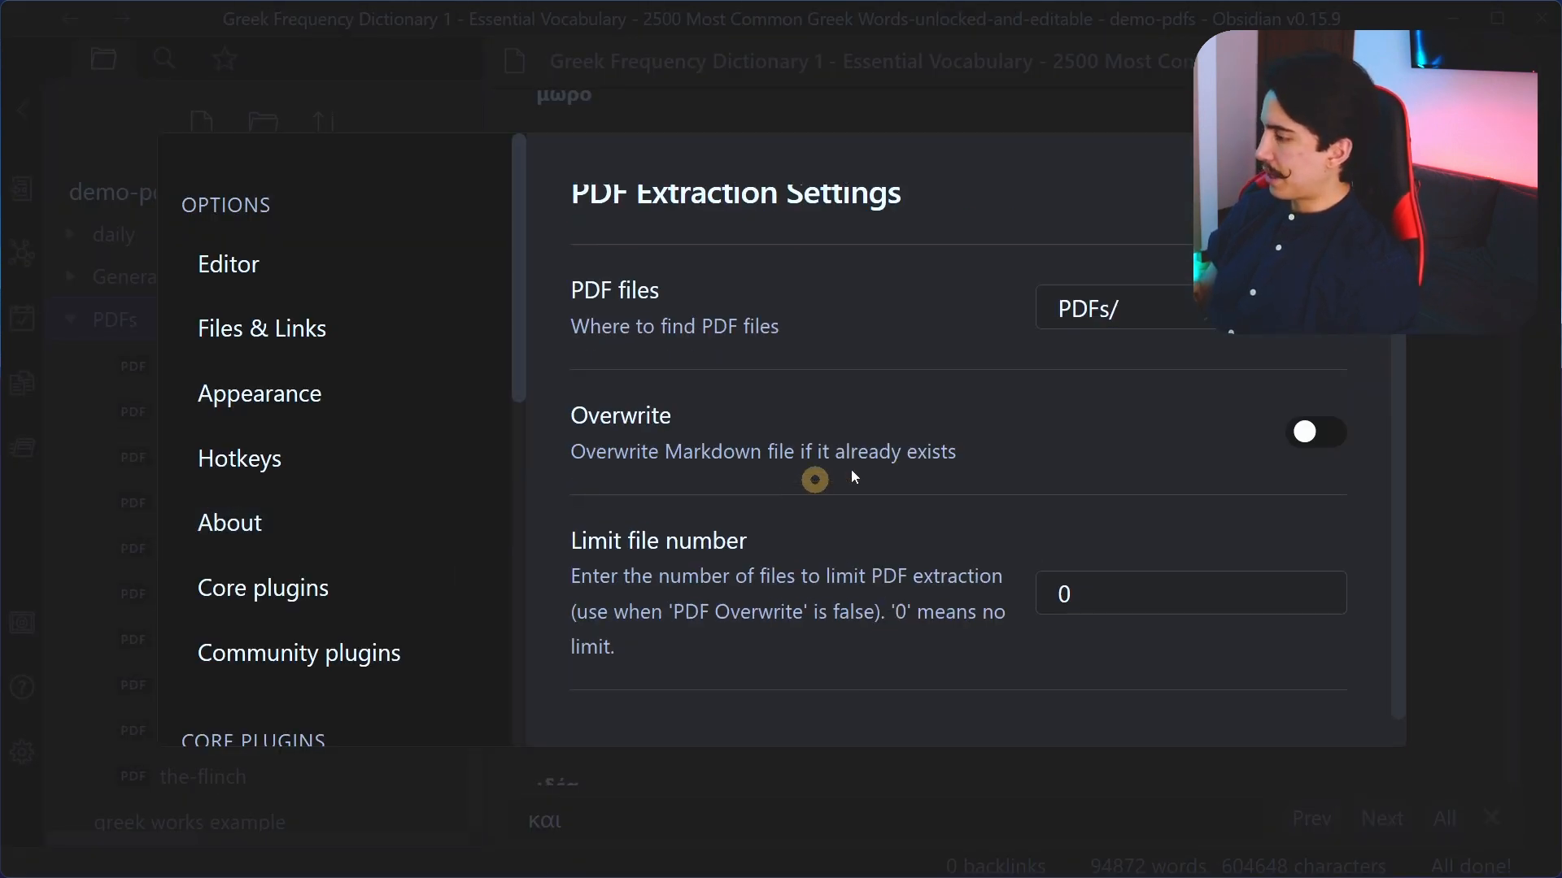
Step: Switch off image extraction in Topic Linking's experimental settings and list installed plugins
scroll(down, 3)
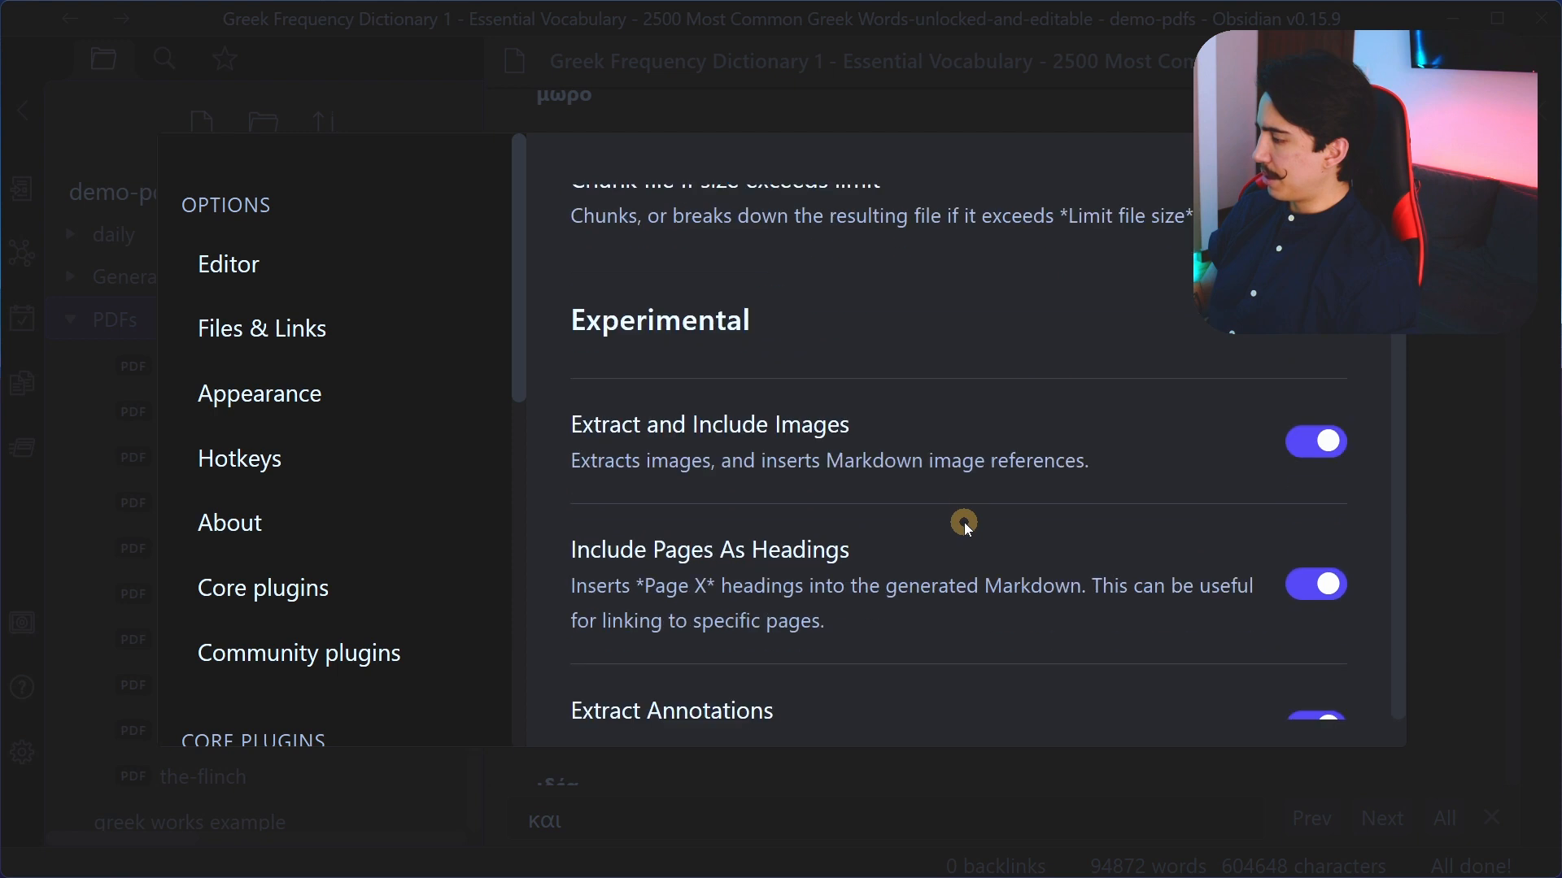
click(1315, 441)
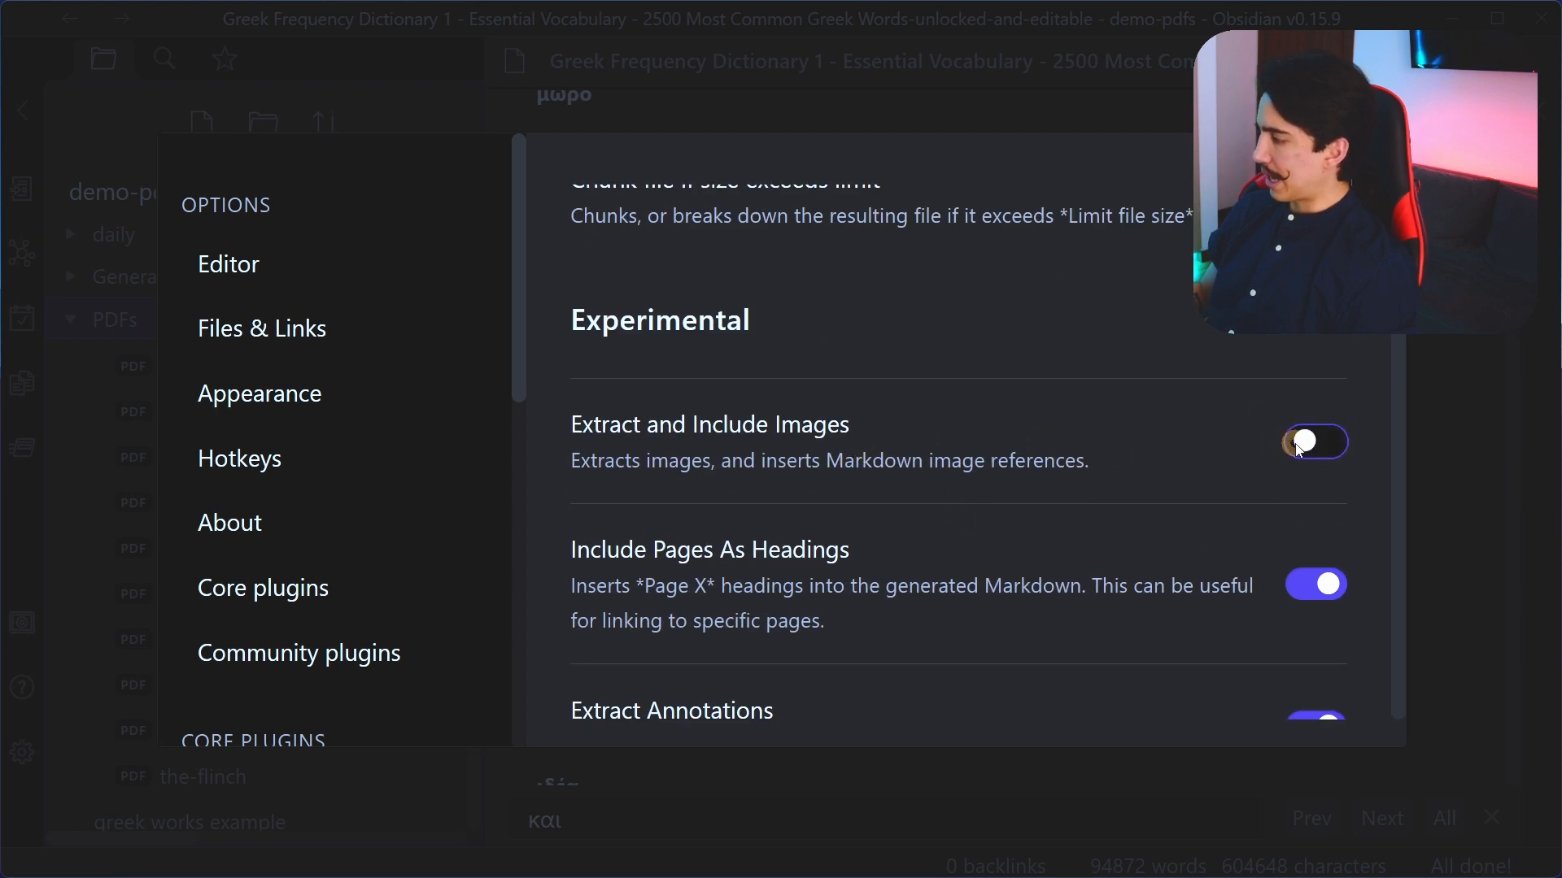
click(1314, 441)
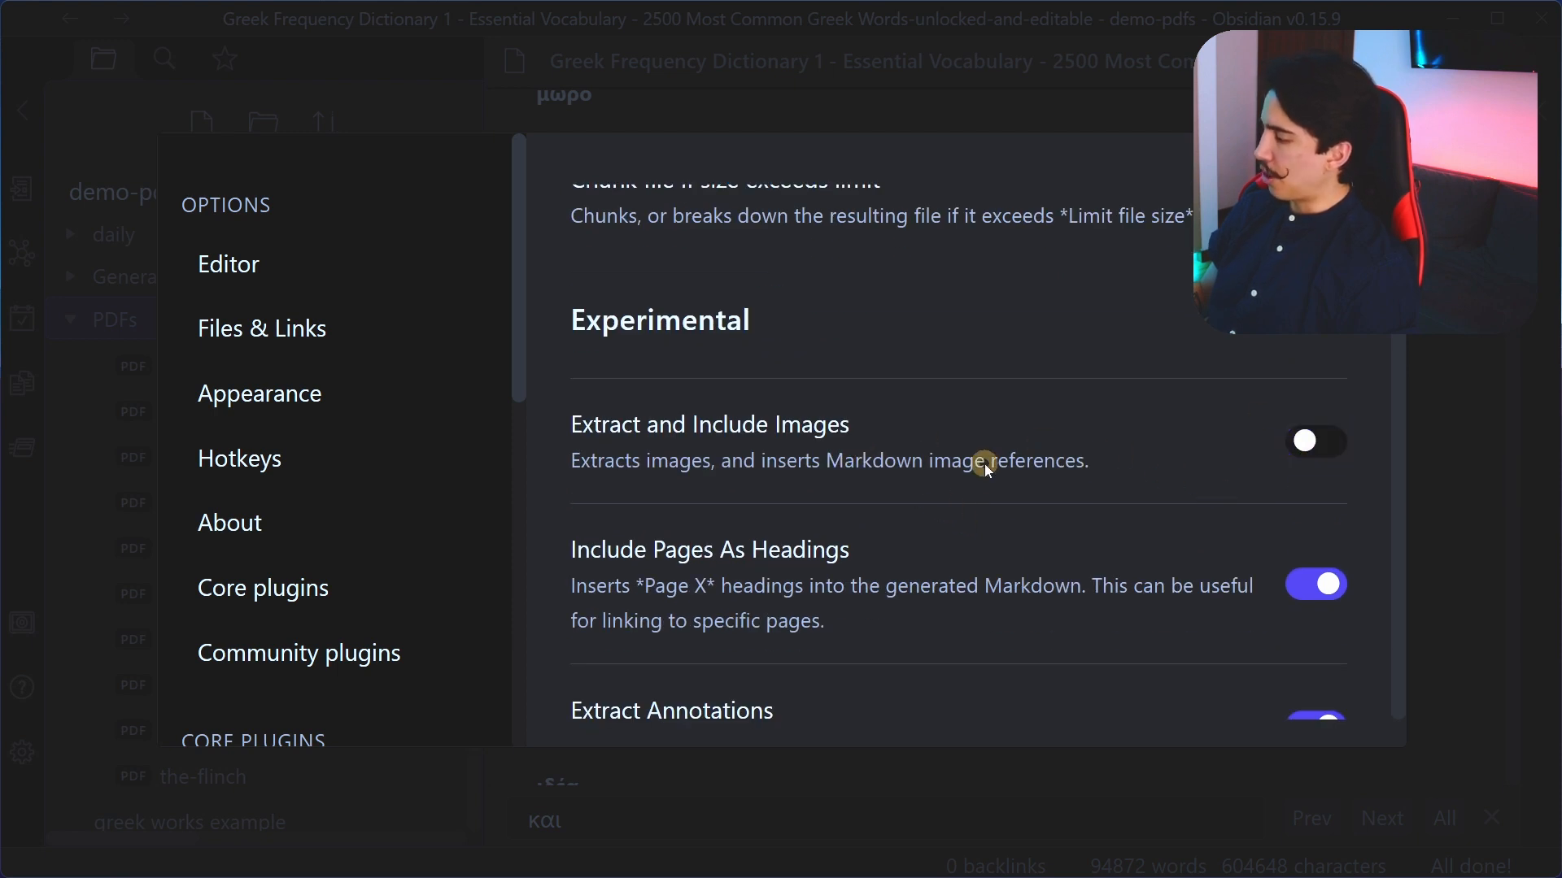
mouse_move(999, 488)
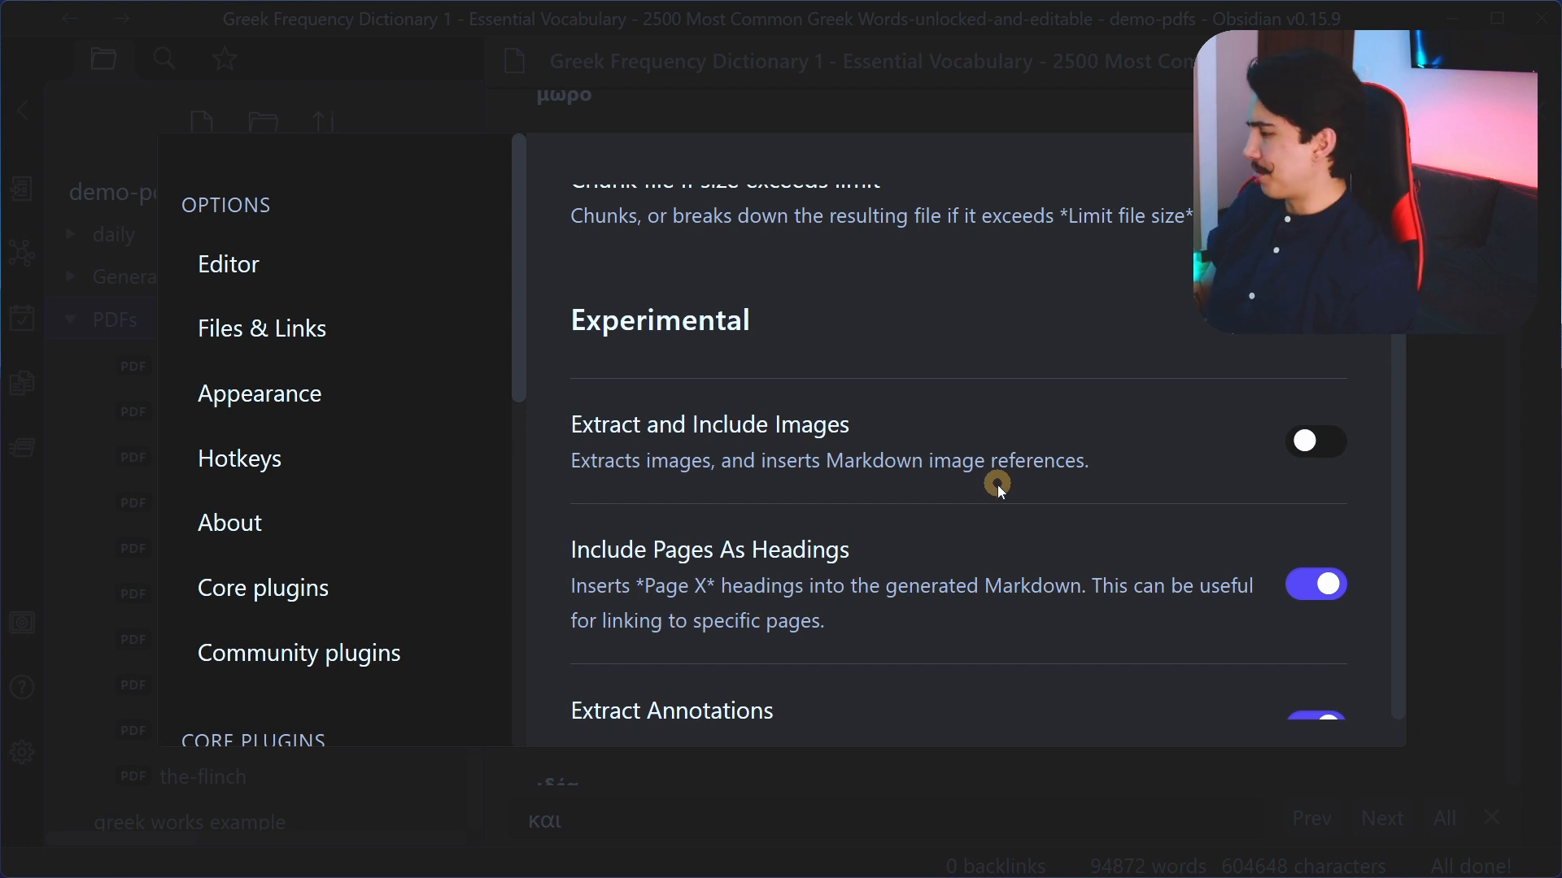
scroll(down, 3)
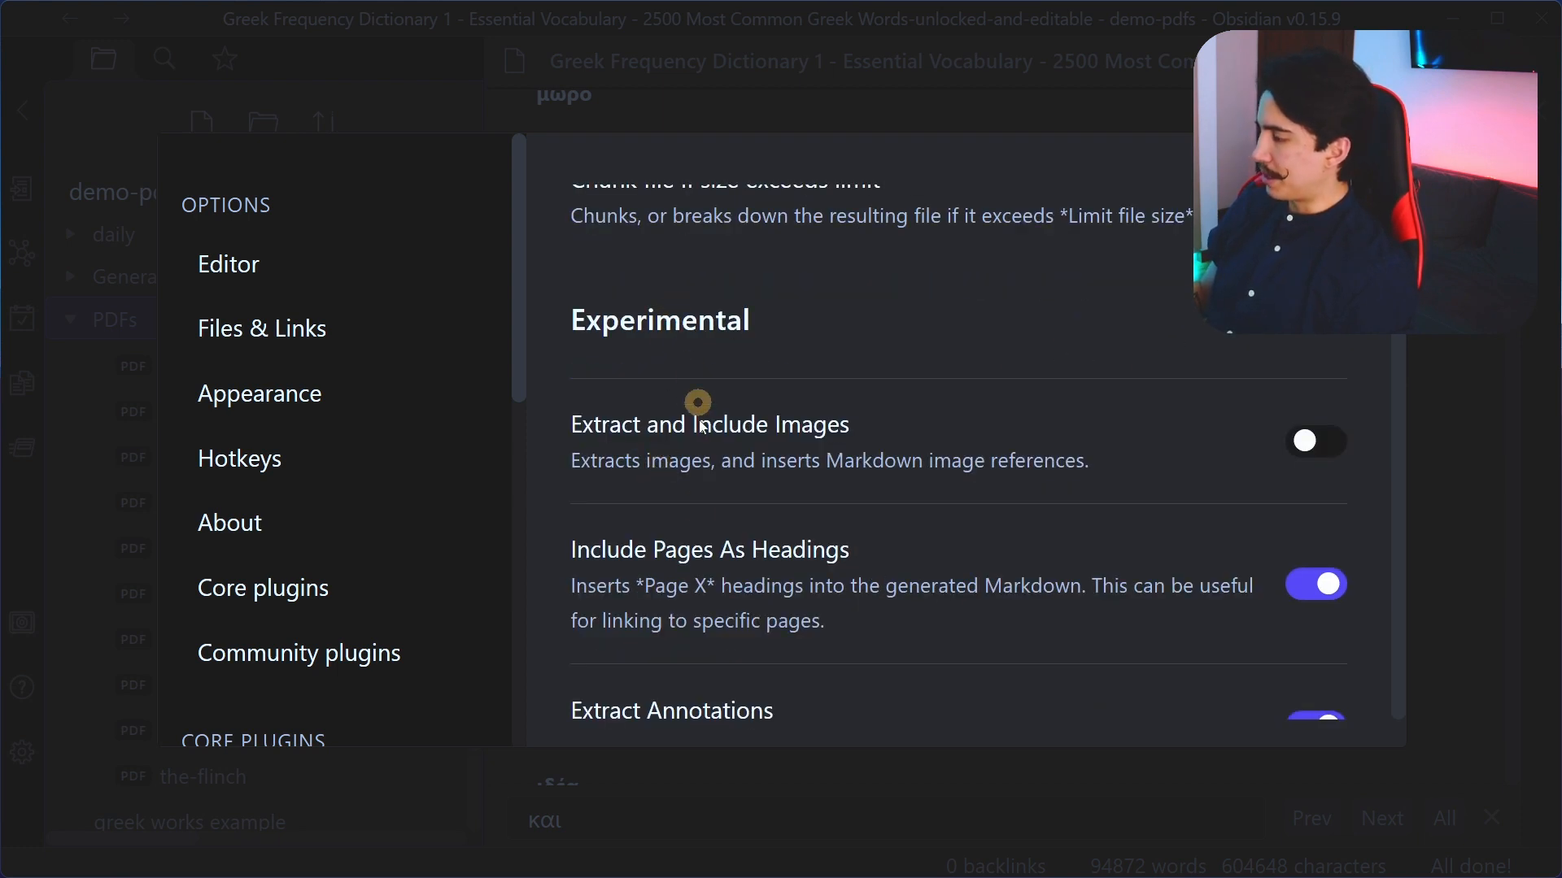
scroll(down, 3)
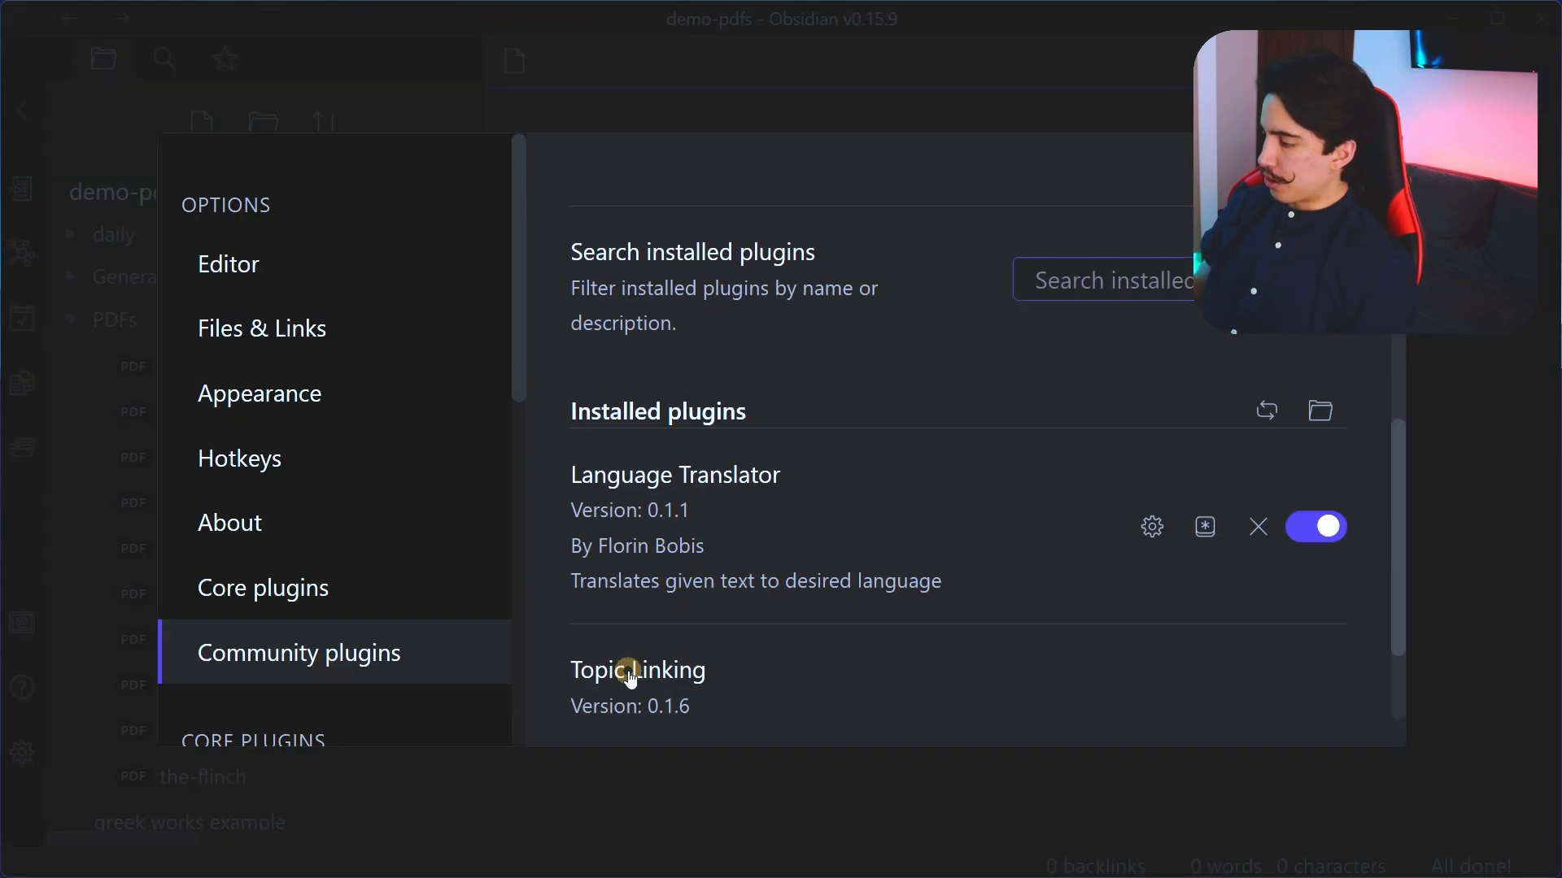
Step: View the Topic Linking README, highlighting its experimental-use warning and example workflows
click(638, 670)
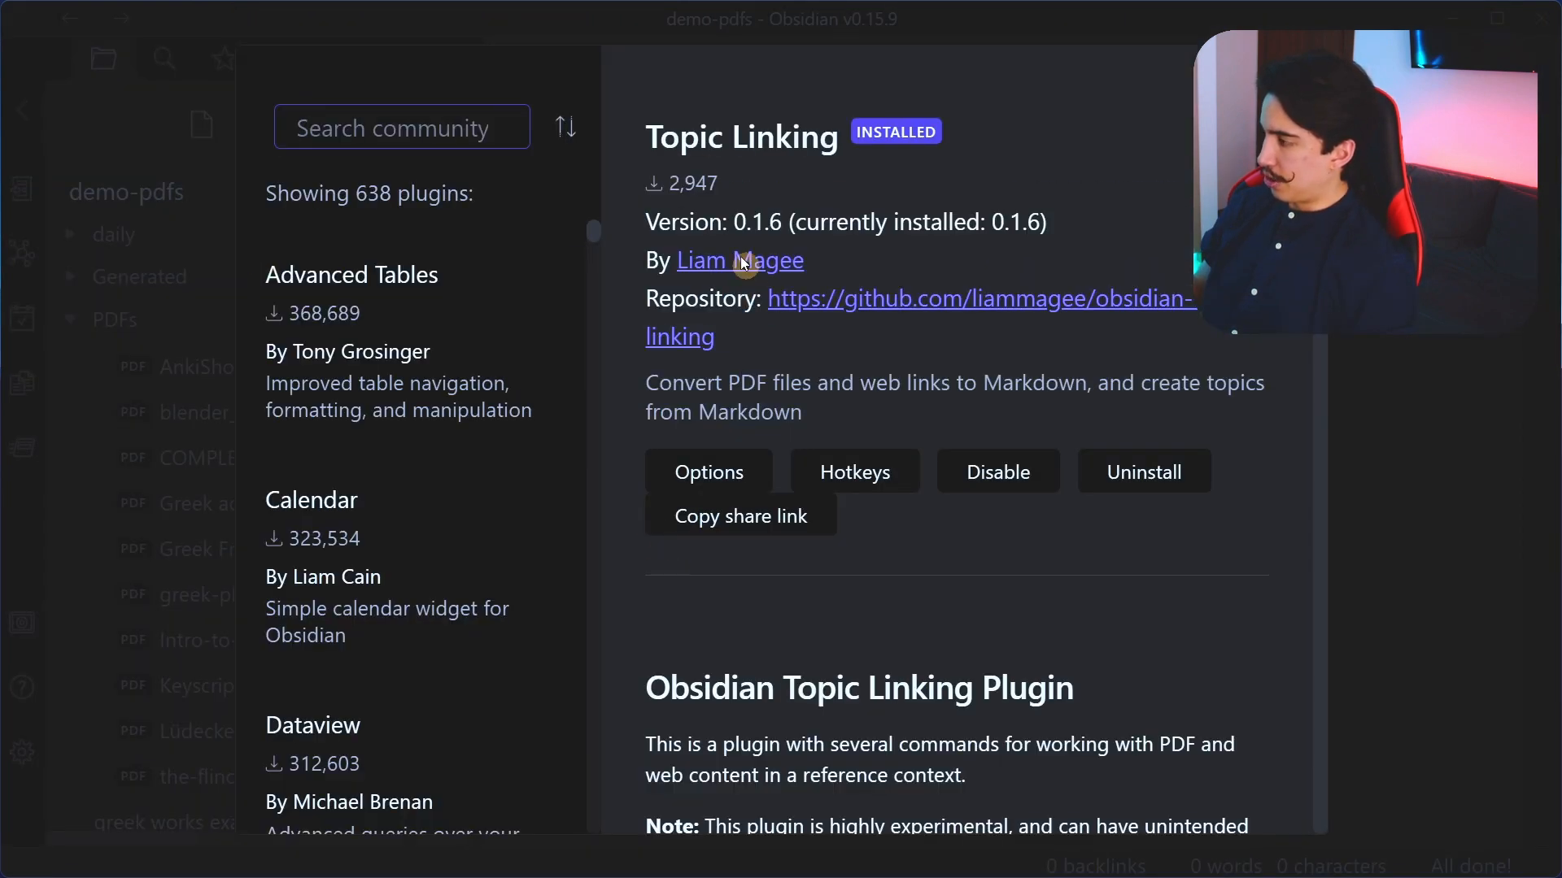
scroll(down, 3)
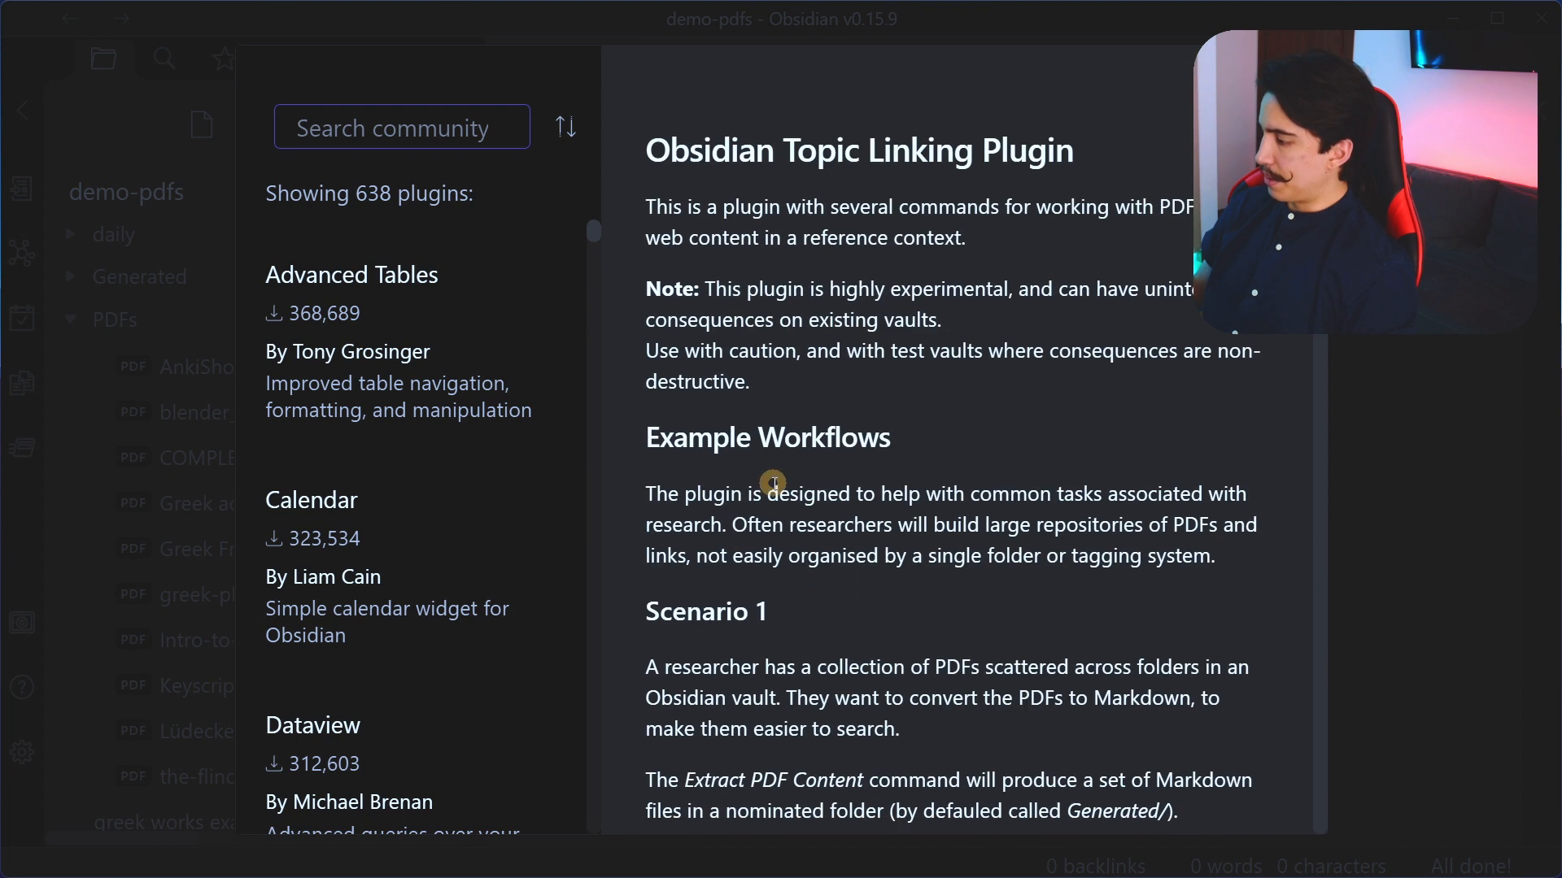
mouse_move(703, 291)
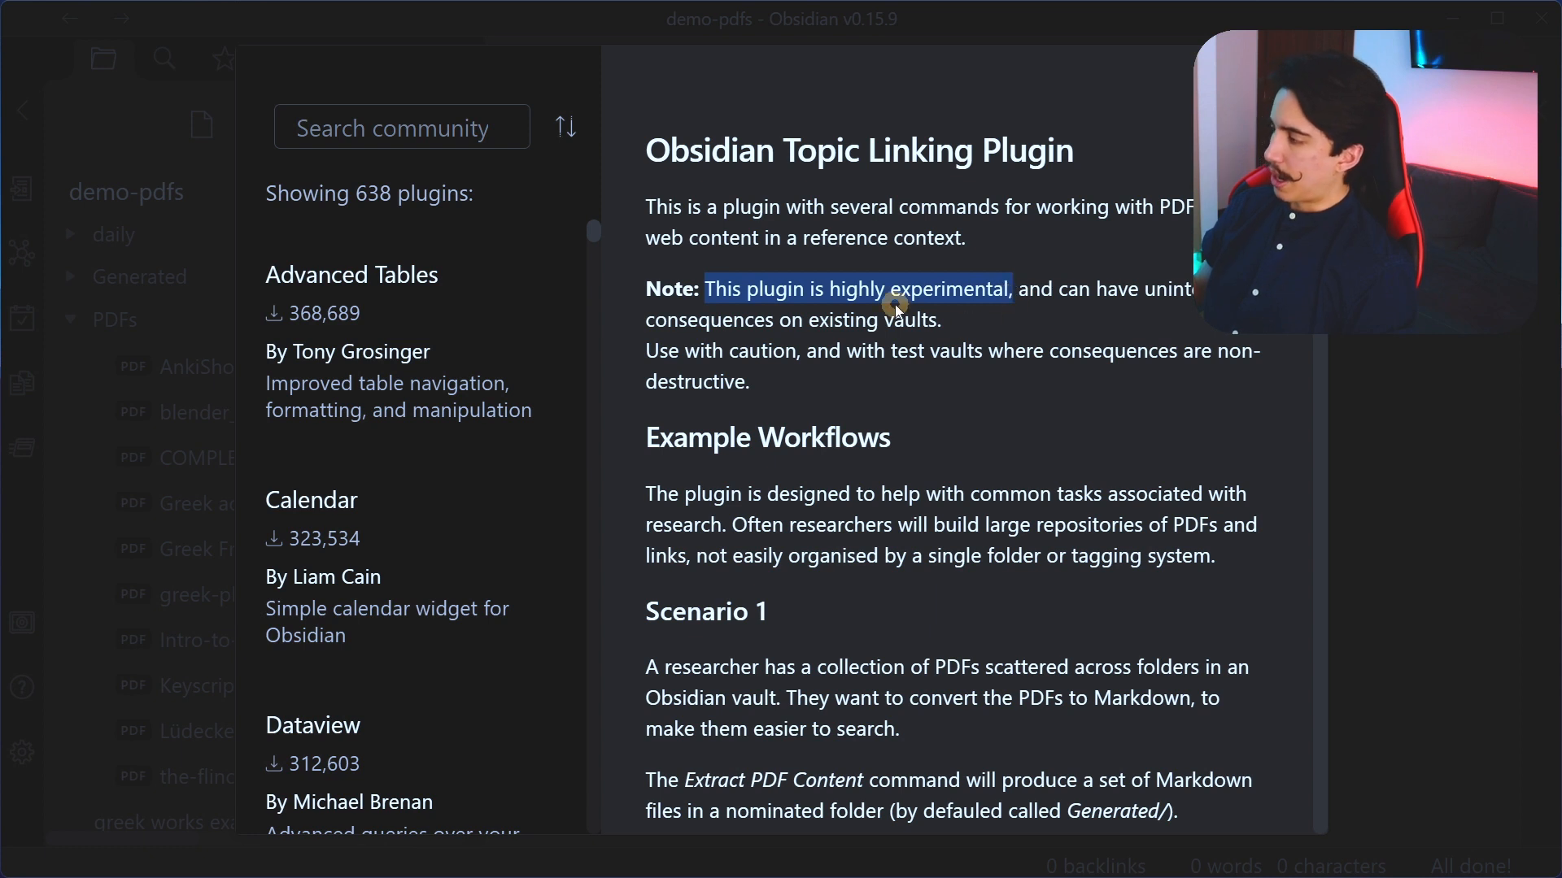
click(1026, 290)
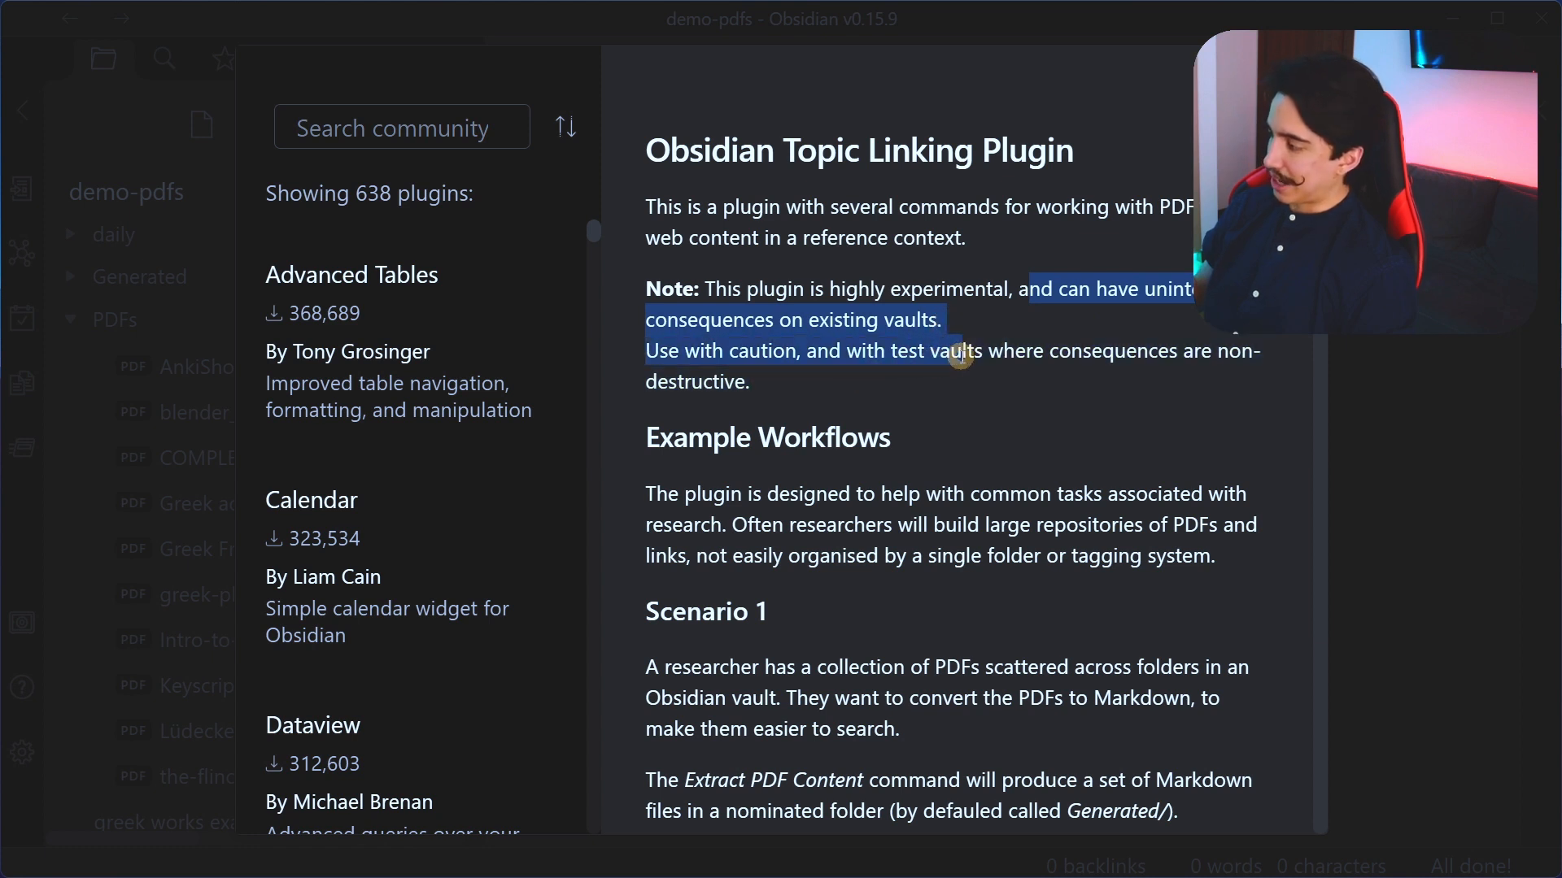
click(781, 388)
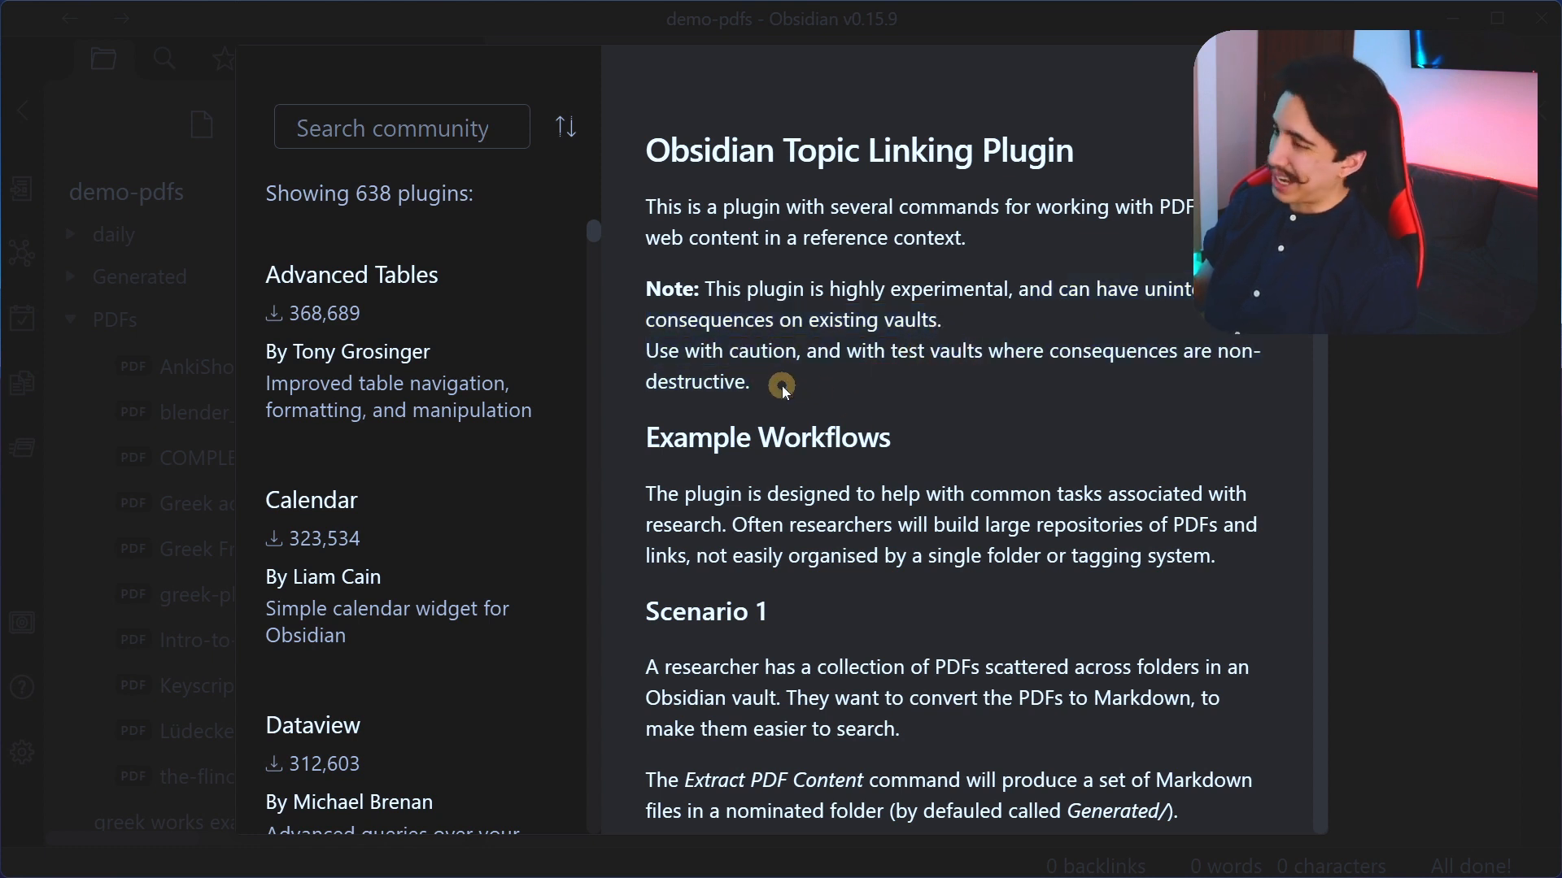
mouse_move(145, 178)
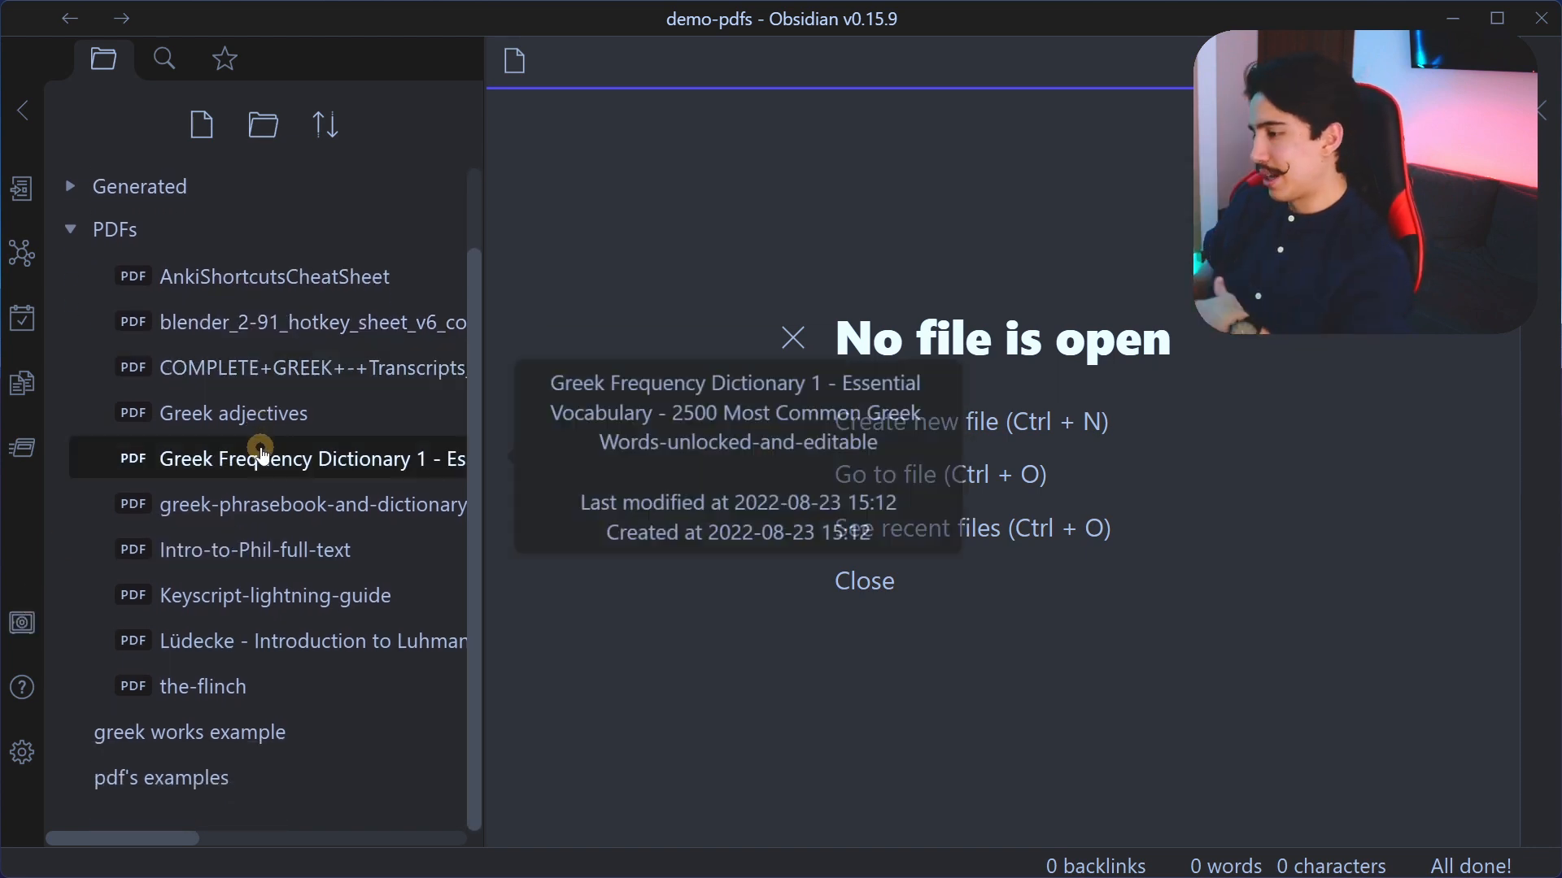
Step: Scroll the file explorer up to the vault's PDFs folder
scroll(up, 3)
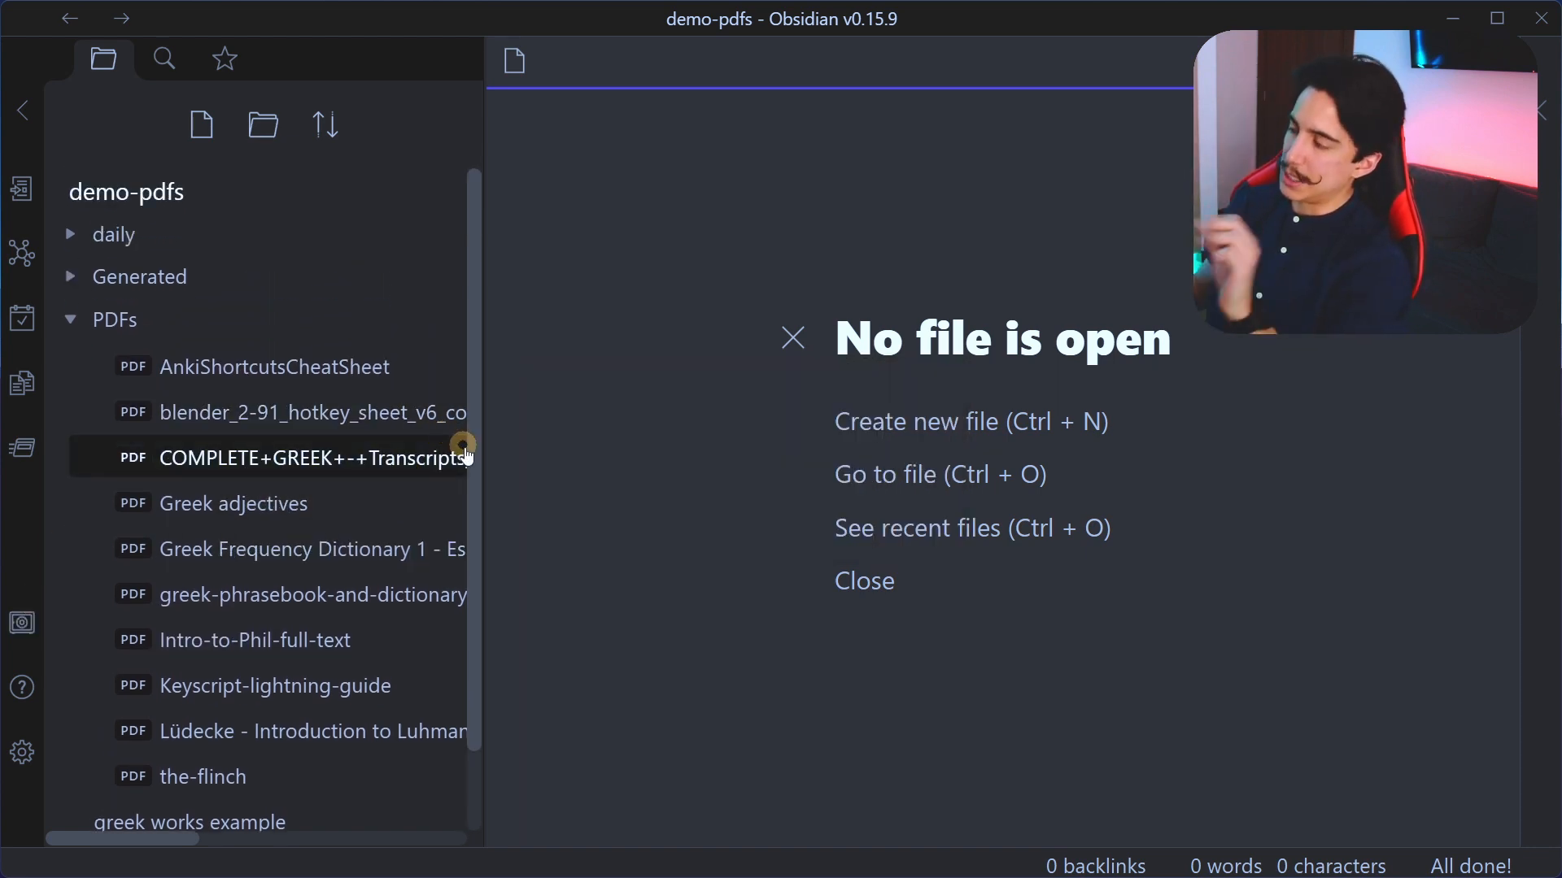
mouse_move(567, 439)
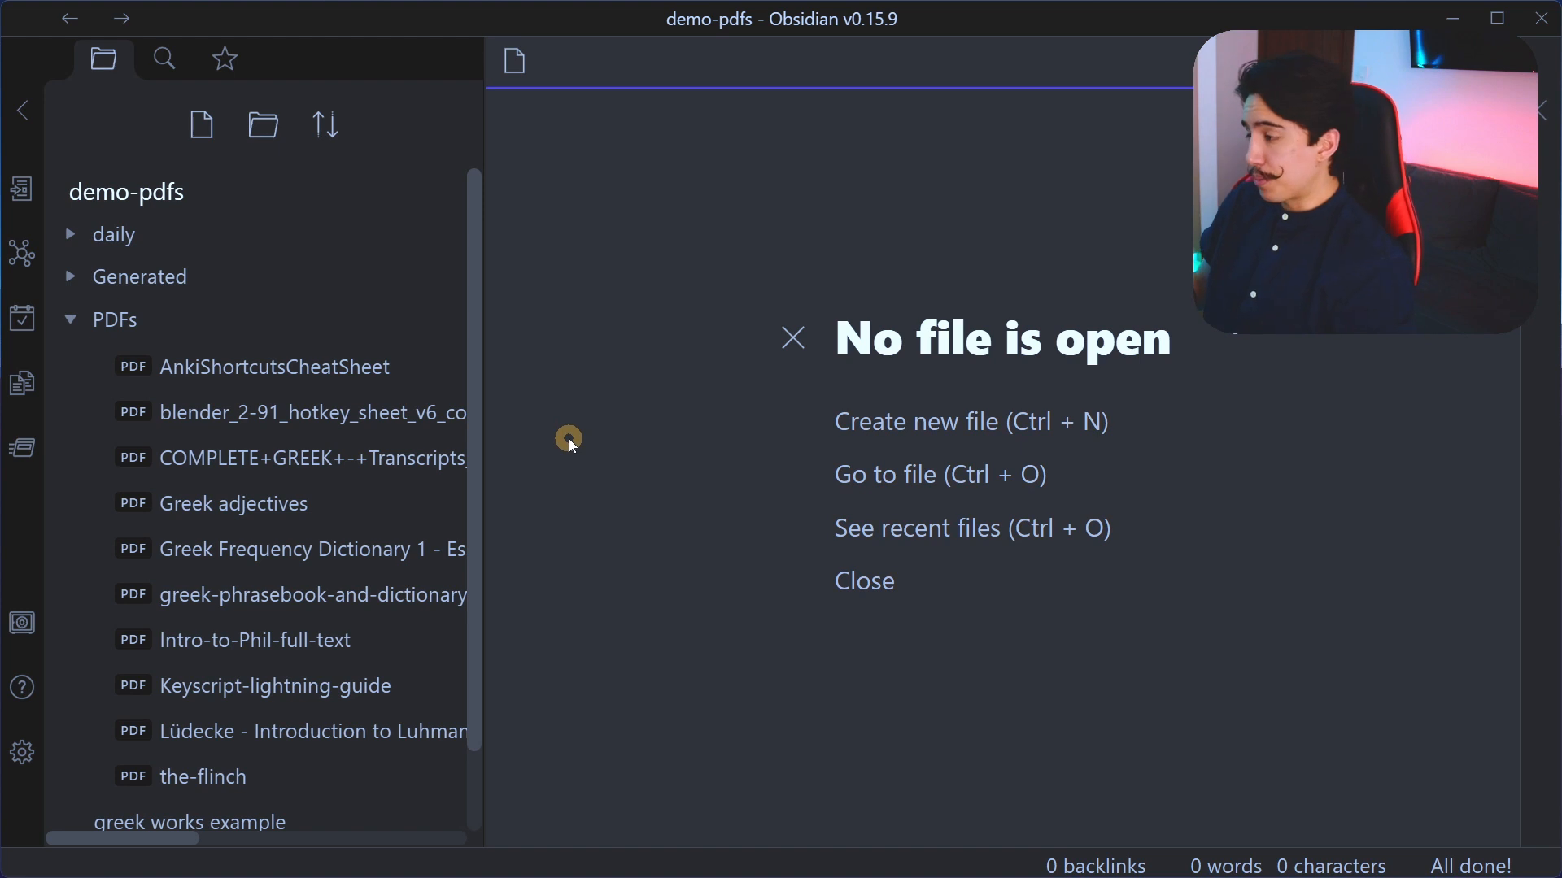
mouse_move(571, 456)
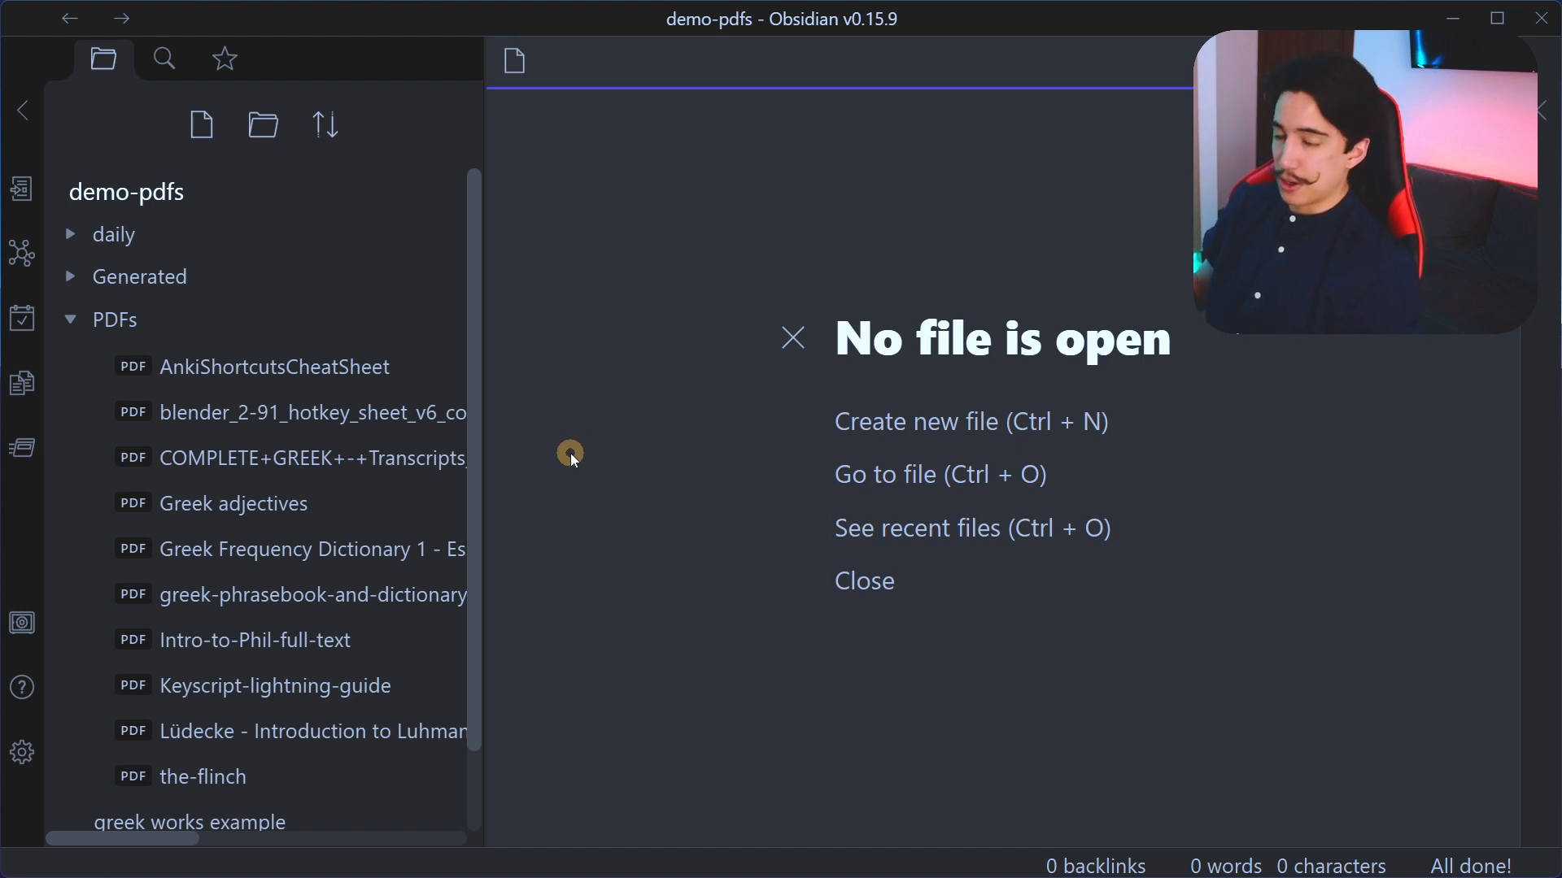
mouse_move(579, 486)
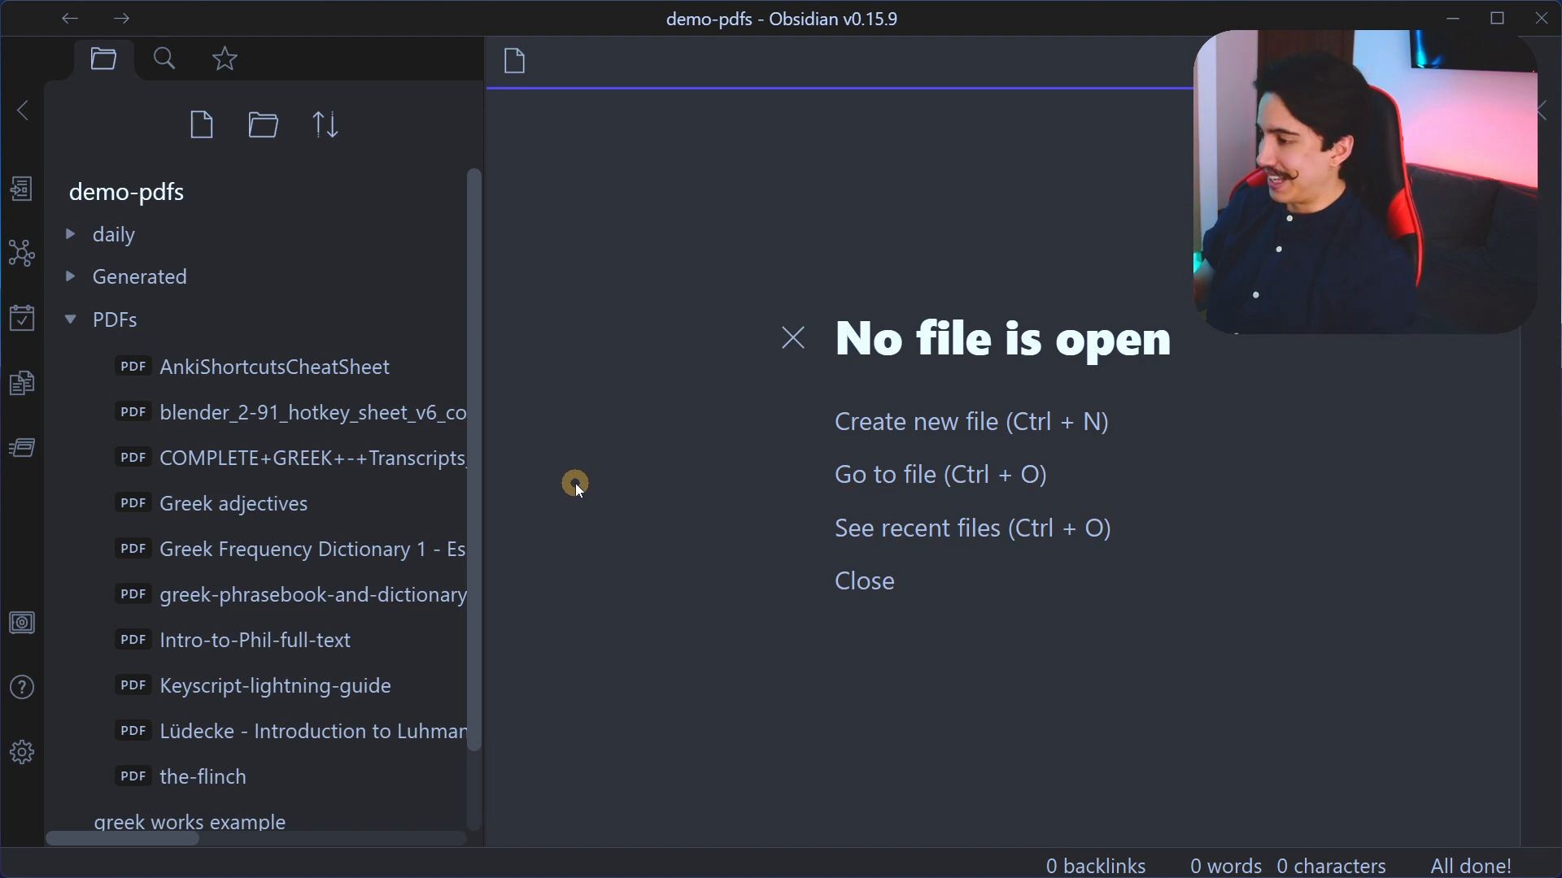
mouse_move(548, 457)
text(linkin)
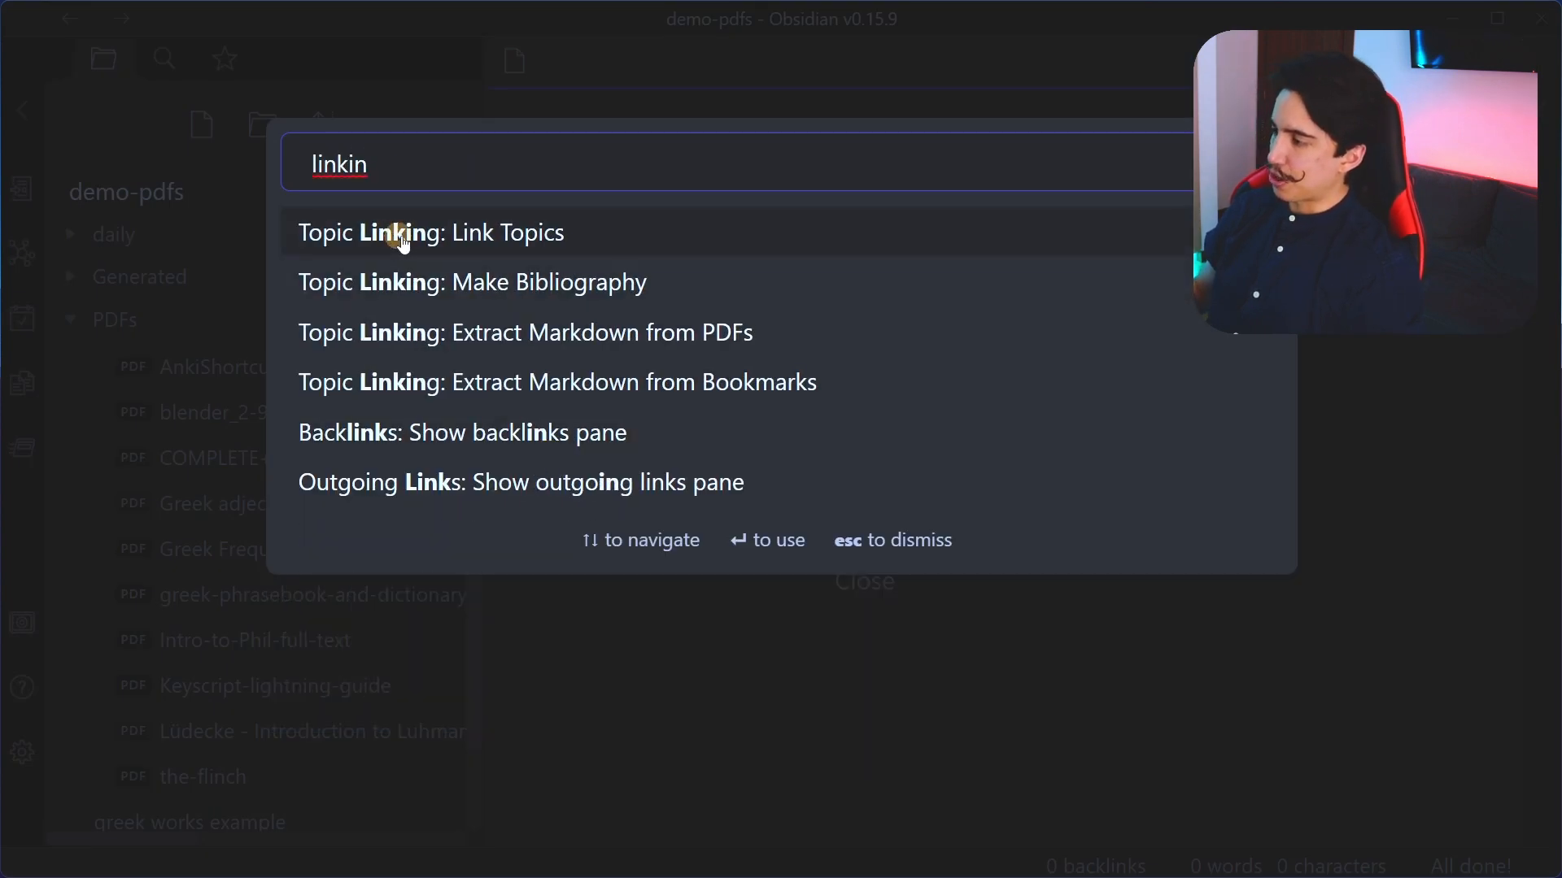
mouse_move(512, 249)
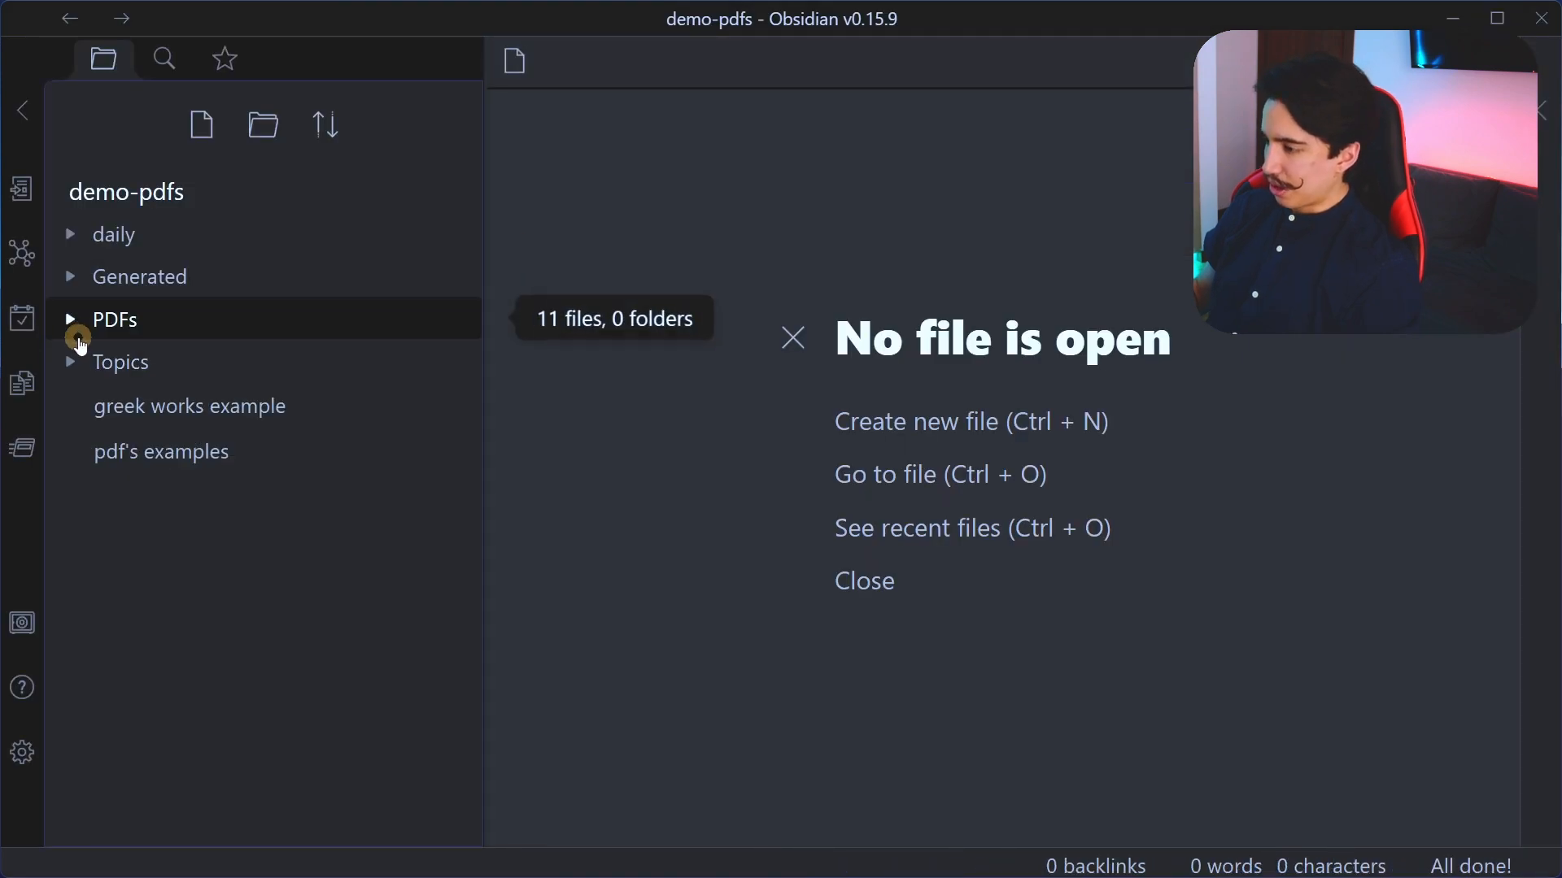
Step: Expand the generated Topics folder and review the Topic 1, 4 and 5 notes
click(119, 361)
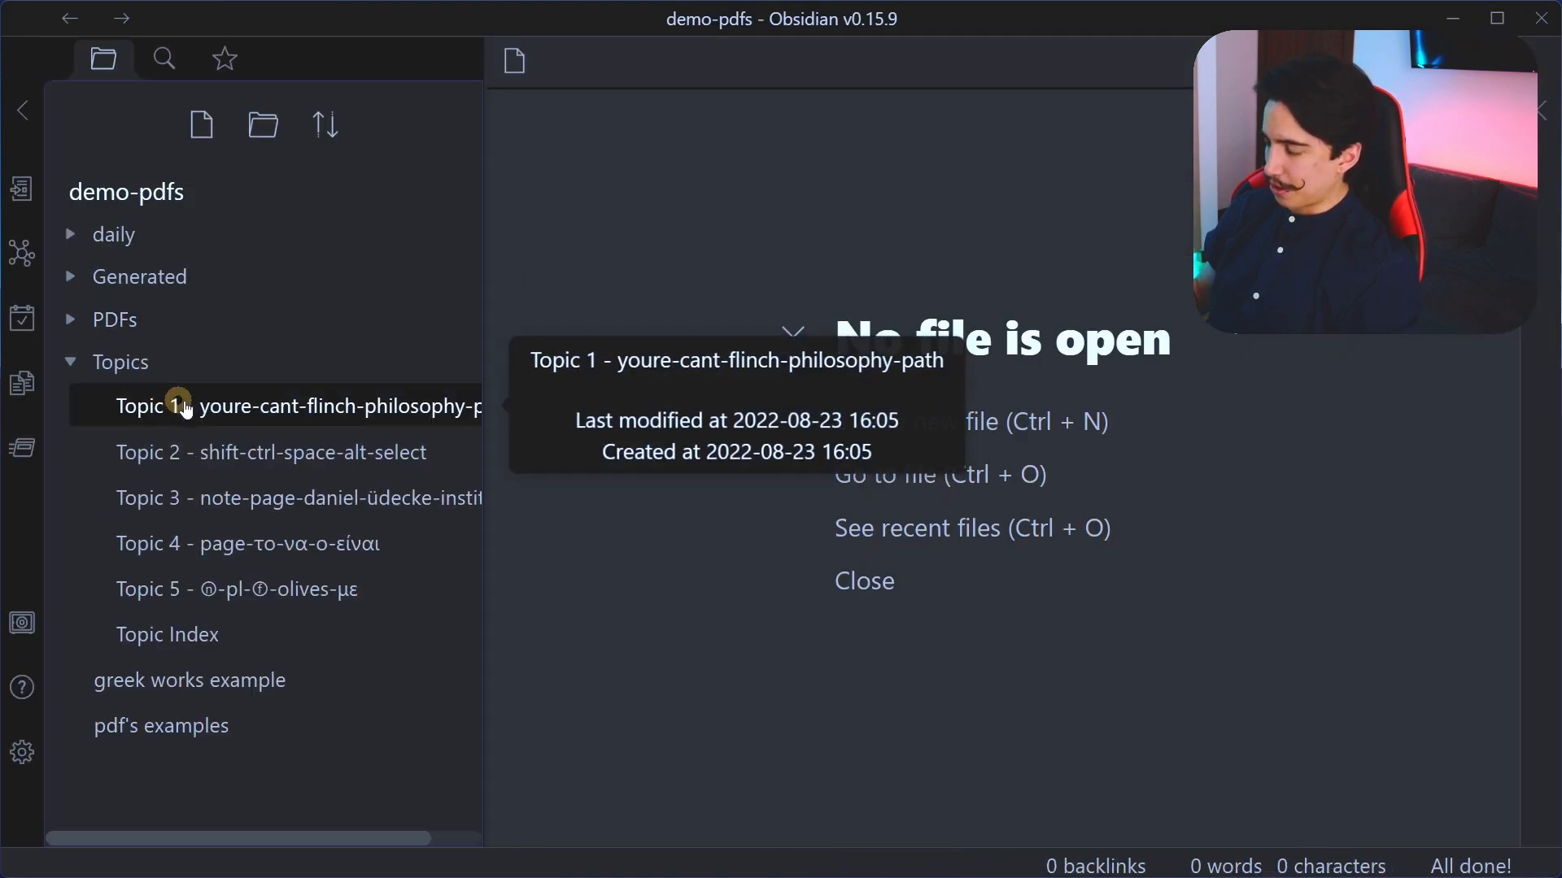
click(296, 406)
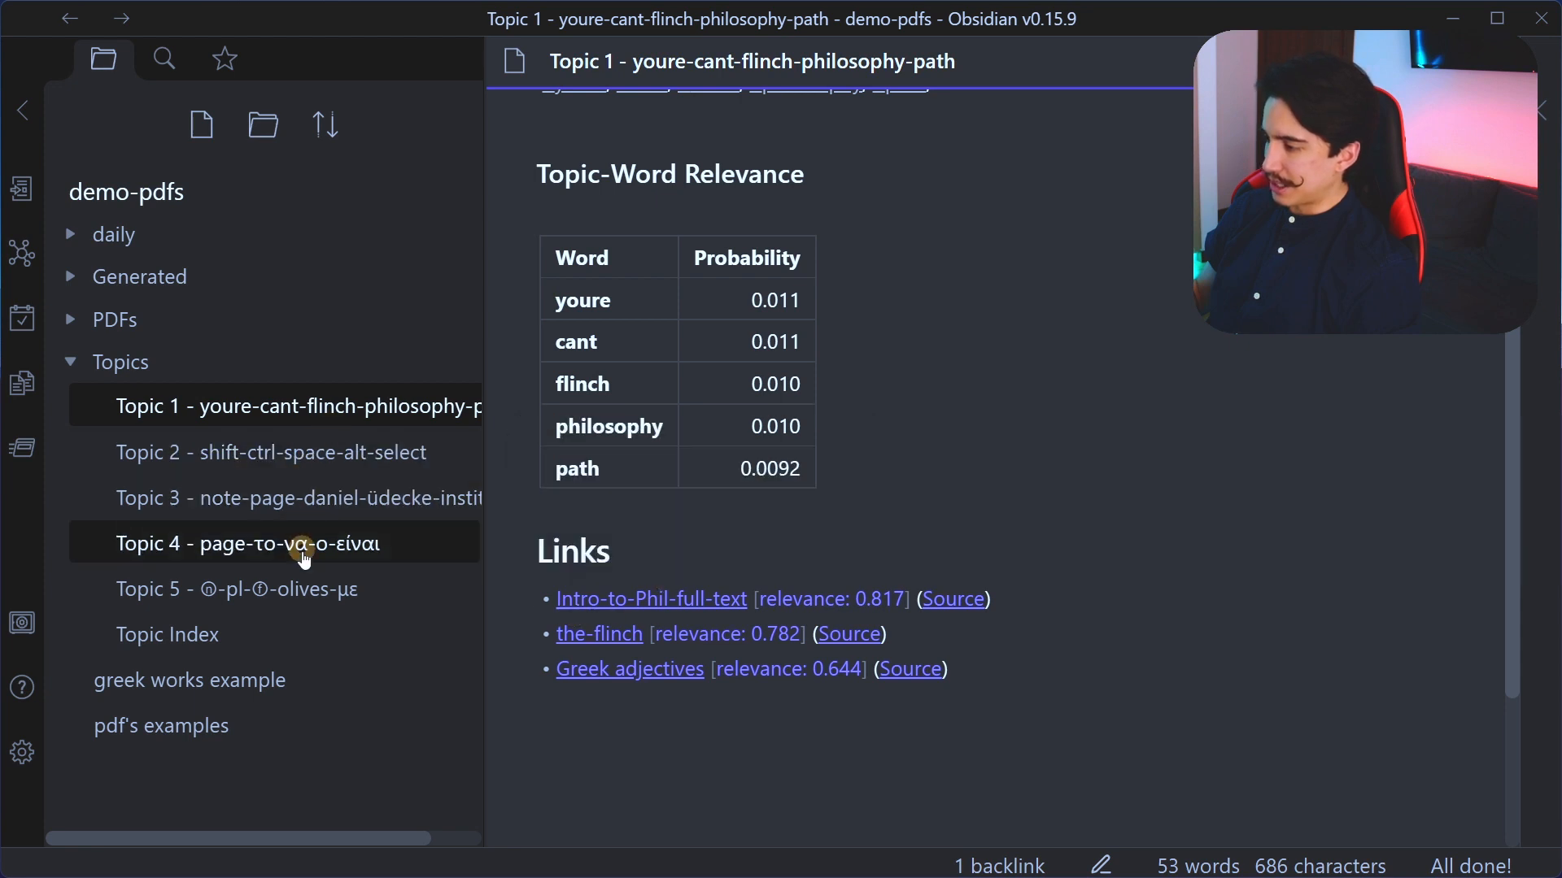
click(247, 544)
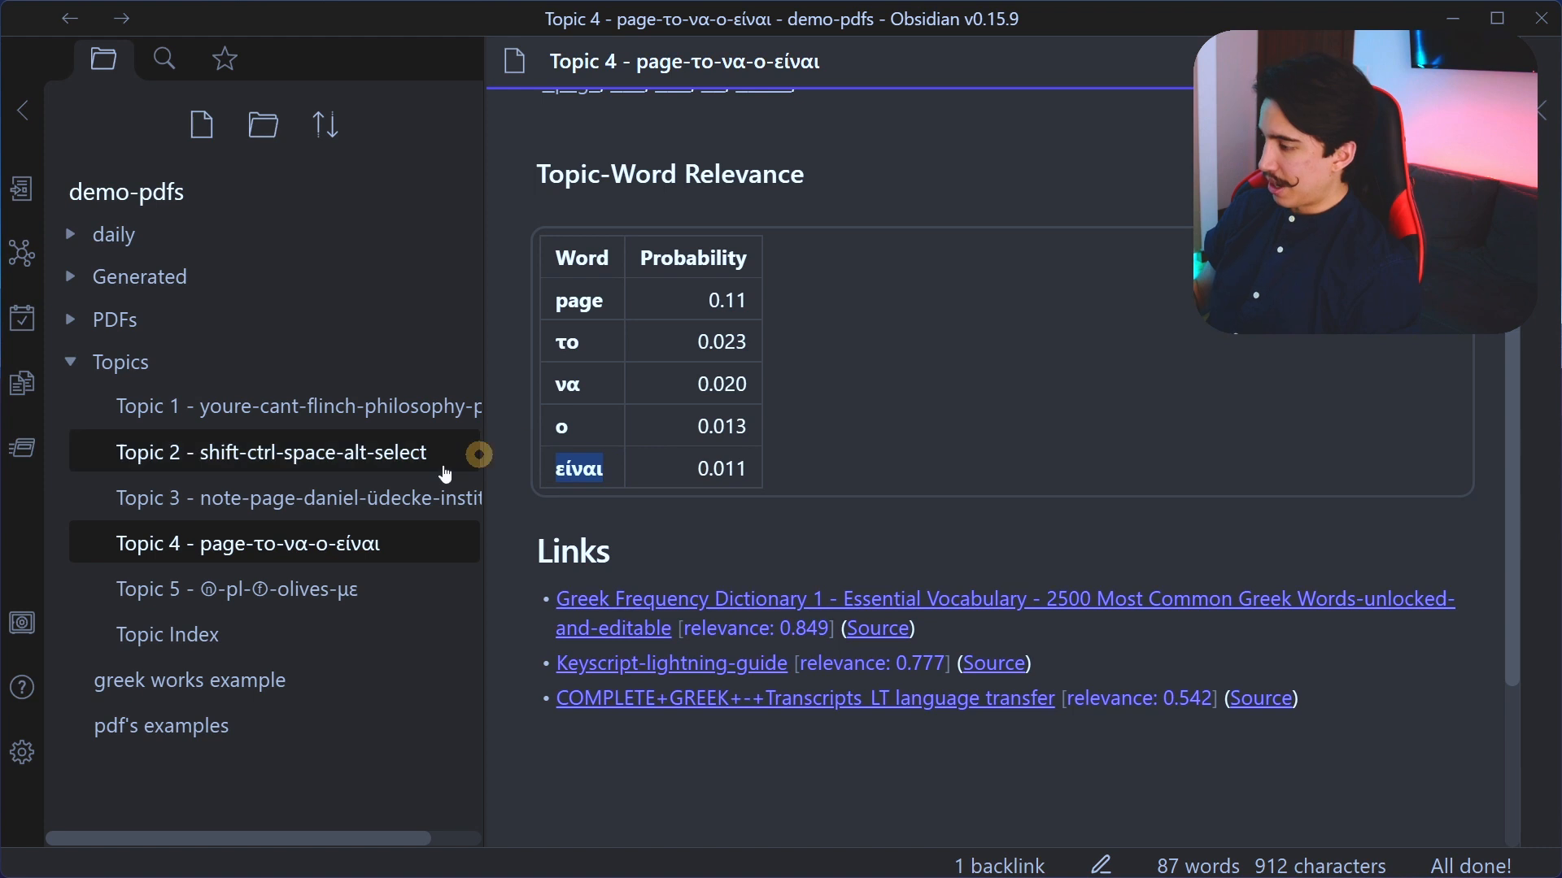
click(238, 589)
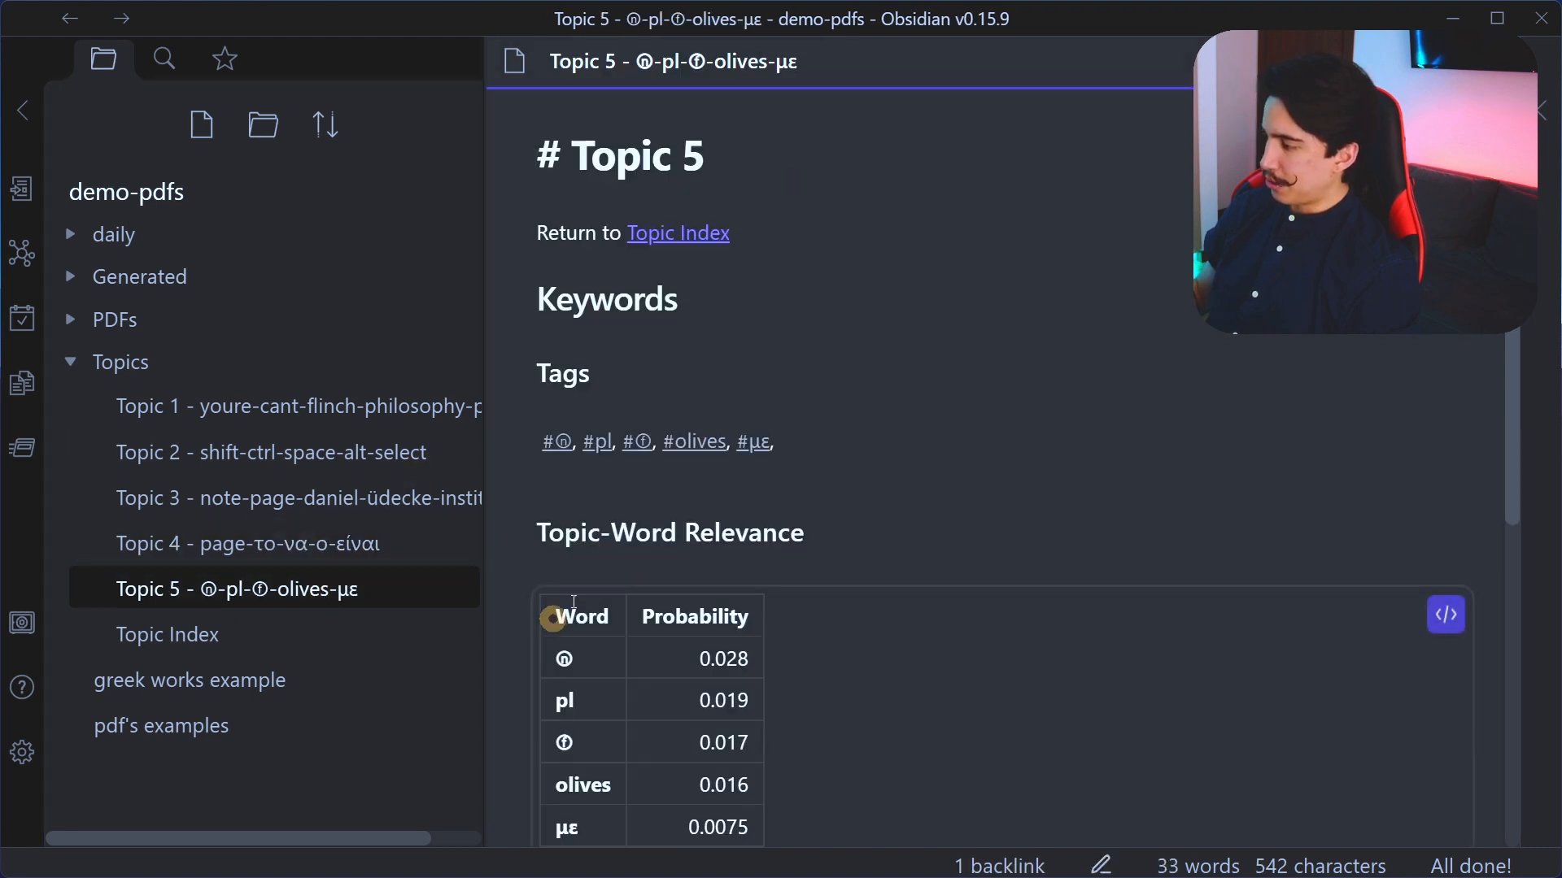
Step: Review the Topic 3 and Topic 2 relevance notes, then close the note pane
scroll(down, 3)
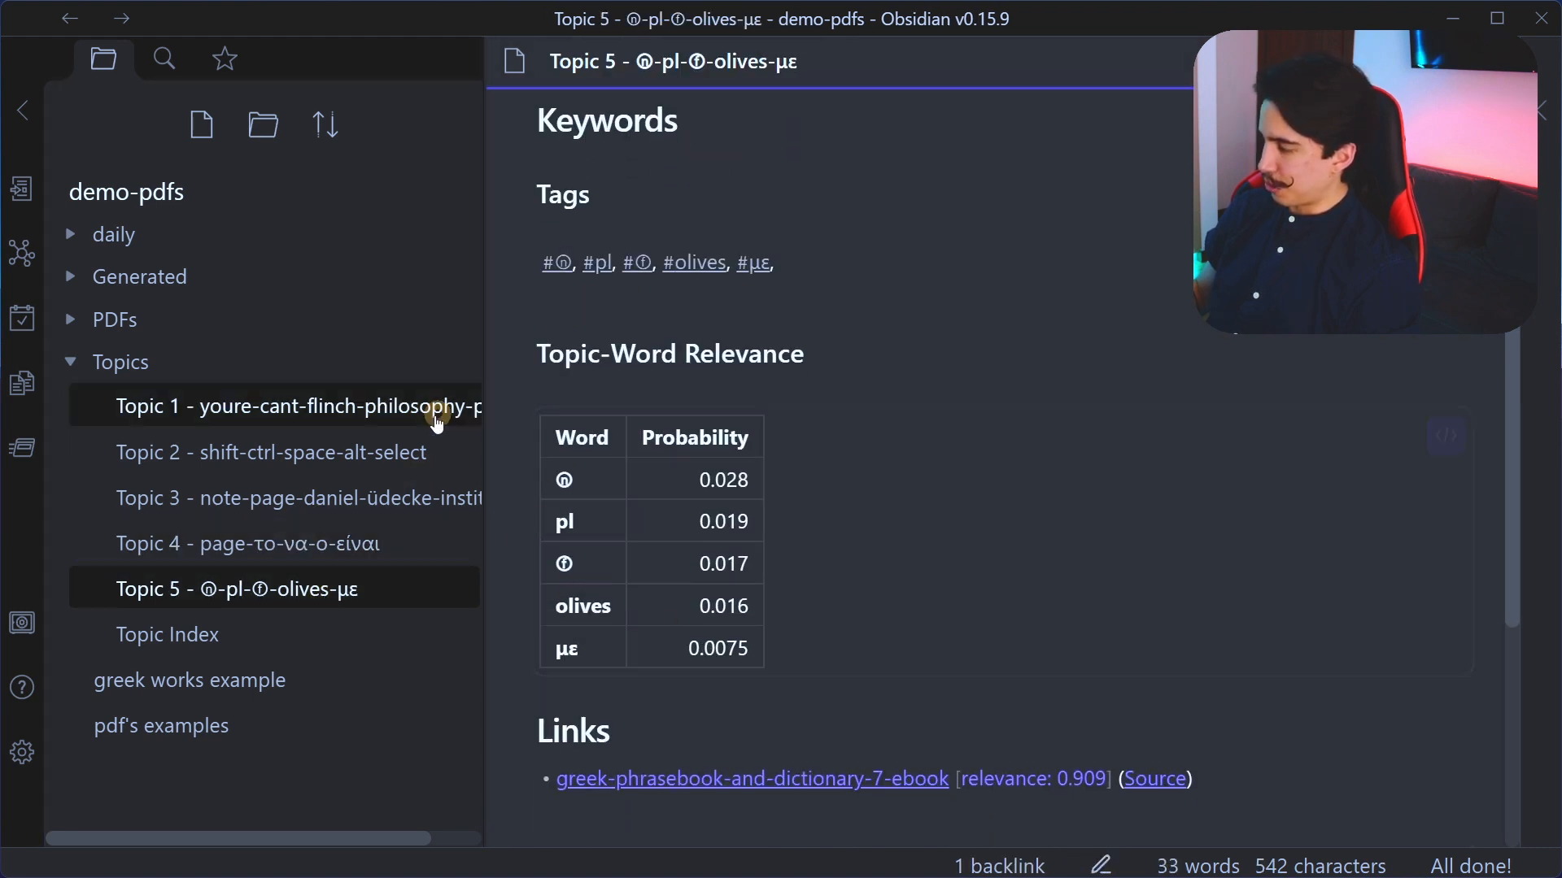
click(296, 497)
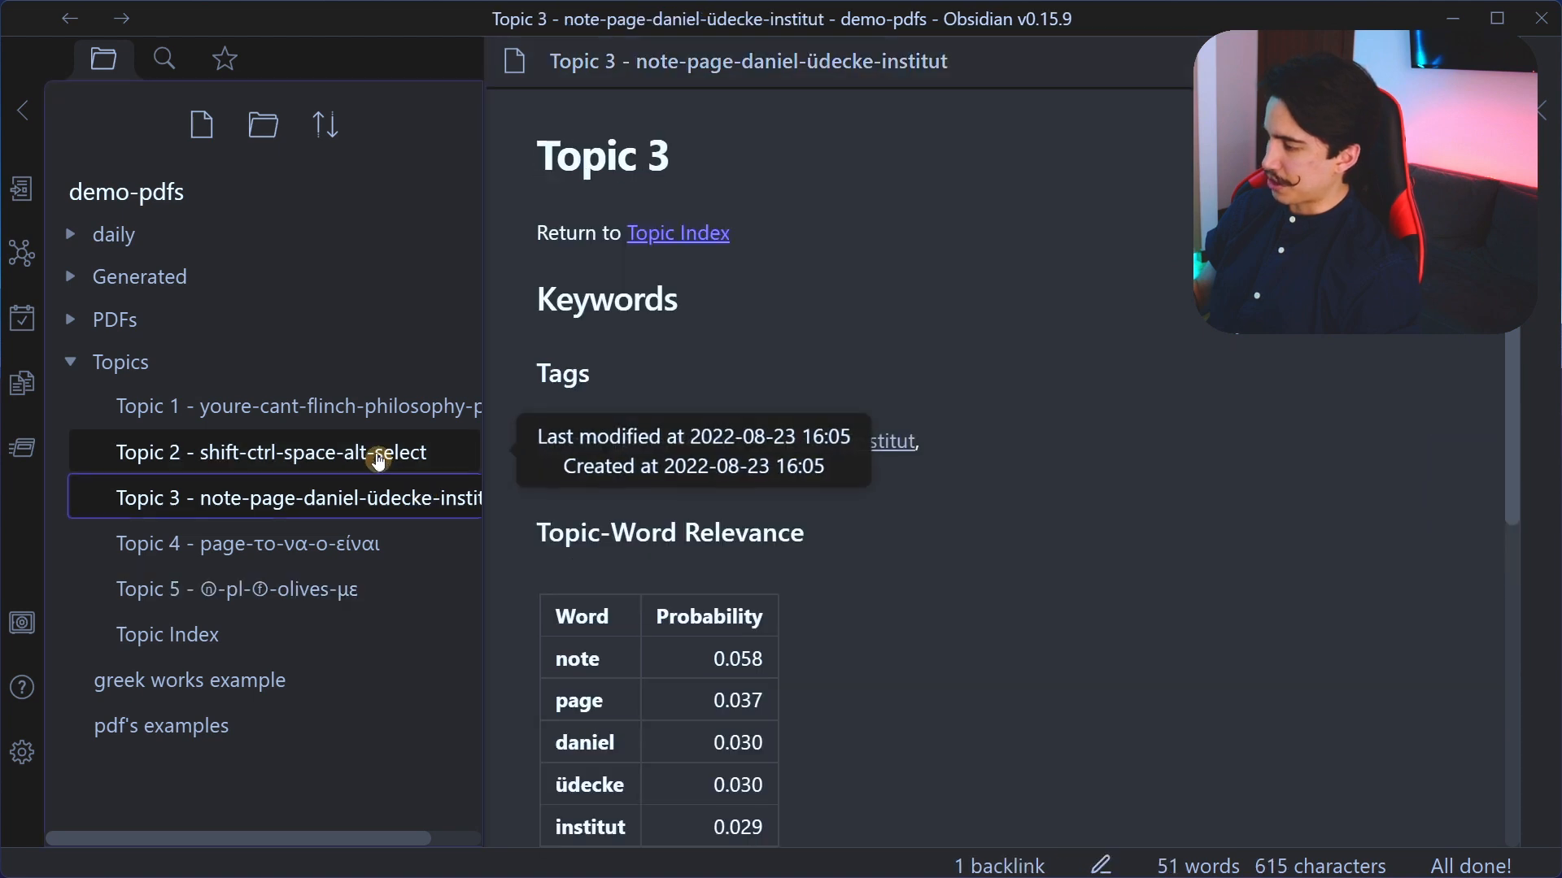
click(265, 452)
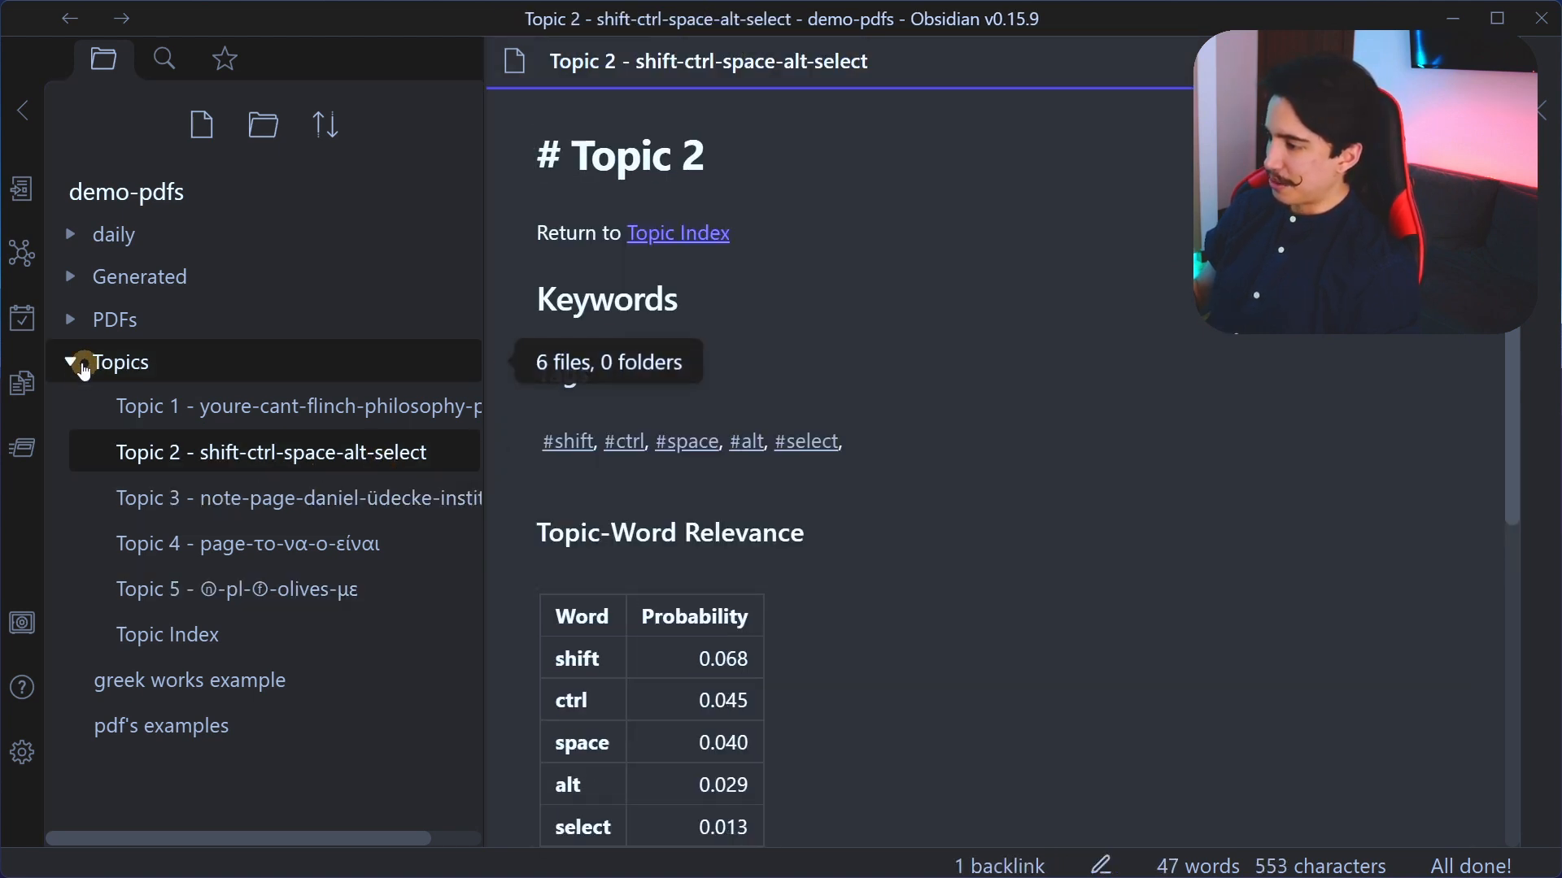
key(ctrl+w)
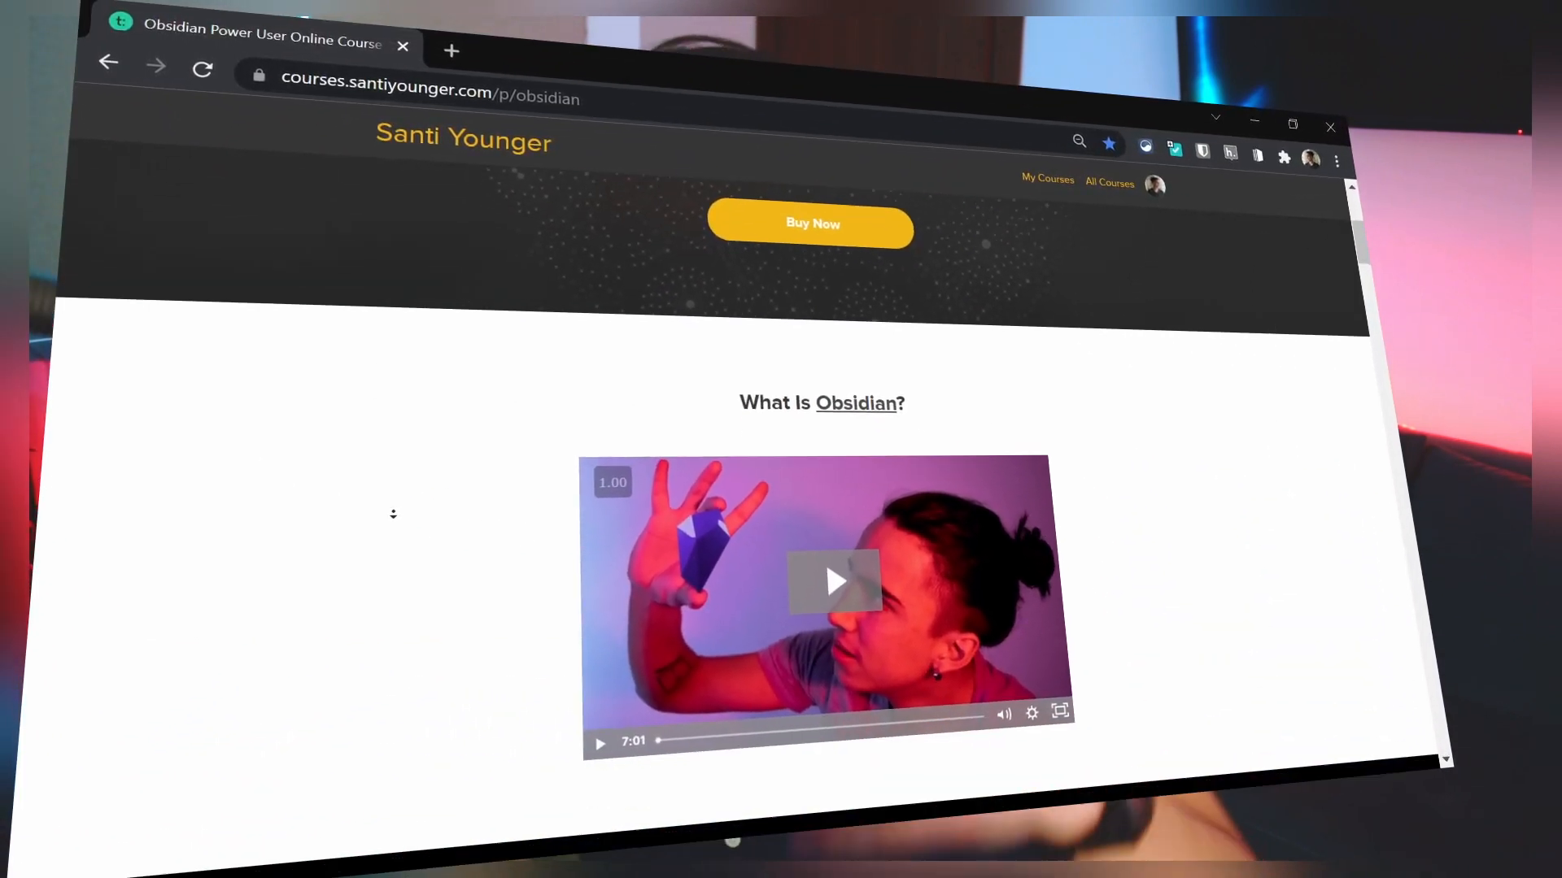
Step: Scroll the Obsidian course page to 'Watch Your Notes Take on a Life of Their Own'
scroll(down, 3)
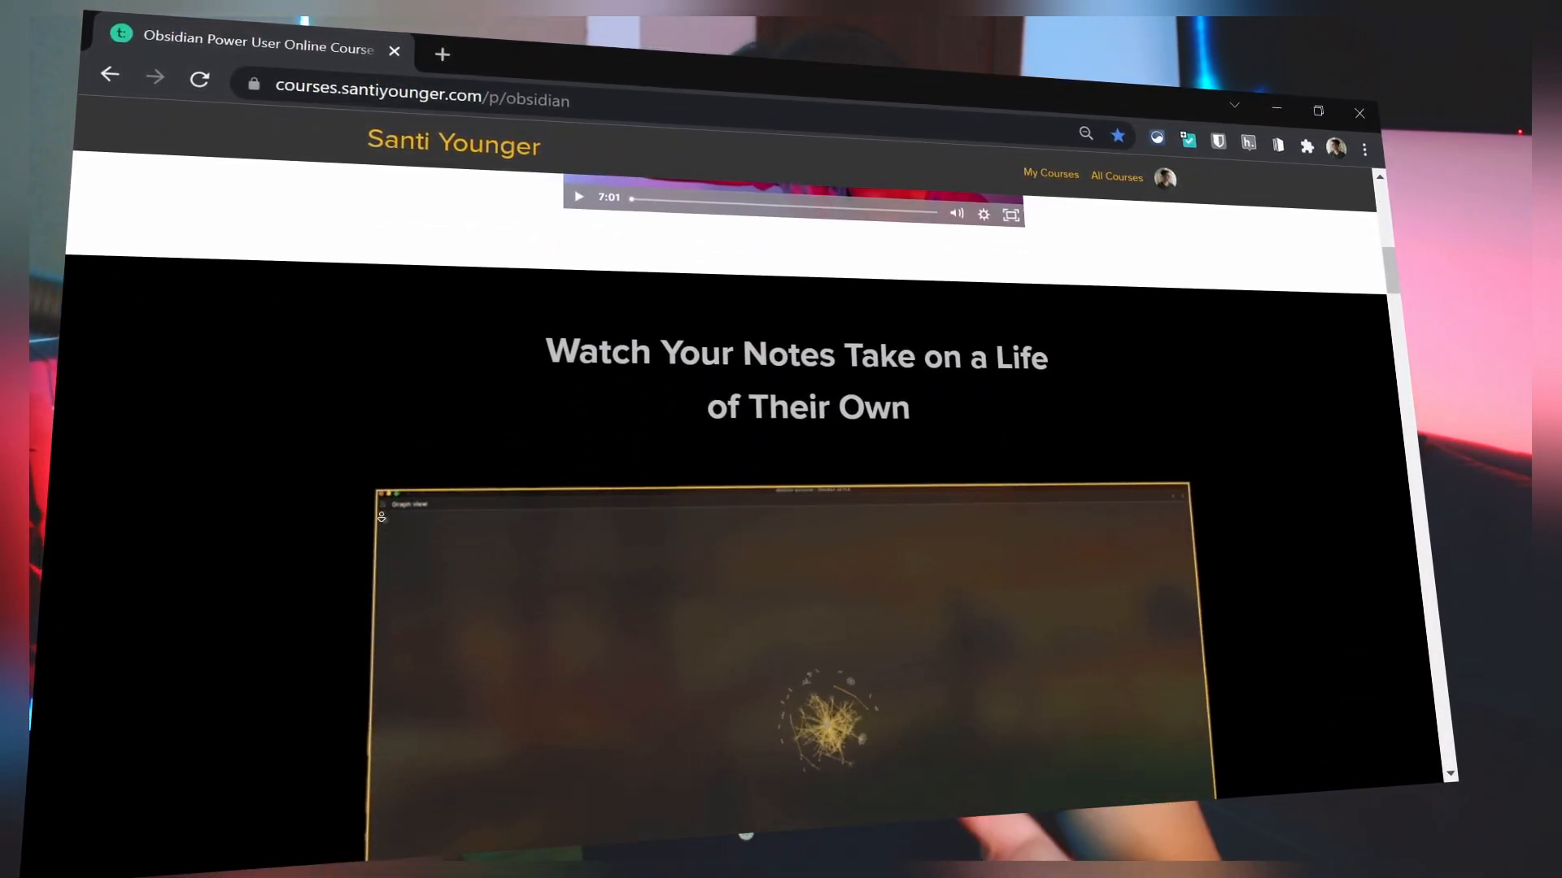